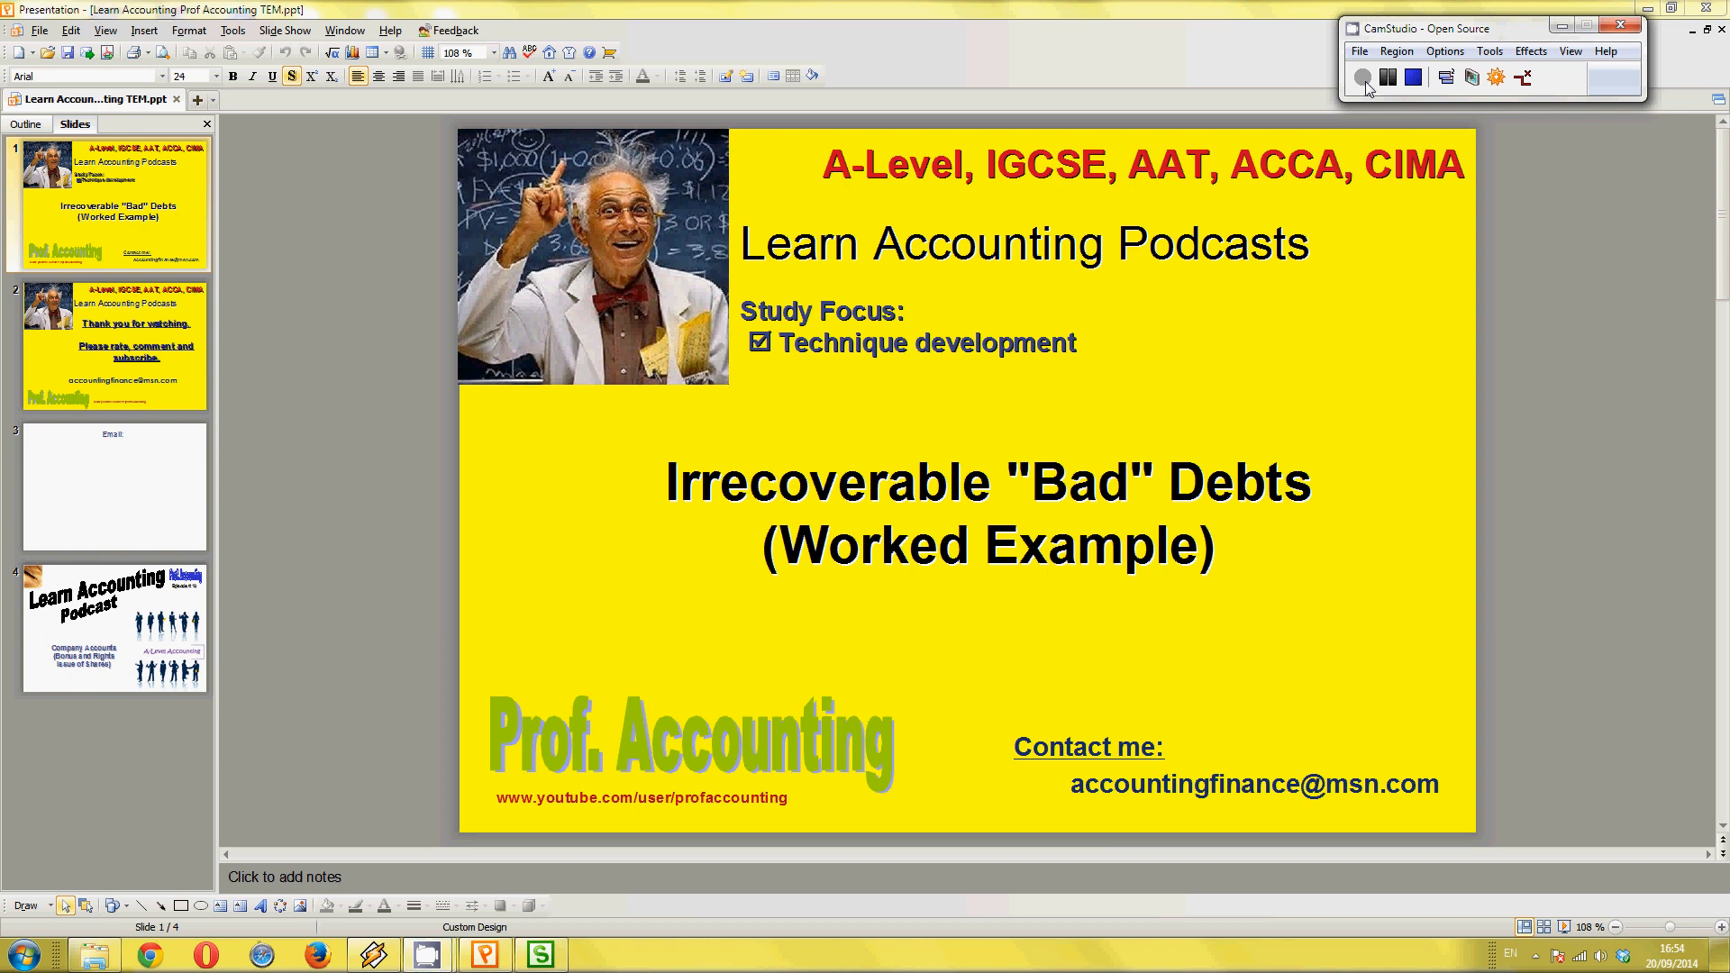
# - Switch from the presentation to the Cedar Ltd workbook via the taskbar
pyautogui.click(576, 955)
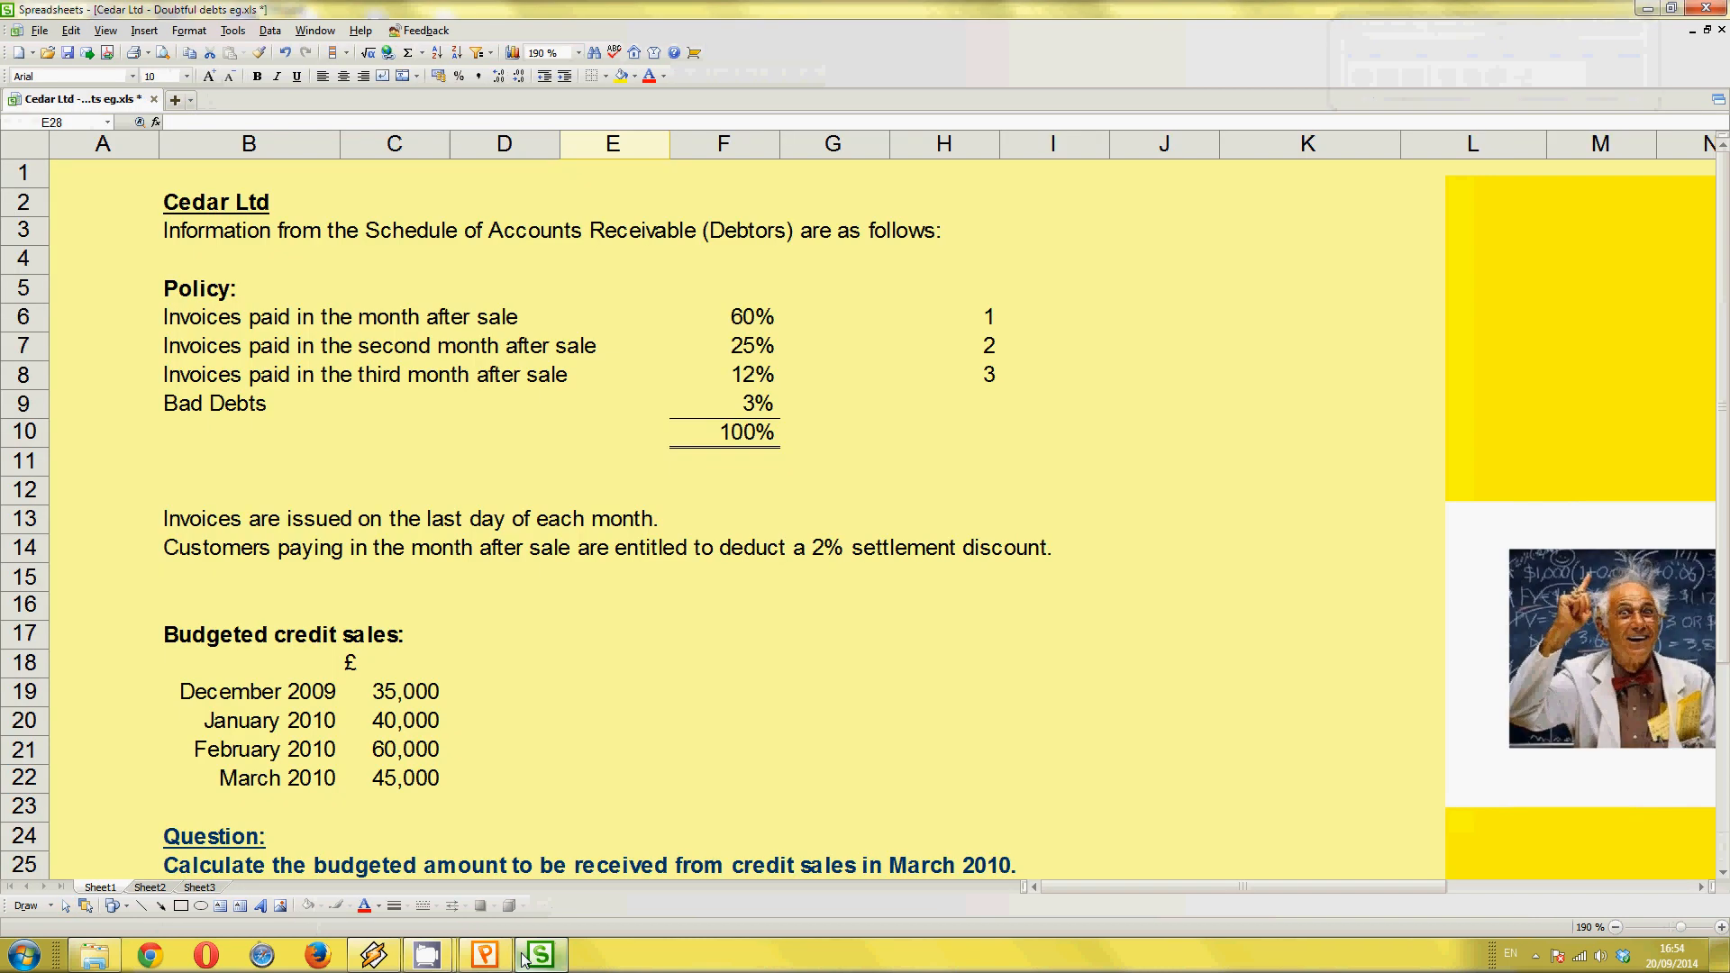
# - Select cells down the sheet so the blank Workings and Answer rows come into view
pyautogui.click(87, 206)
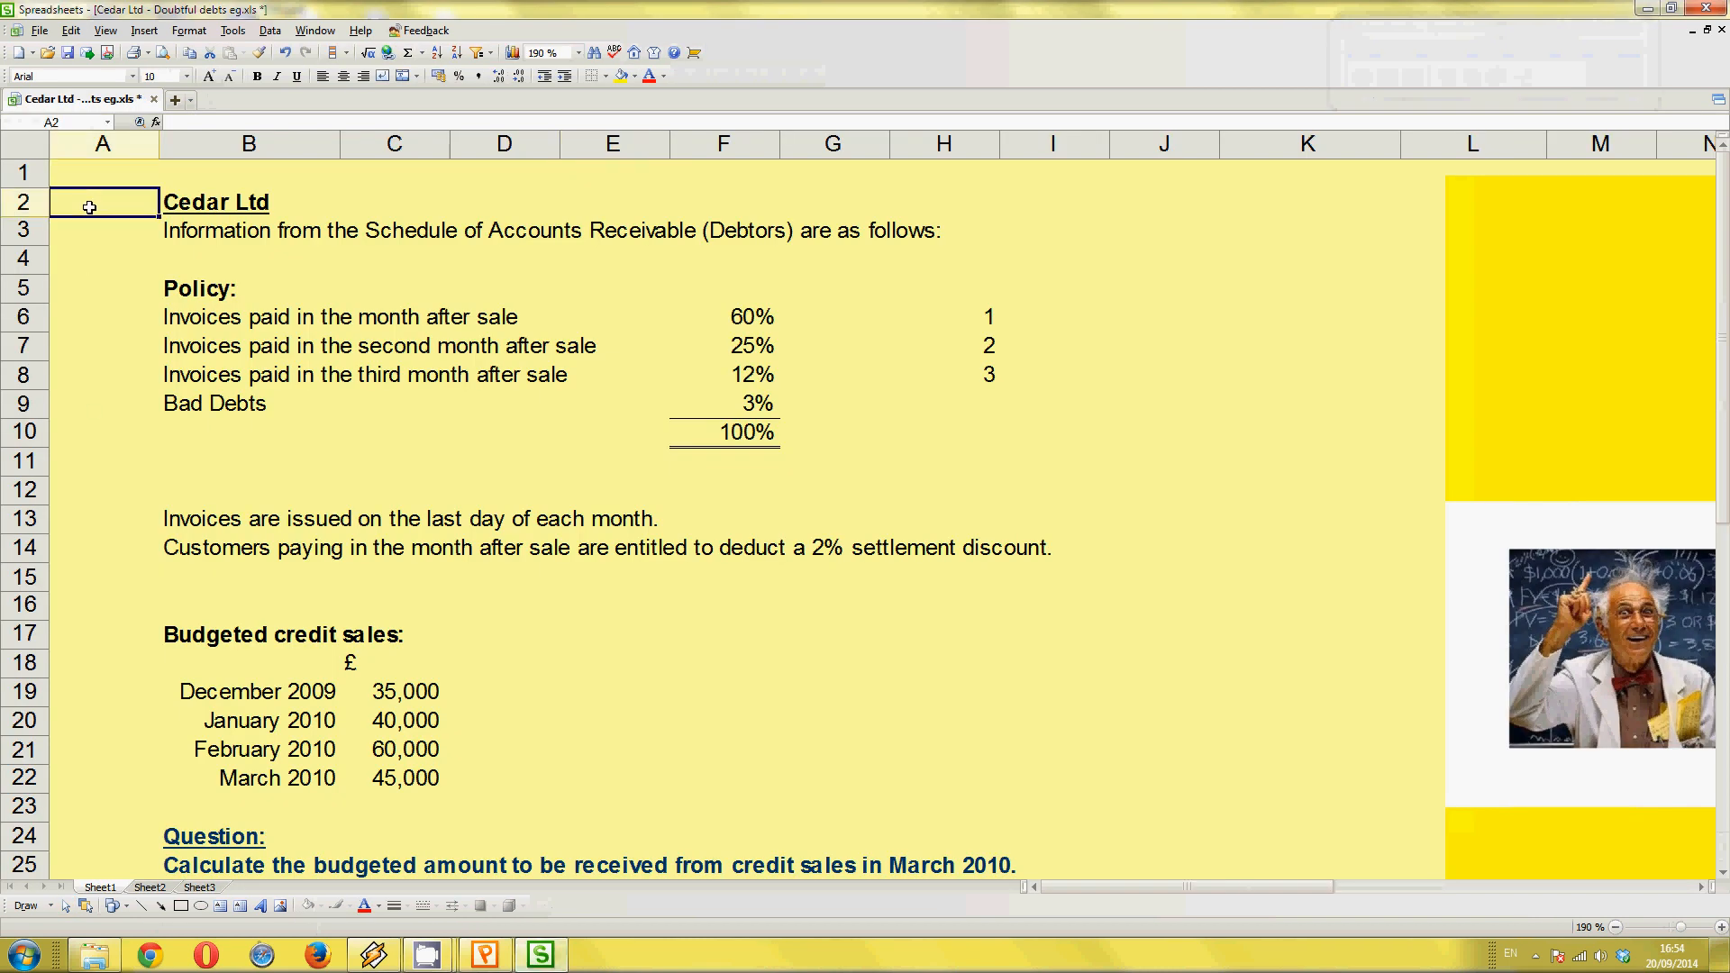
pyautogui.moveTo(126, 335)
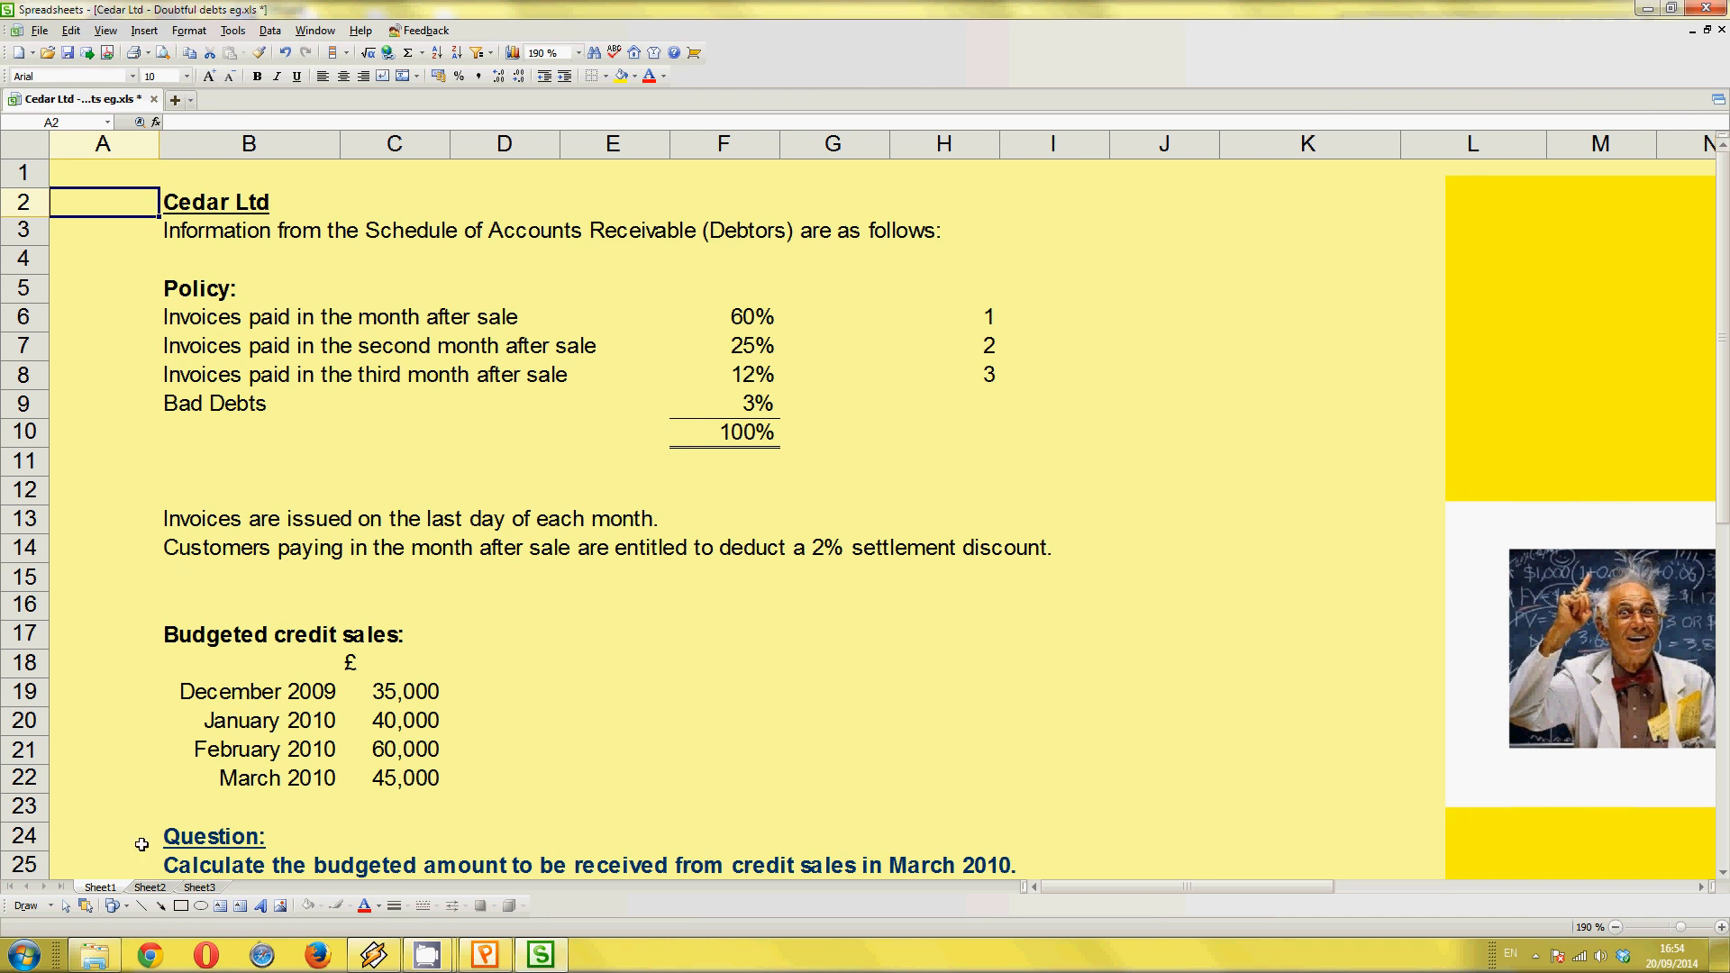
pyautogui.click(90, 865)
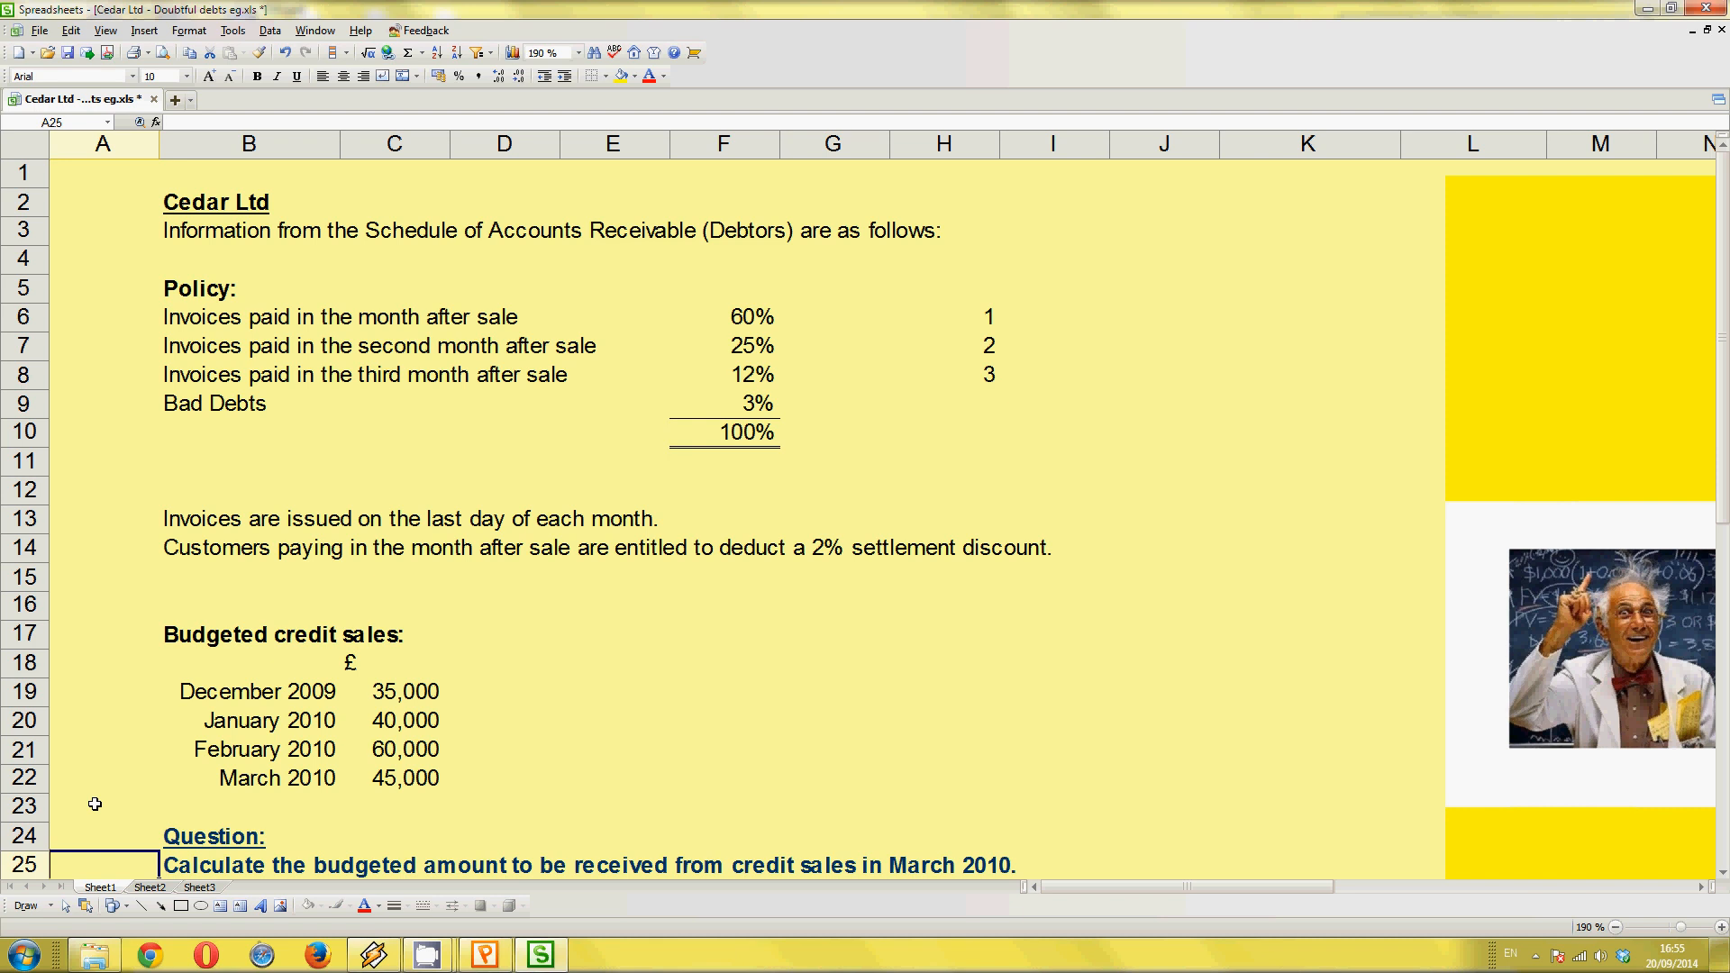
pyautogui.moveTo(140, 831)
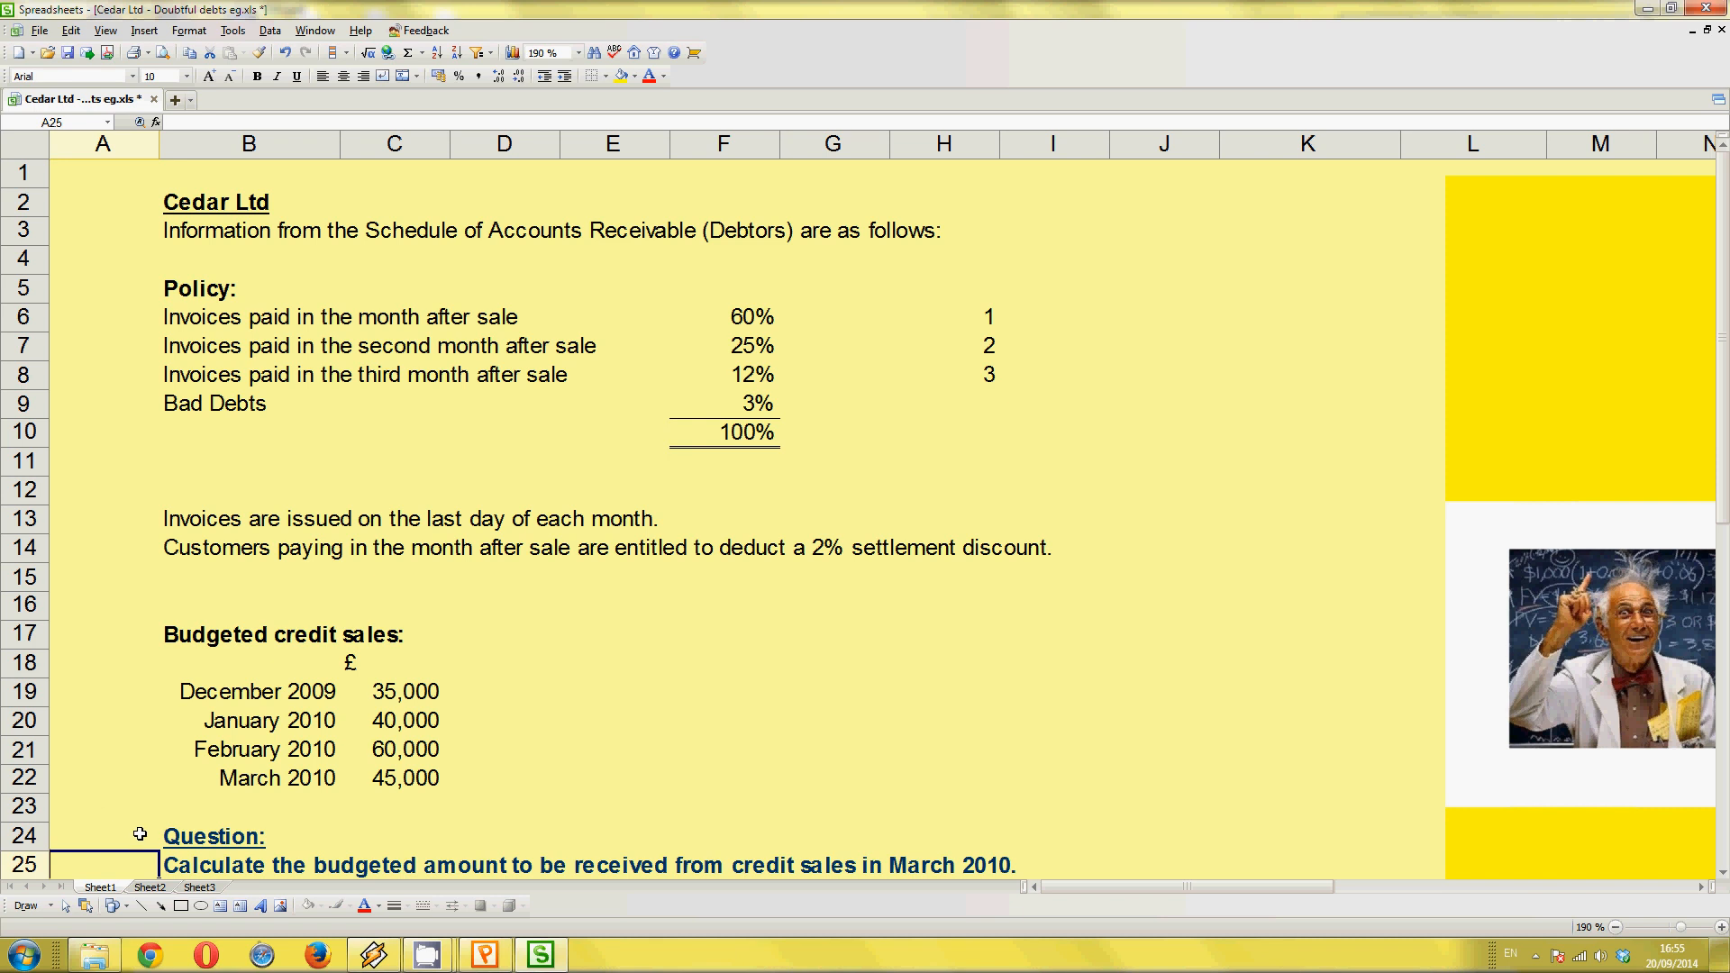
pyautogui.moveTo(498, 770)
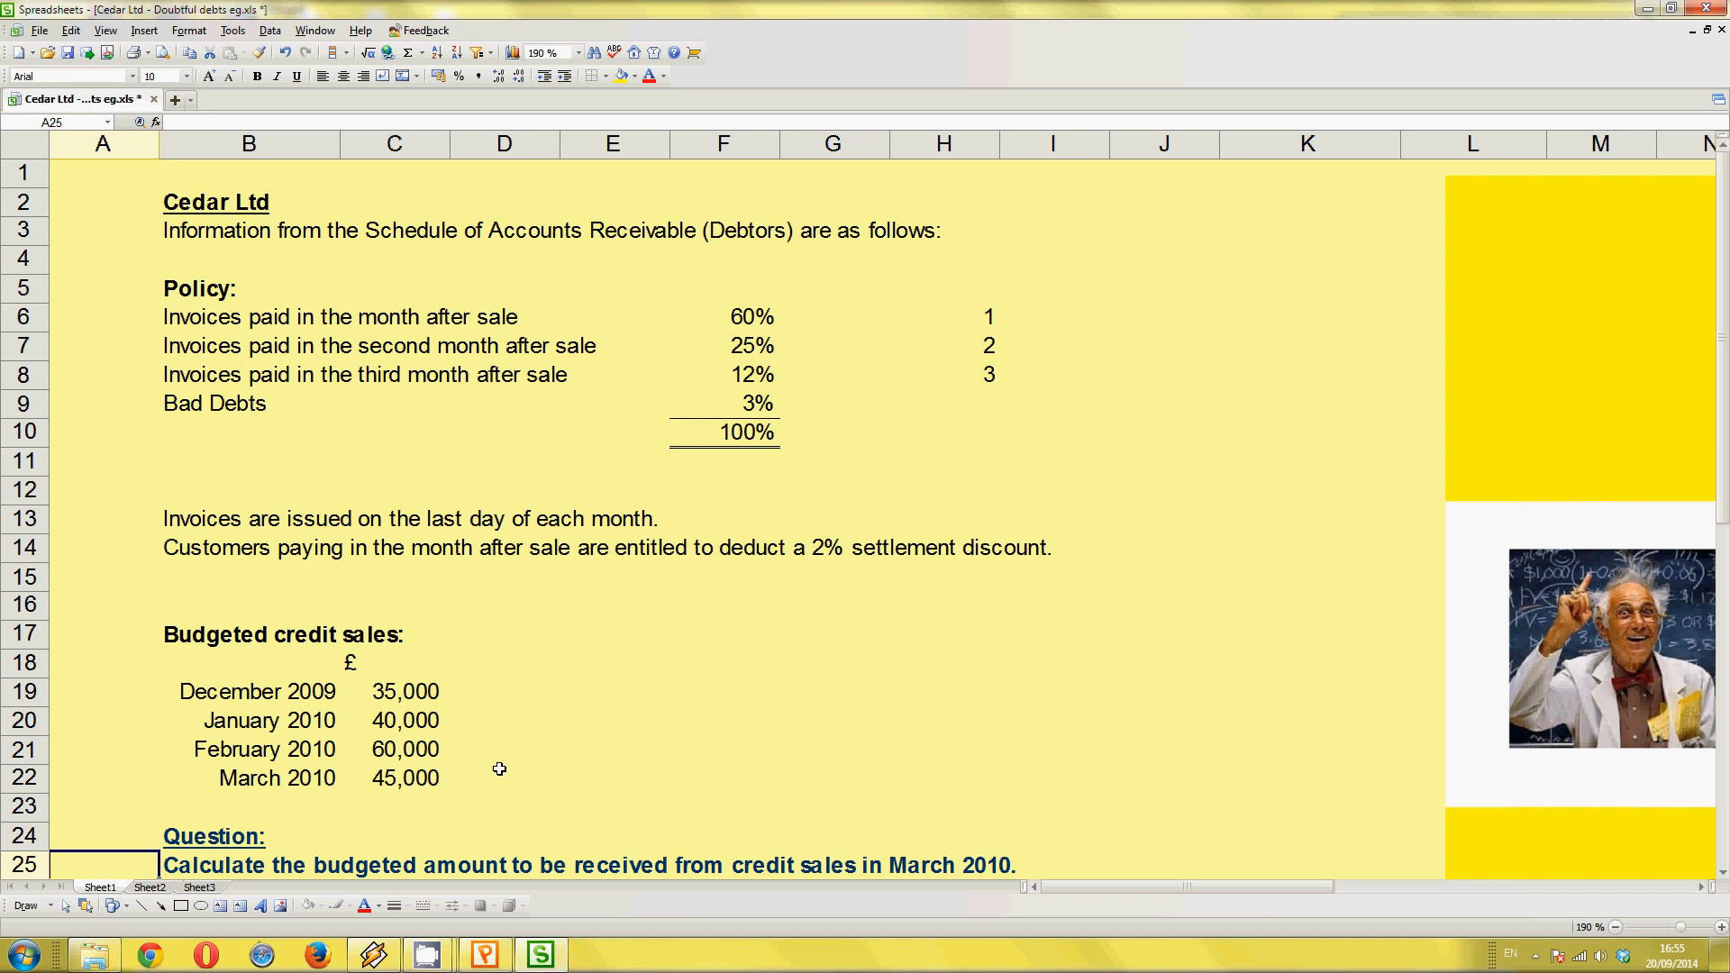
pyautogui.moveTo(377, 537)
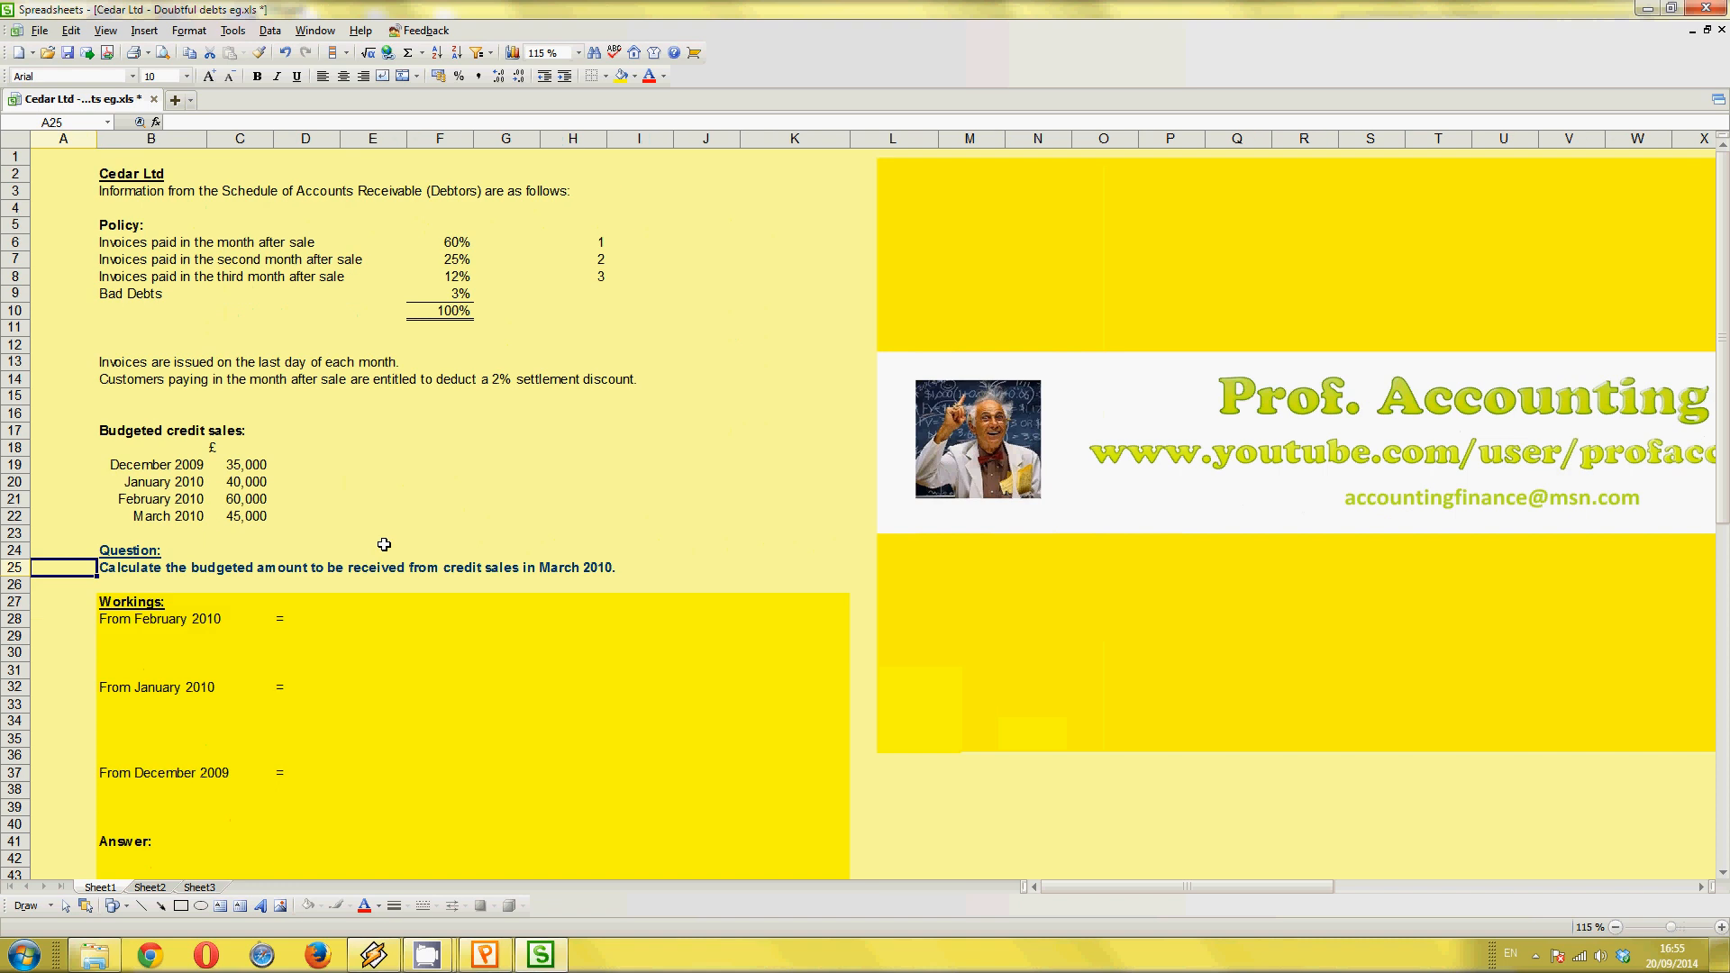
pyautogui.click(306, 634)
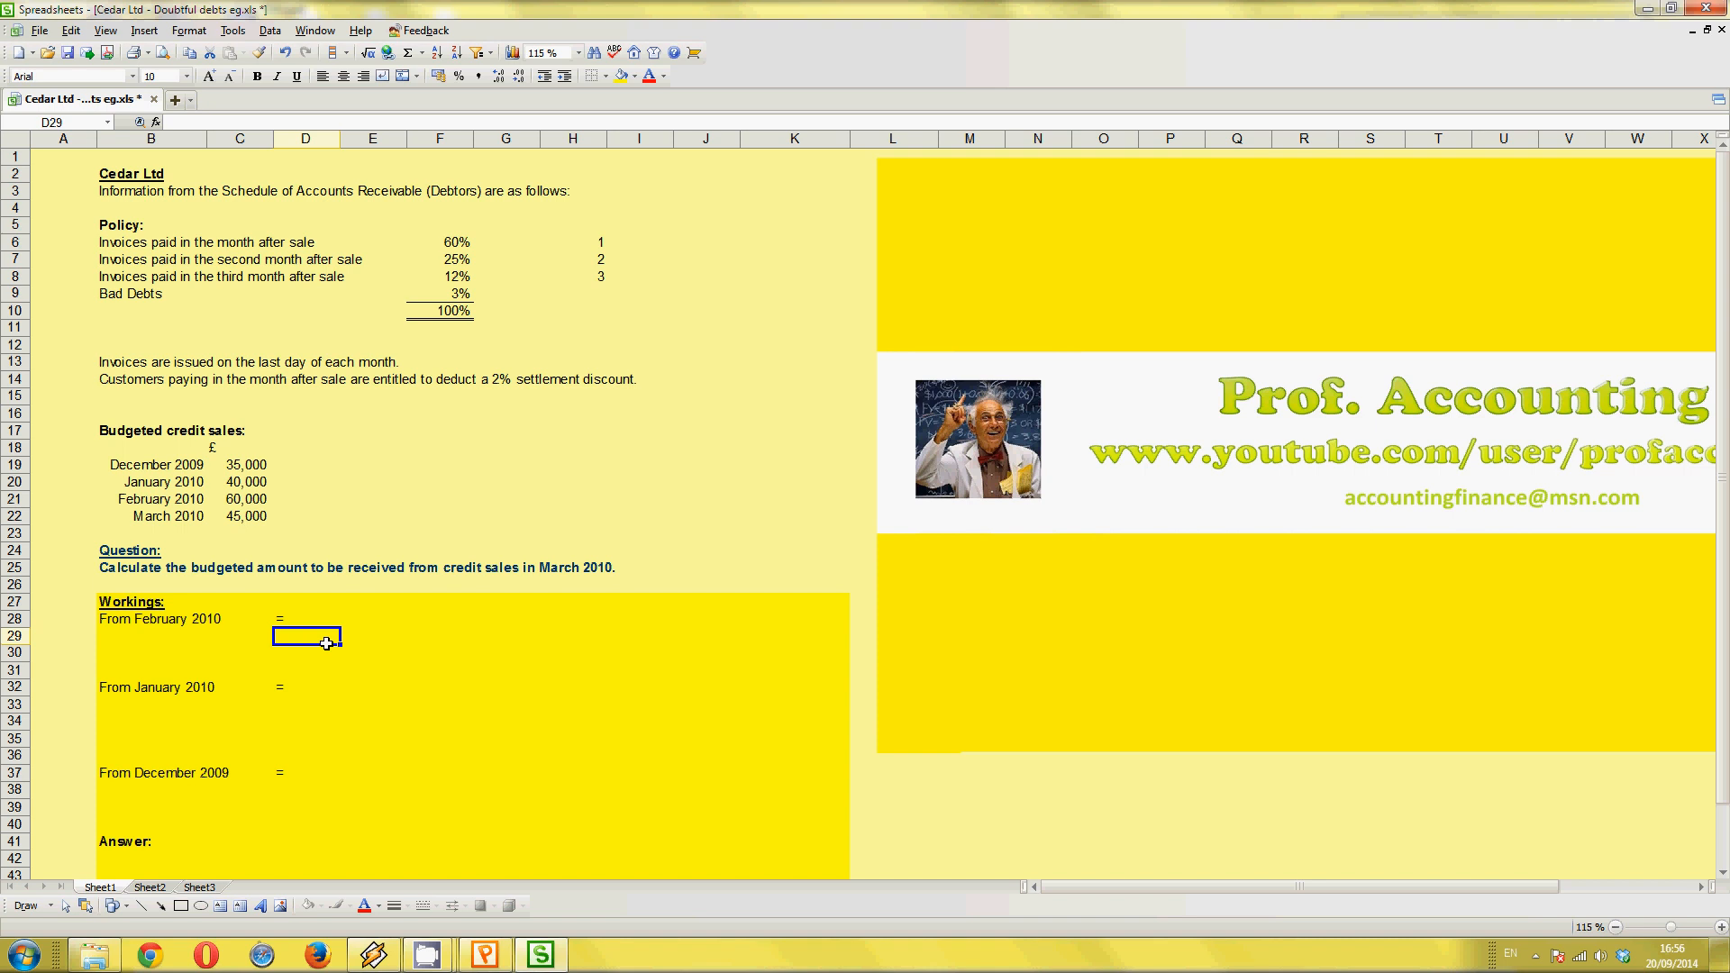
pyautogui.click(373, 620)
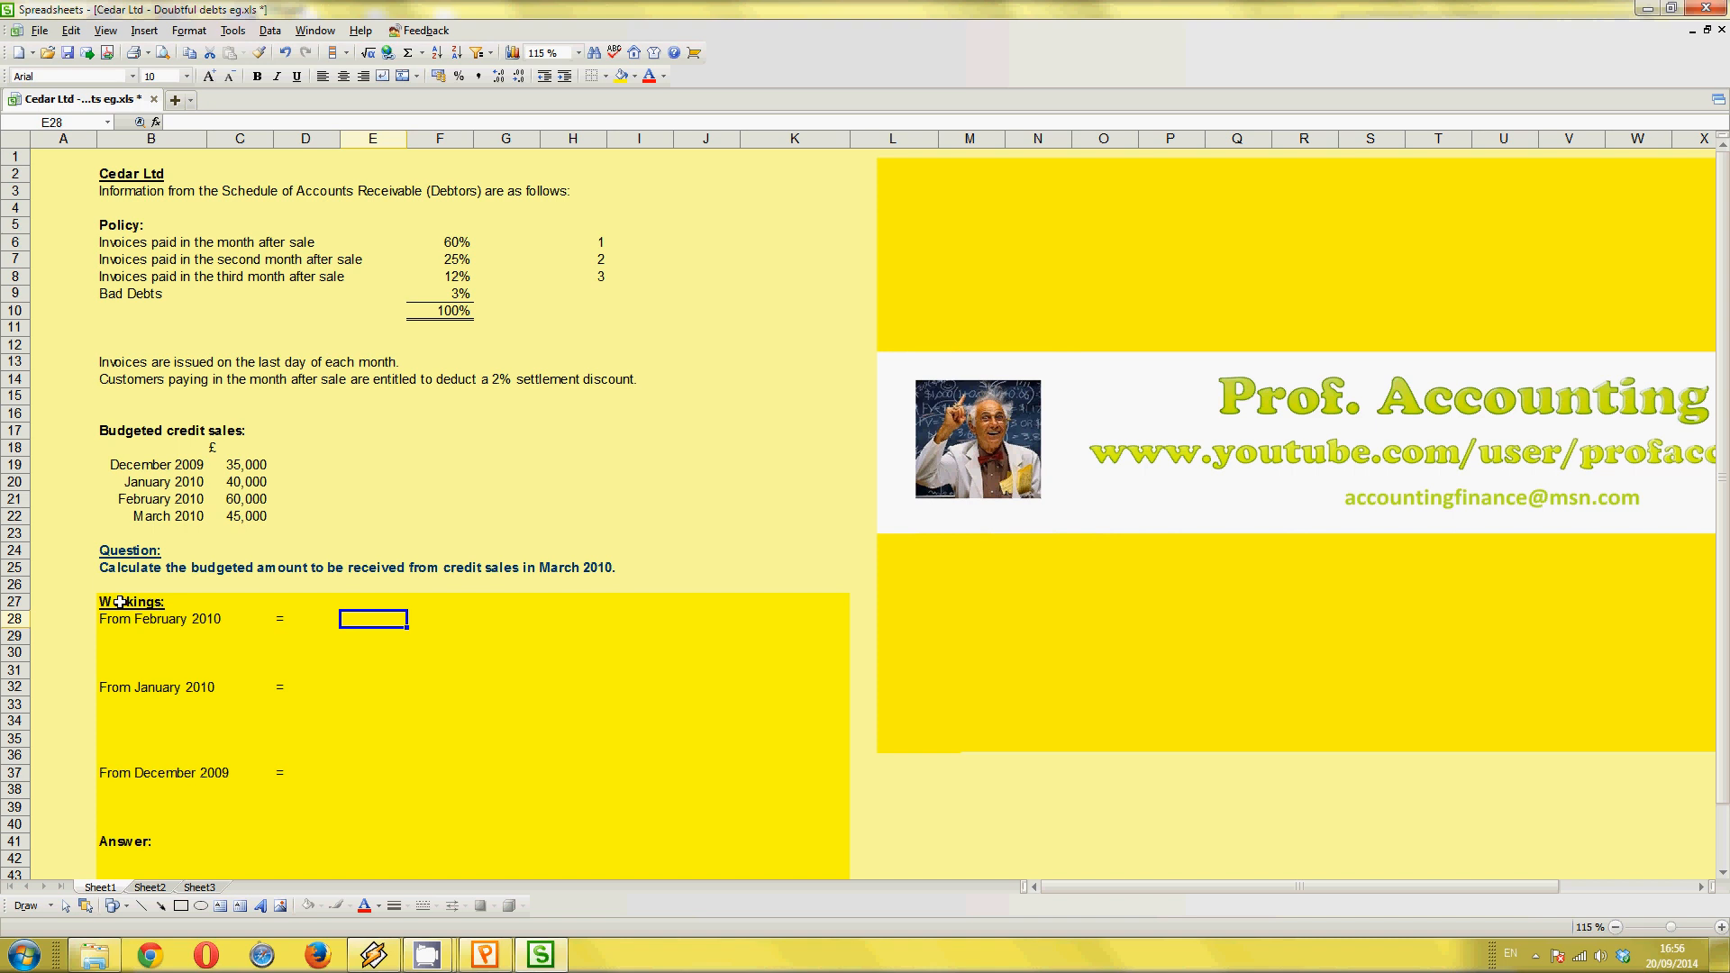
pyautogui.moveTo(162, 604)
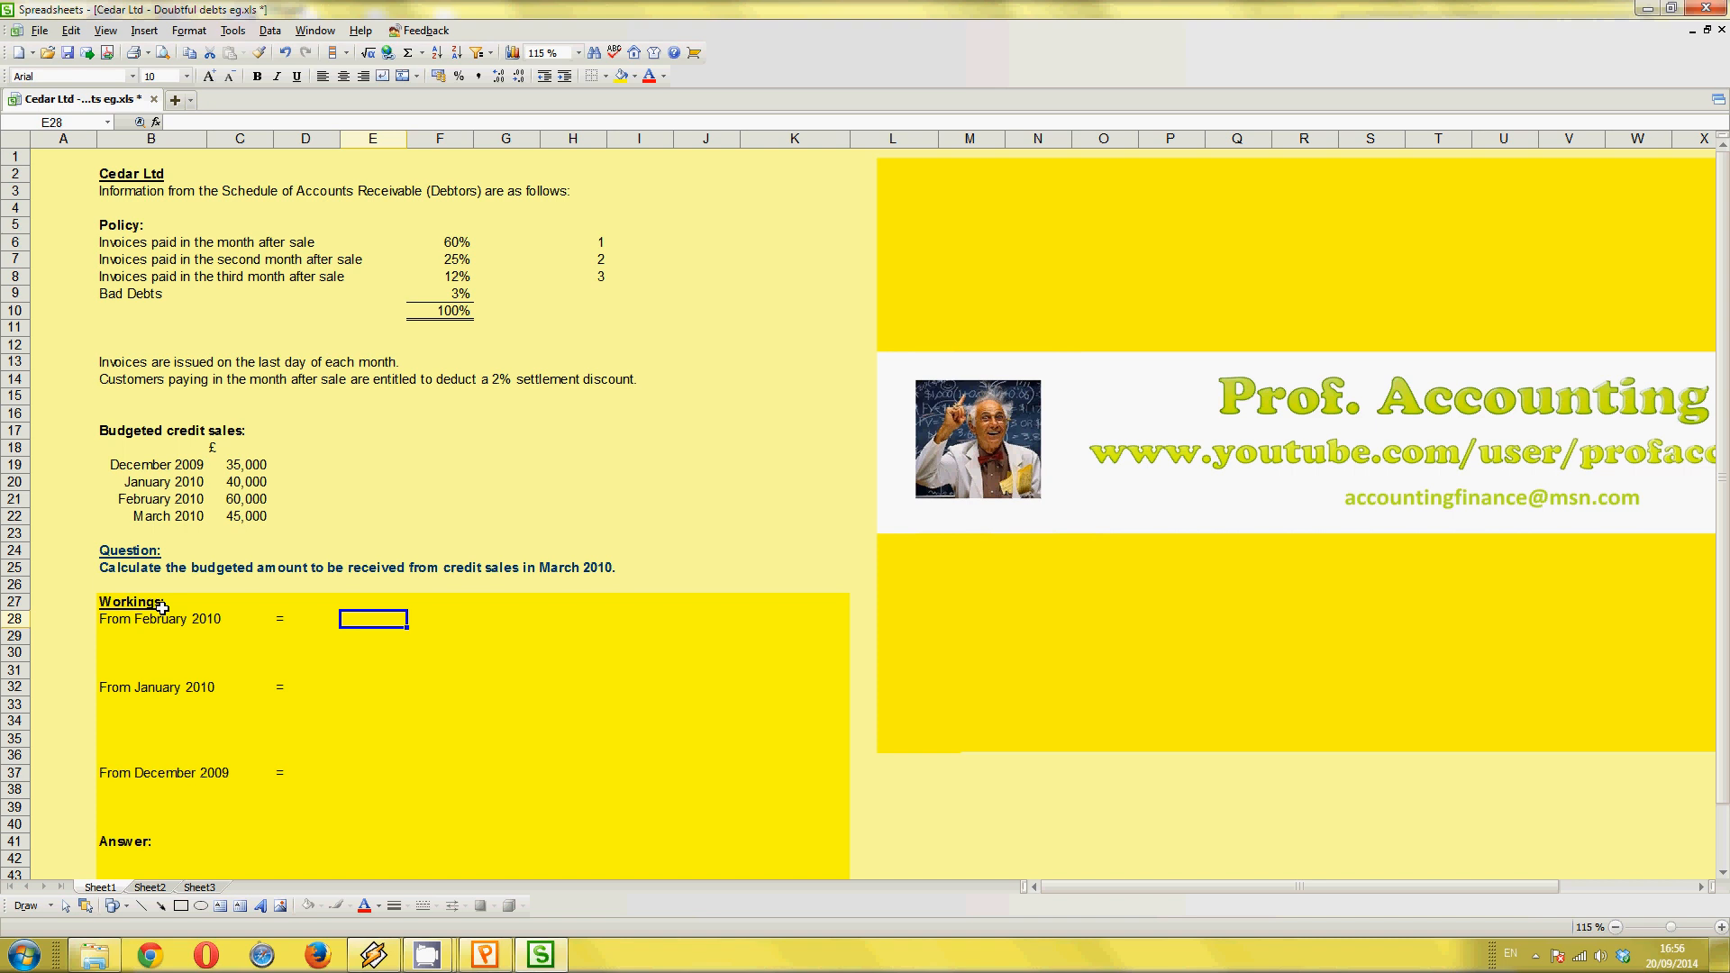
pyautogui.click(54, 618)
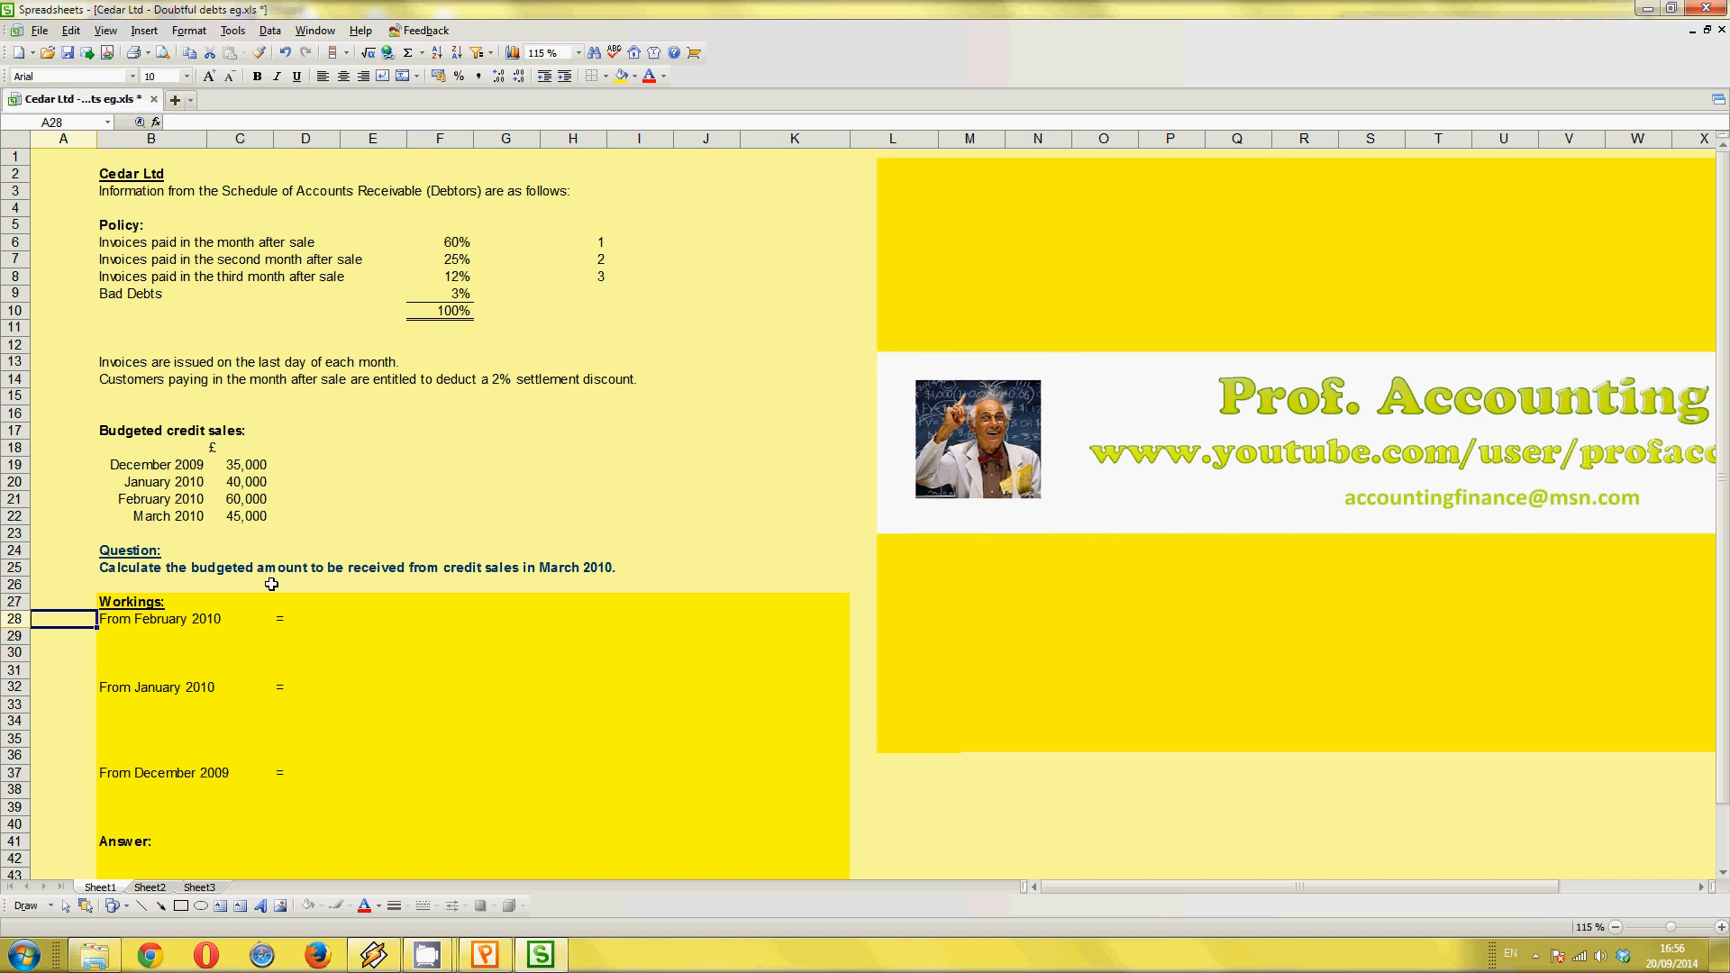
pyautogui.moveTo(283, 616)
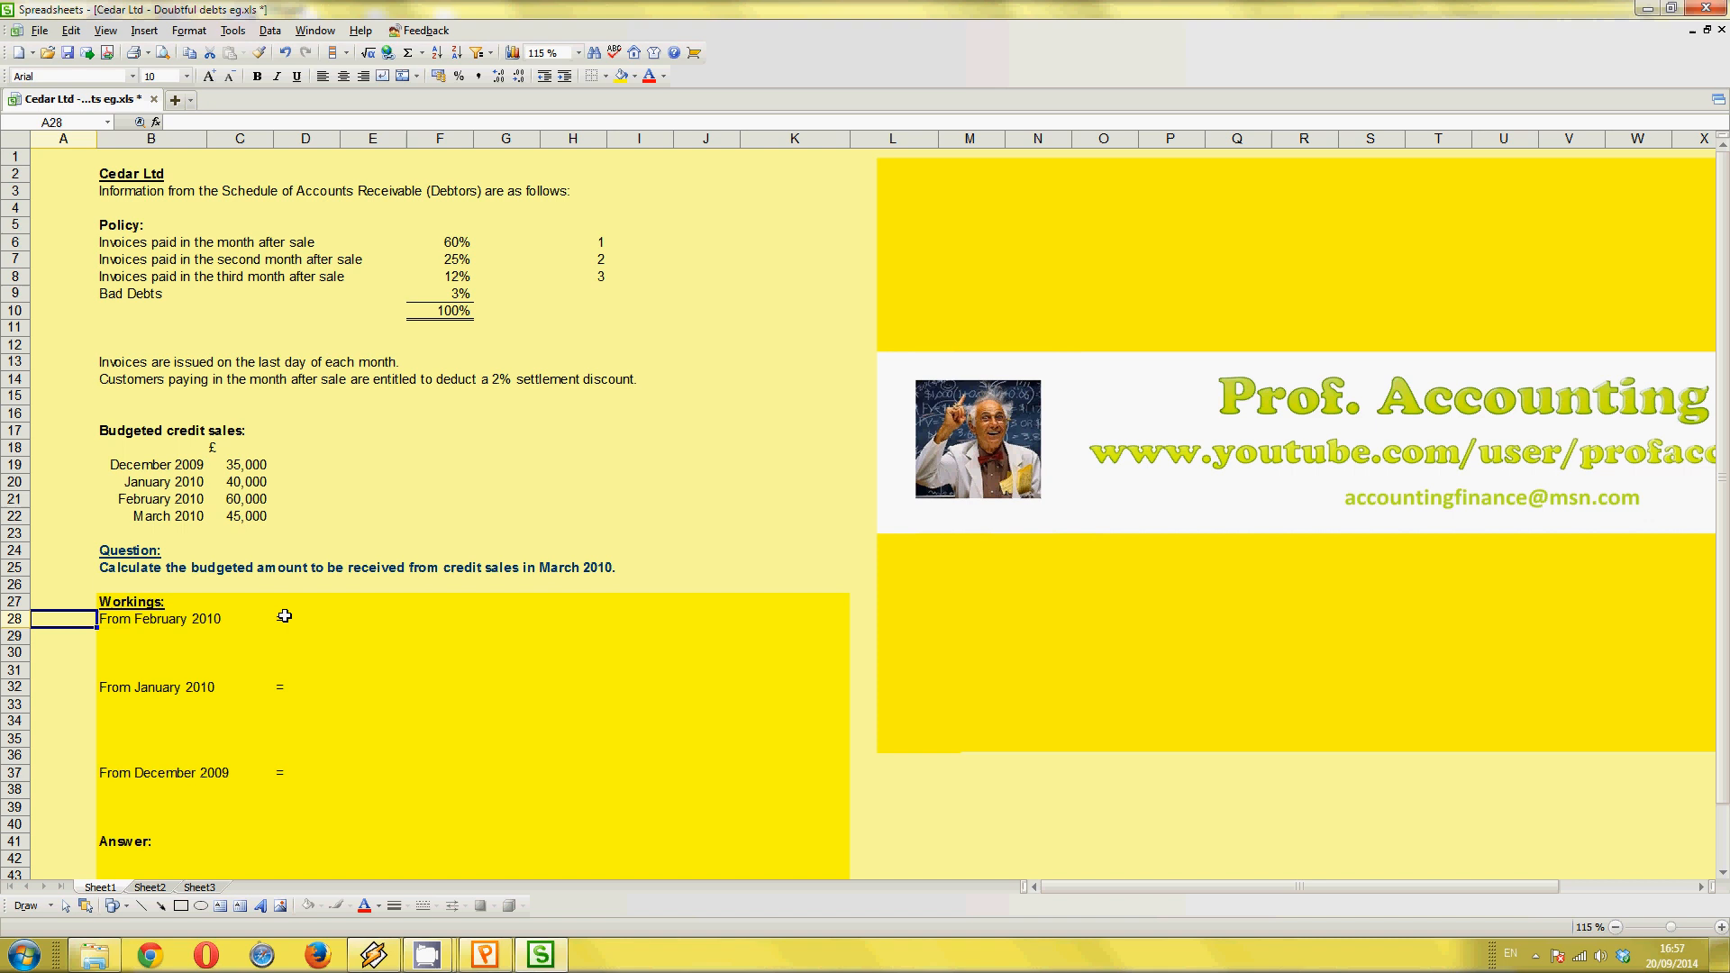
pyautogui.click(373, 618)
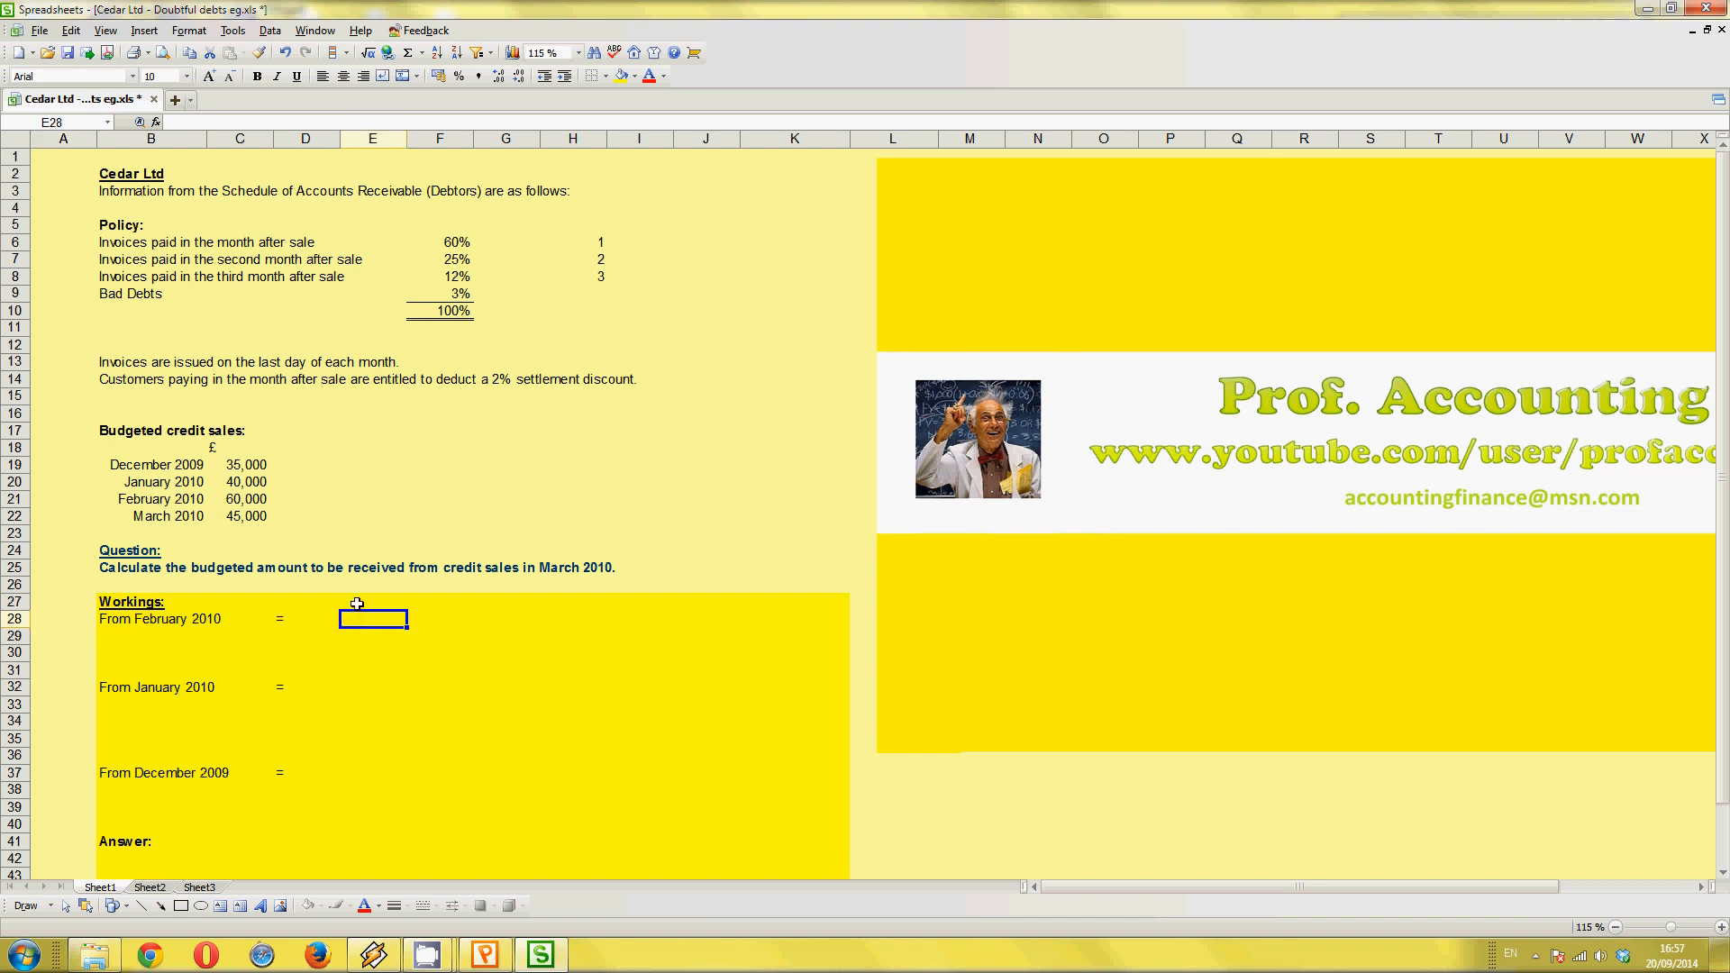
pyautogui.moveTo(360, 596)
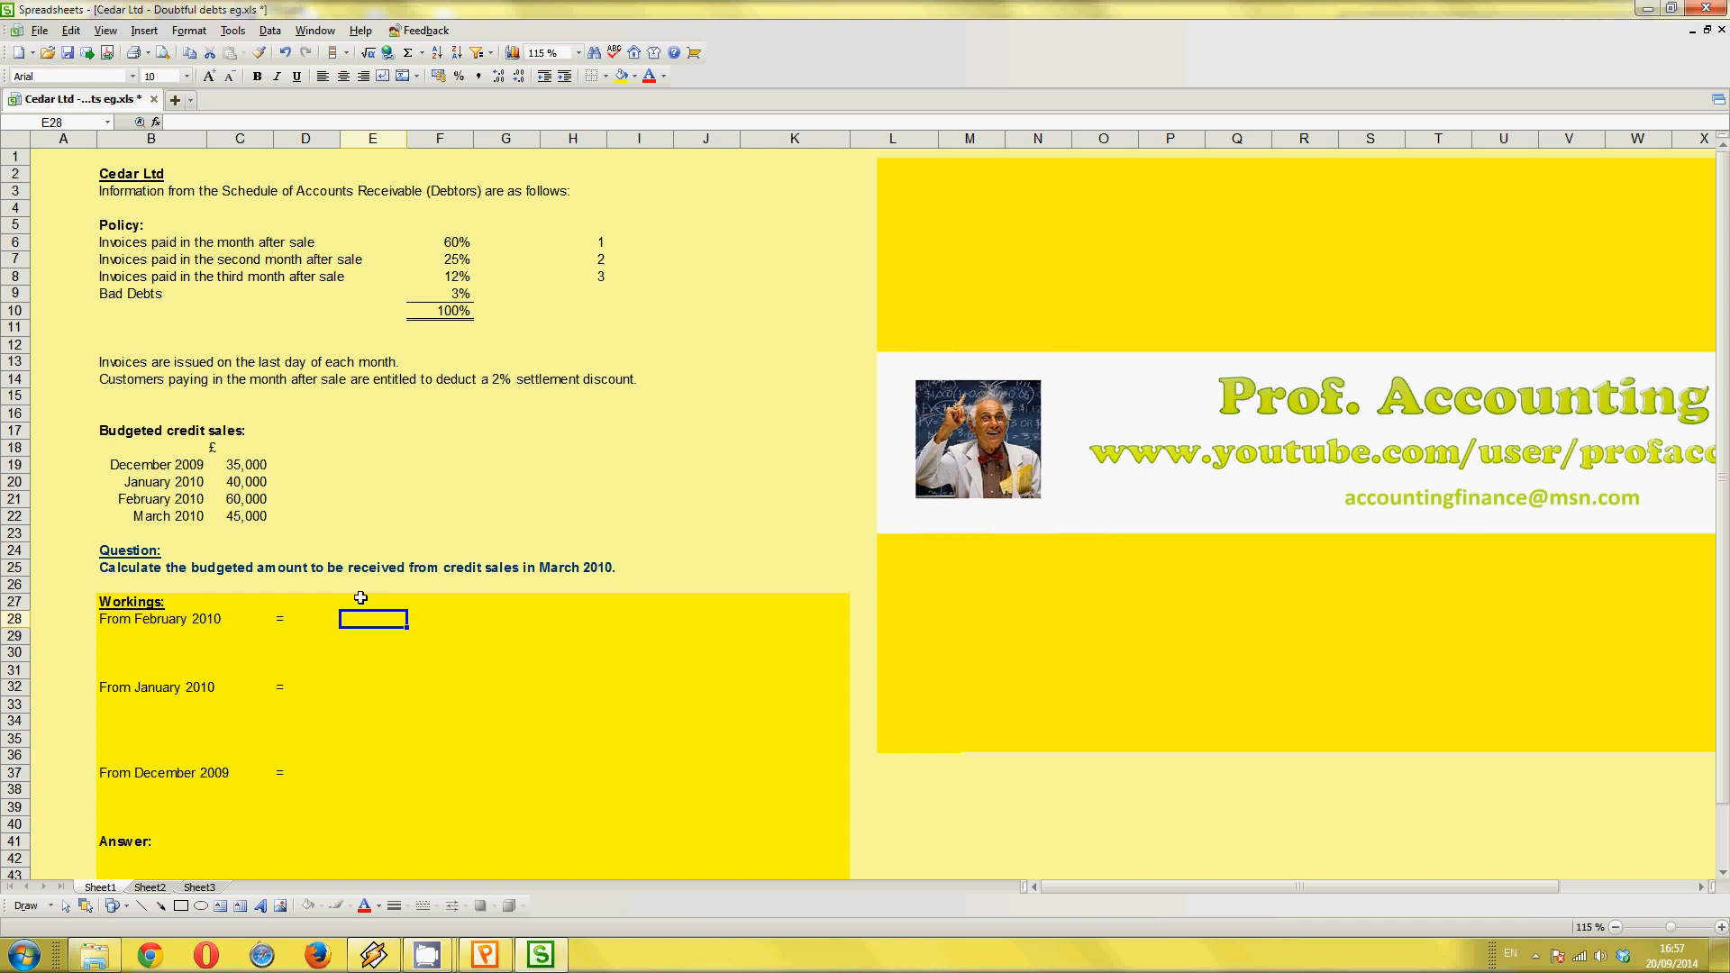
pyautogui.moveTo(472, 602)
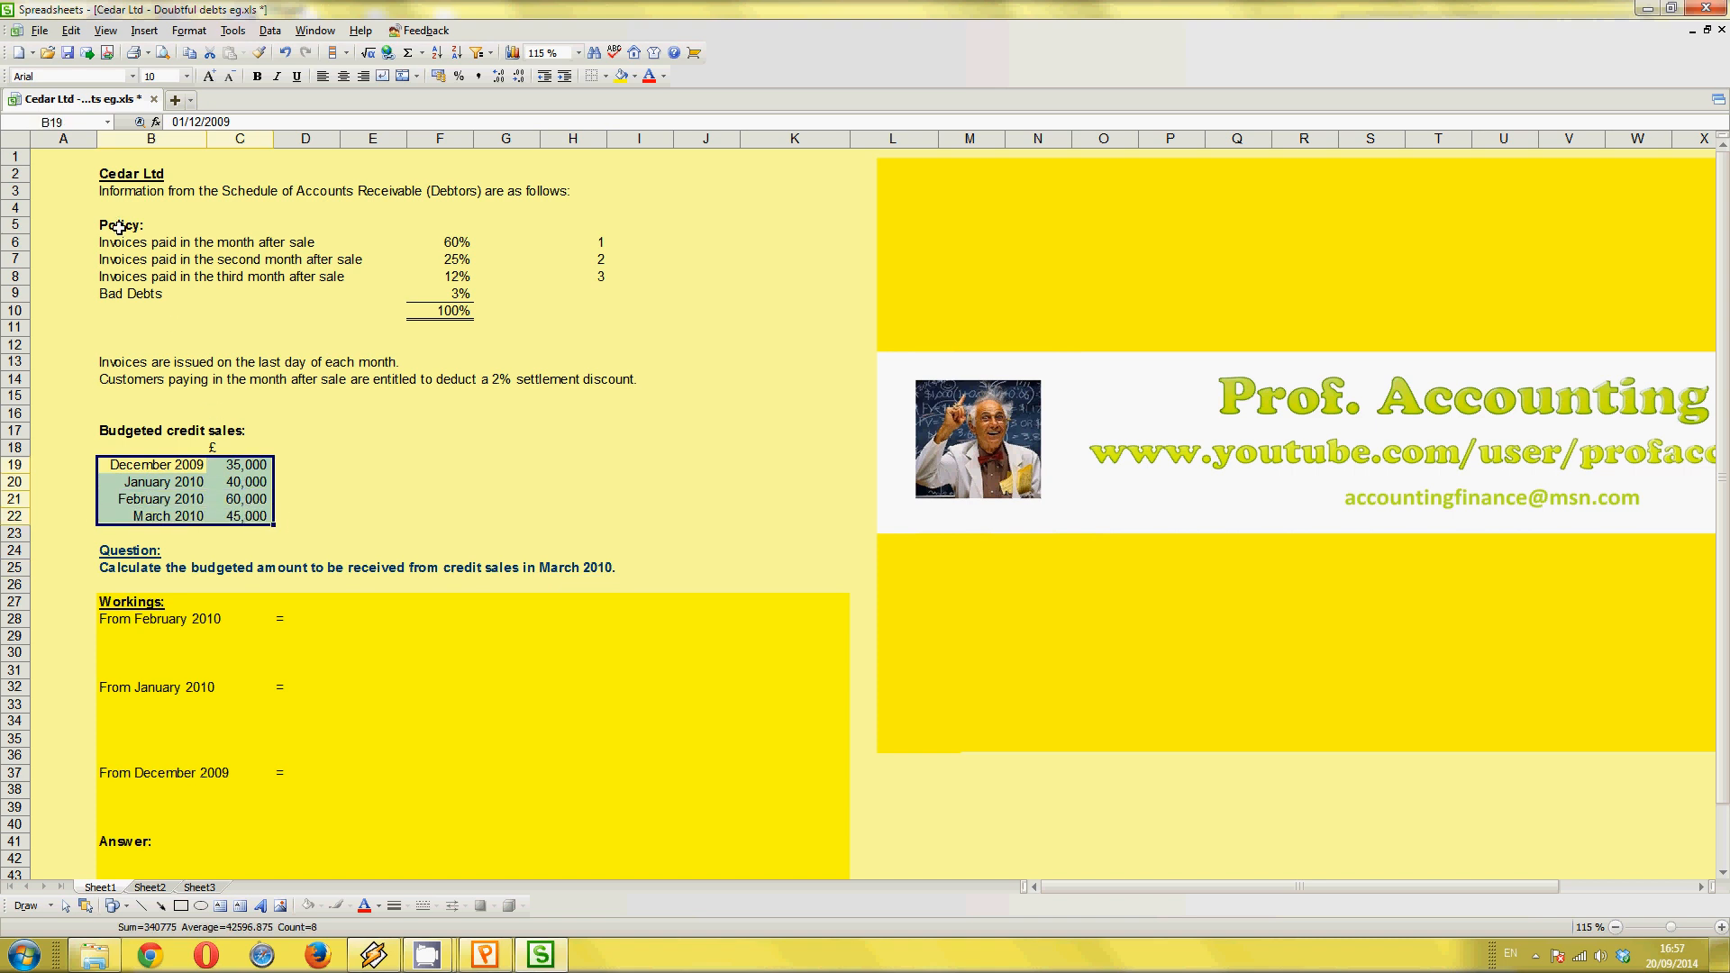
pyautogui.moveTo(130, 243)
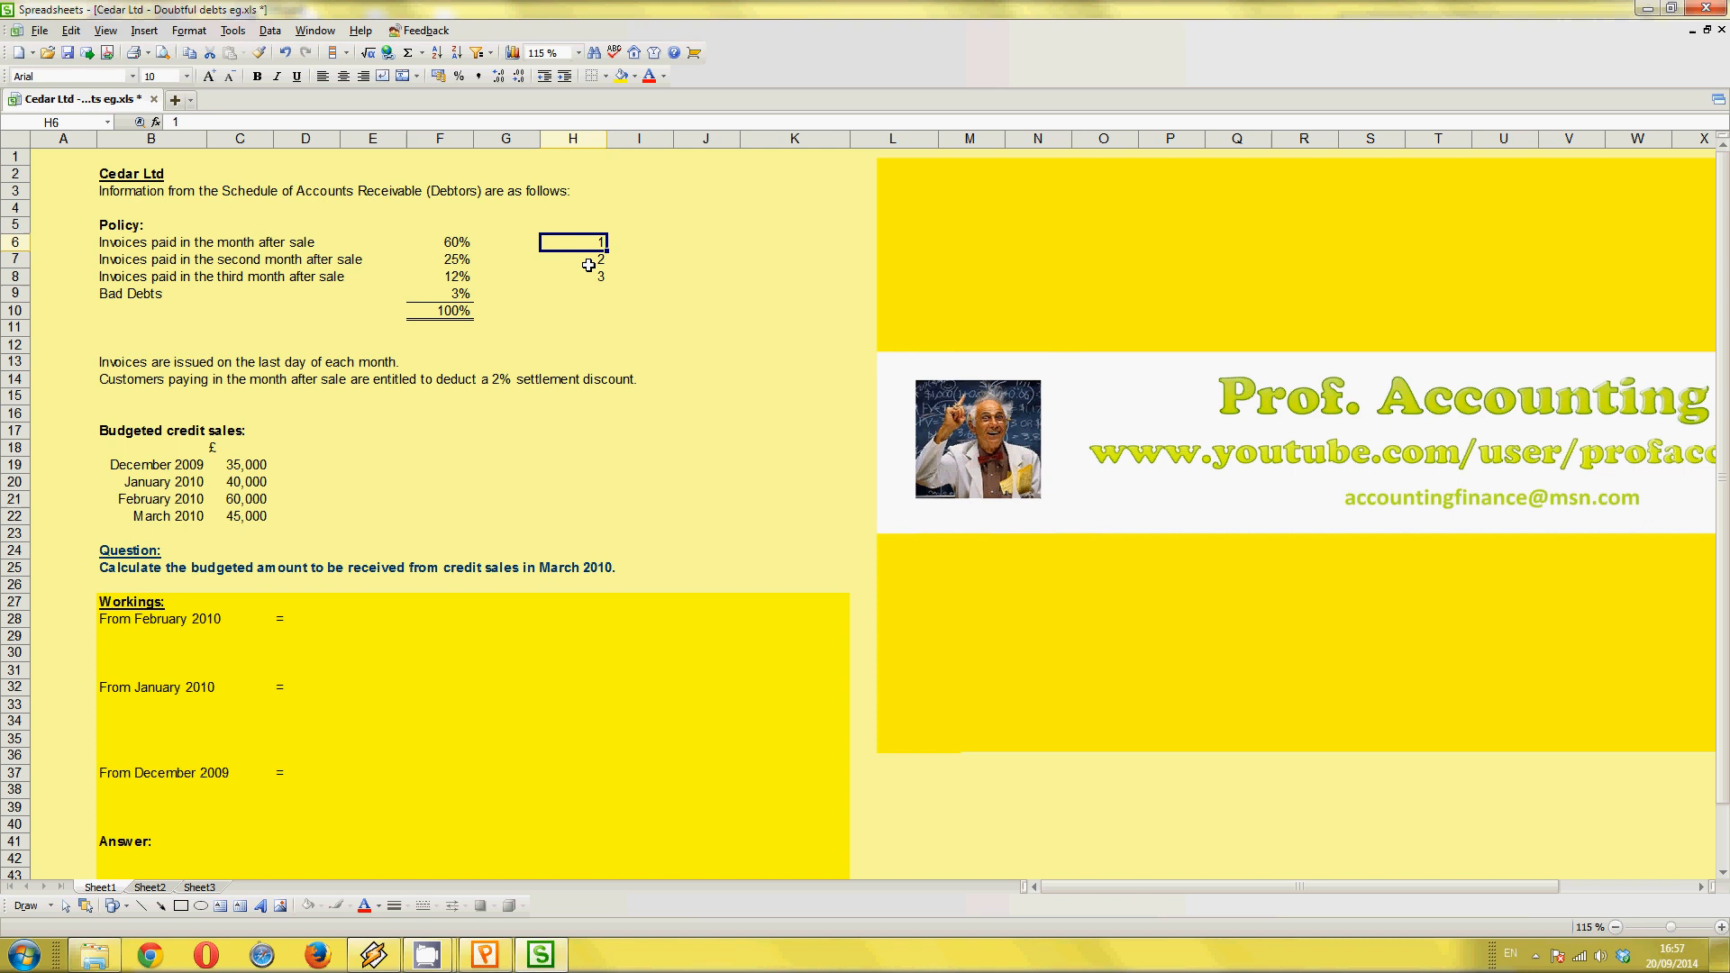
# - Overwrite the offsets 1, 2, 3 in H6:H8 with "plus 1", "plus 2", "plus 3"
pyautogui.moveTo(571, 241); pyautogui.dragTo(571, 276)
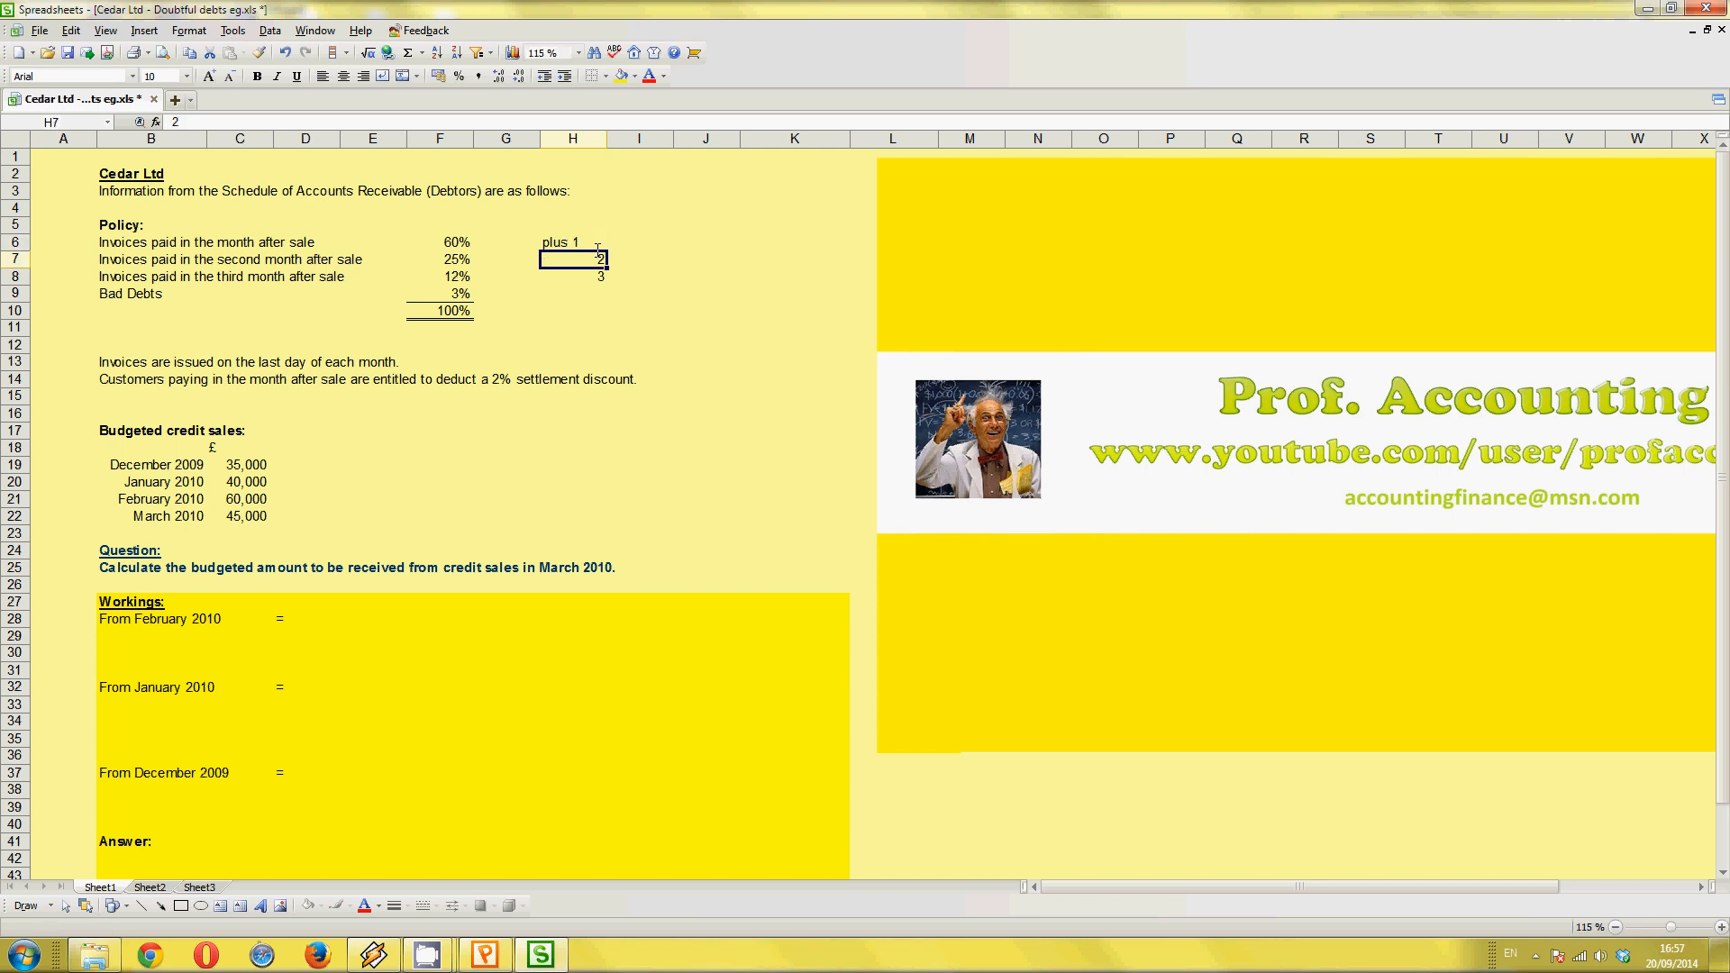
pyautogui.write('plus 2')
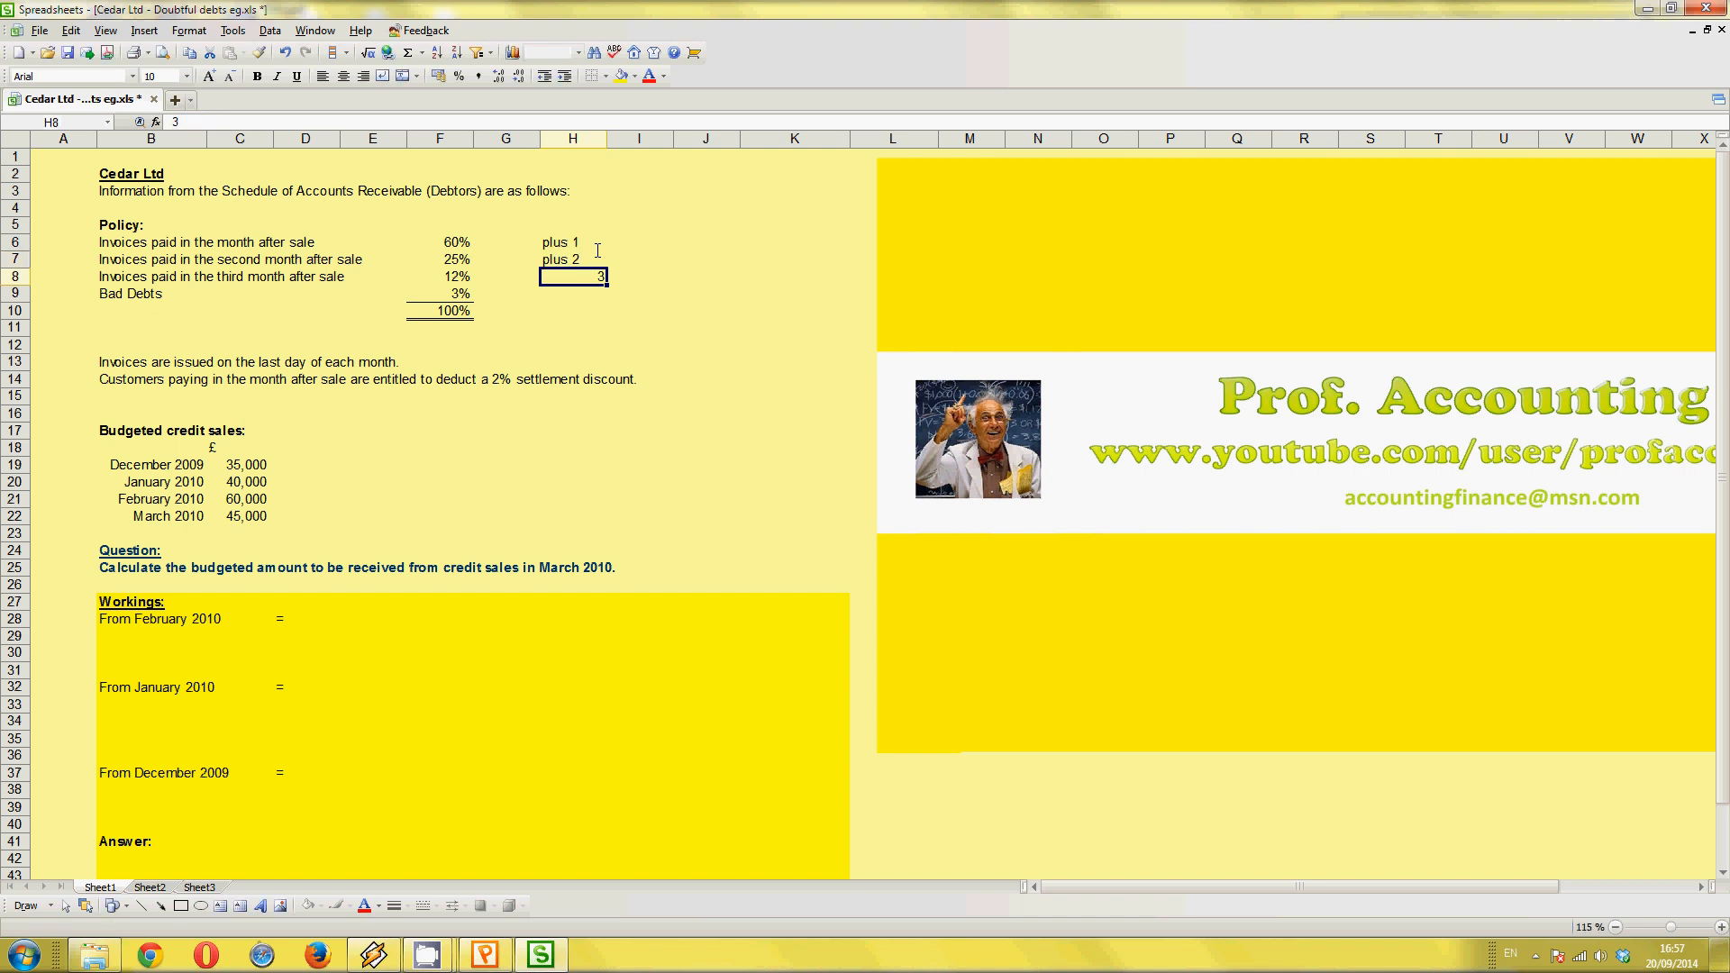
pyautogui.write('plus')
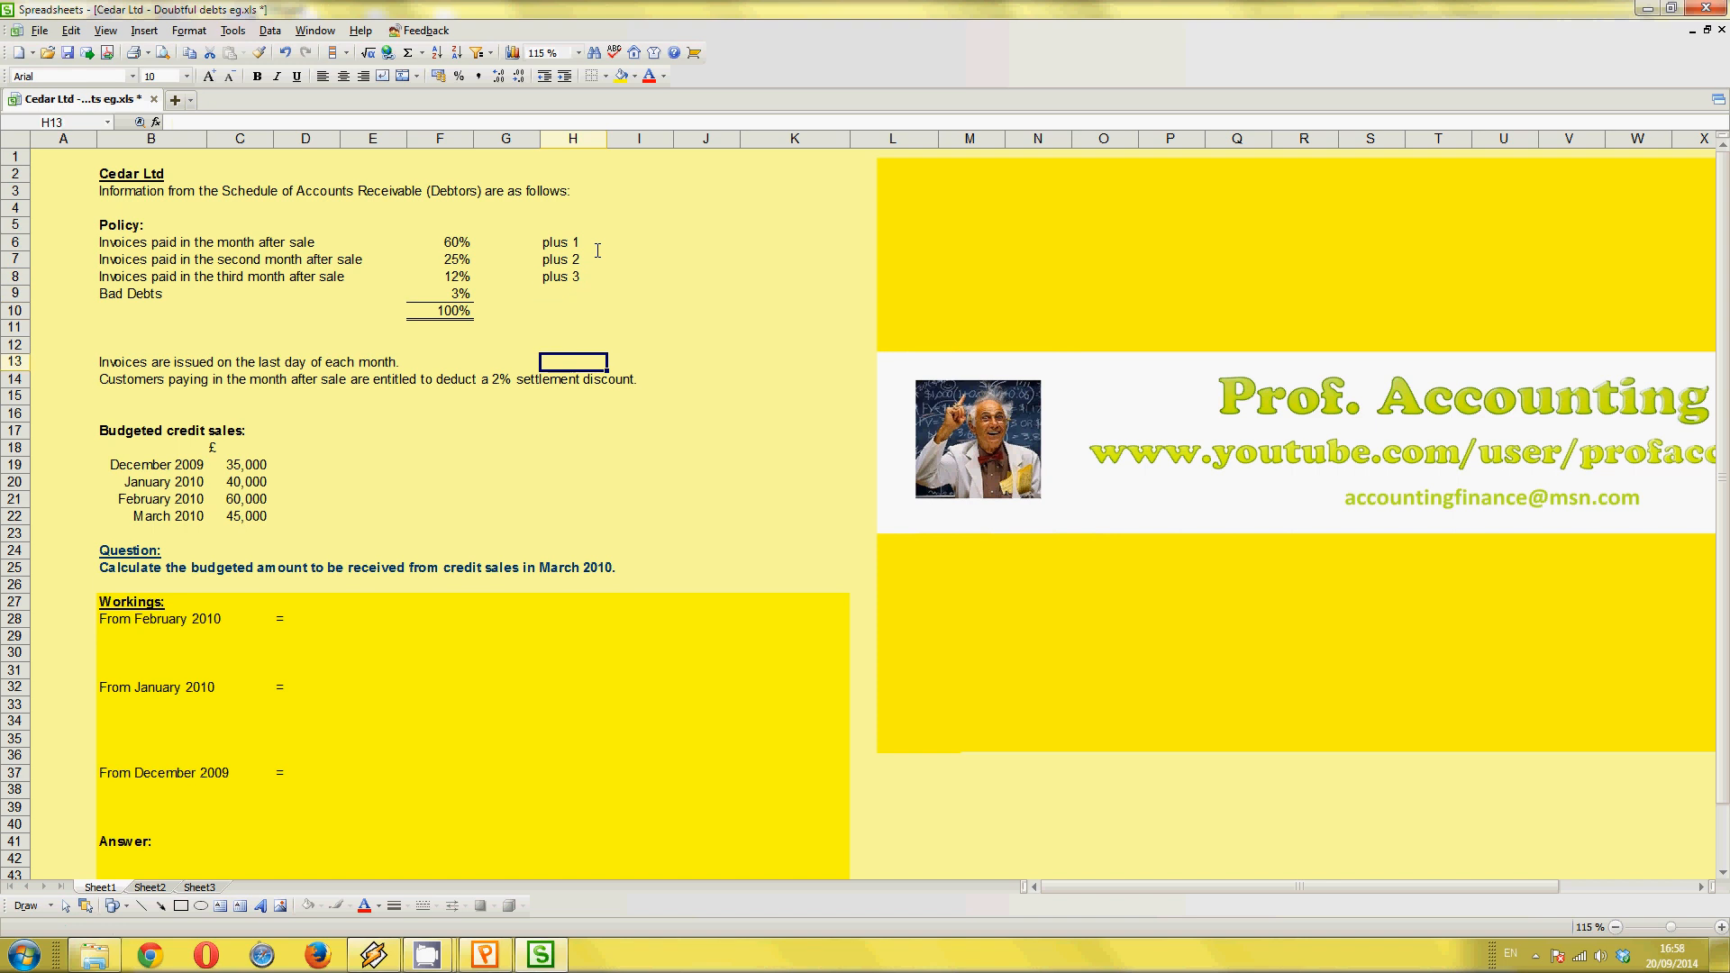
# - Colour the March 2010 sales row red and label February 2010 "plus 1" in D21
pyautogui.click(237, 431)
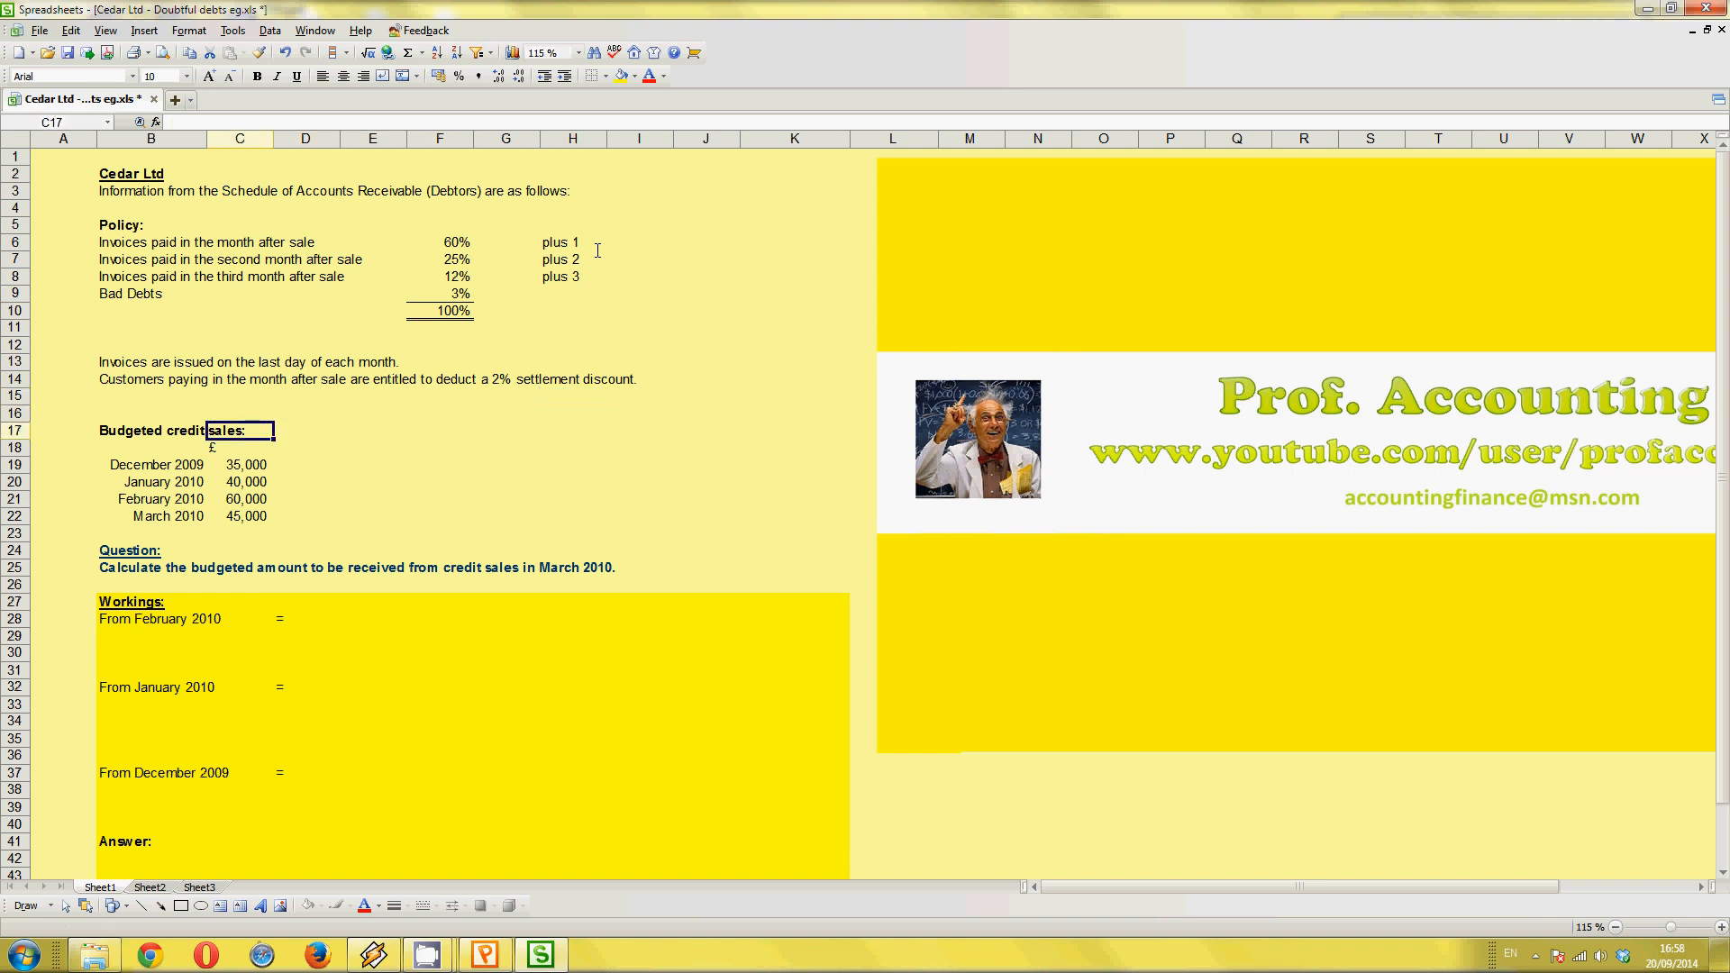
pyautogui.click(153, 465)
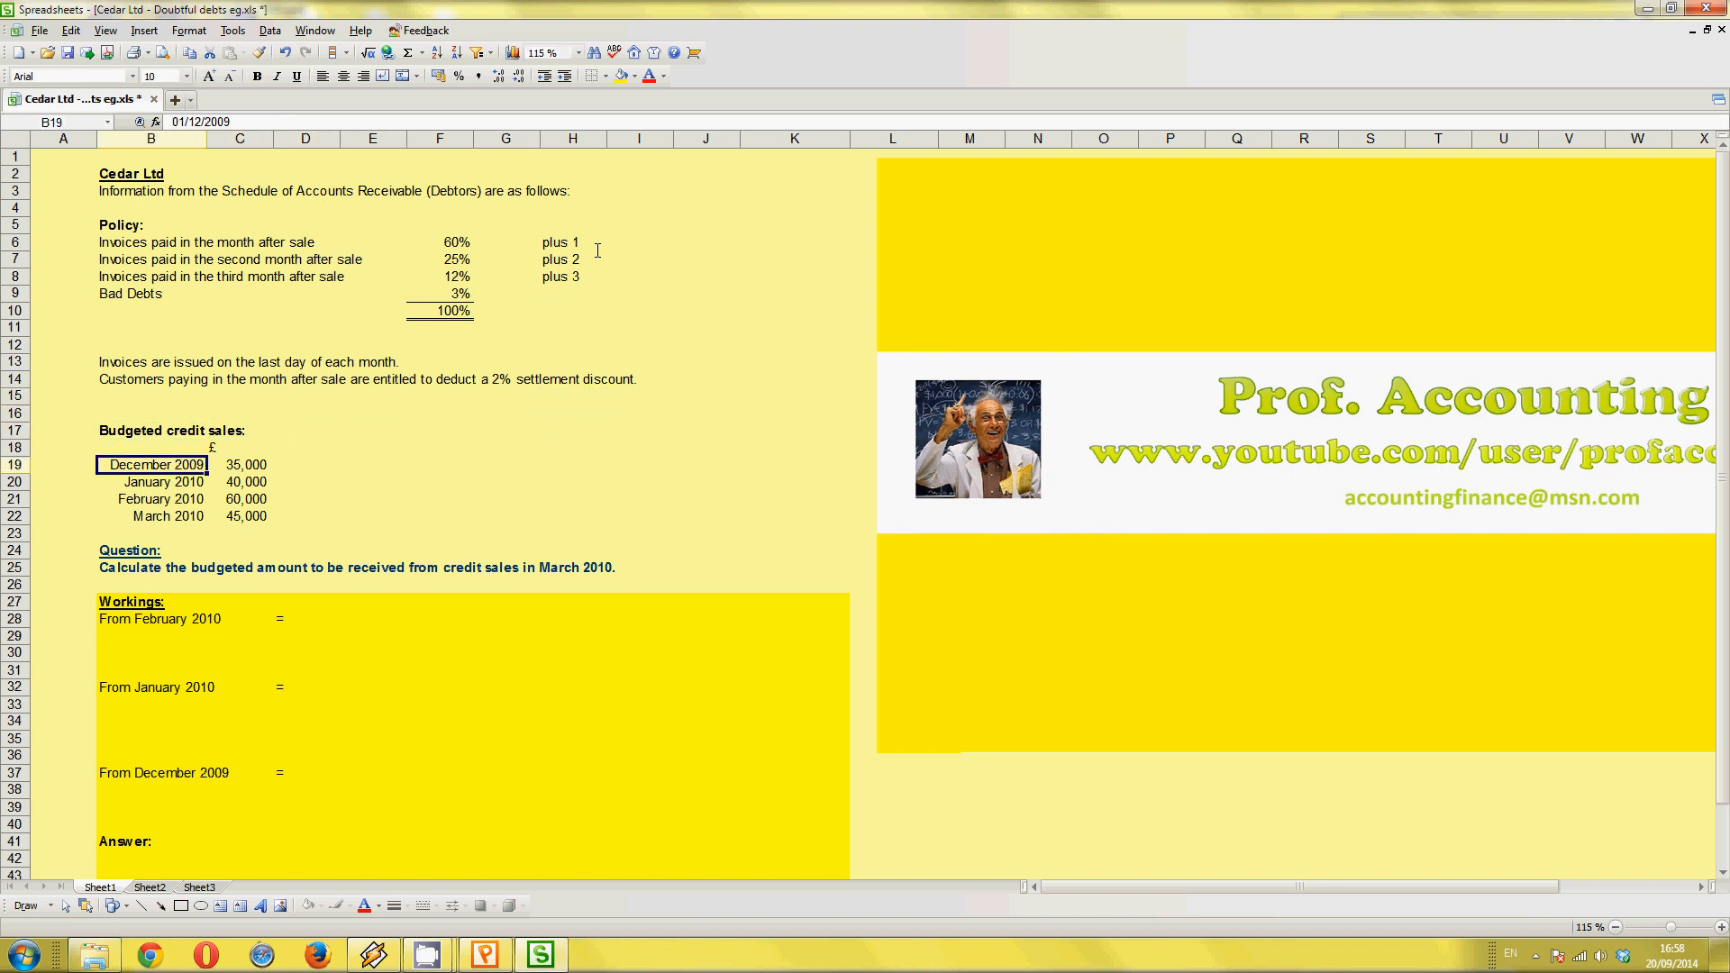
pyautogui.click(162, 497)
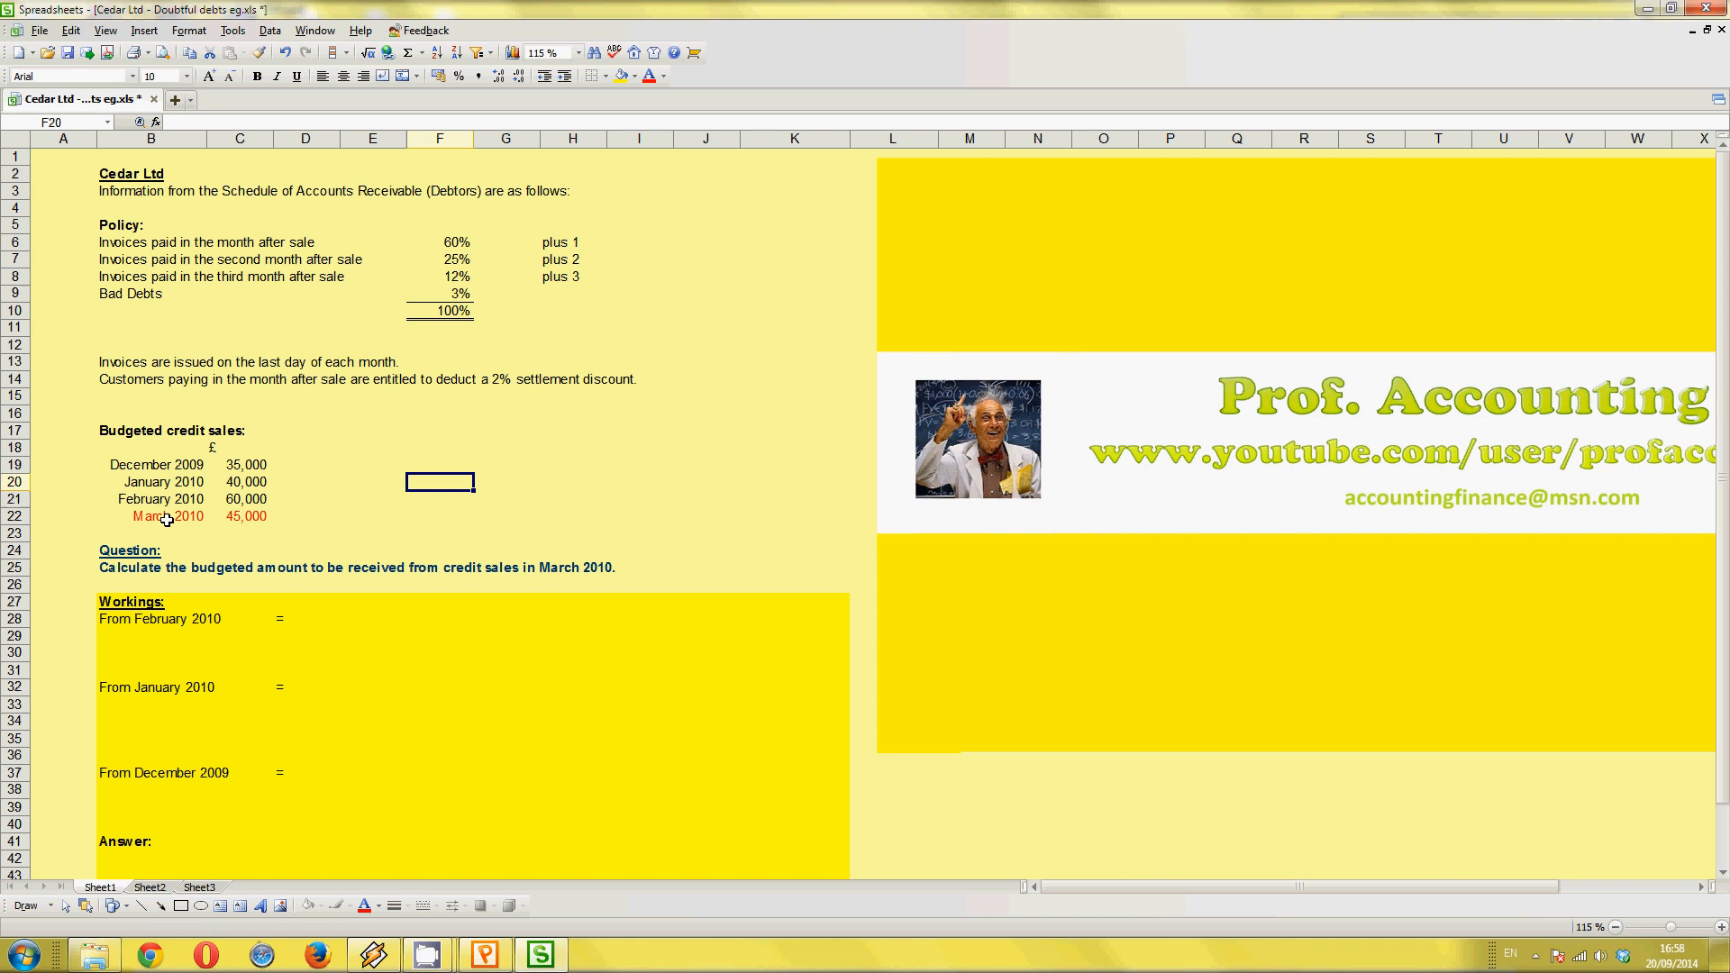
pyautogui.click(245, 515)
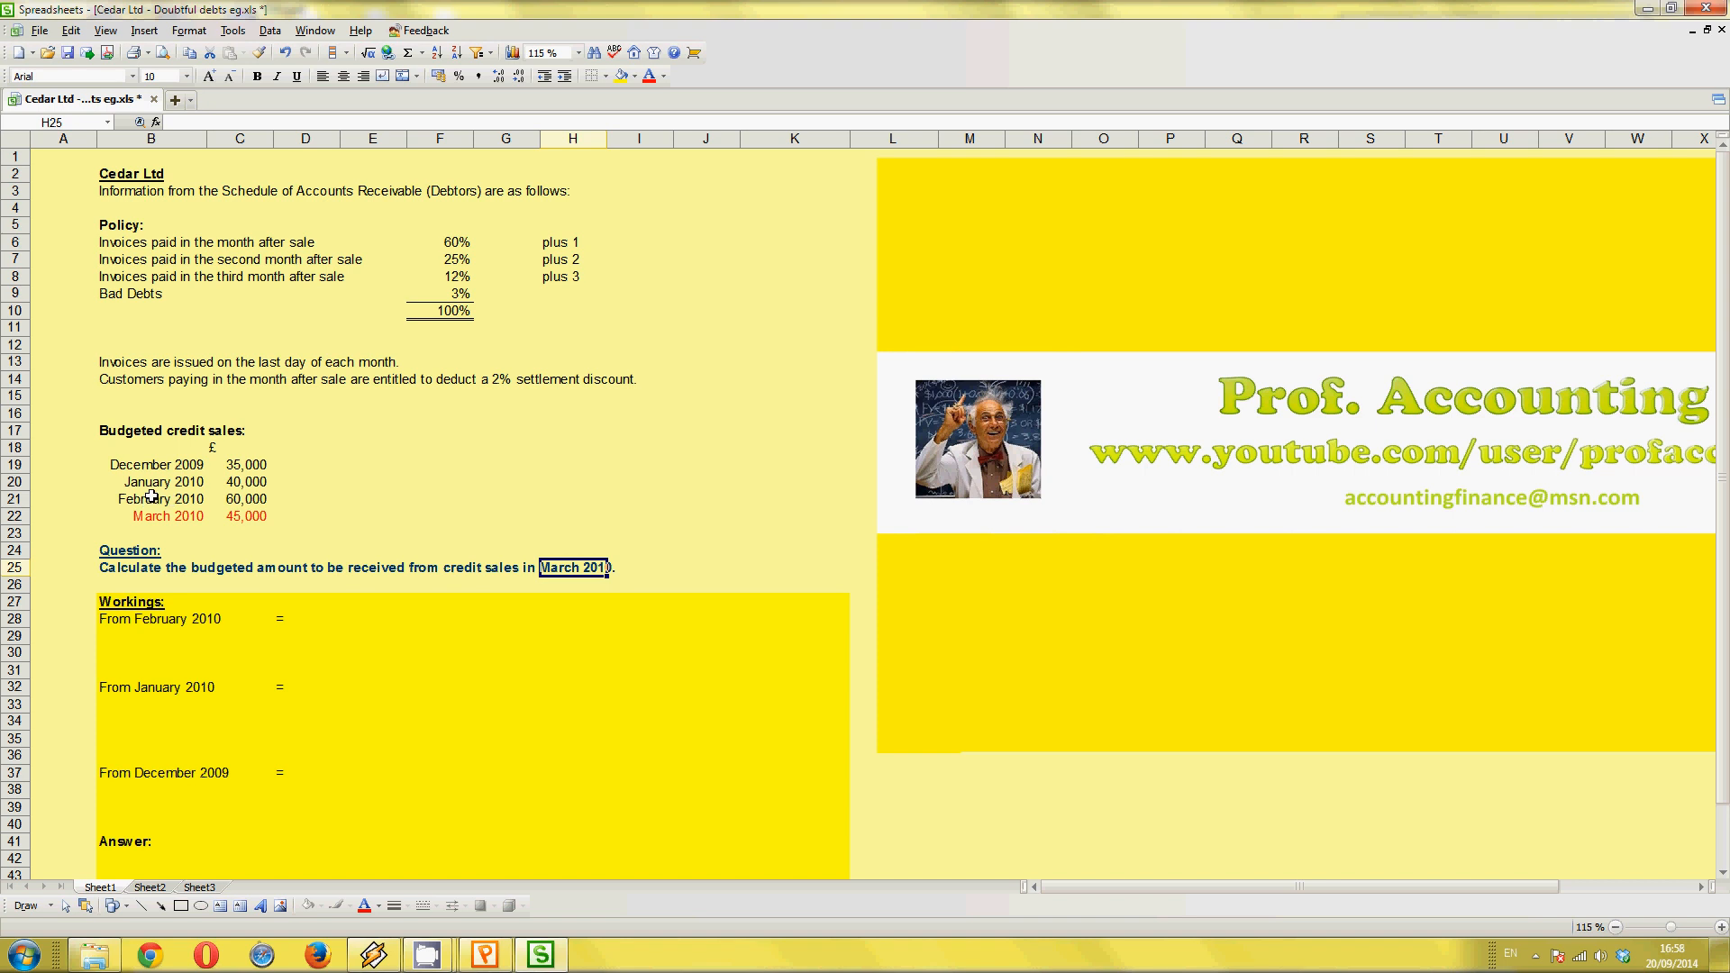
pyautogui.click(129, 497)
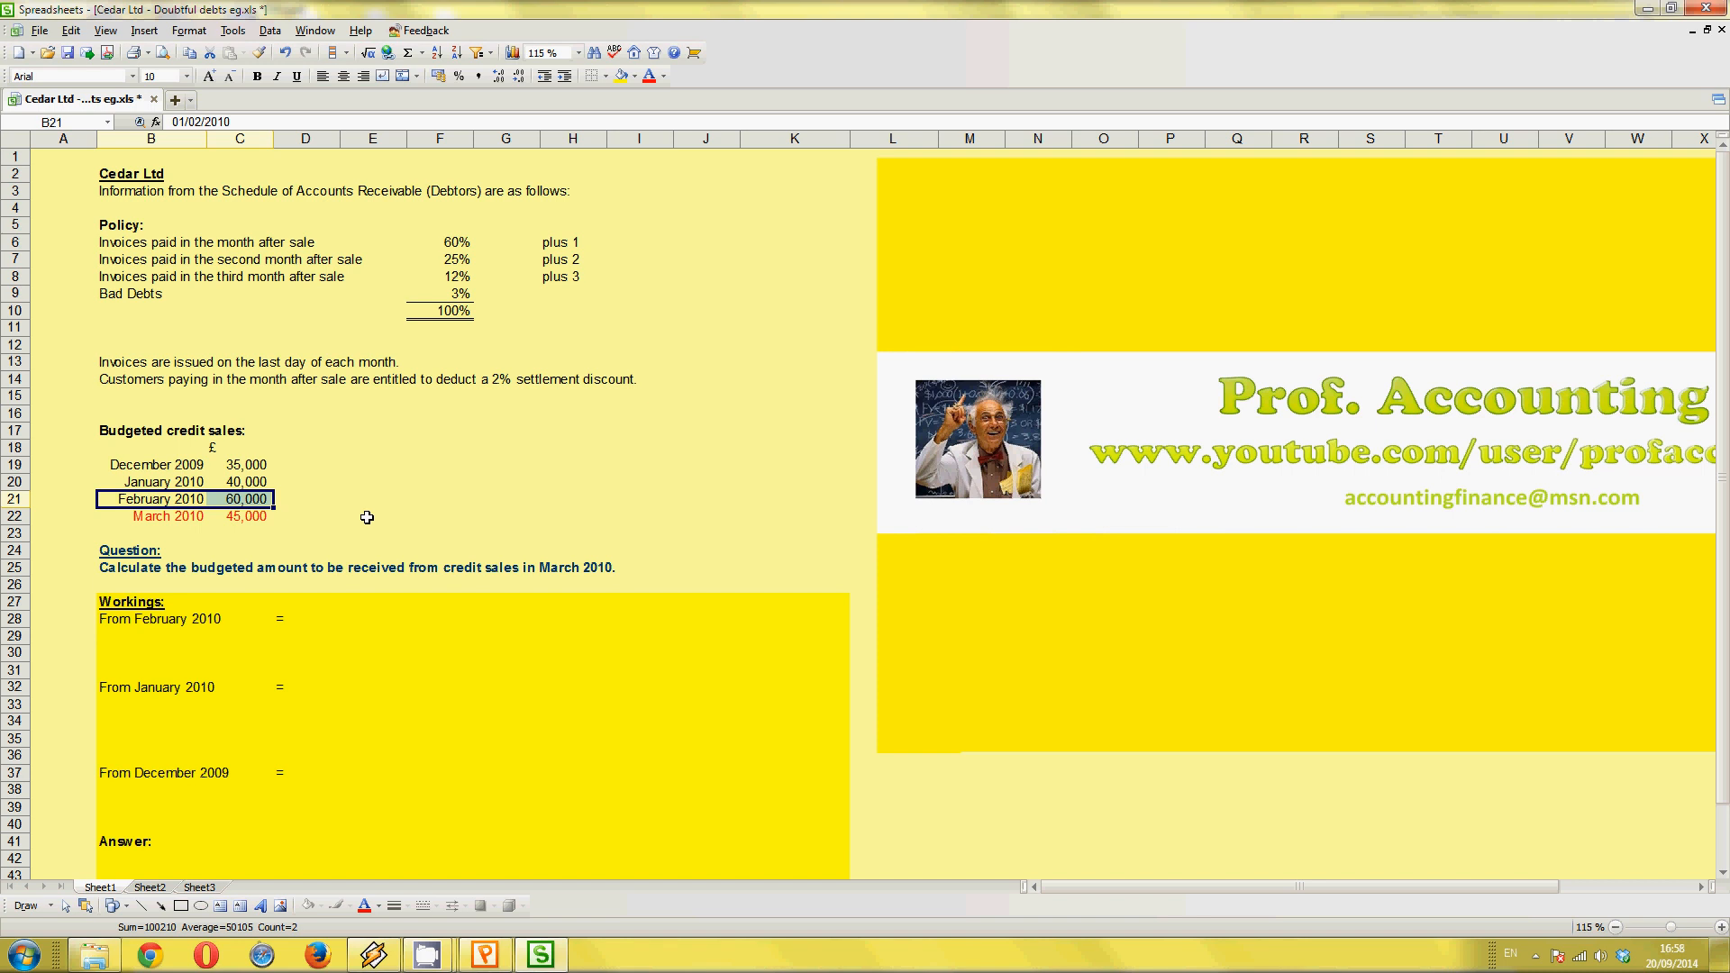
pyautogui.moveTo(562, 575)
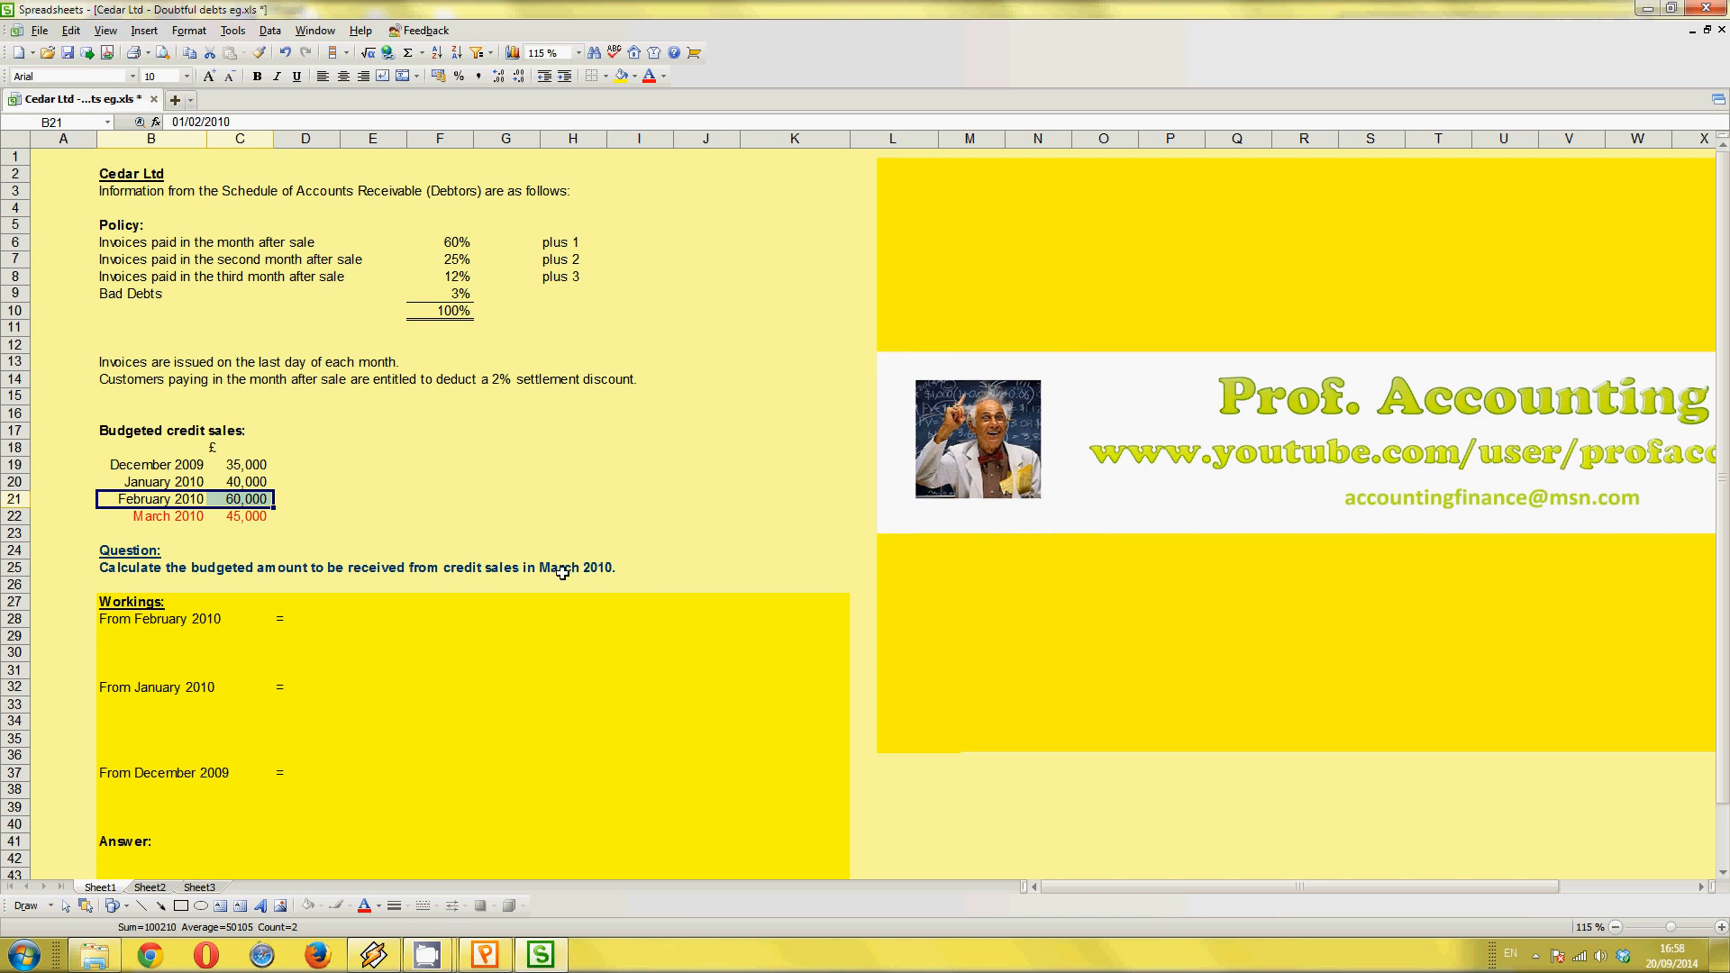
pyautogui.moveTo(321, 498)
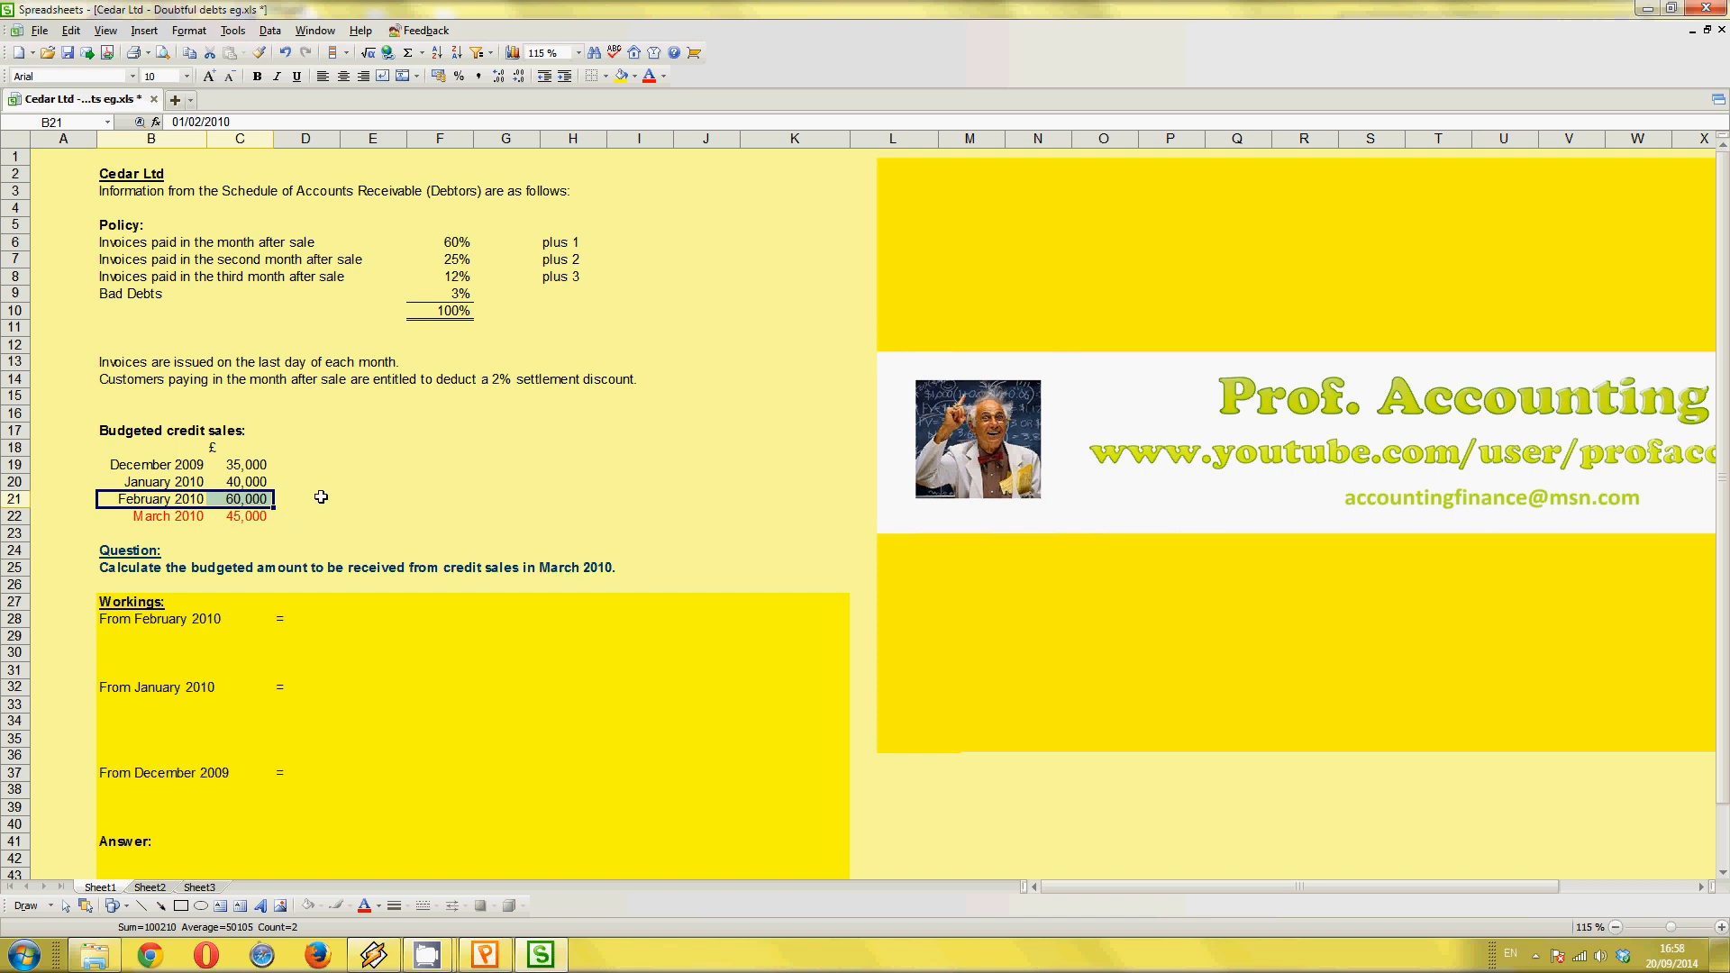
pyautogui.write('plus 1')
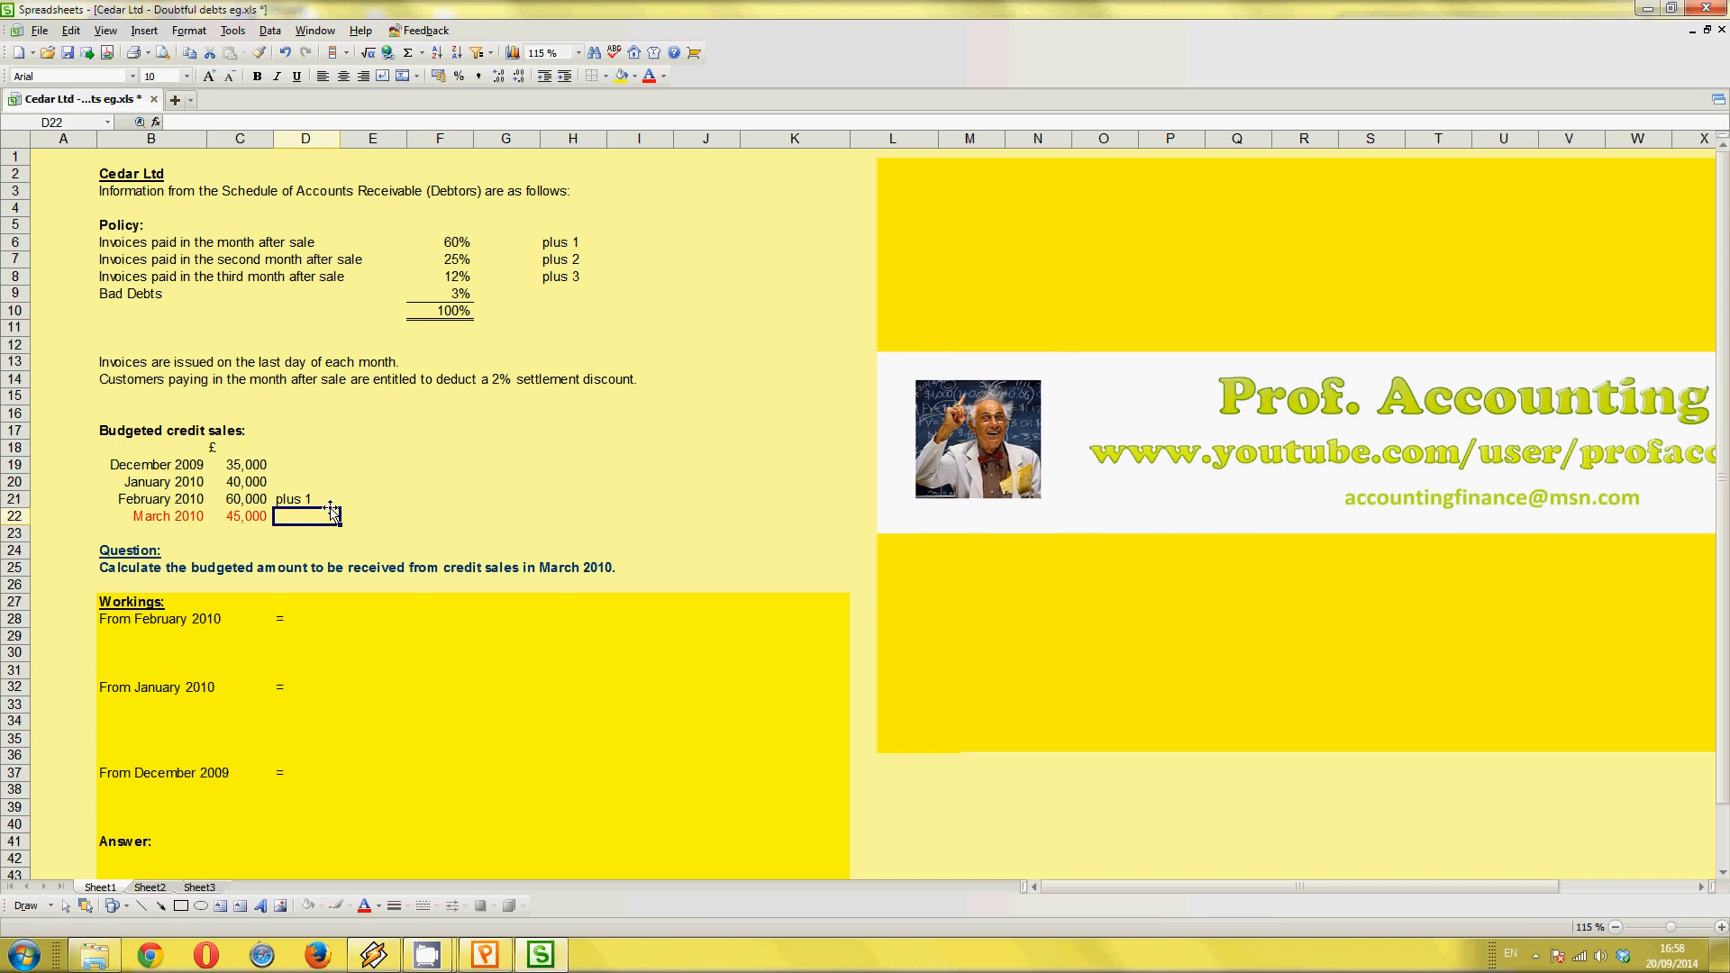
# - Label January 2010 "plus 2" and December 2009 "plus 3", then highlight March 2010 in the question
pyautogui.click(321, 482)
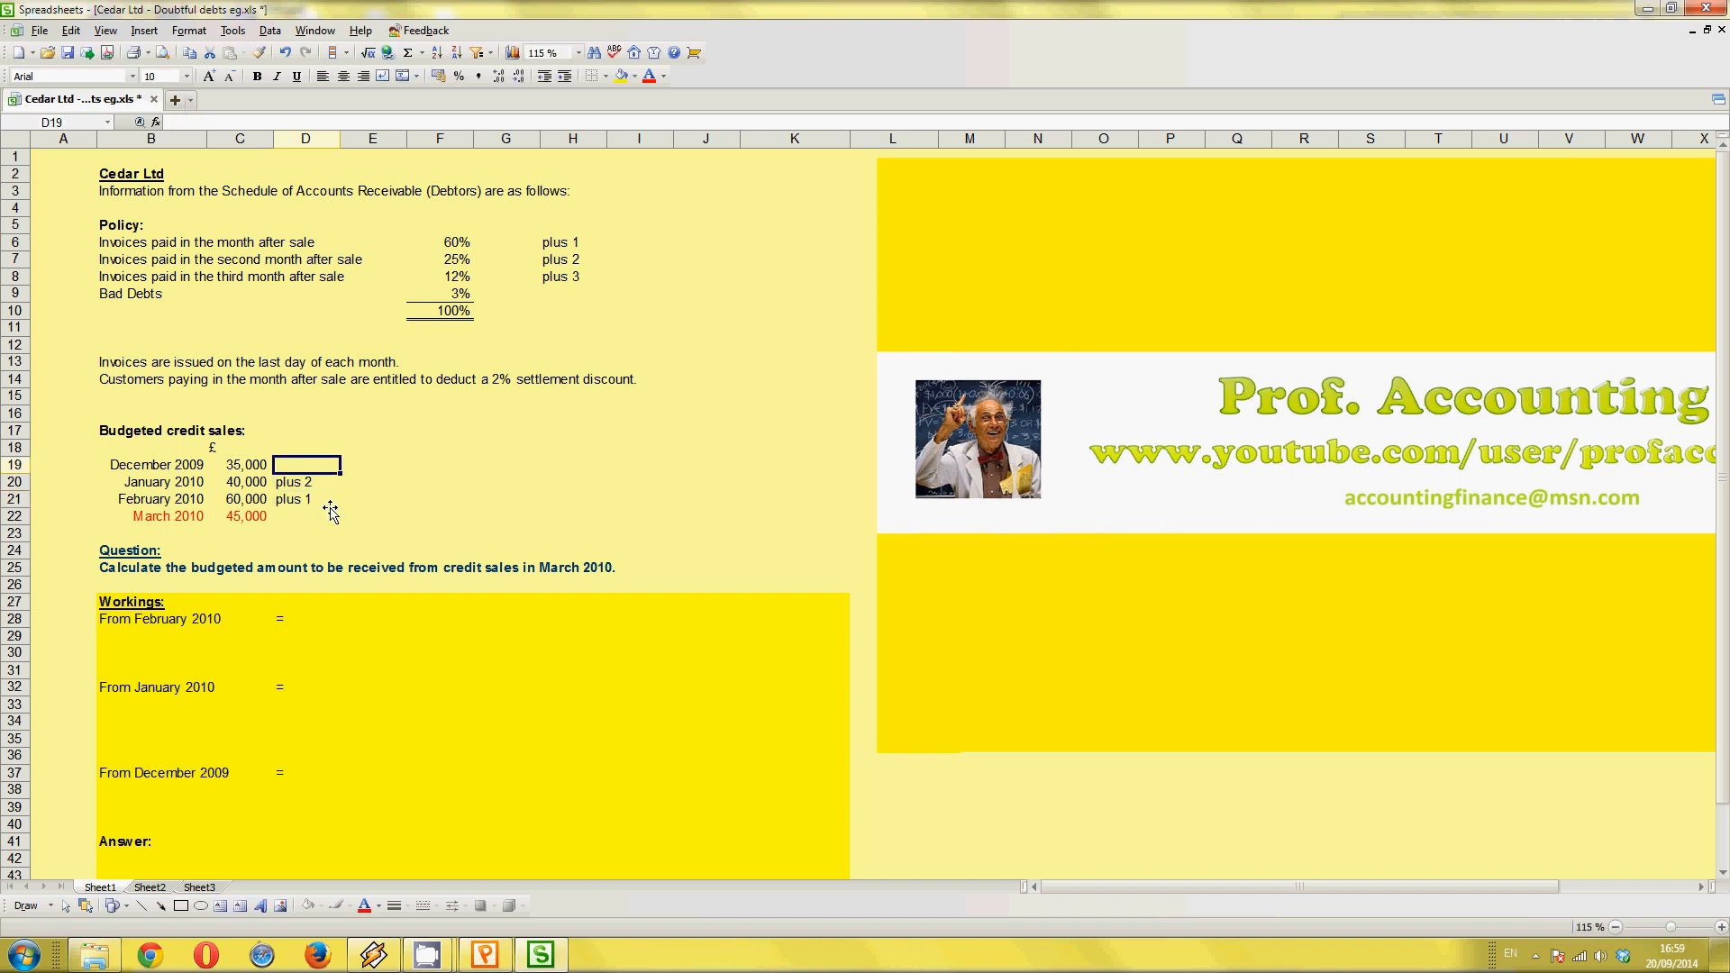
pyautogui.write('plus 3')
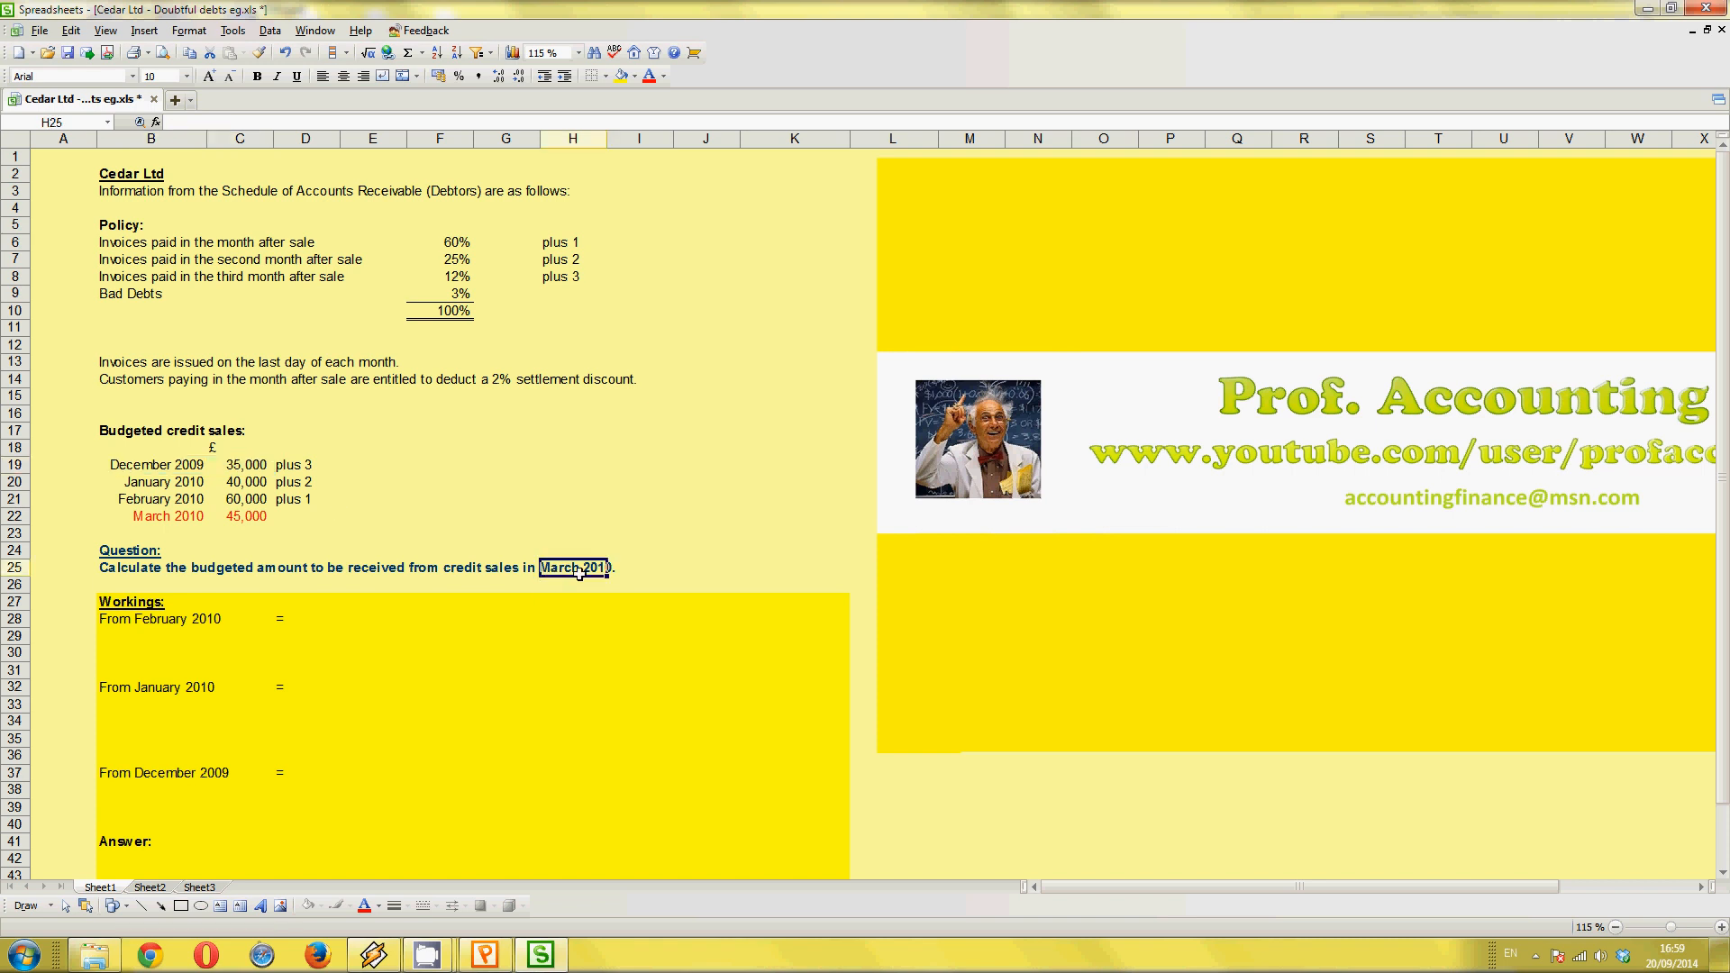
pyautogui.moveTo(643, 337)
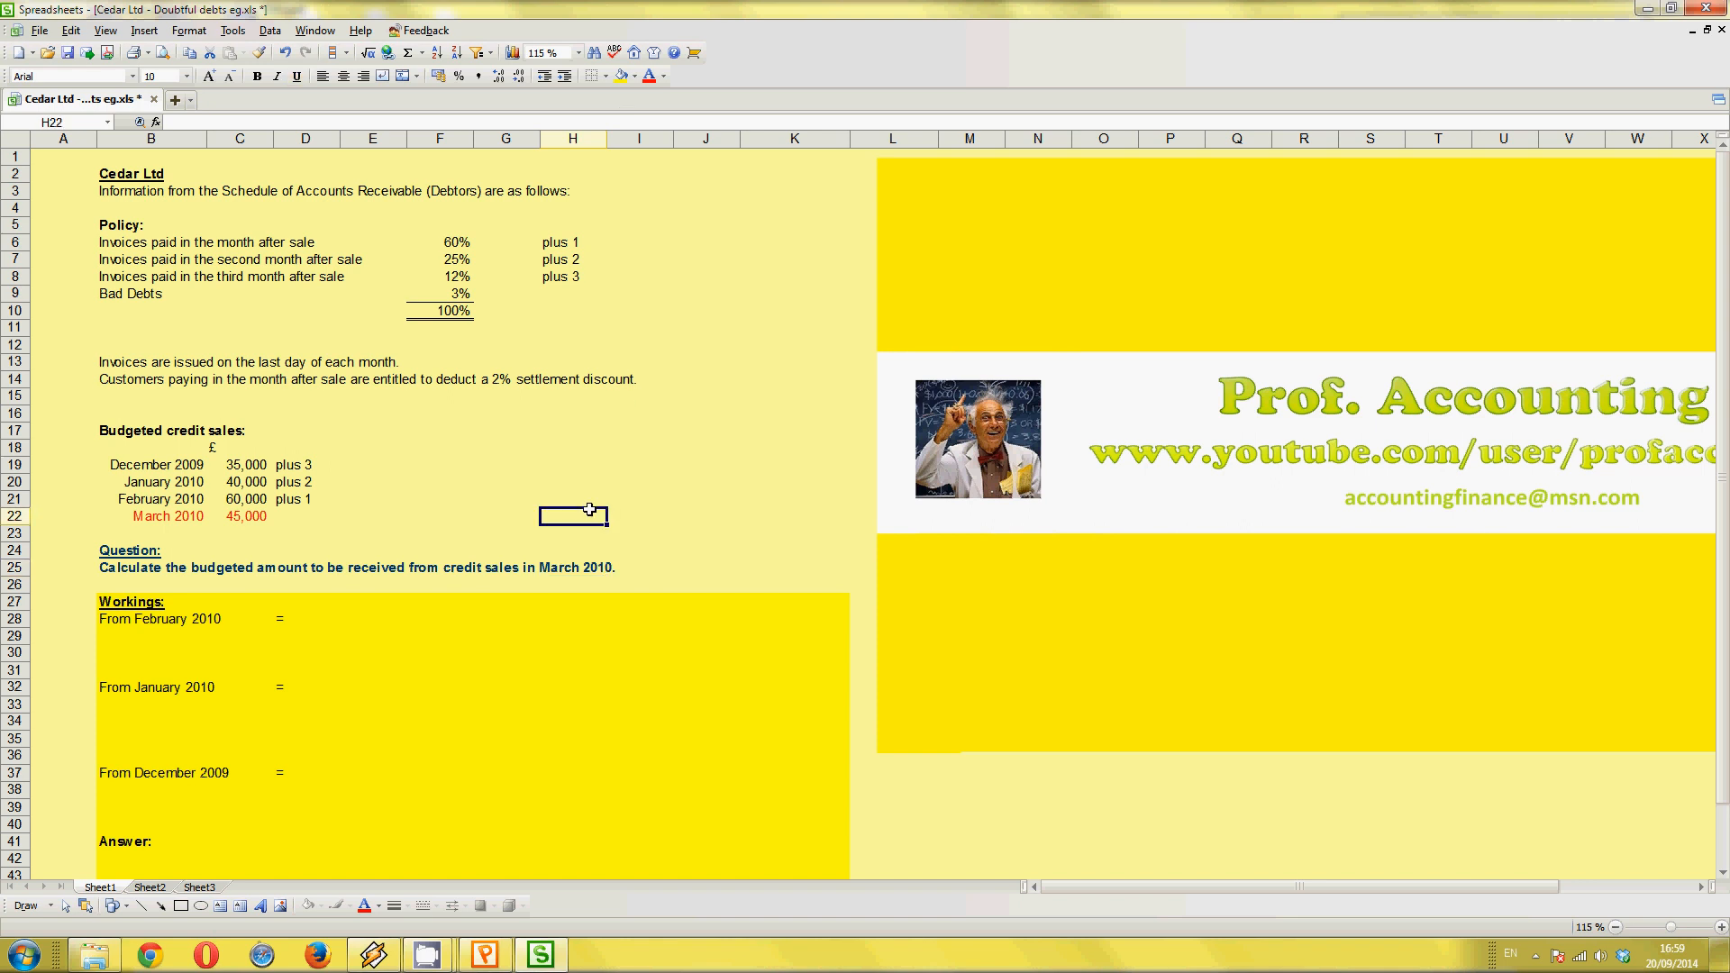
pyautogui.doubleClick(574, 567)
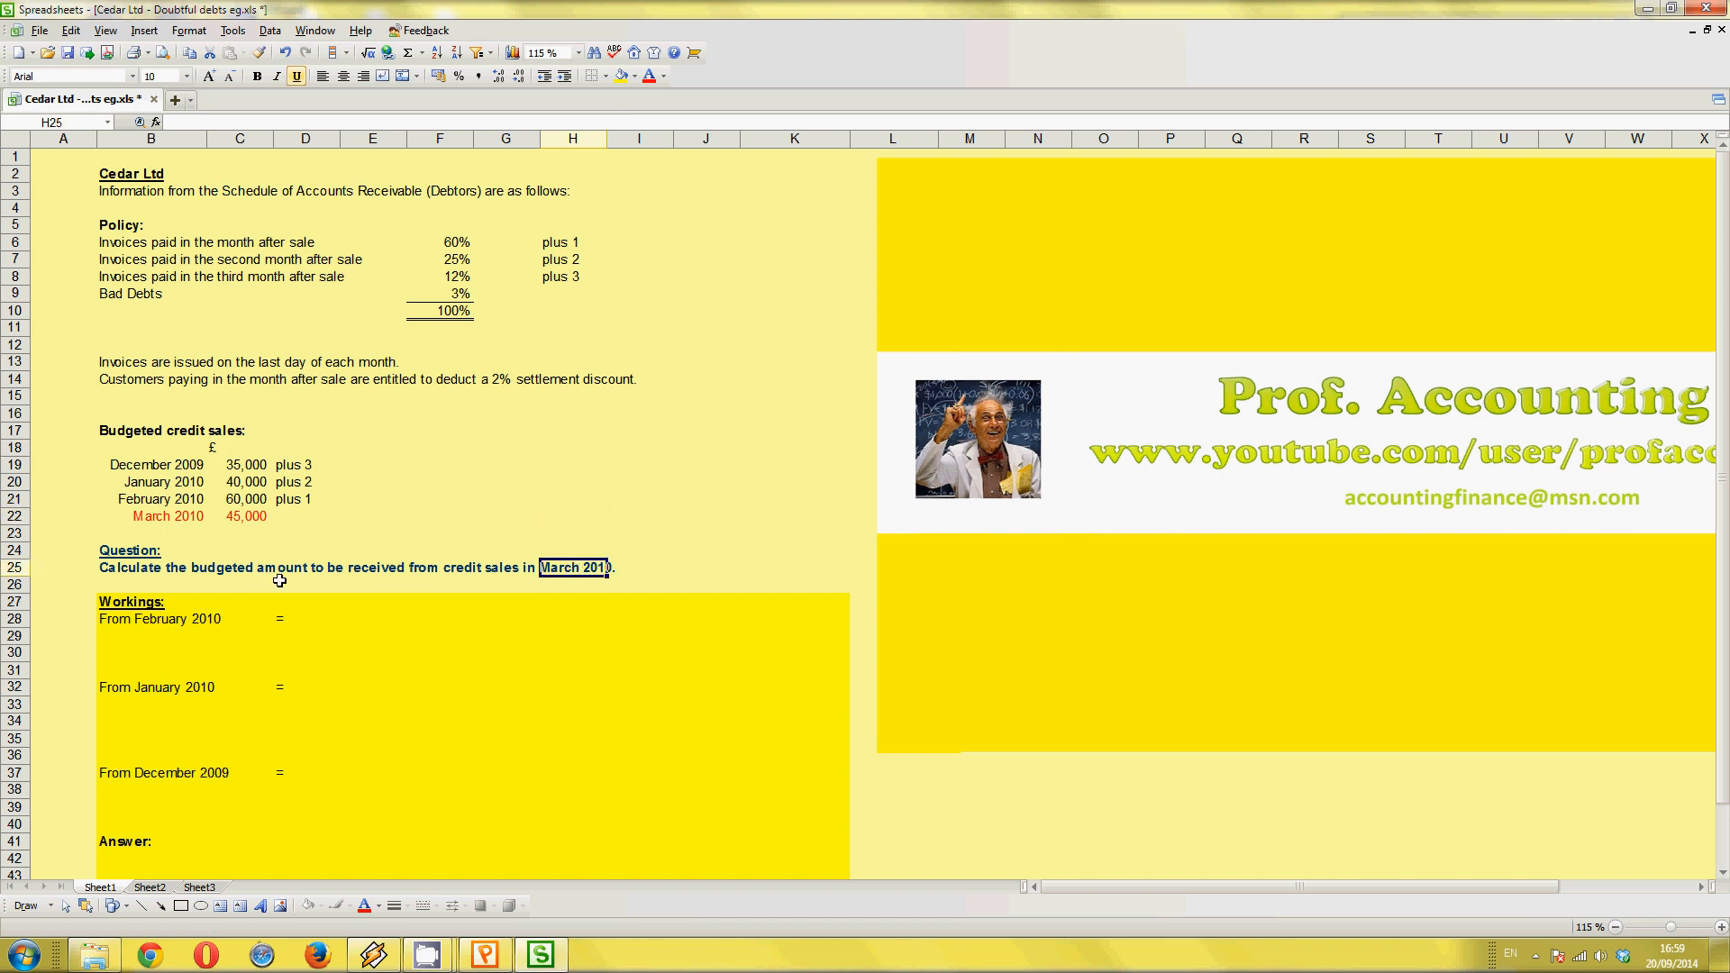
pyautogui.click(301, 465)
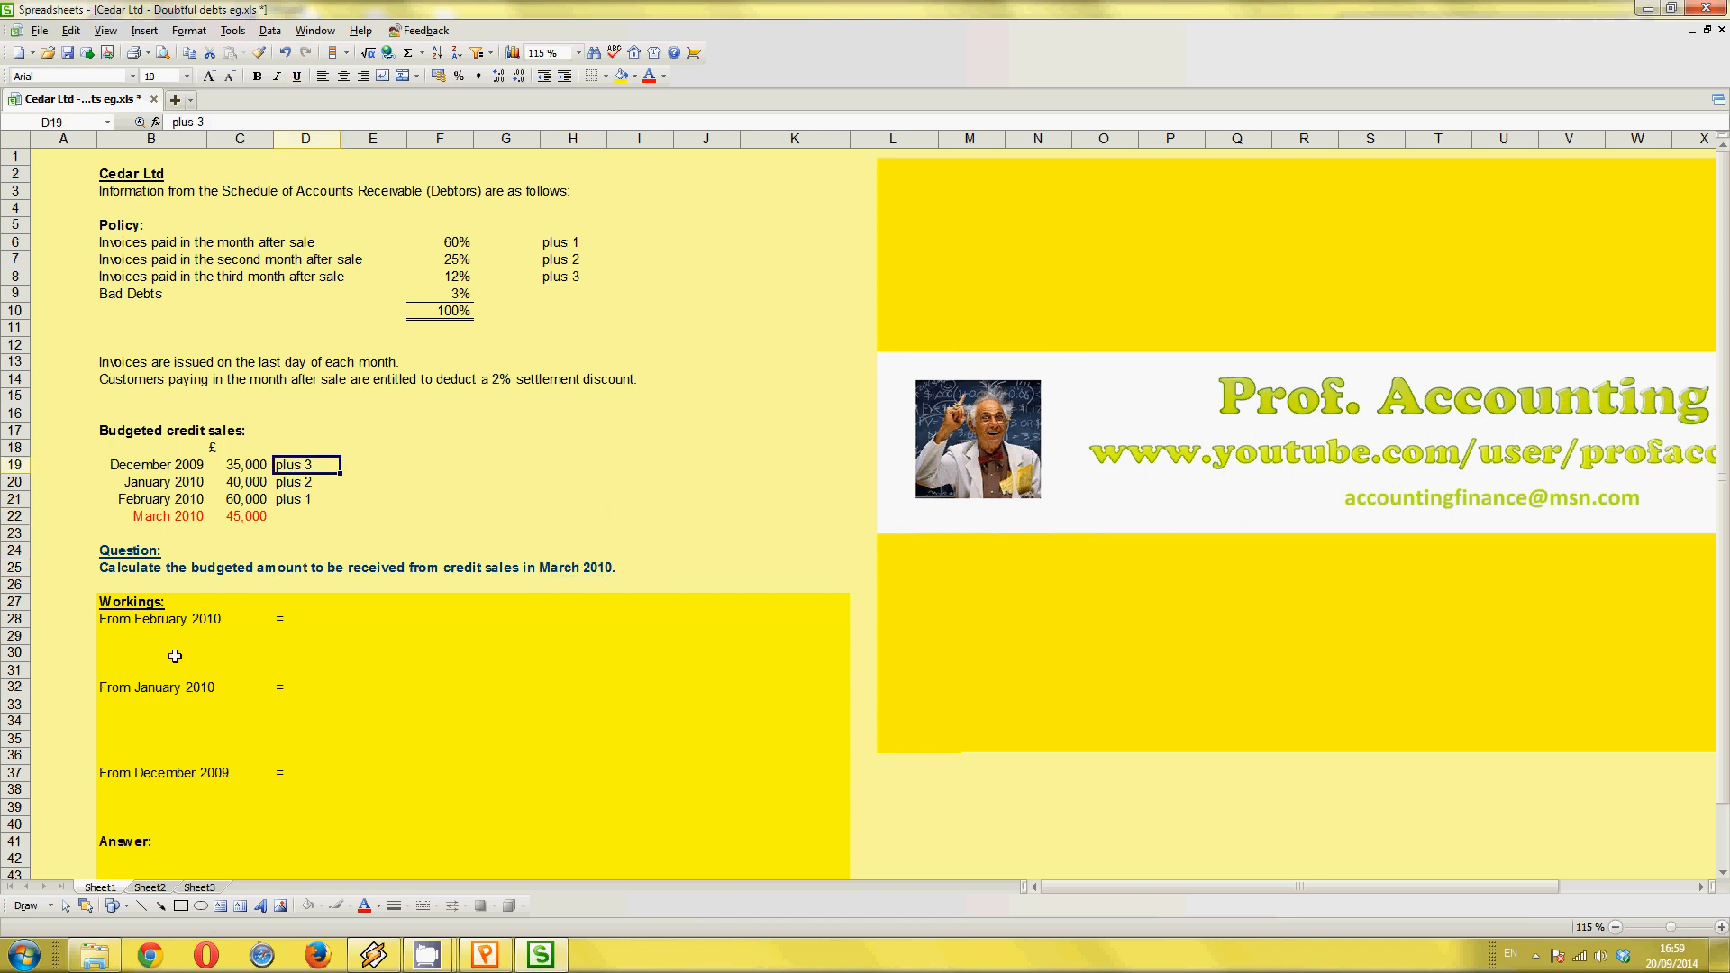
pyautogui.click(297, 624)
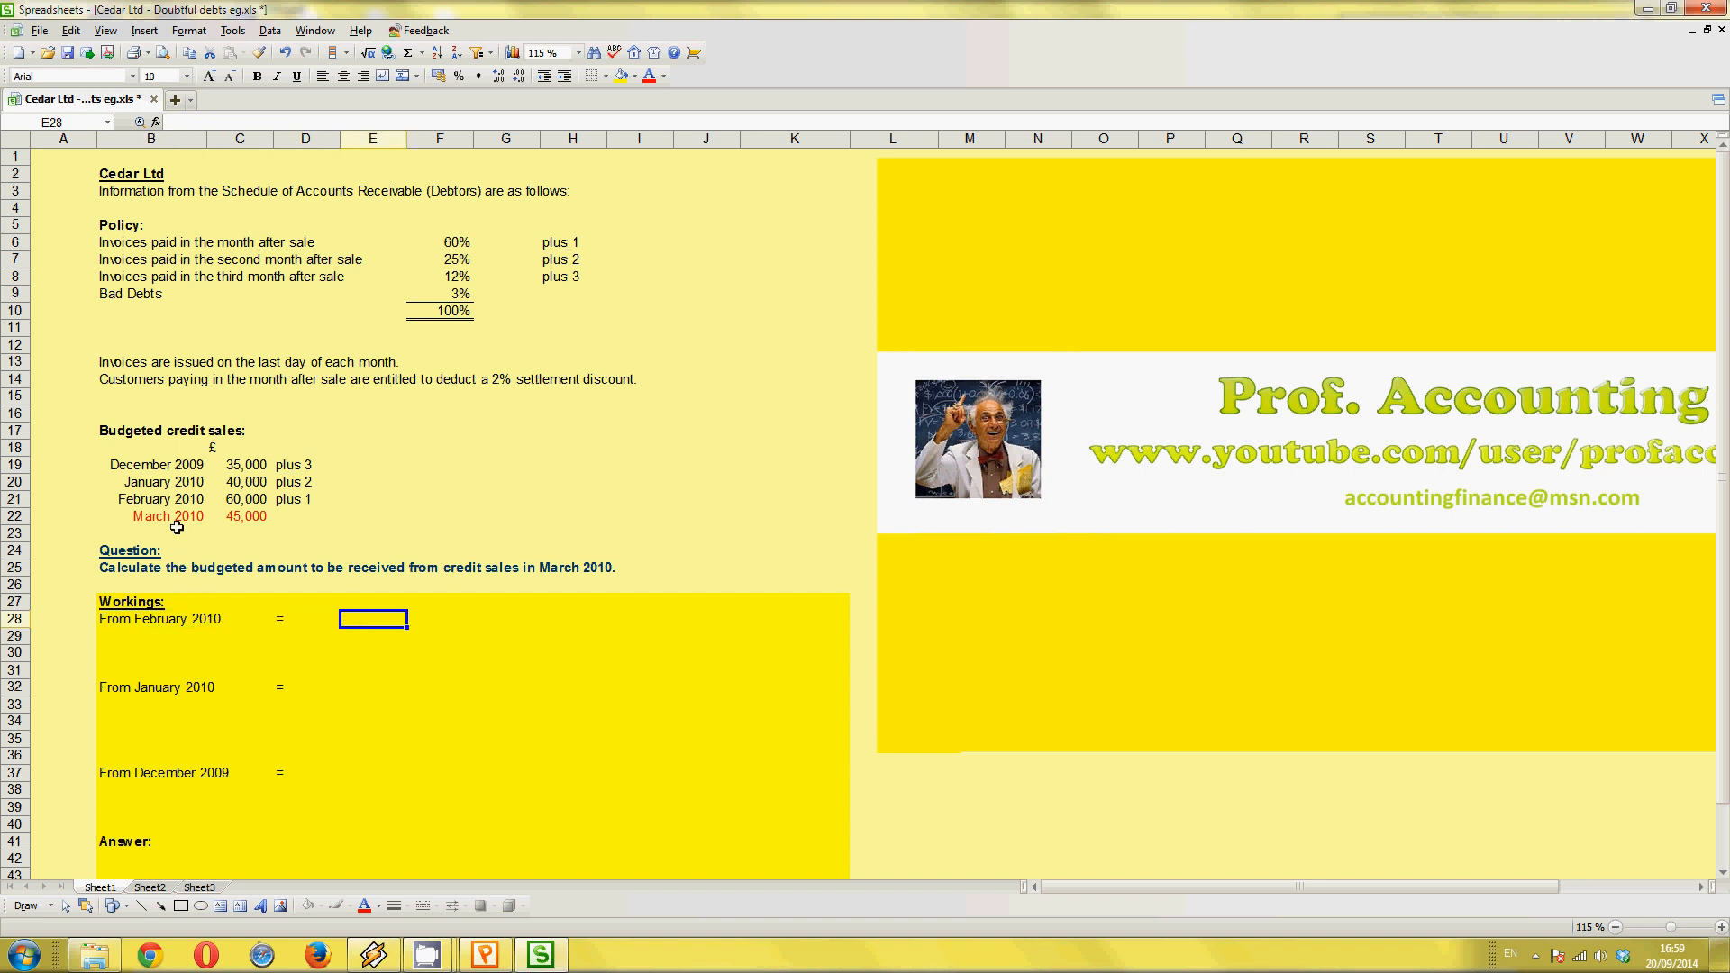
pyautogui.moveTo(222, 468)
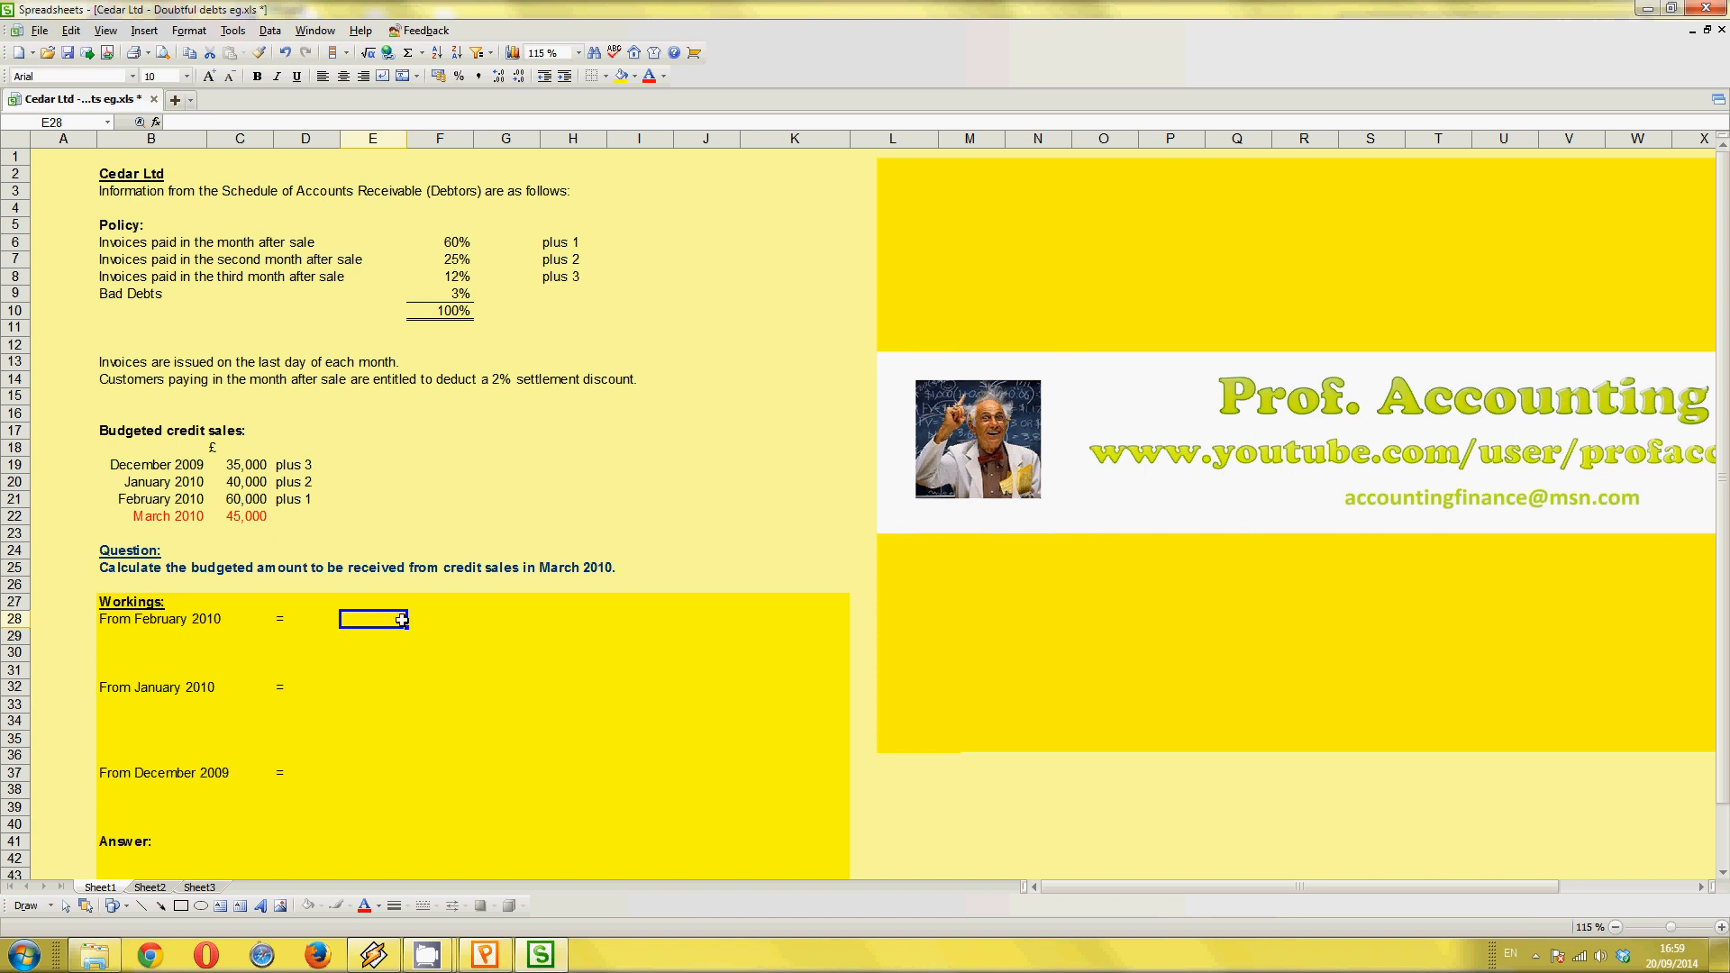
# - Write "60000 x 60% x 98%" as February 2010's working in E28
pyautogui.write('60000')
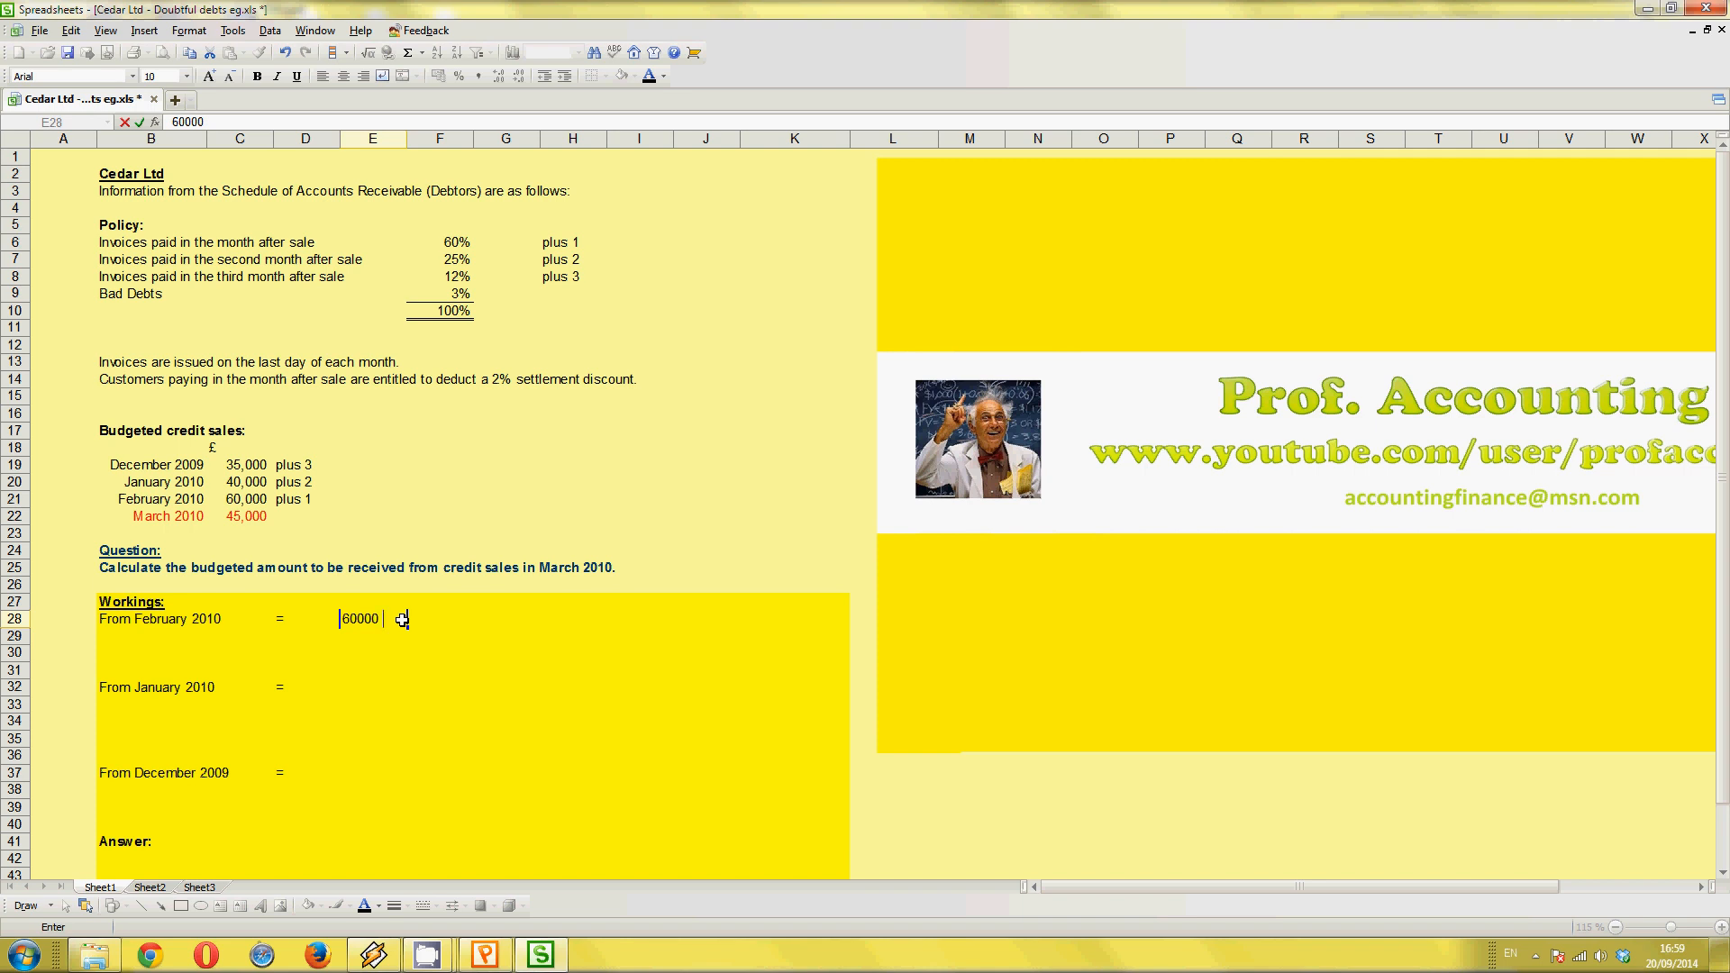
pyautogui.moveTo(423, 587)
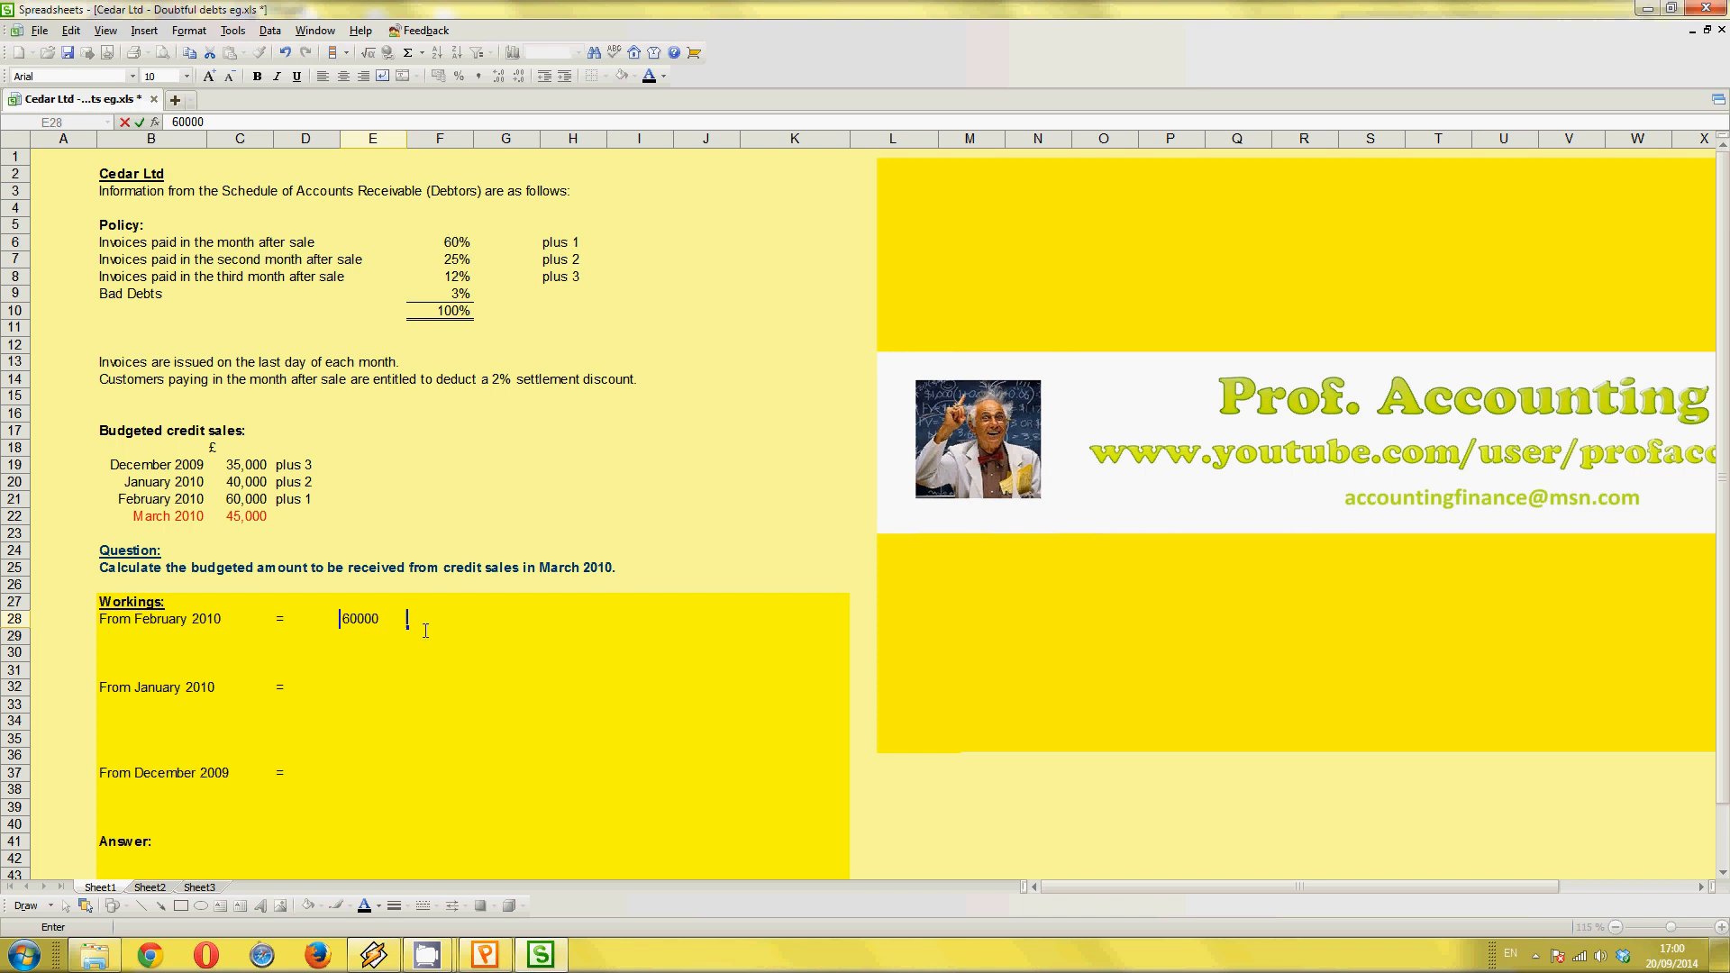
pyautogui.write('x 60')
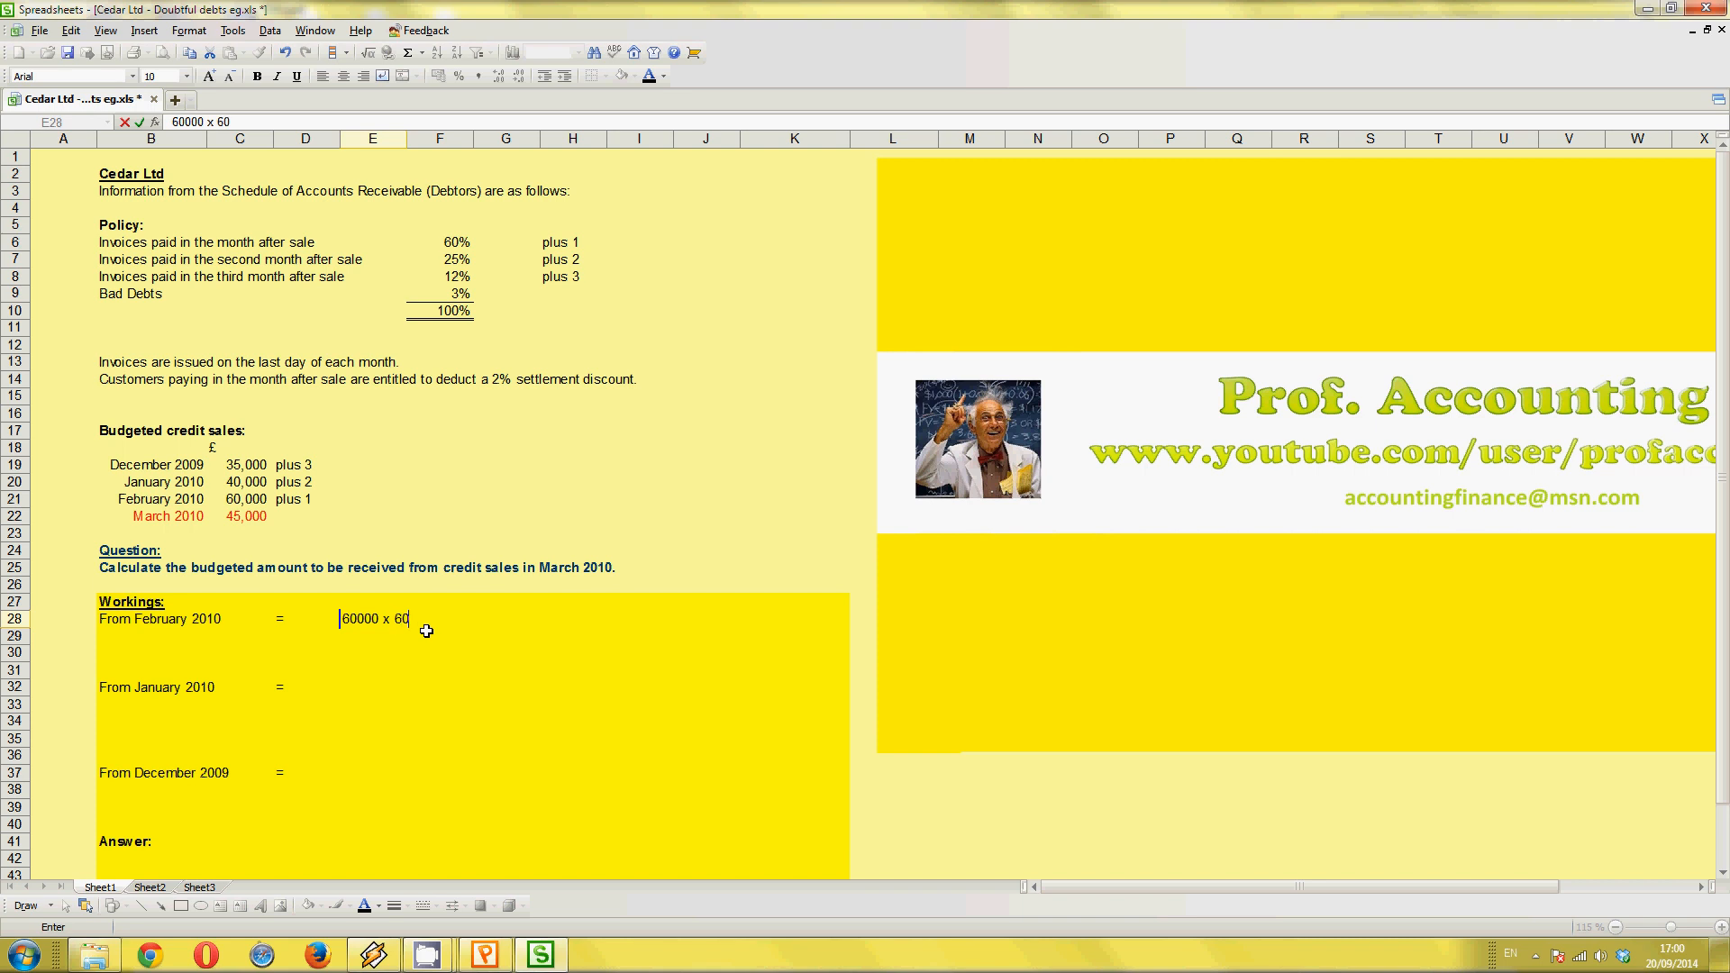
pyautogui.write('%')
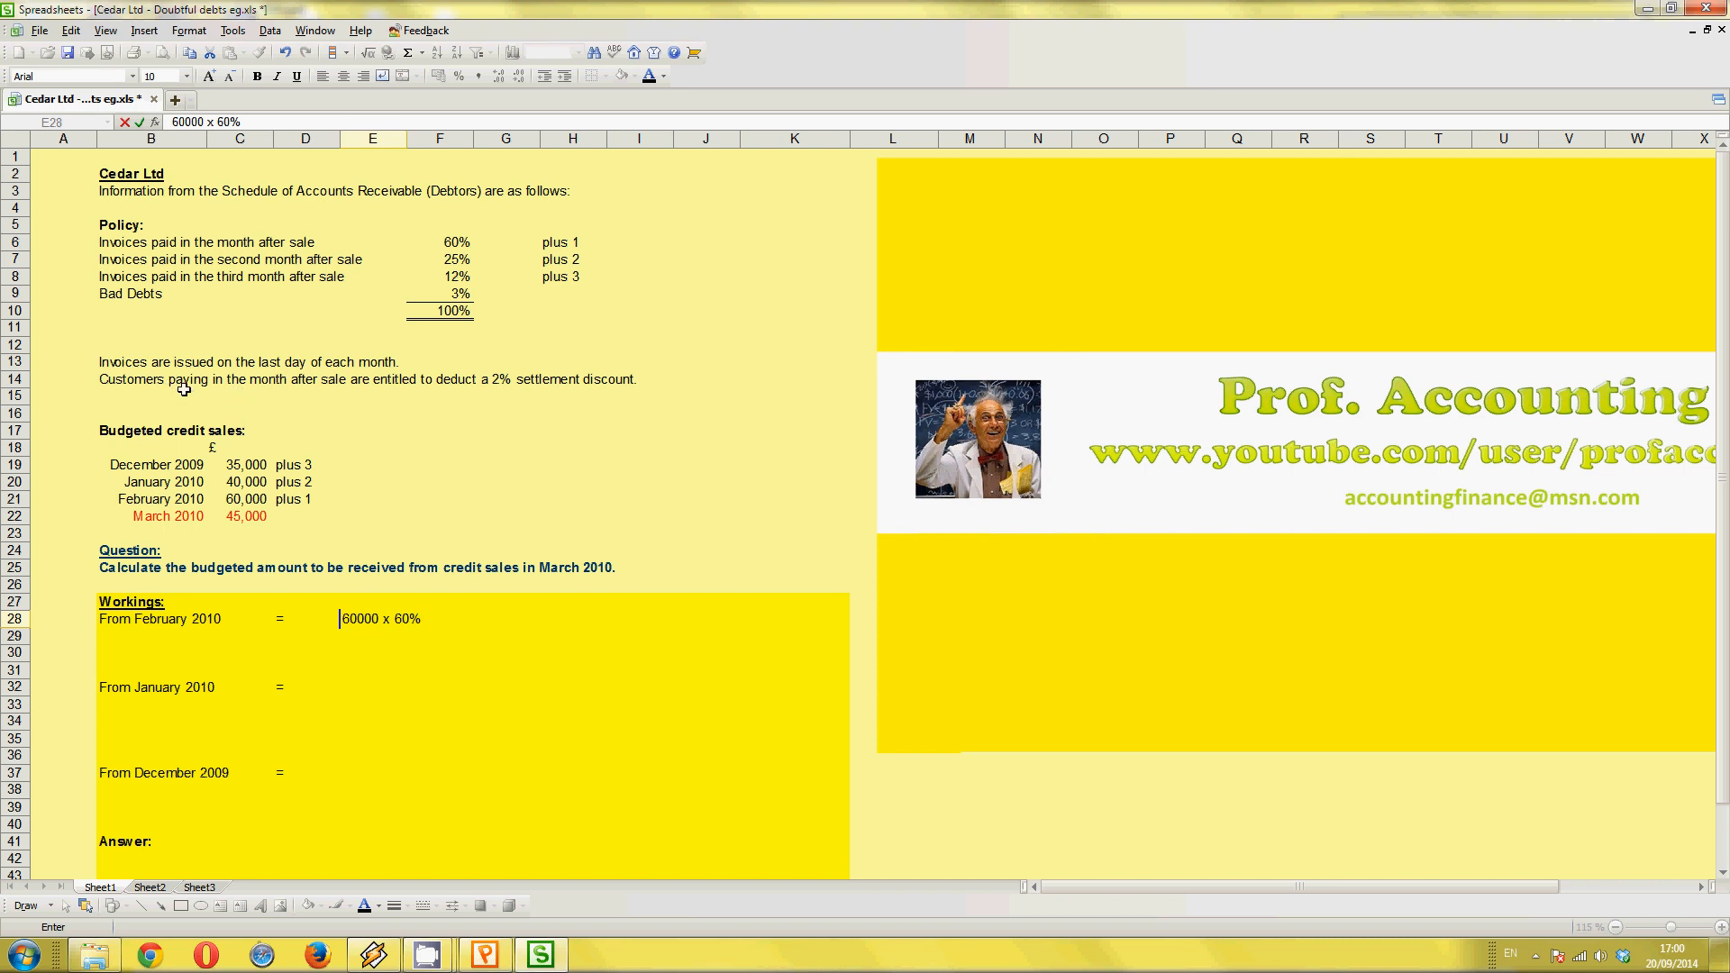
pyautogui.moveTo(251, 400)
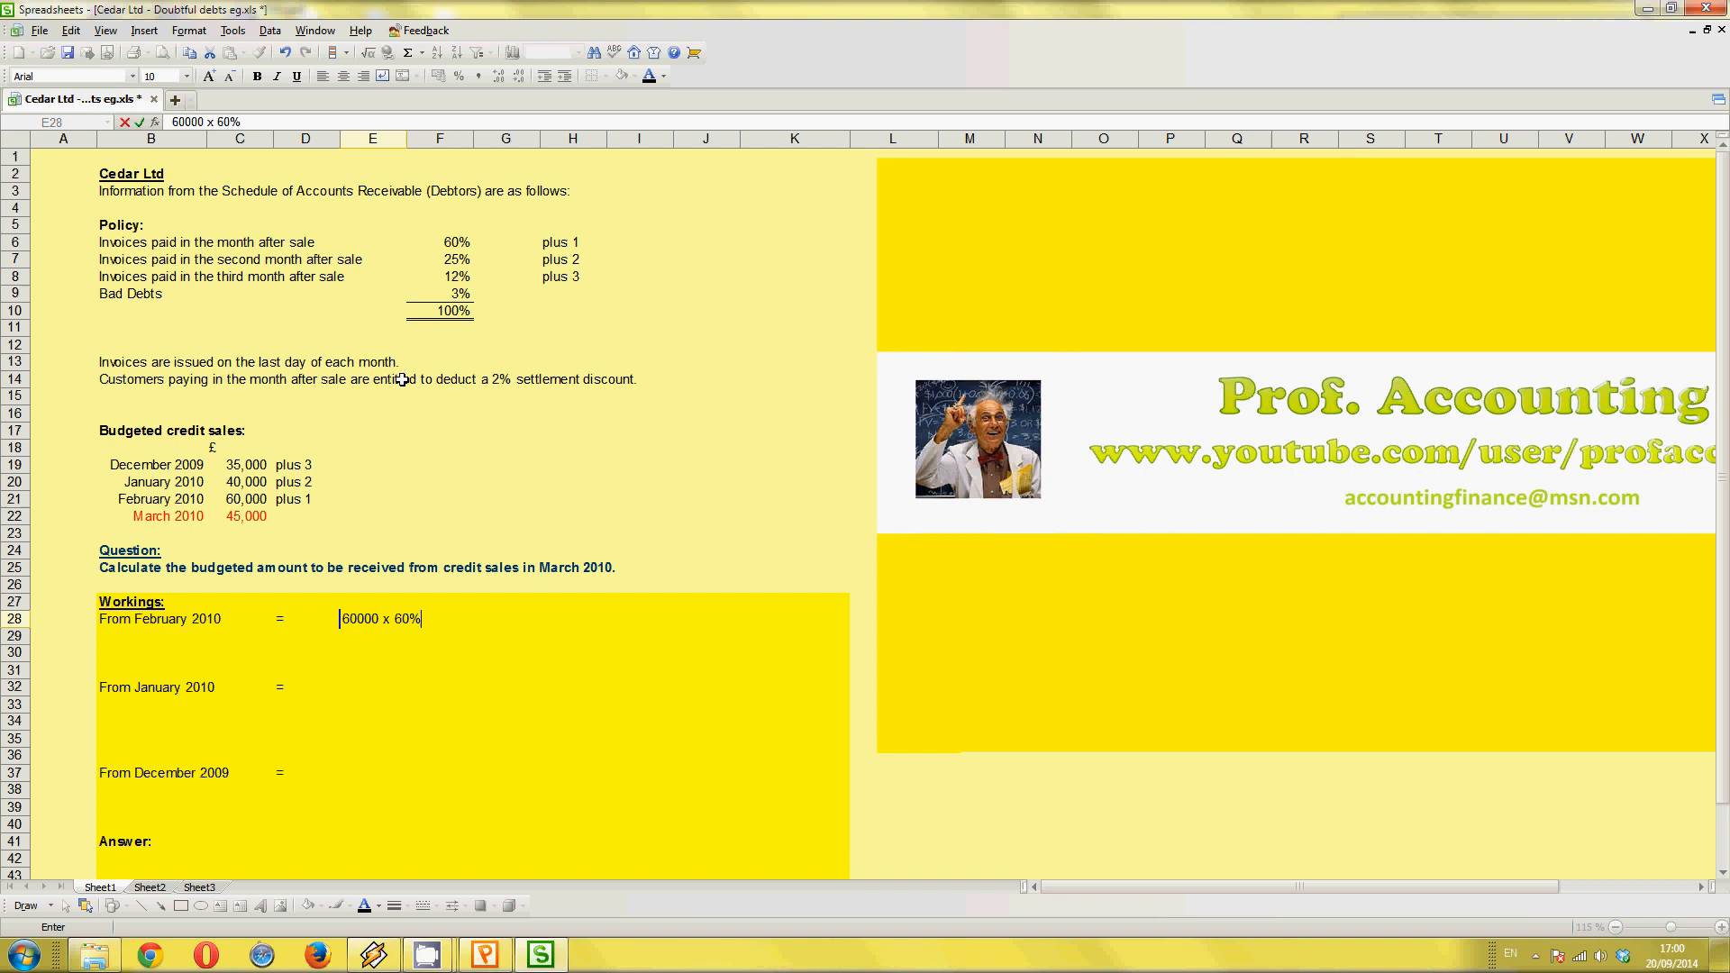
pyautogui.moveTo(620, 421)
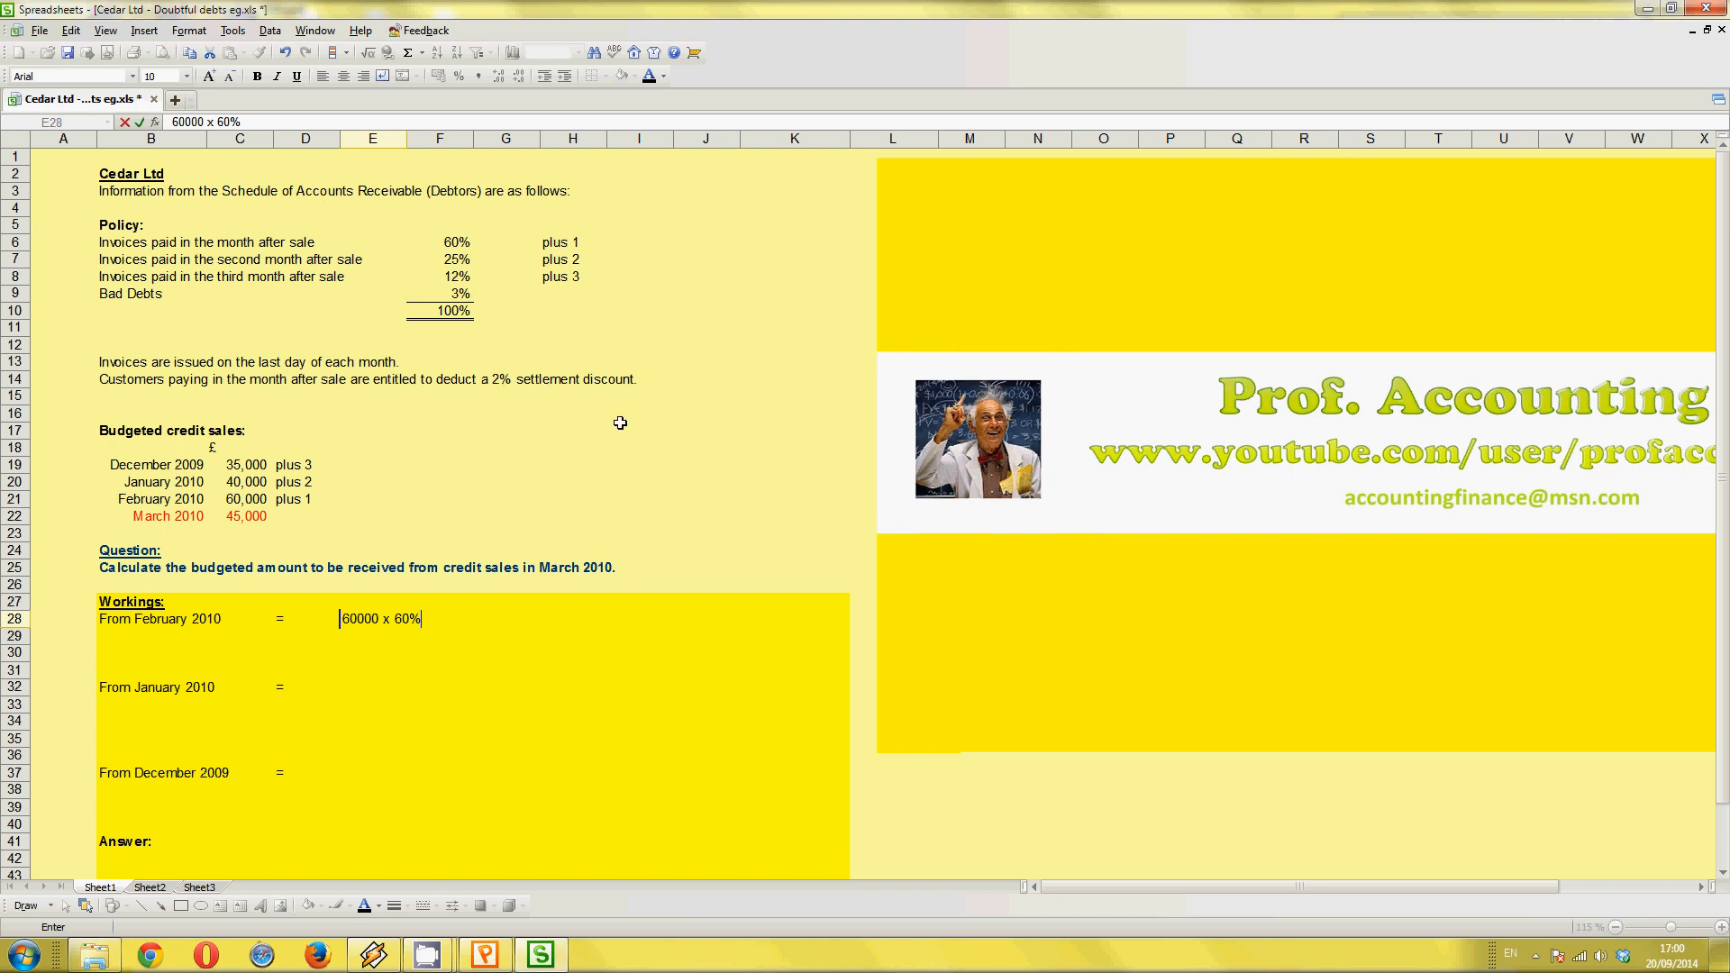
pyautogui.moveTo(553, 400)
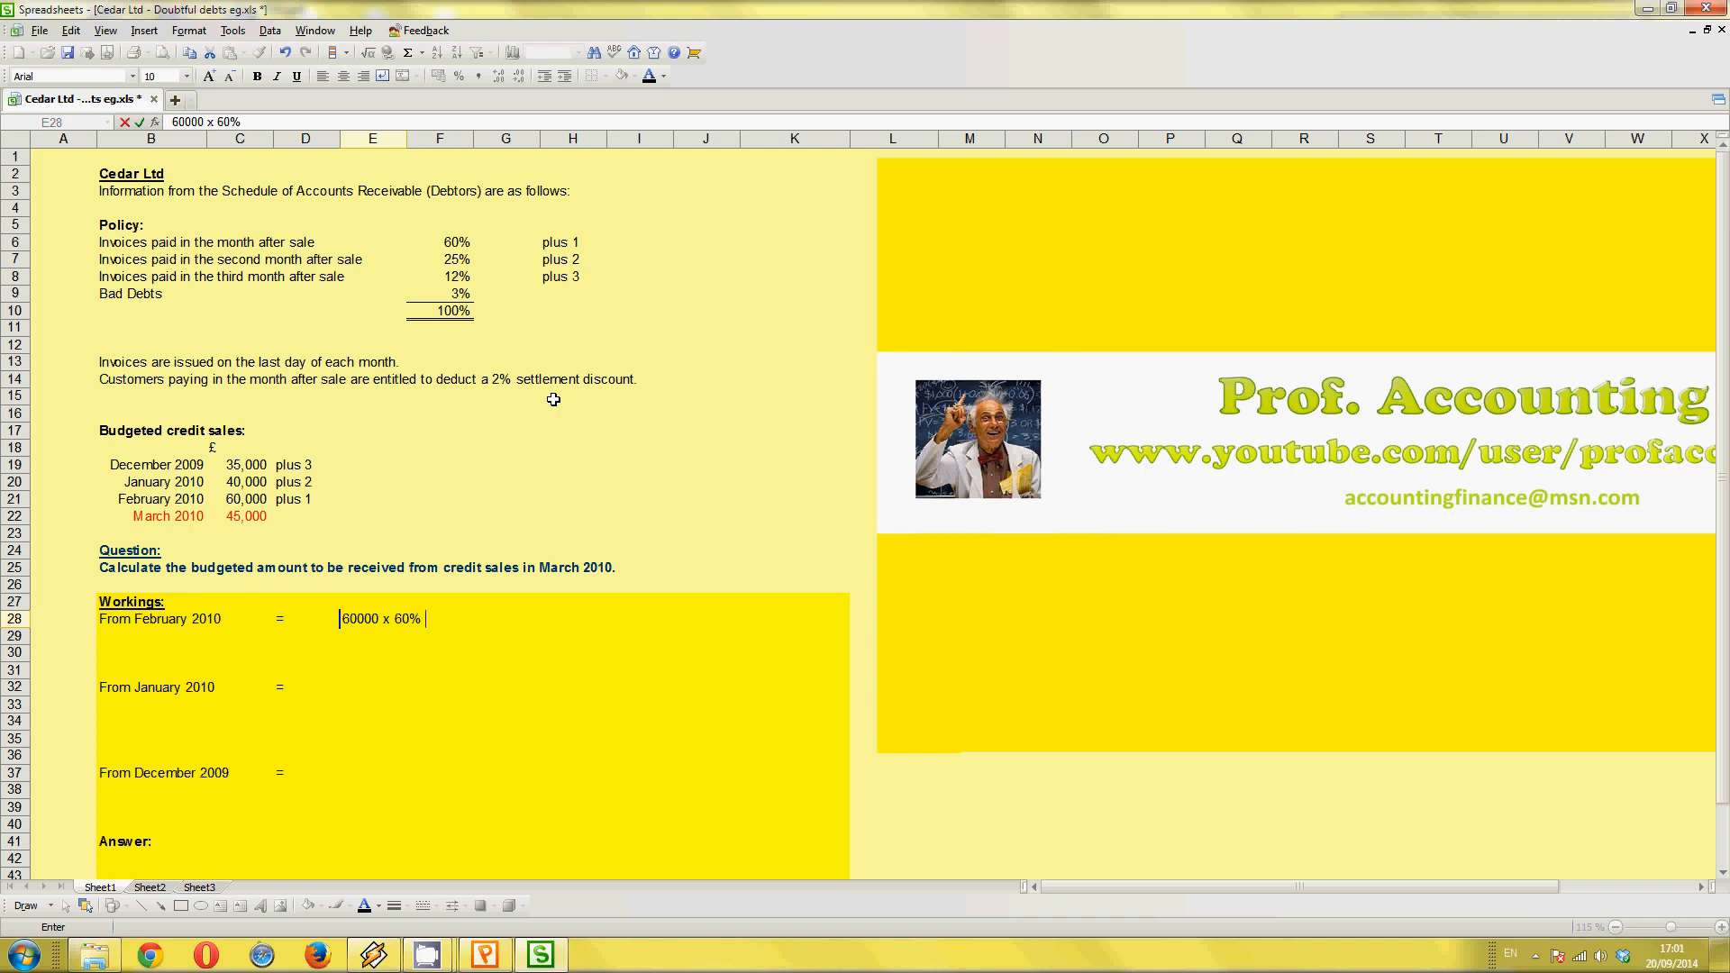
pyautogui.write('x')
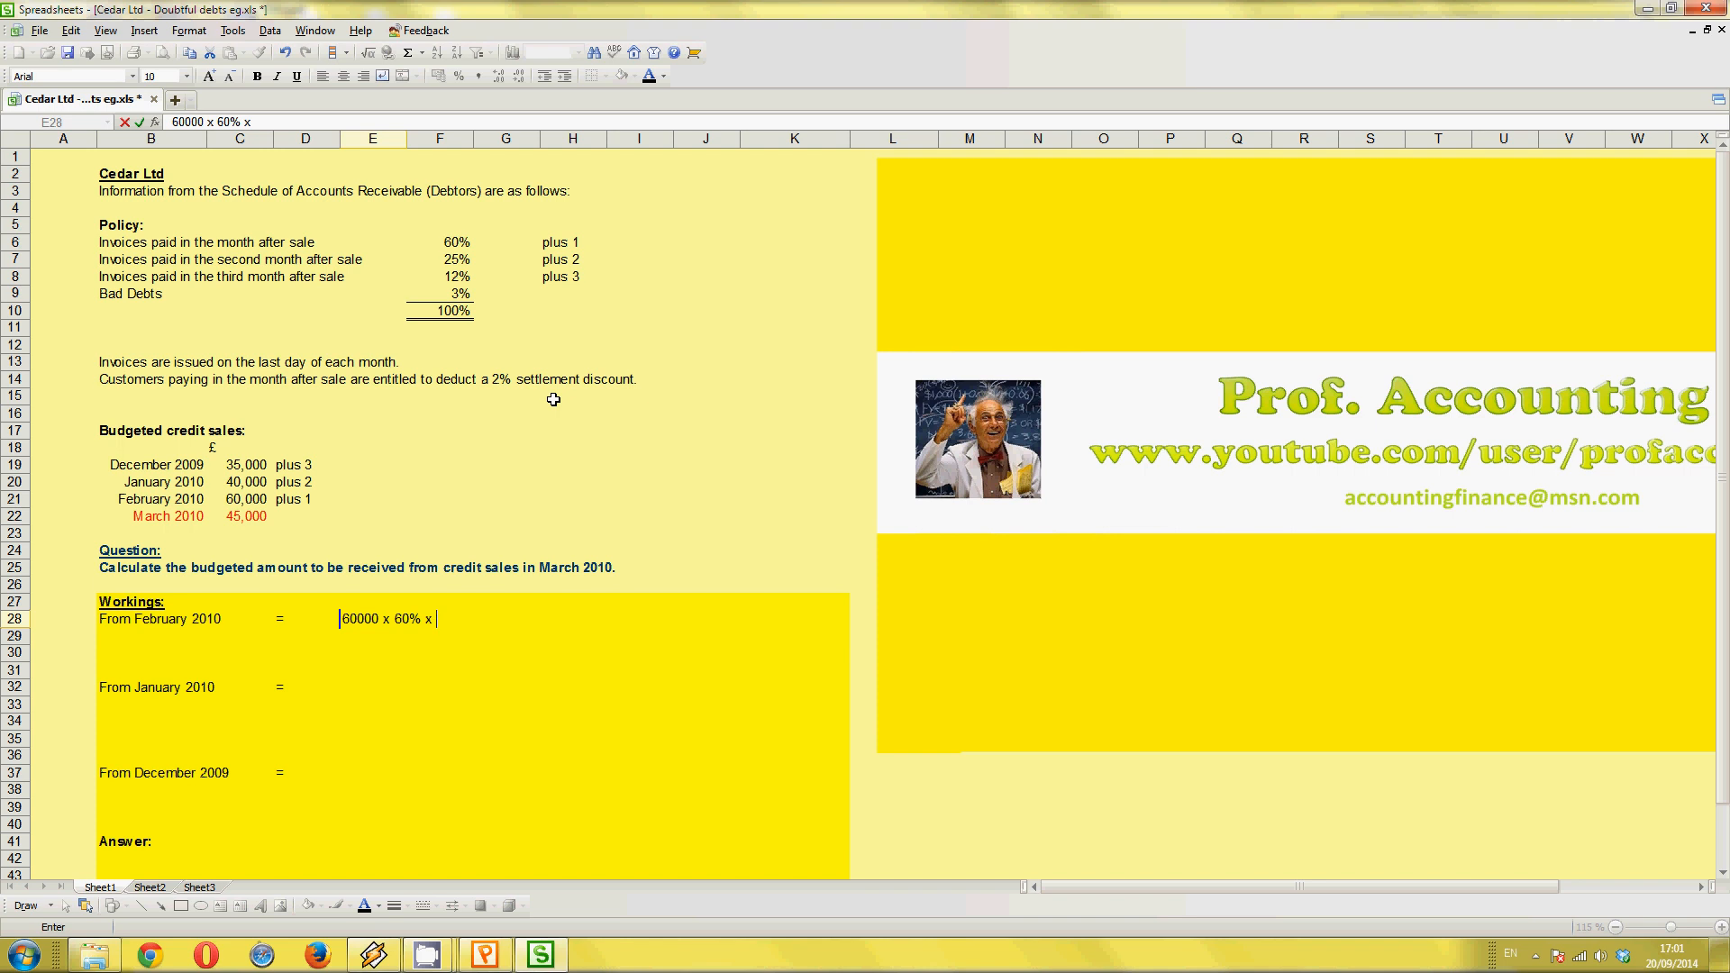
pyautogui.write('98')
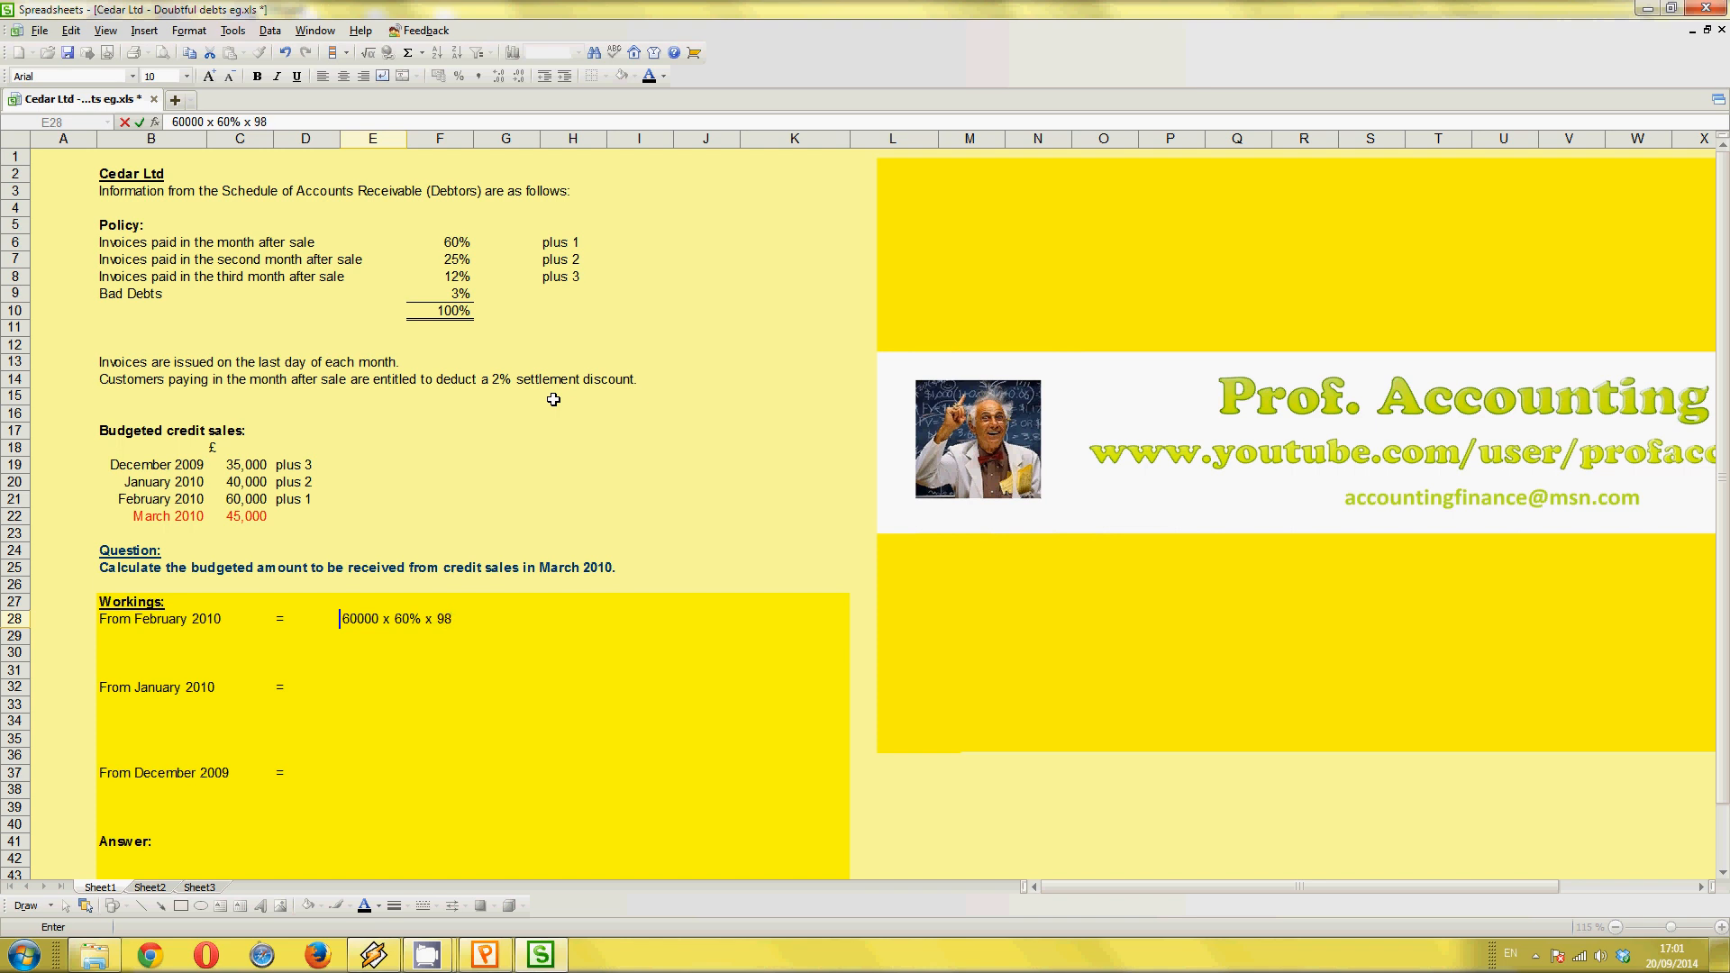
pyautogui.write('%')
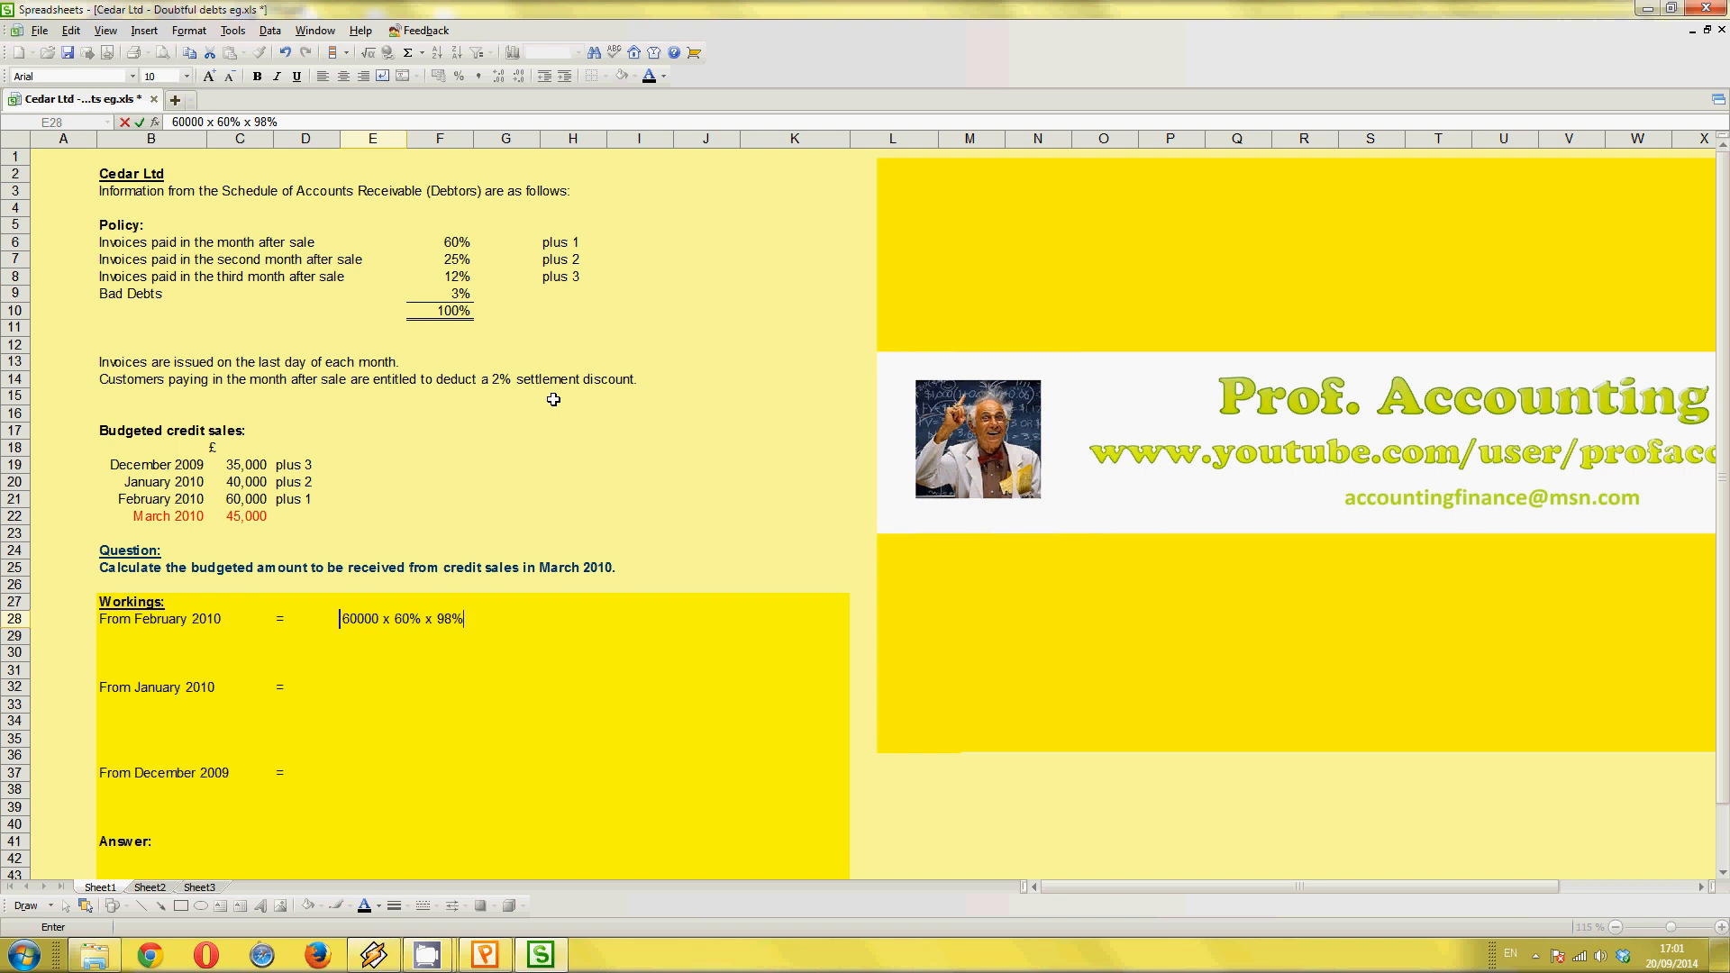
pyautogui.moveTo(512, 739)
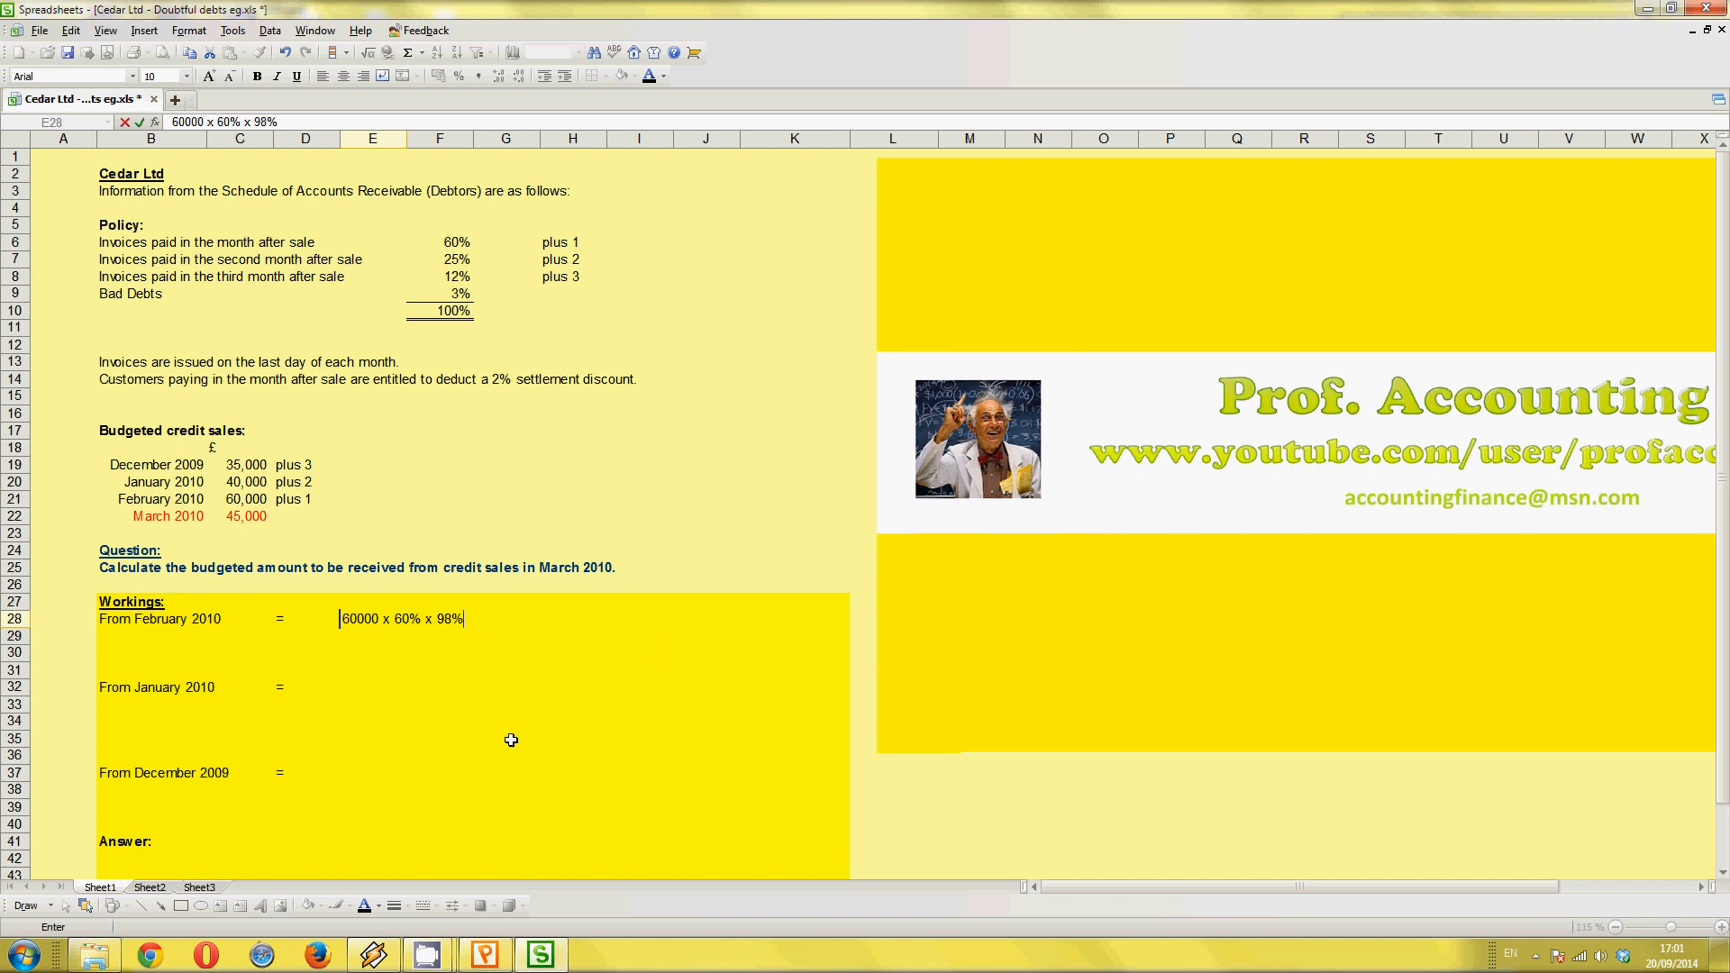
# - Enter =60000*0.6*0.98 in H28 to give February's receipt of 35280
pyautogui.click(571, 620)
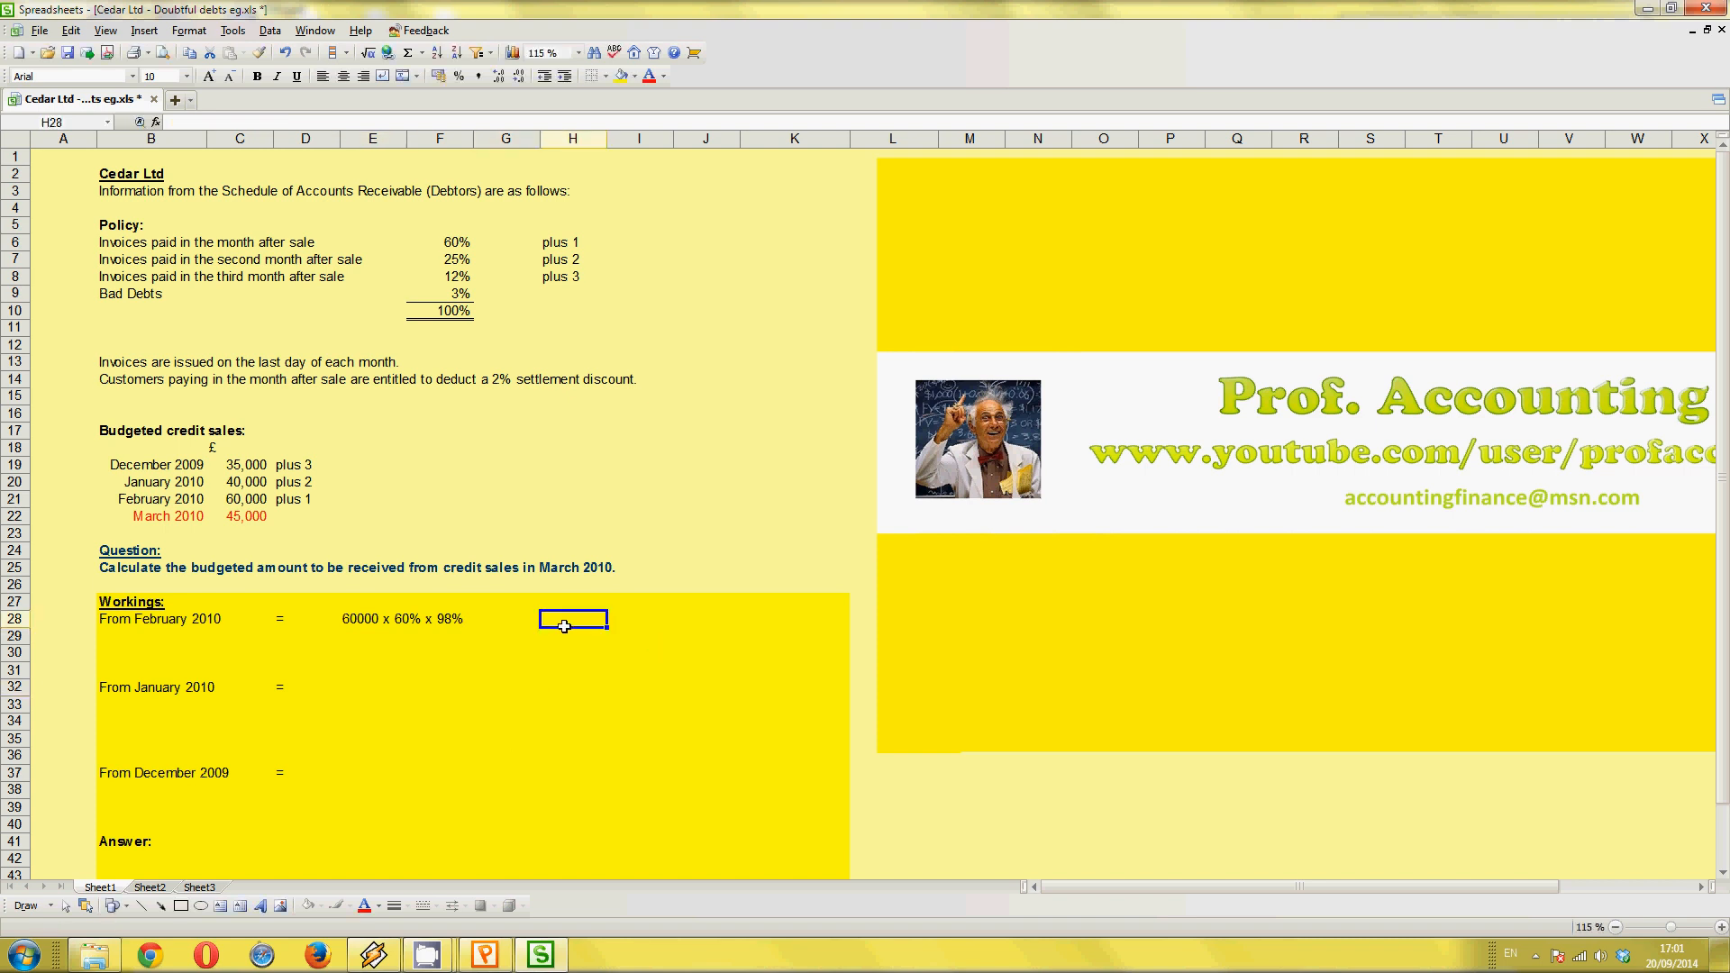
pyautogui.write('=')
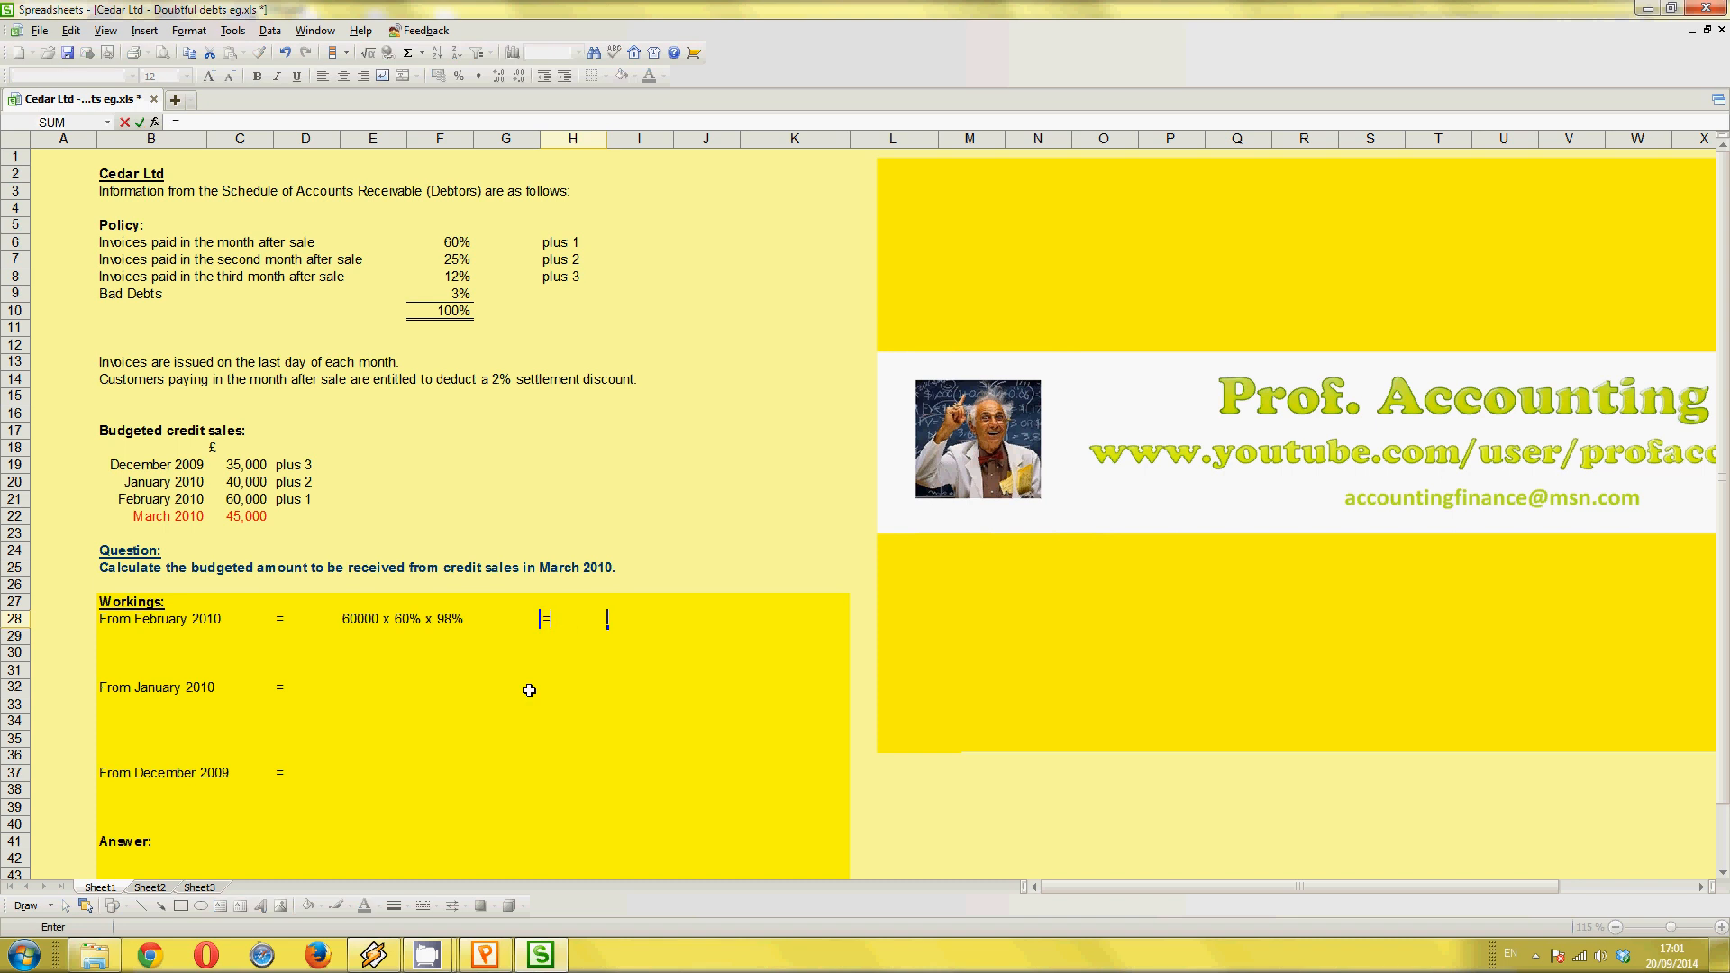
pyautogui.write('60000')
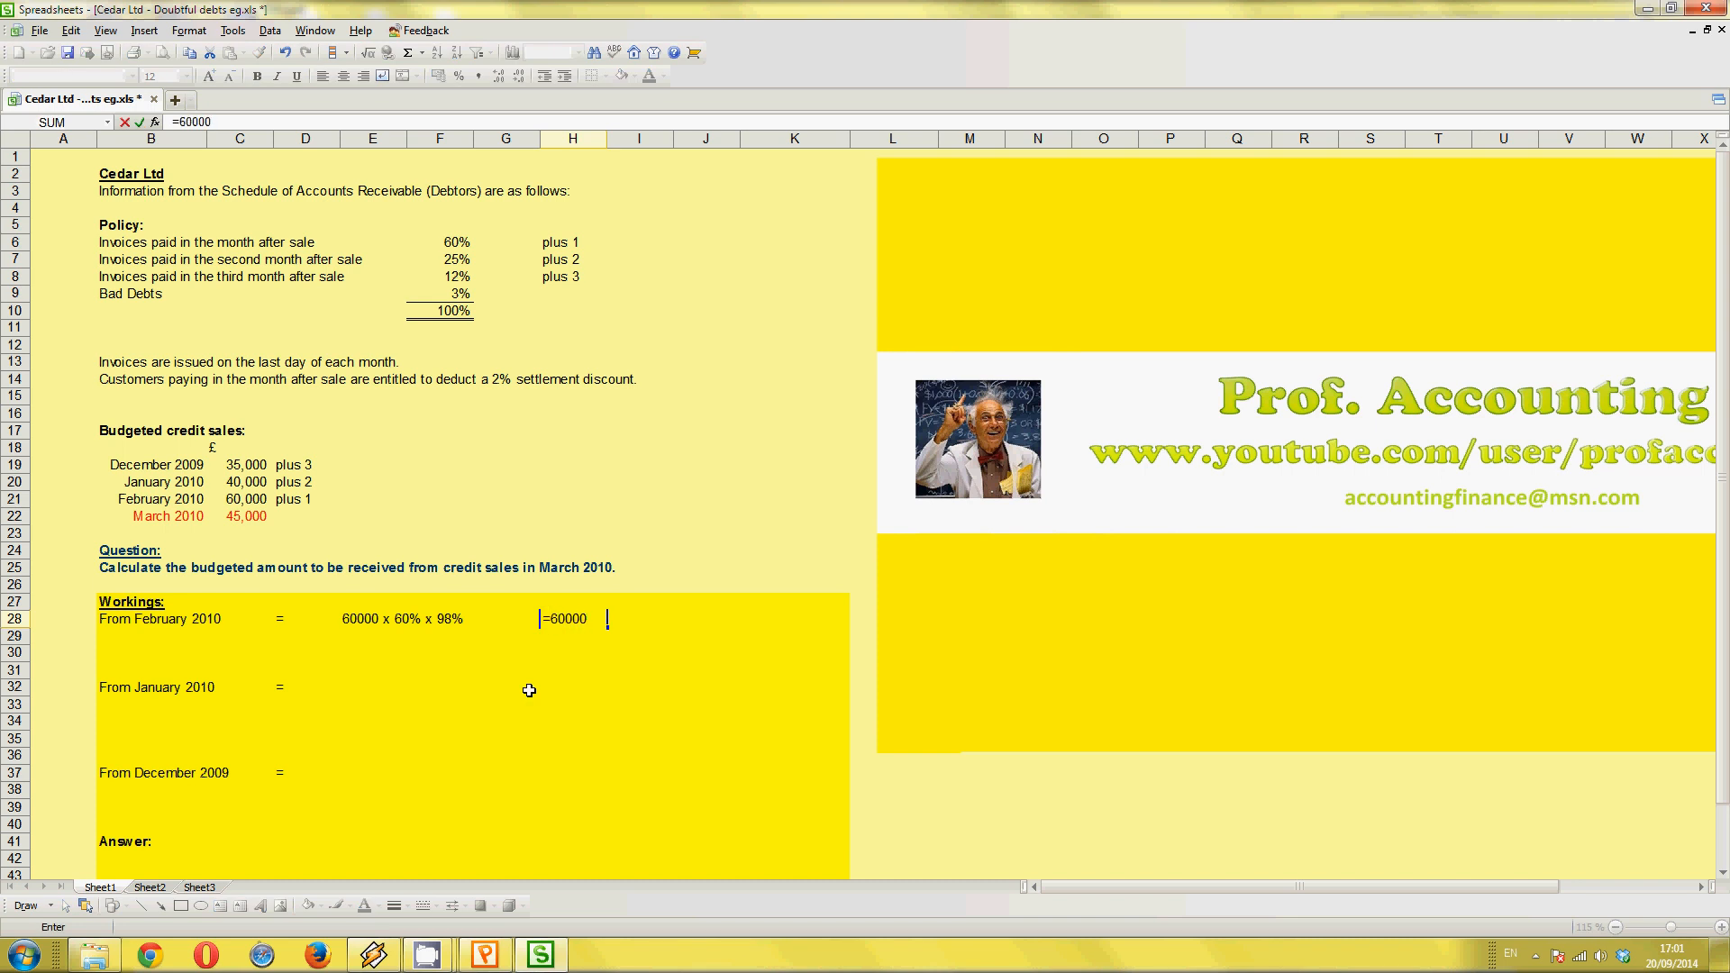
pyautogui.write('*0.6')
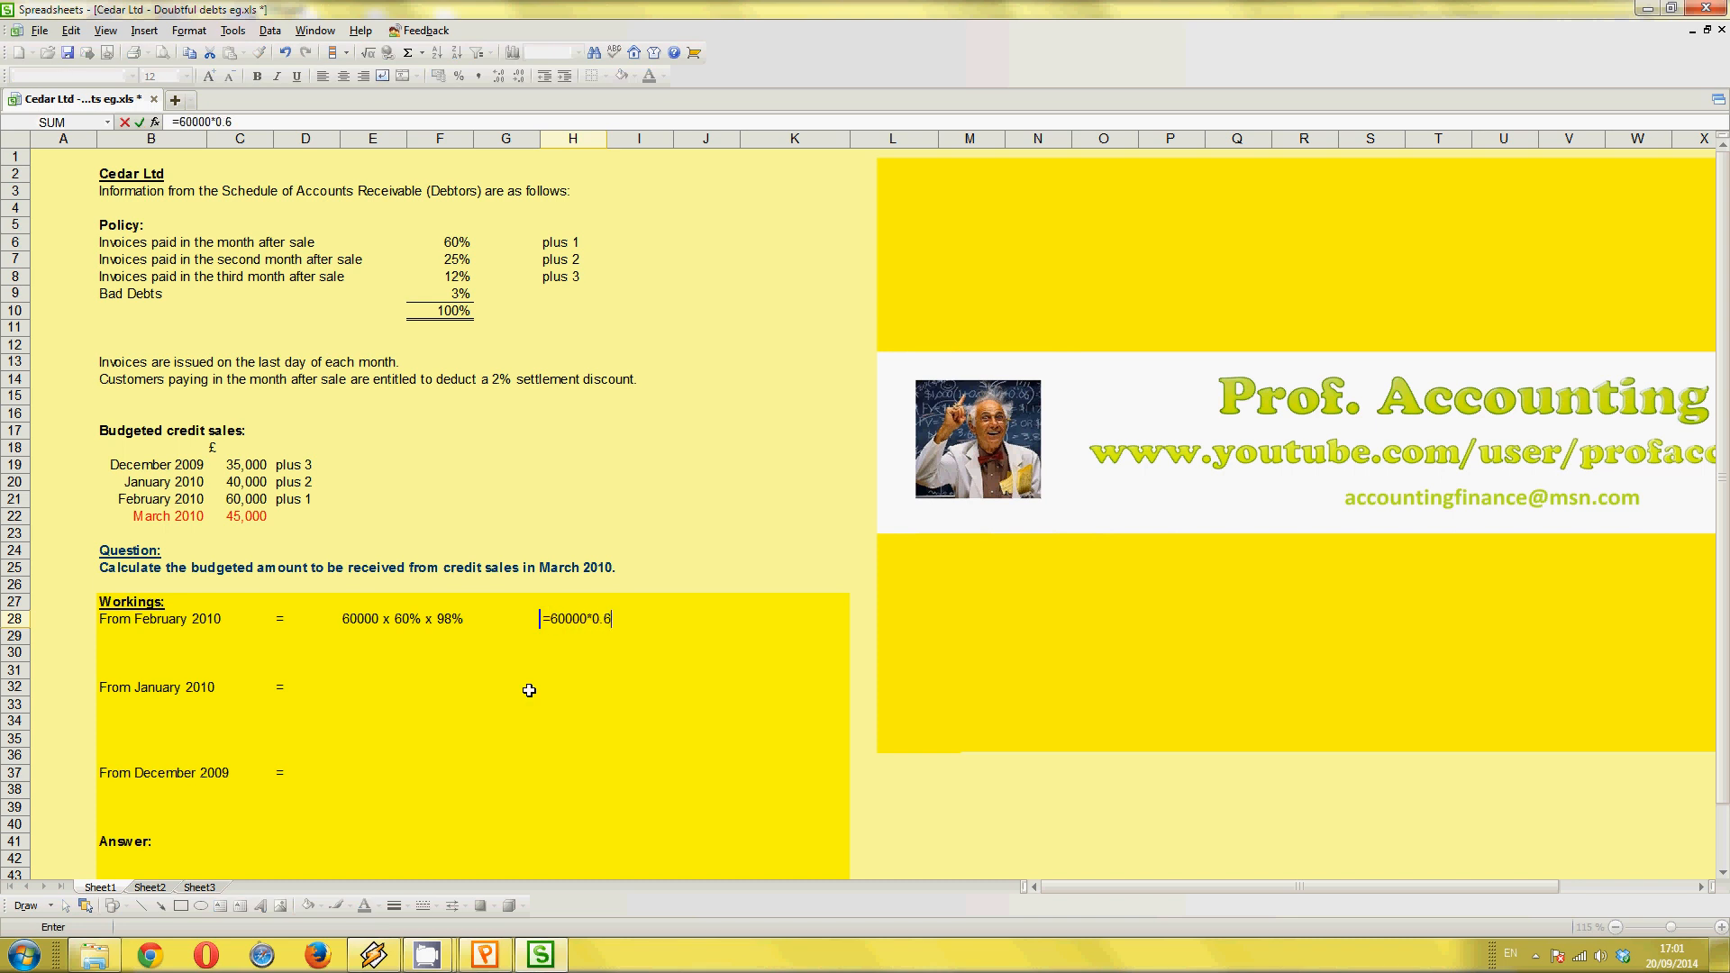
pyautogui.write('*.9')
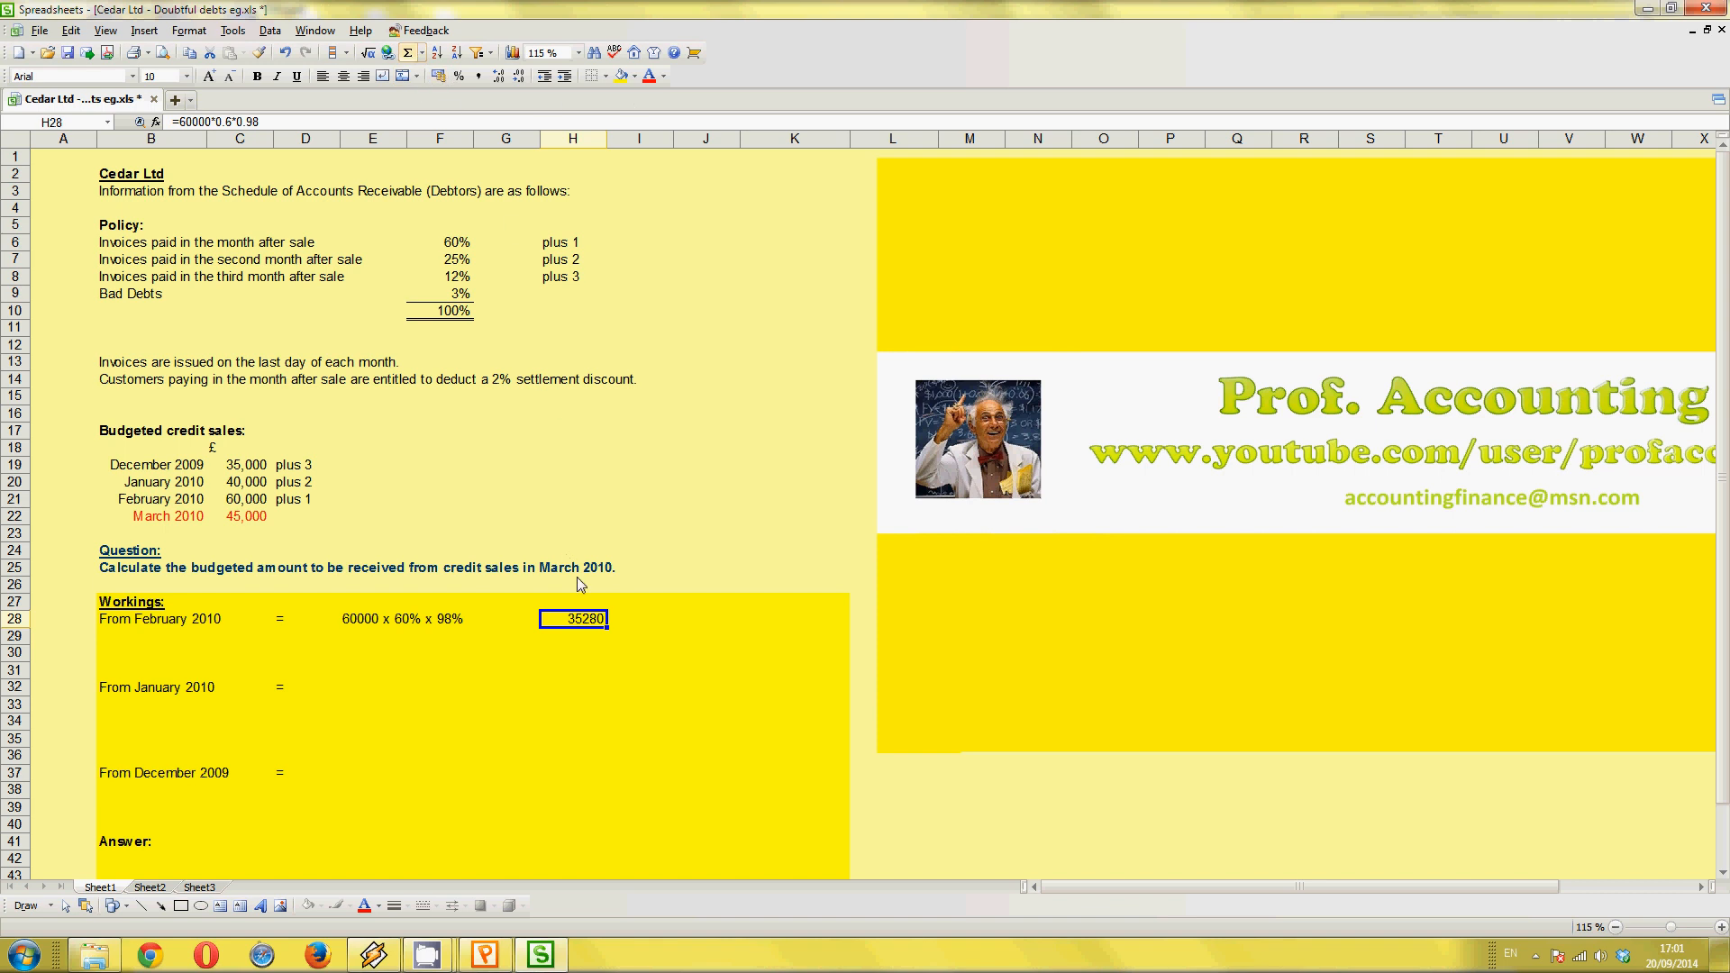
pyautogui.moveTo(539, 670)
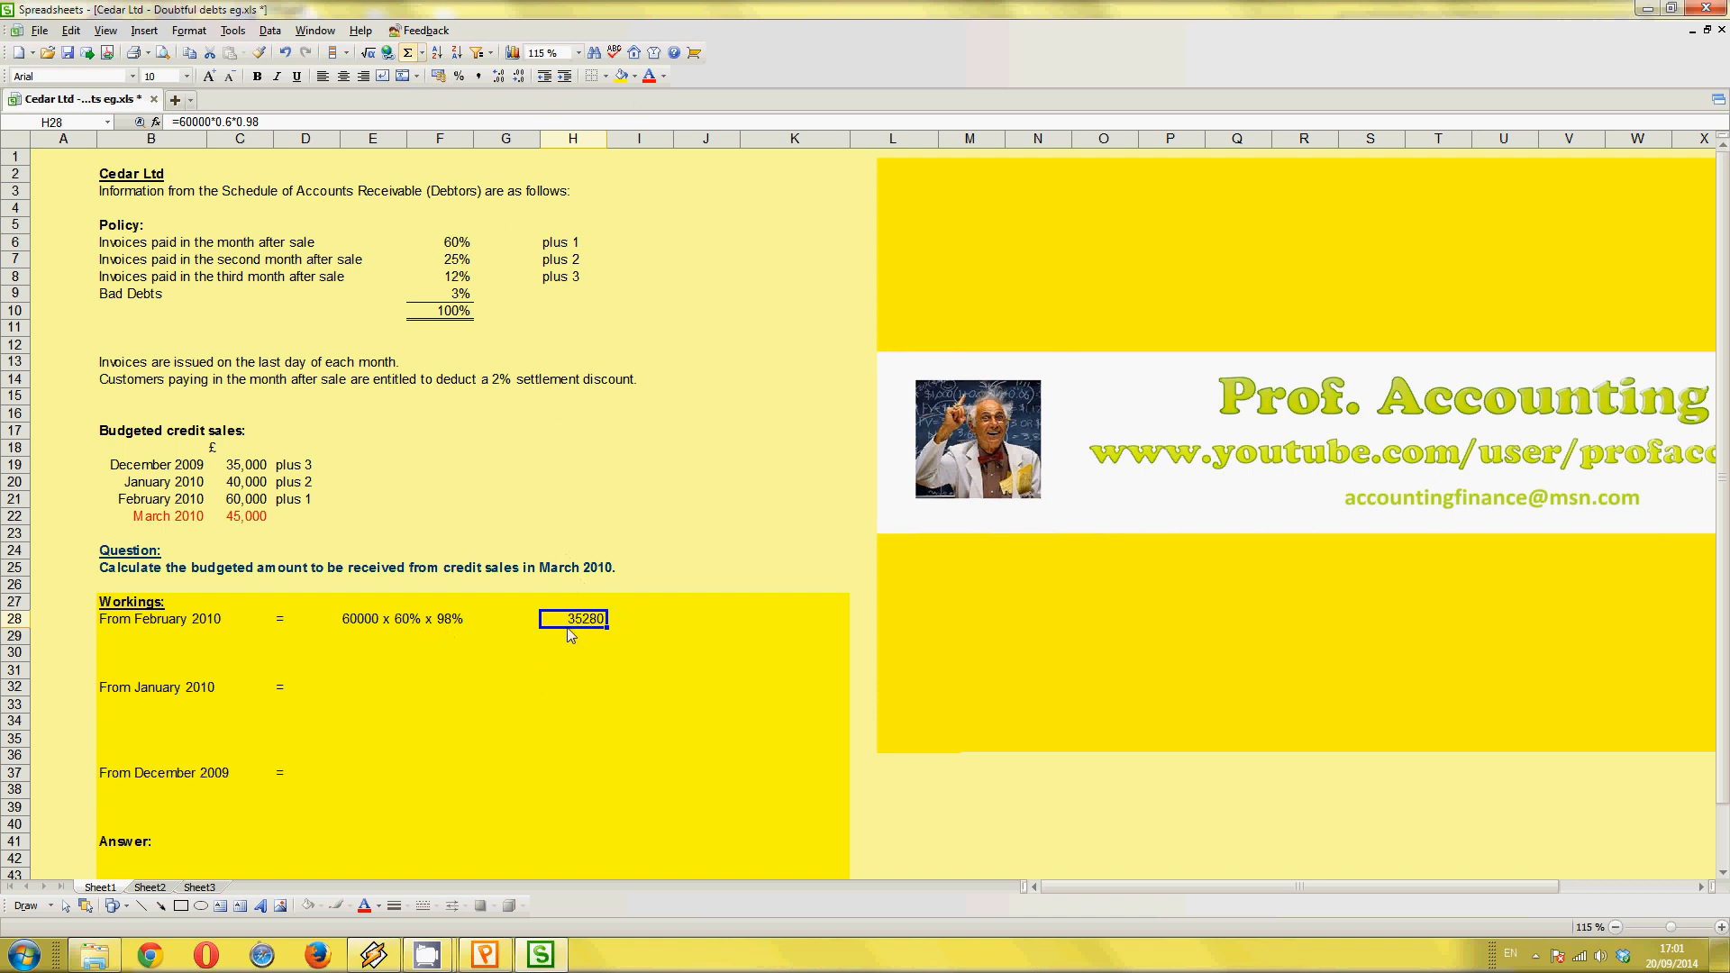
# - Write January 2010's working "40000 x 25%" after checking its 40,000 credit sales
pyautogui.click(373, 669)
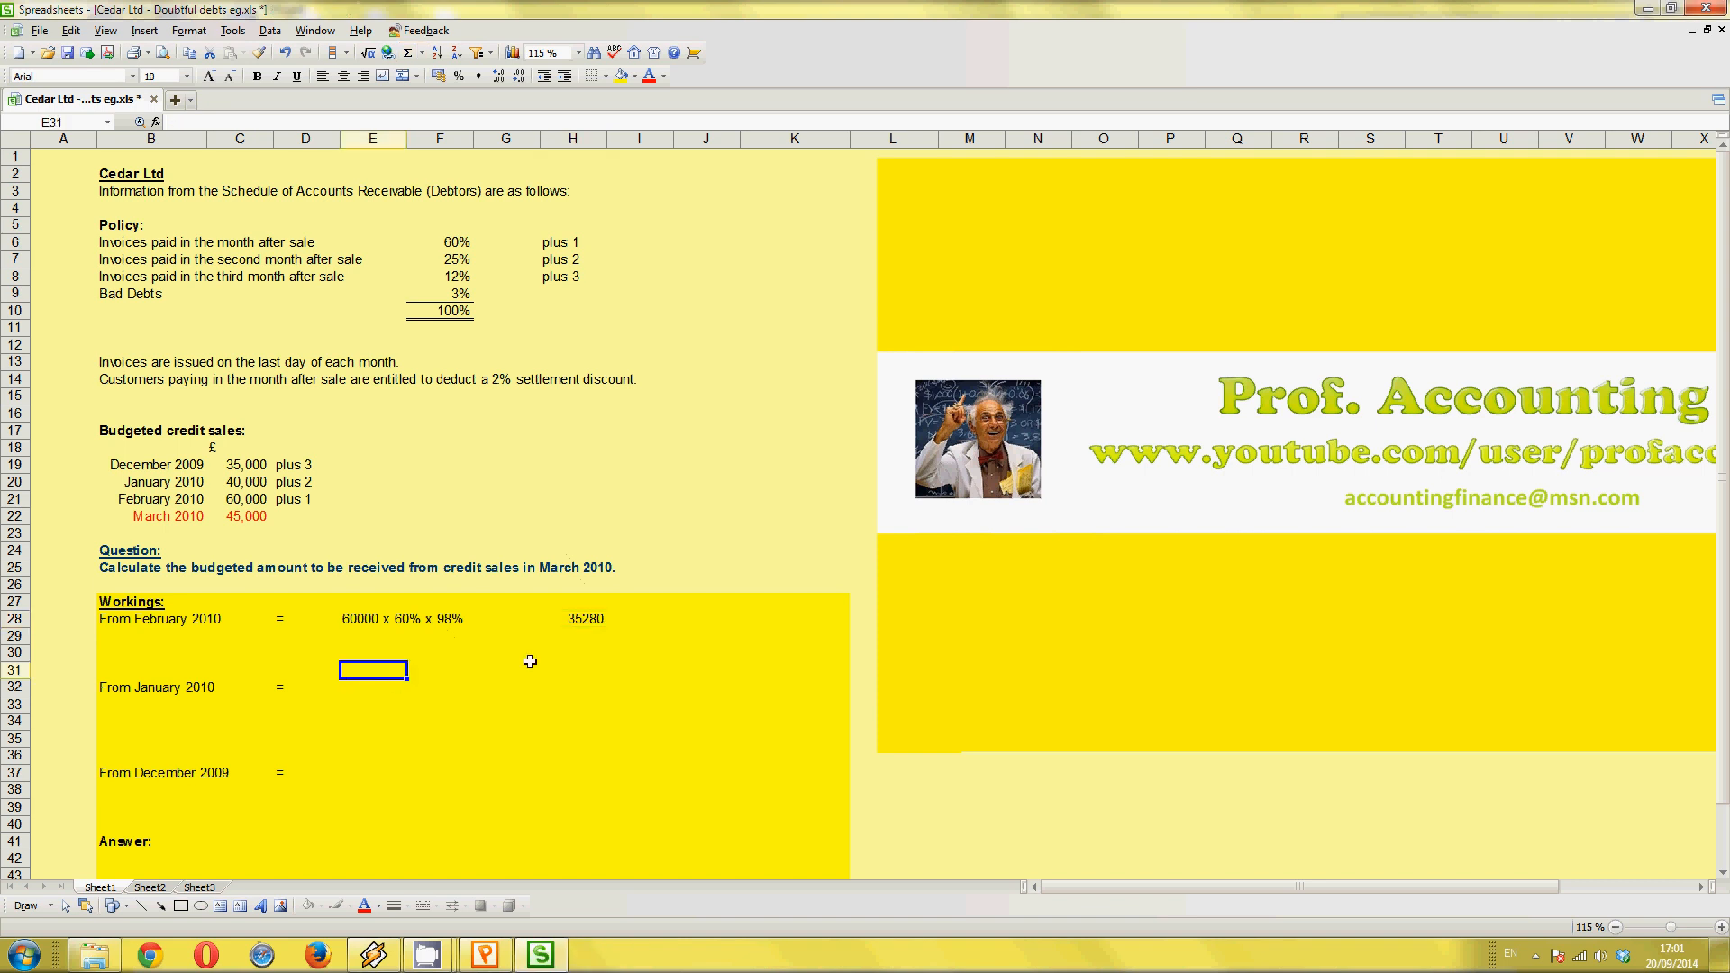
pyautogui.click(576, 620)
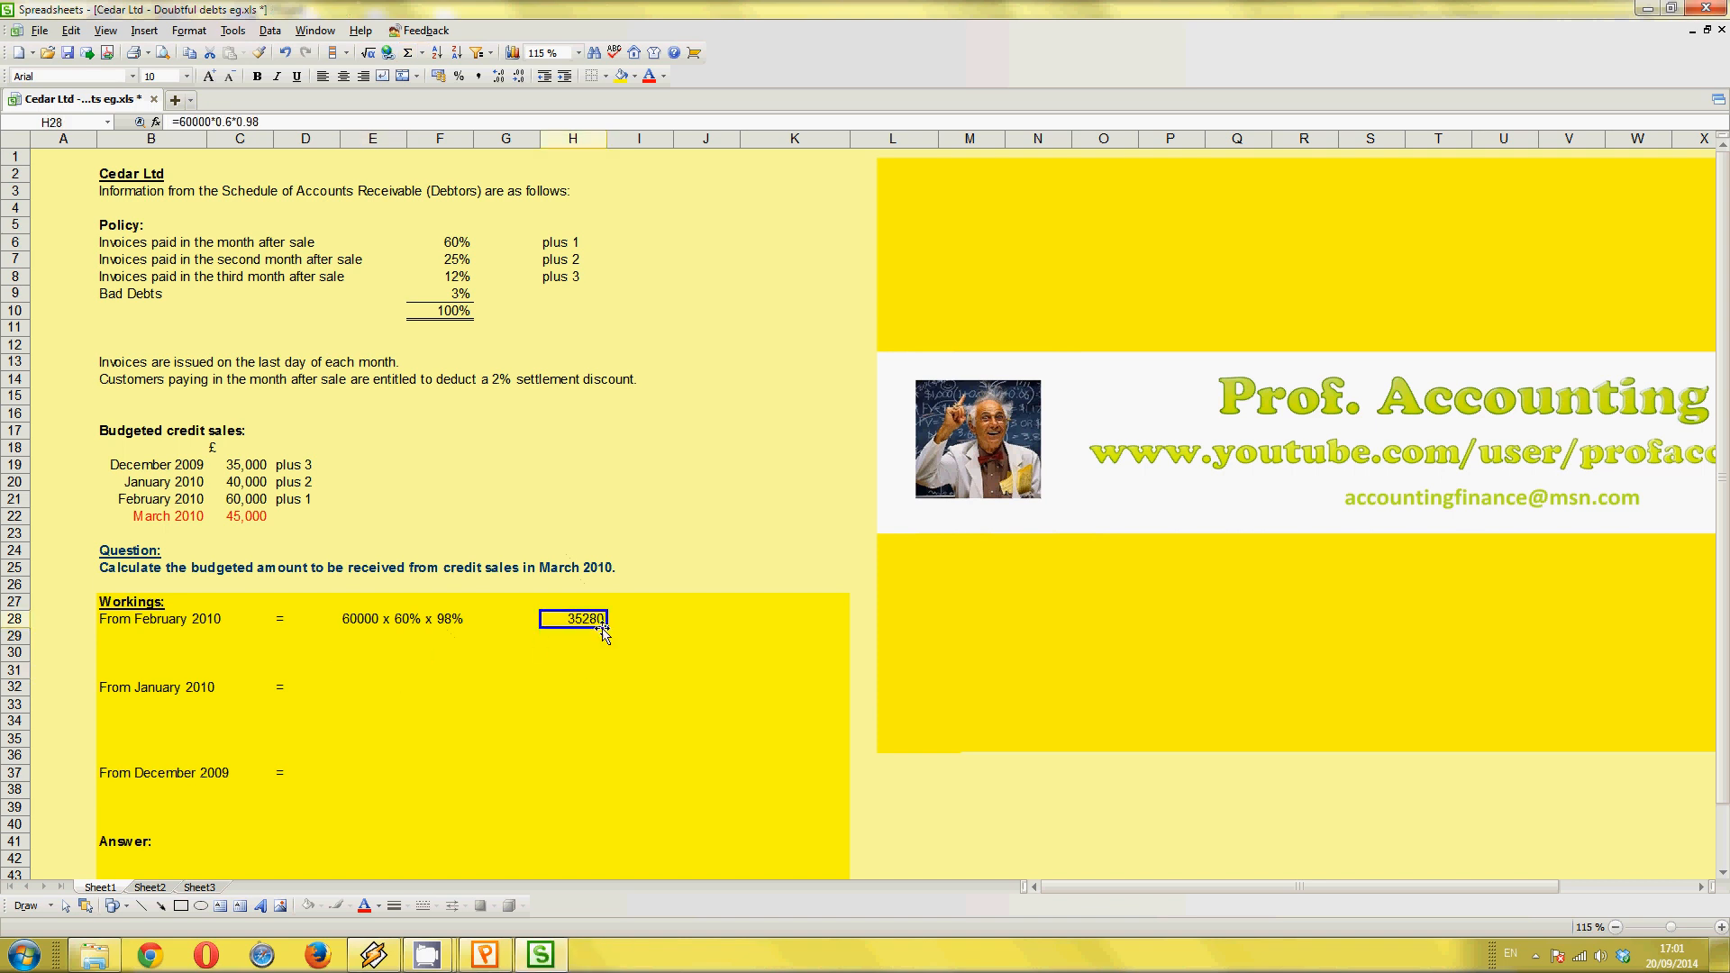
pyautogui.click(159, 689)
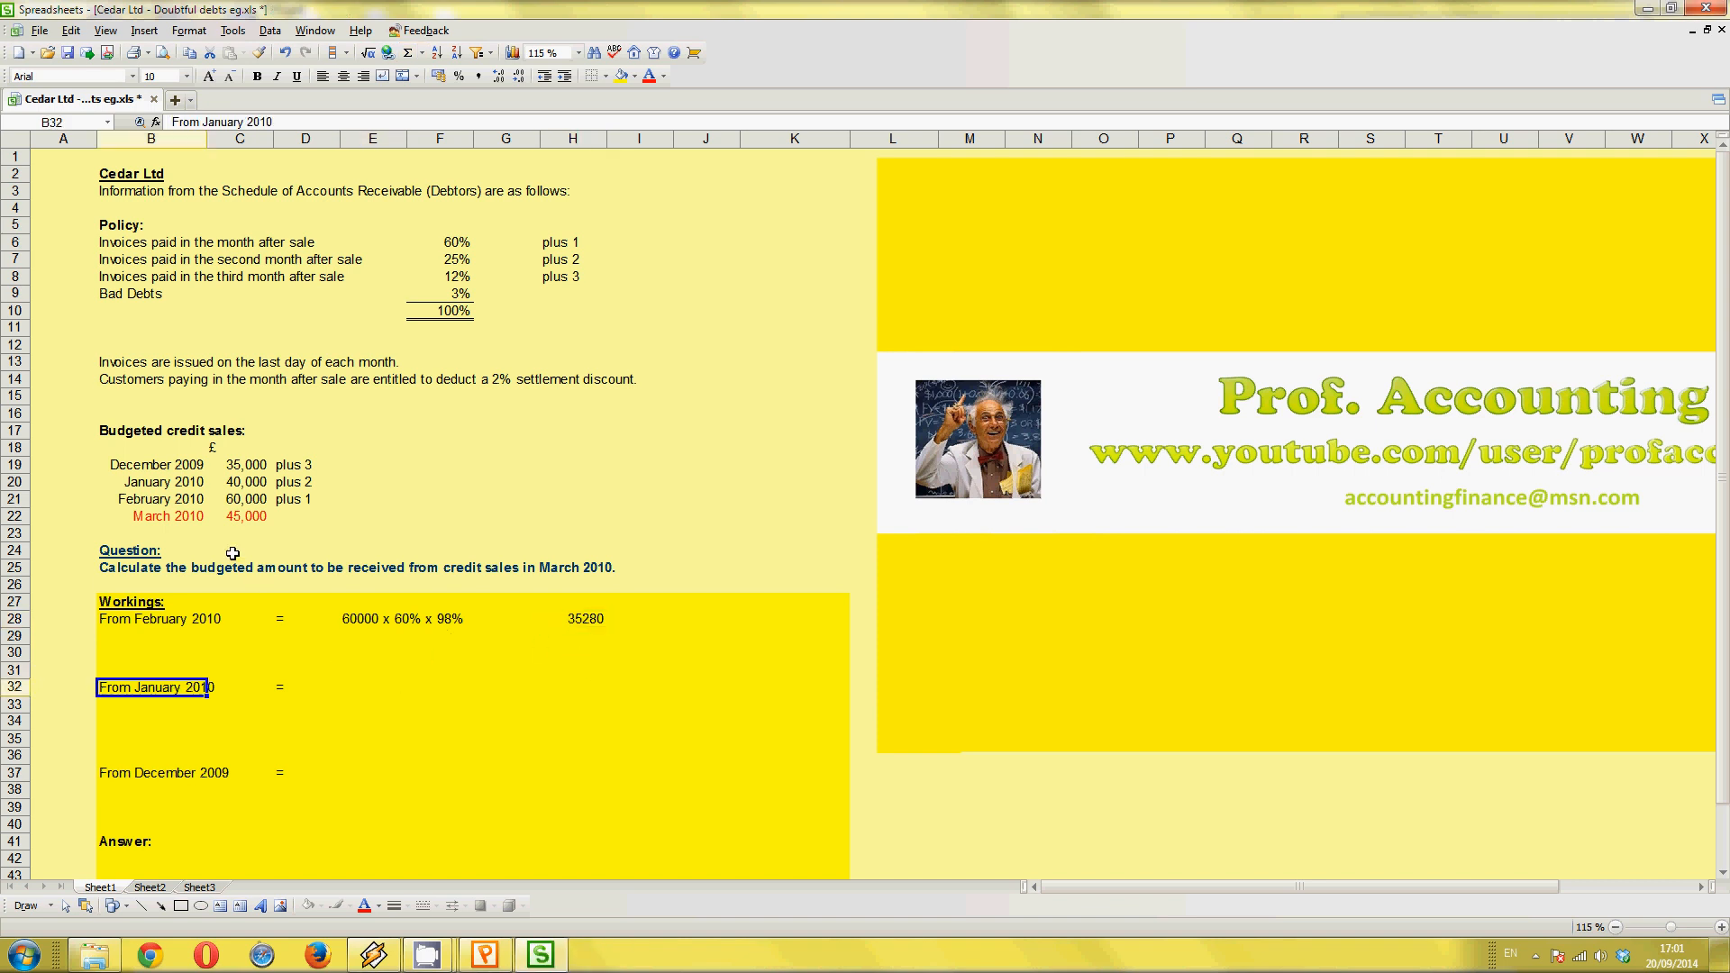
pyautogui.click(220, 483)
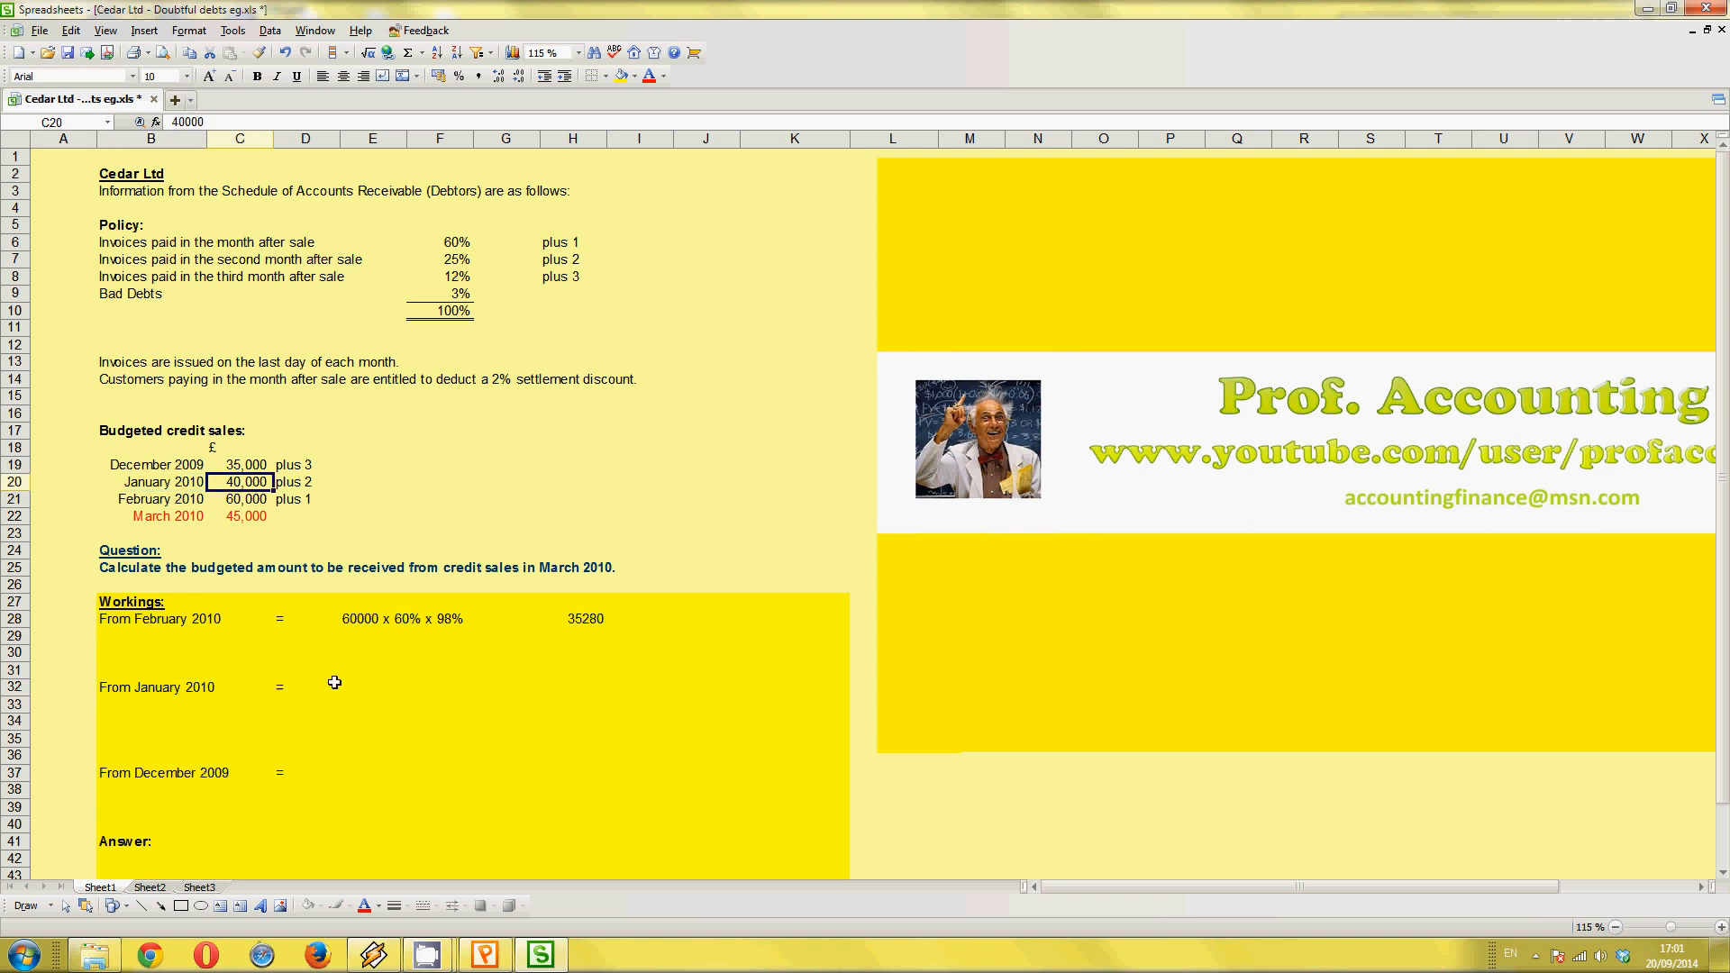
pyautogui.write('4')
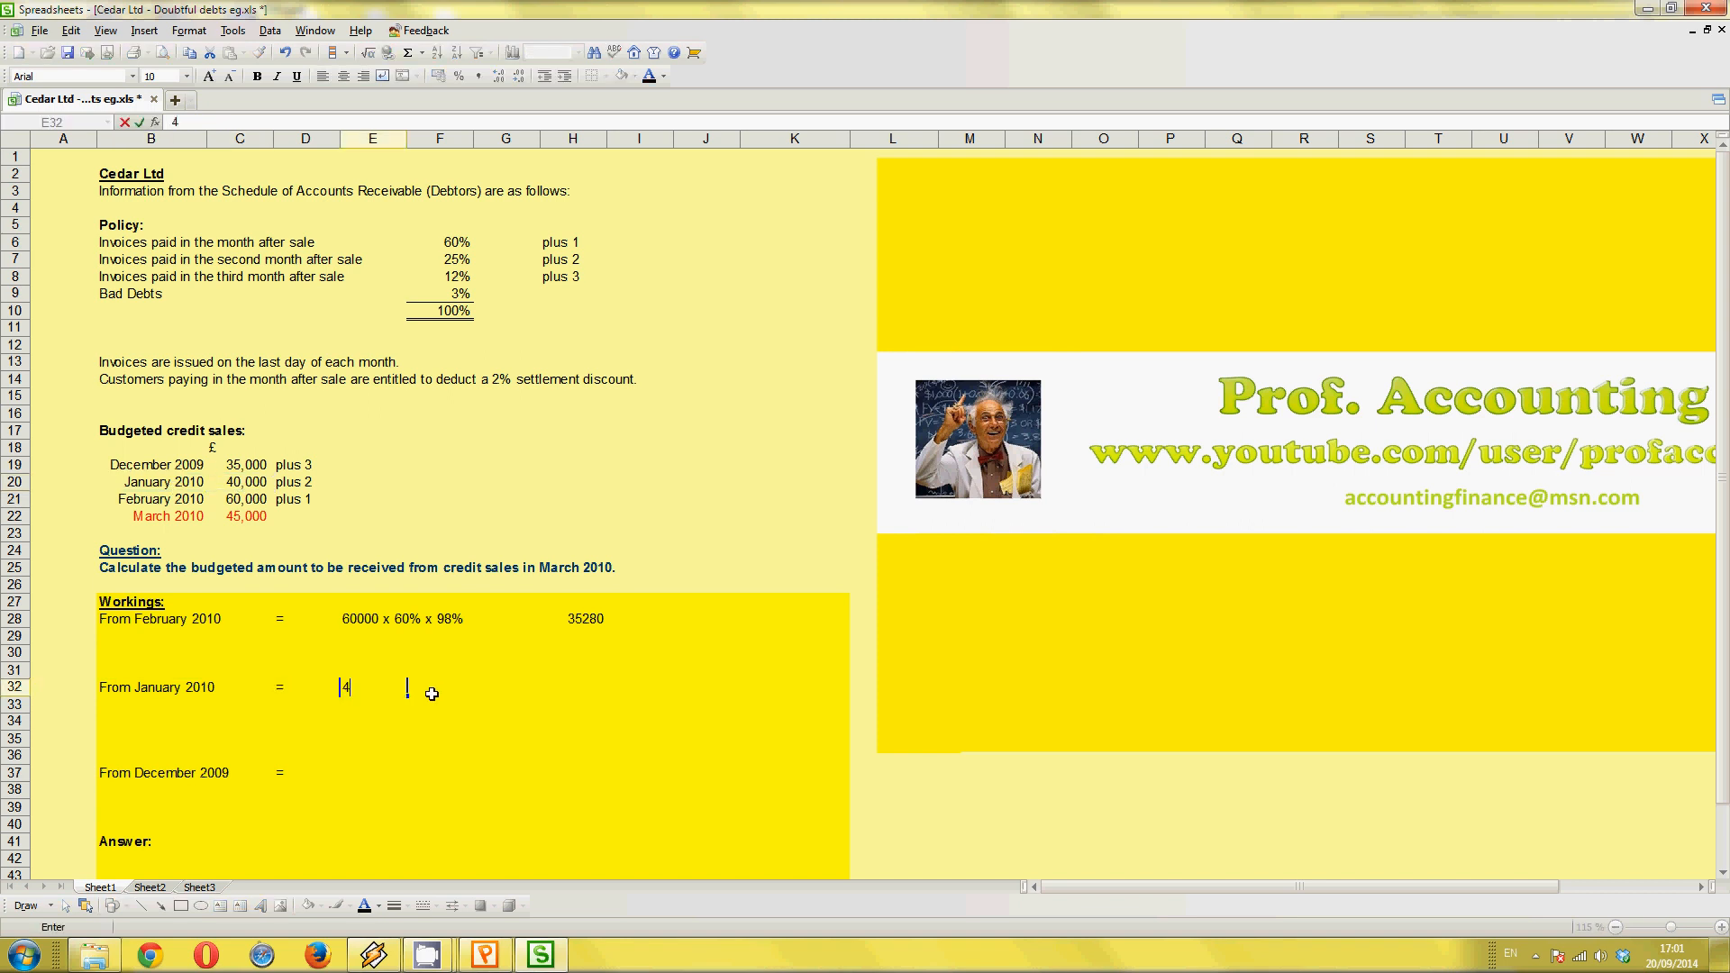
pyautogui.write('0000 x')
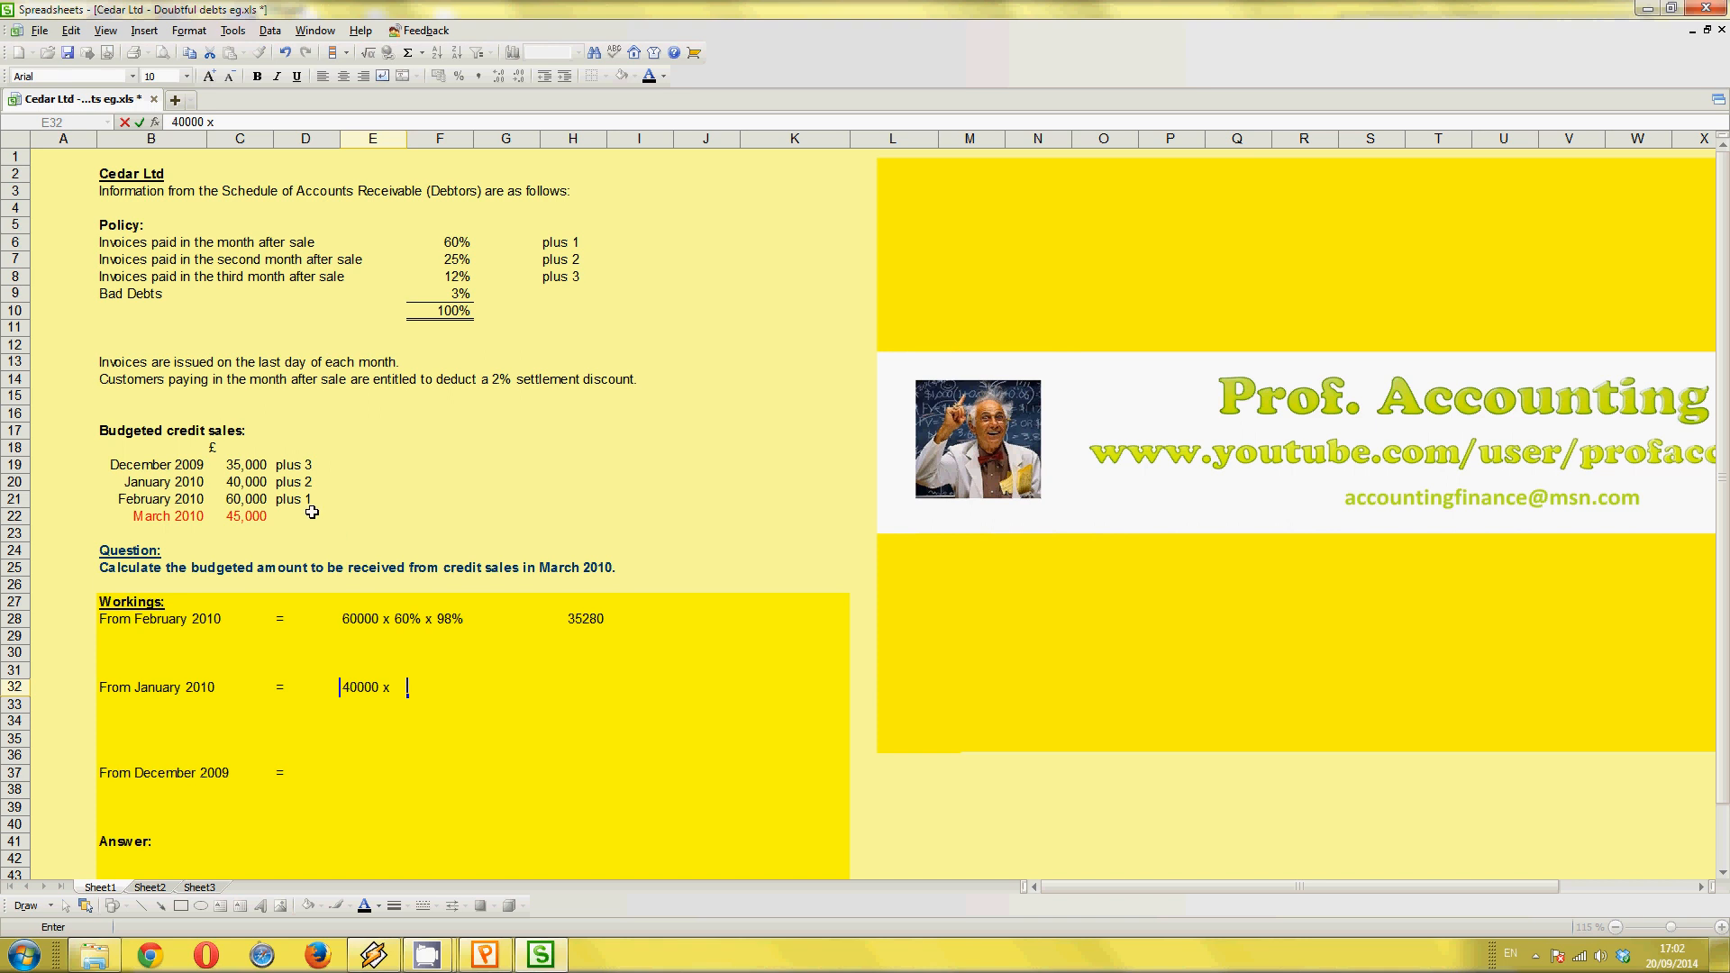
pyautogui.moveTo(548, 263)
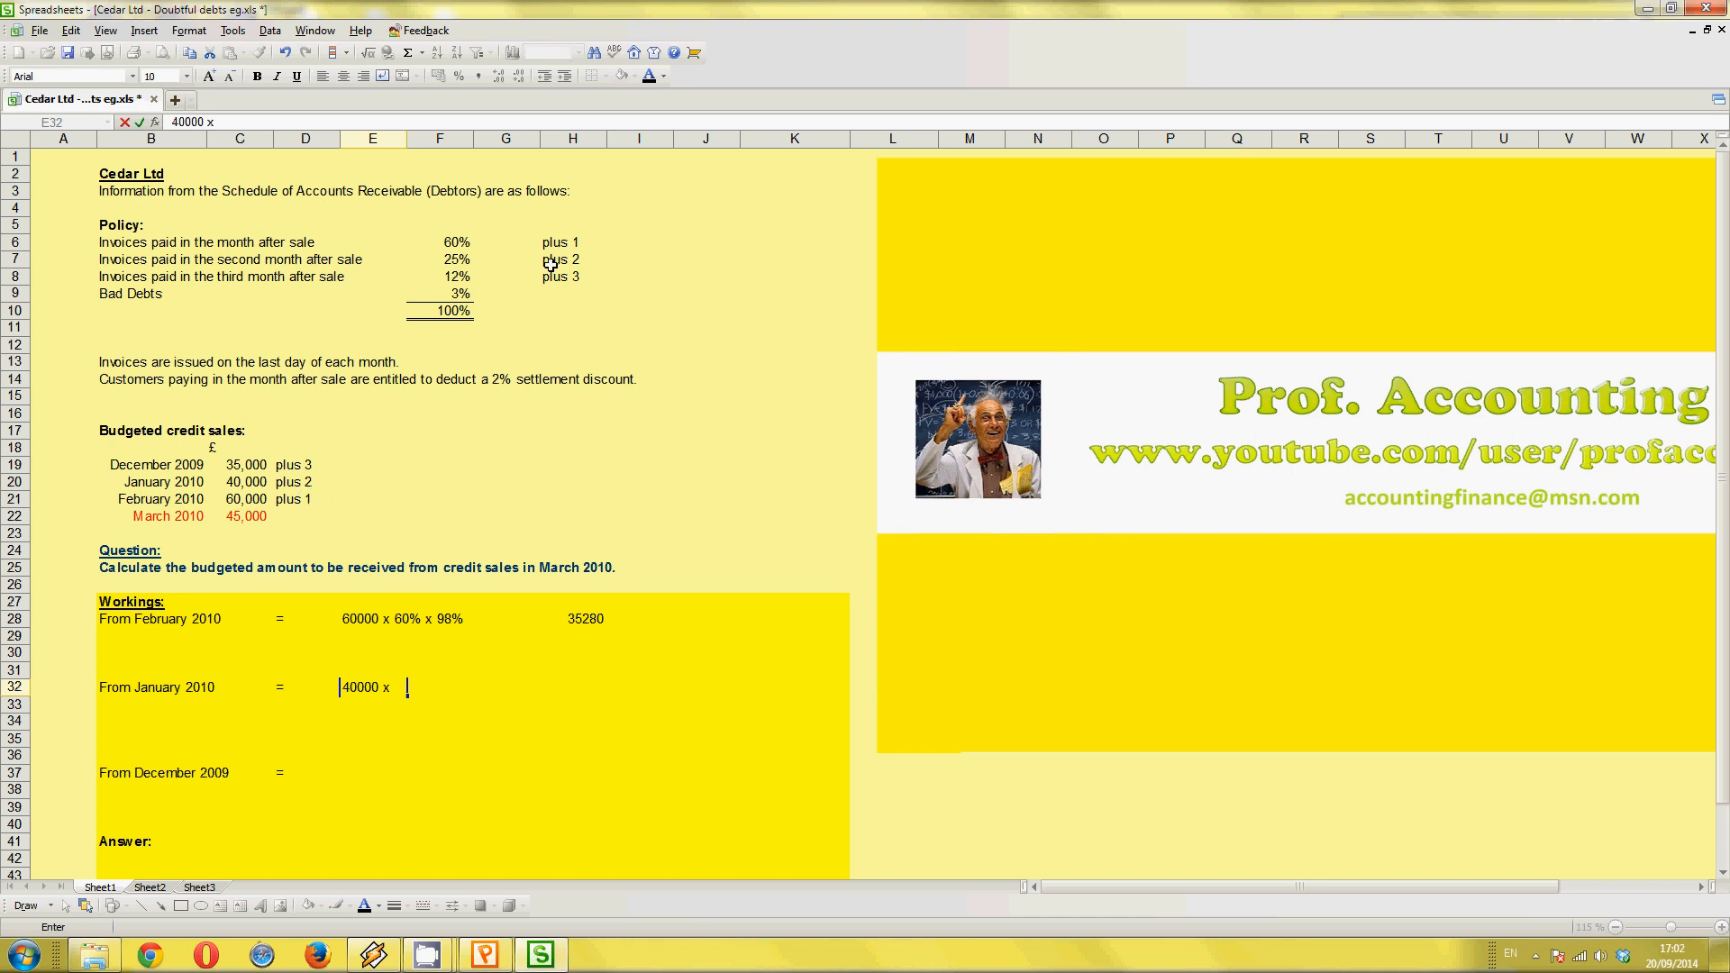
pyautogui.moveTo(375, 278)
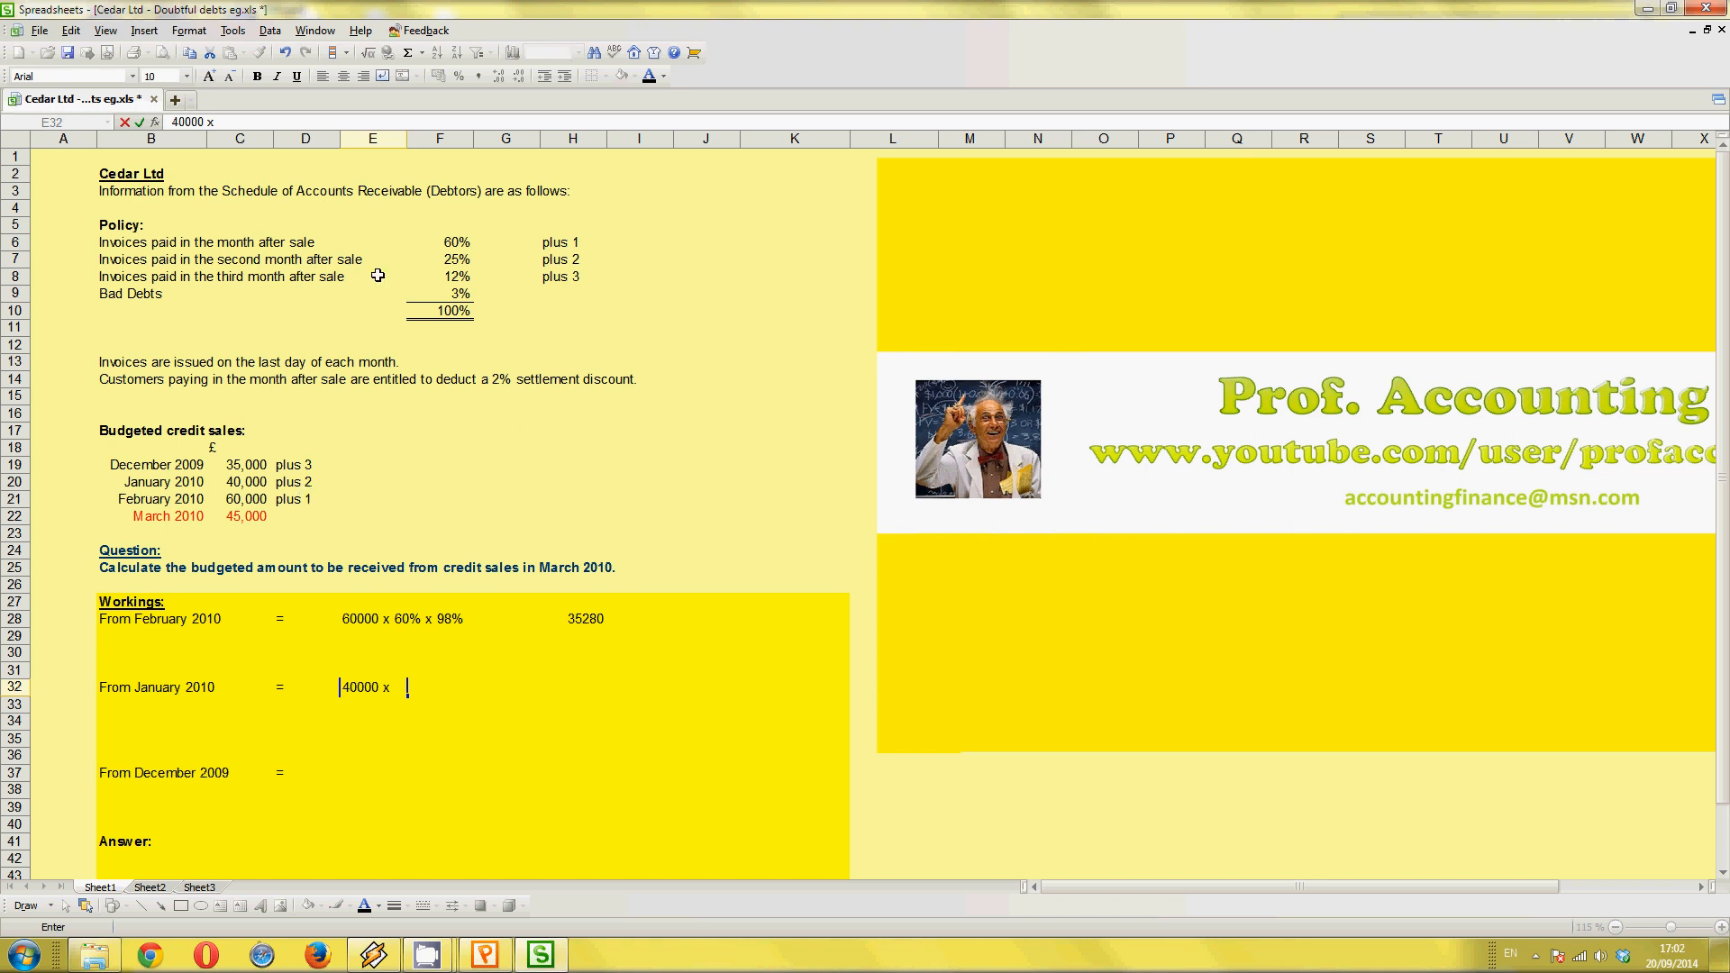
pyautogui.write('25%')
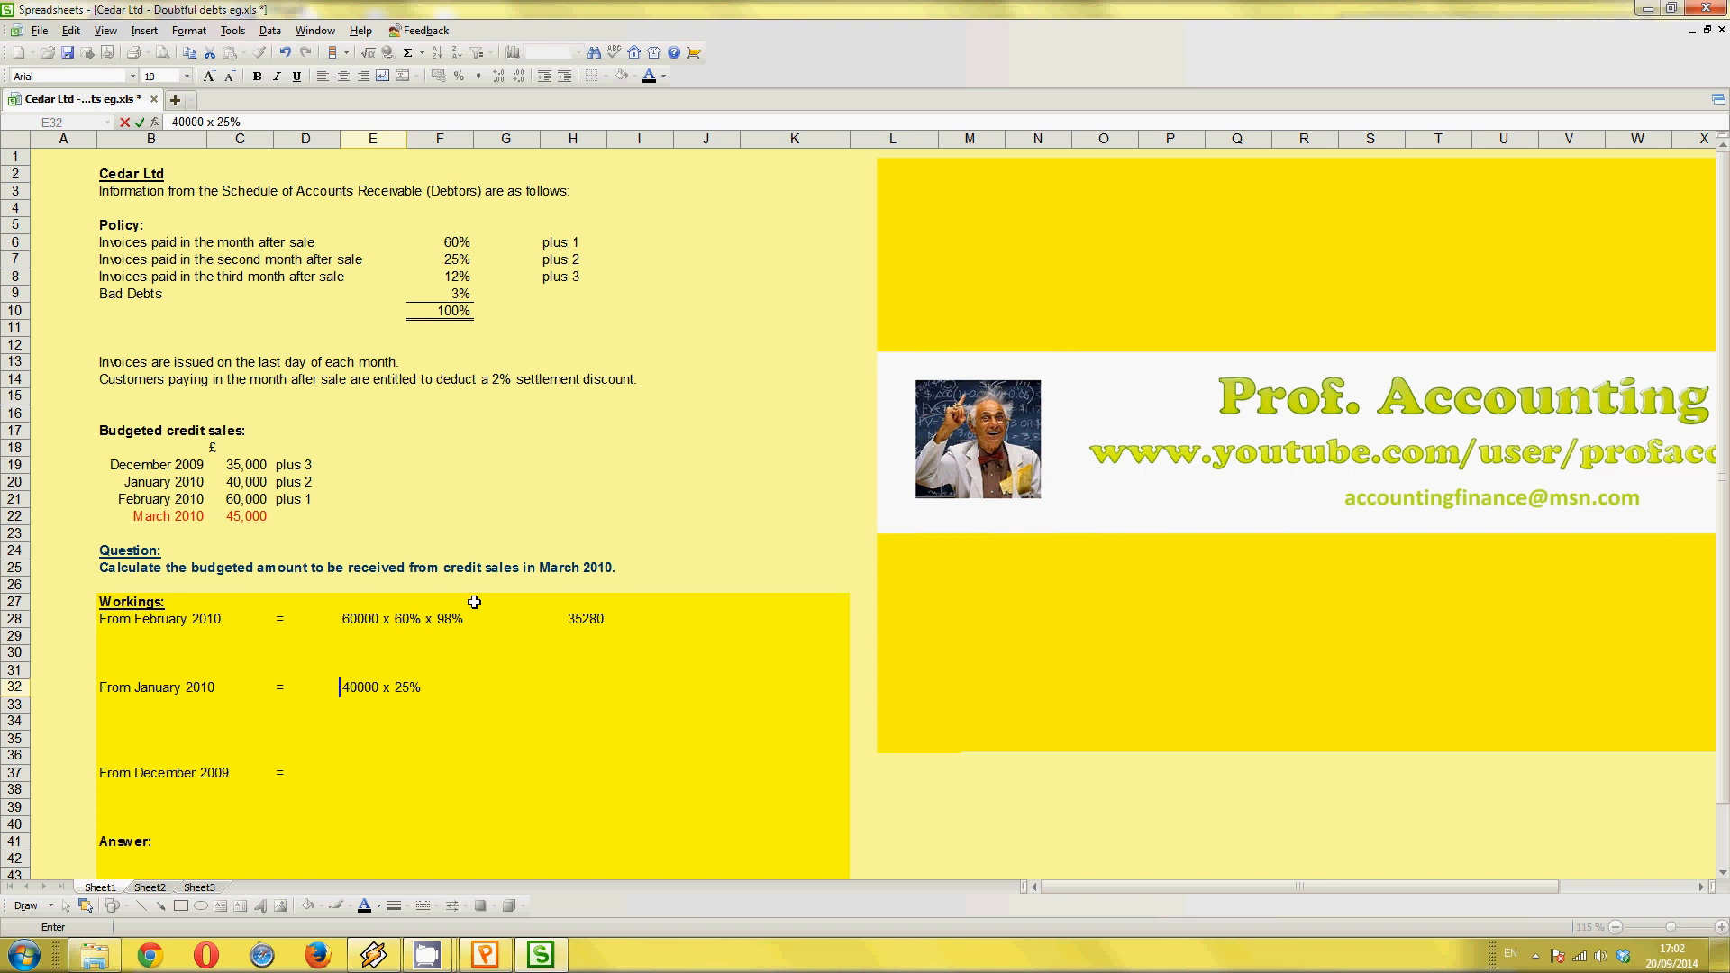
# - Enter =40000*25% in H32 to give January's receipt of 10000
pyautogui.click(439, 721)
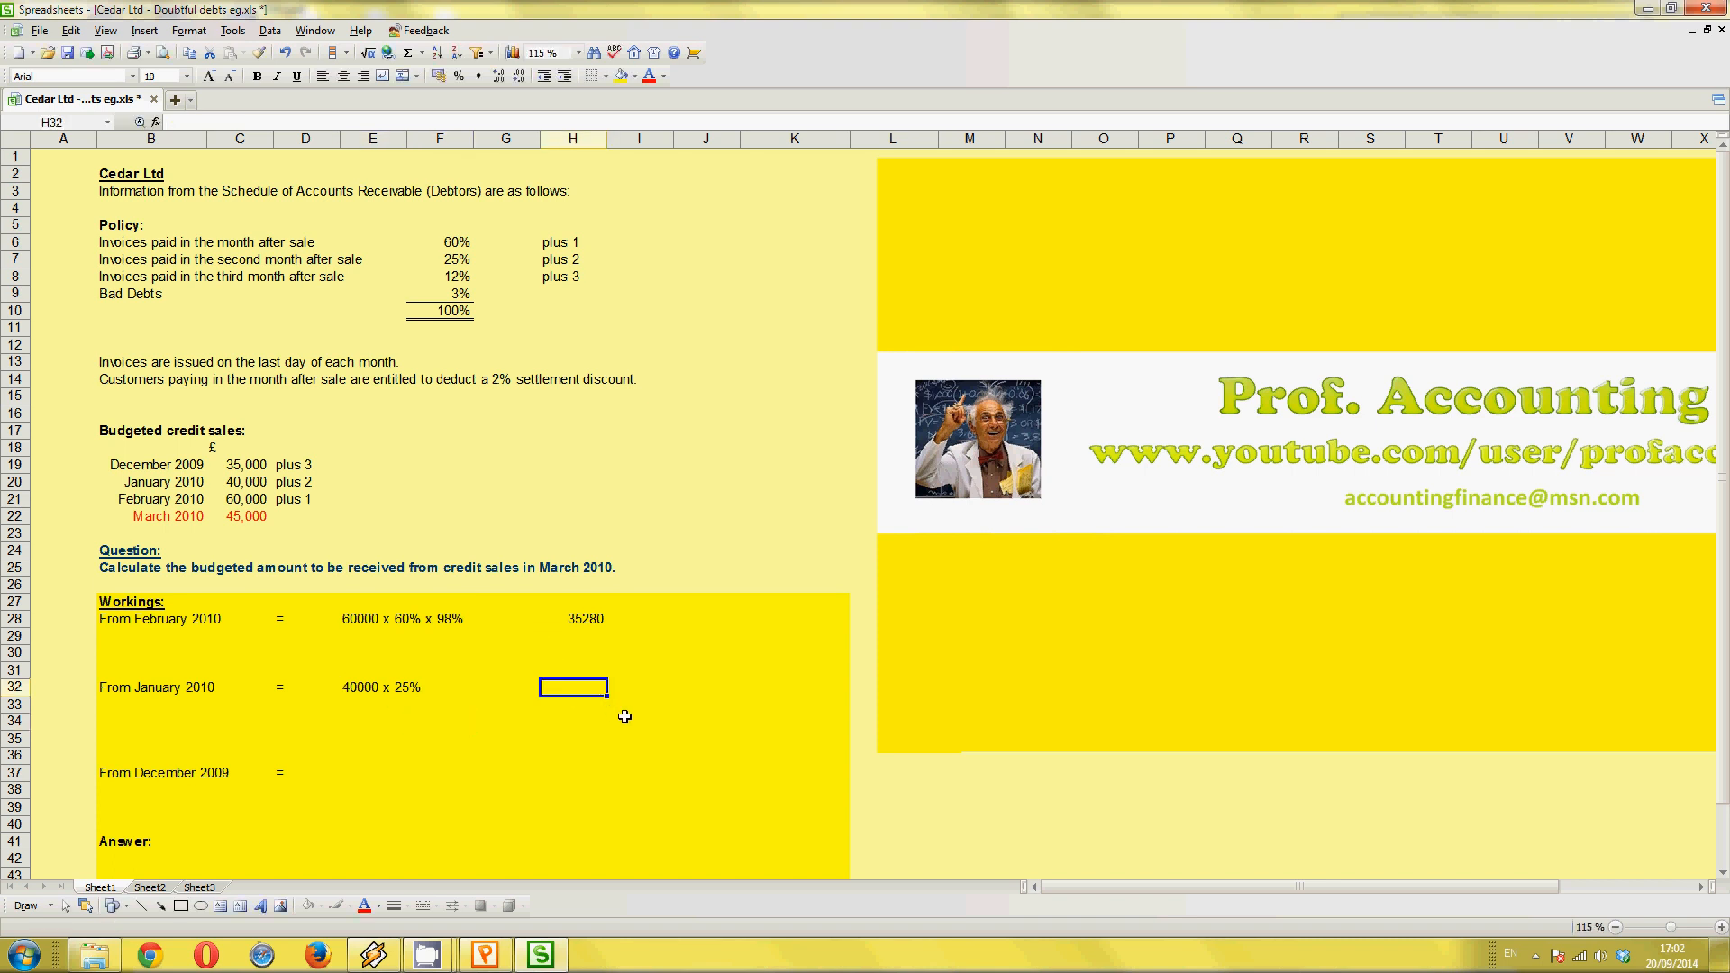
pyautogui.write('=40')
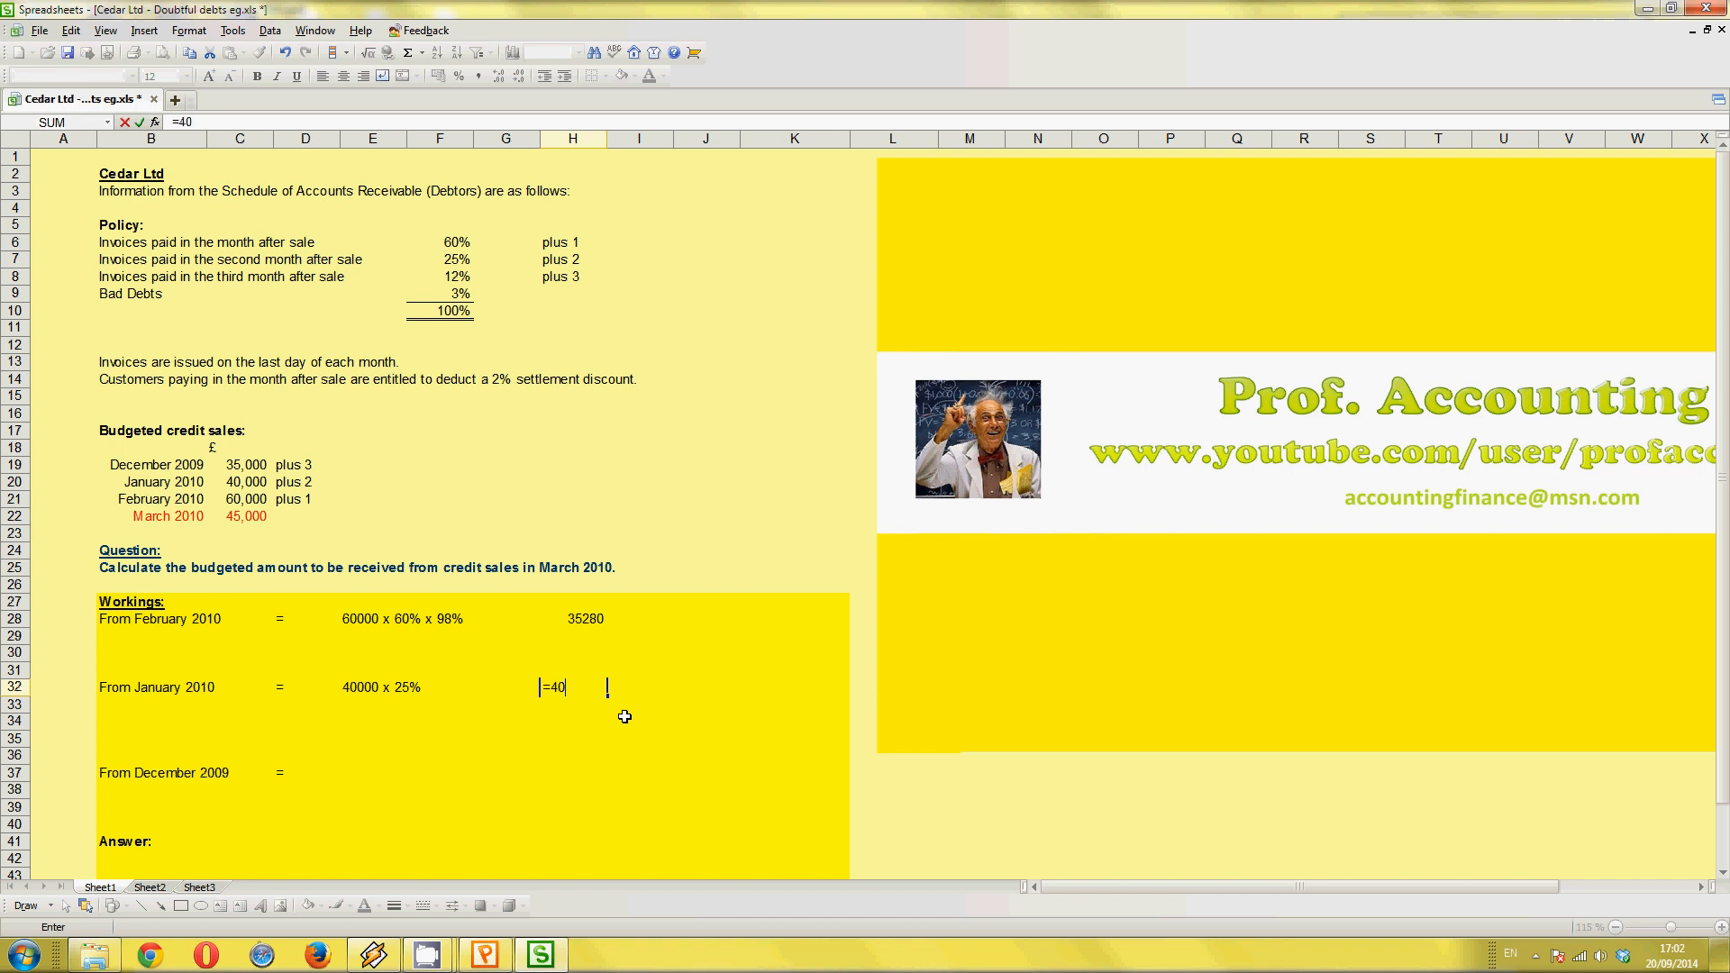
pyautogui.press('Enter')
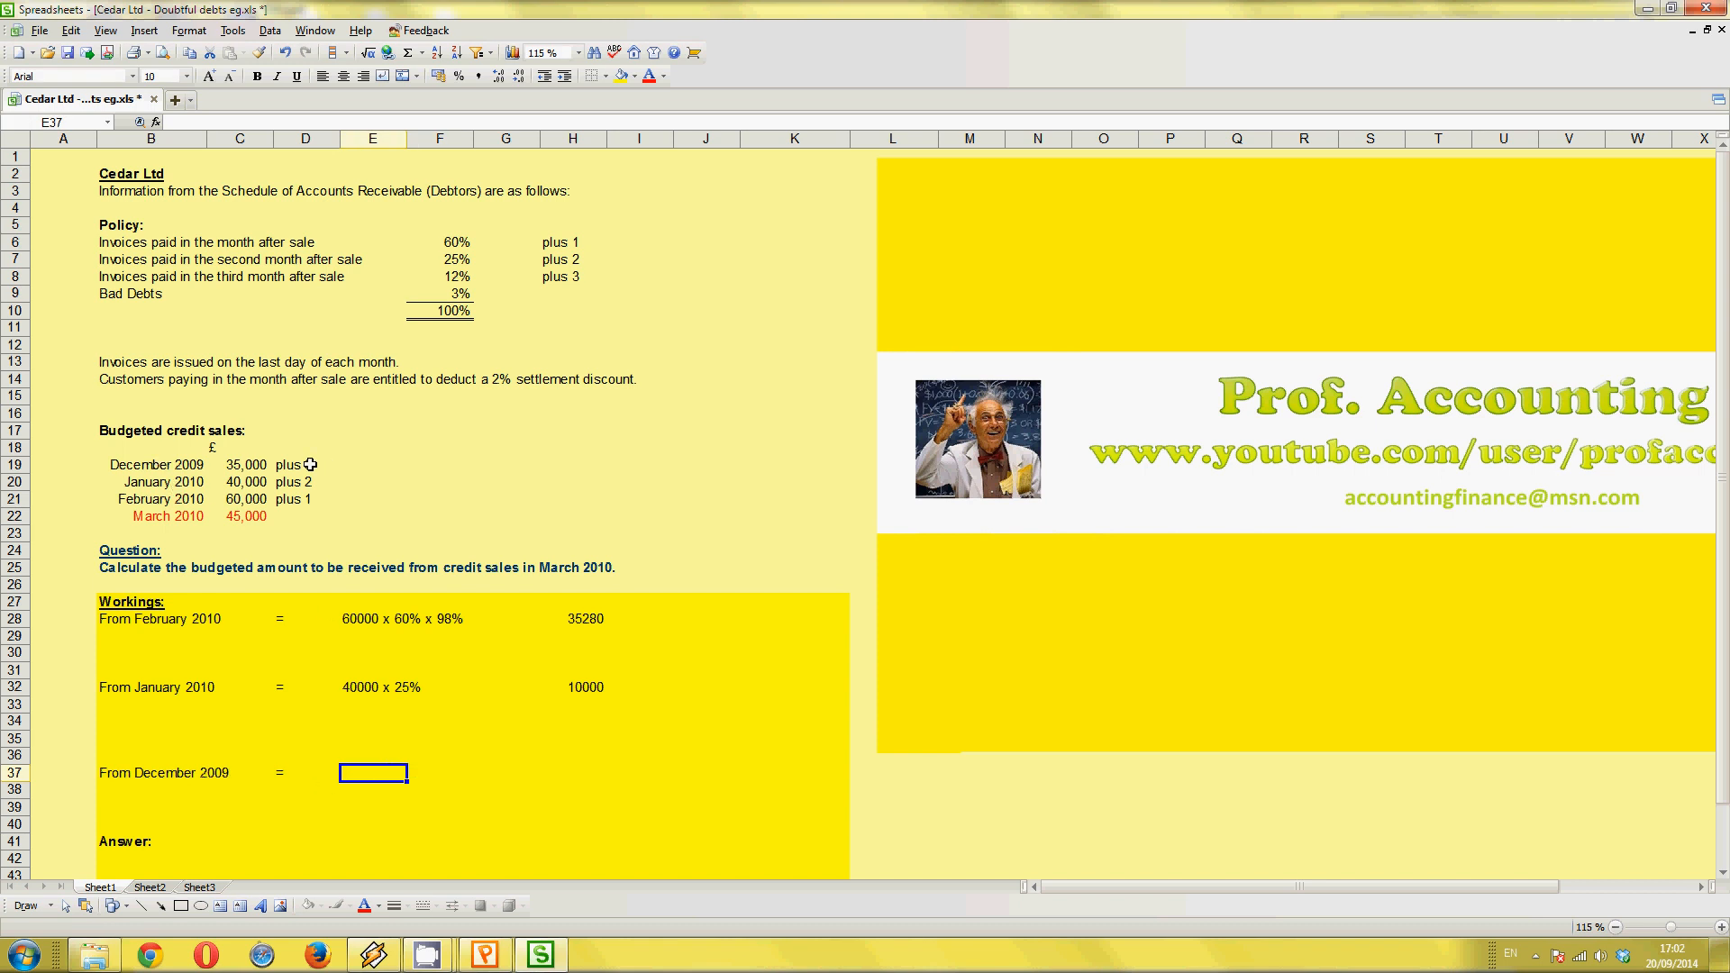
pyautogui.moveTo(310, 465)
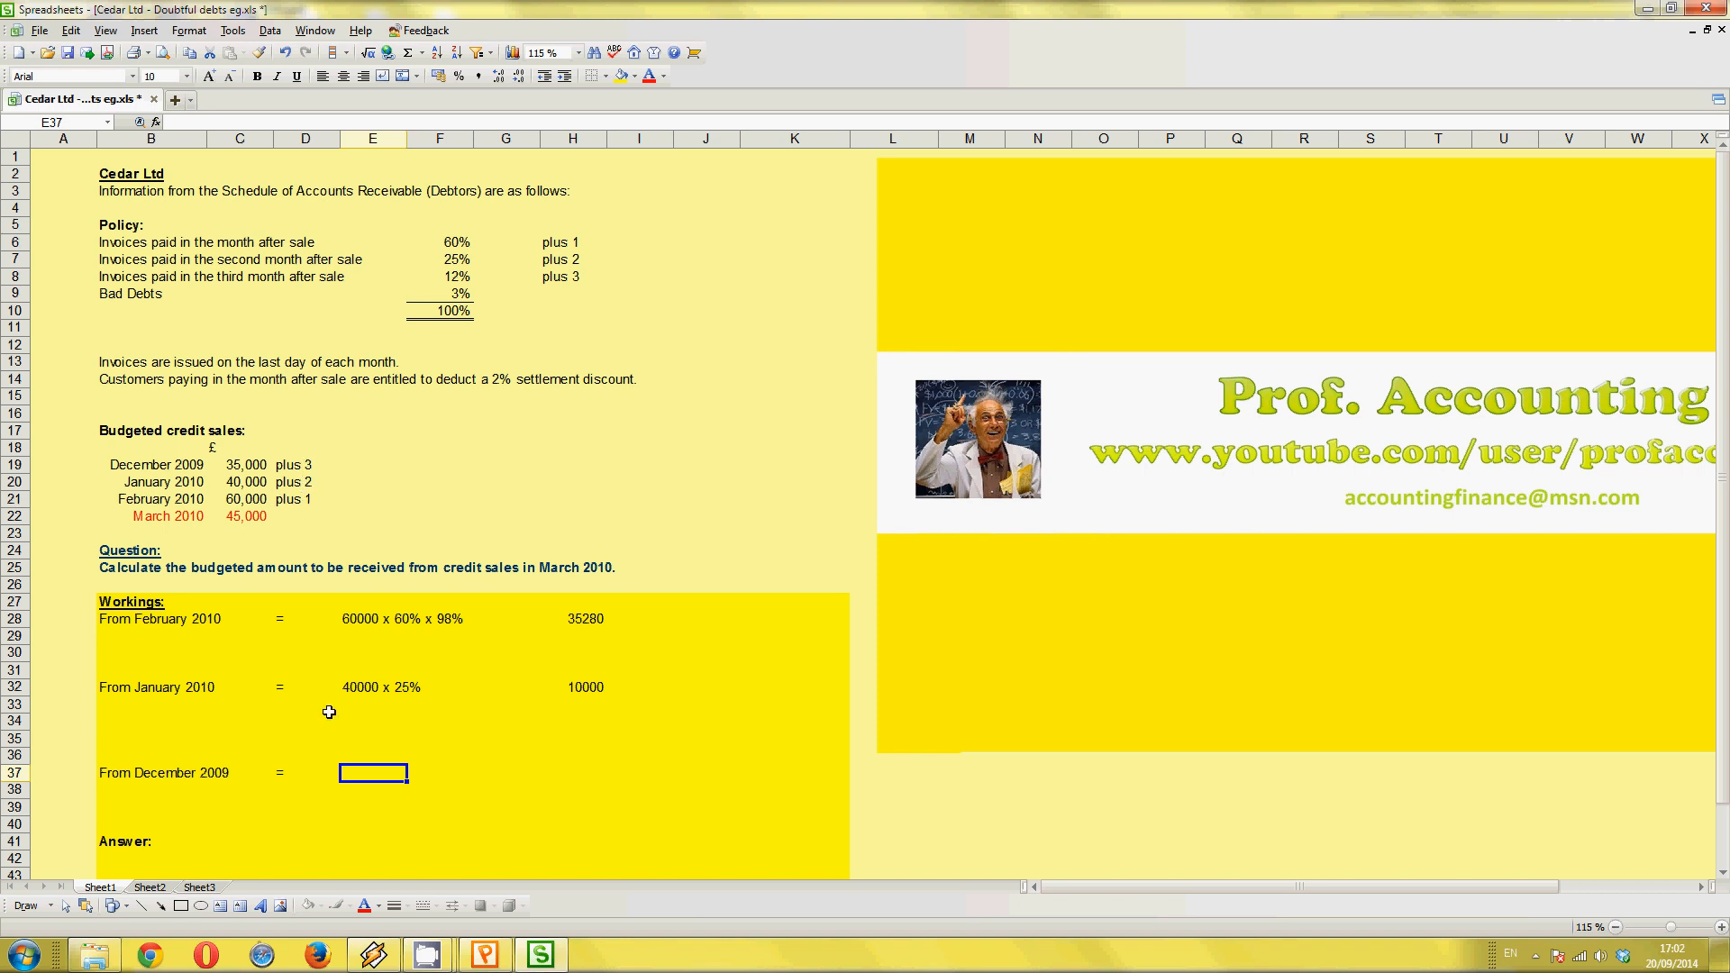
# - Write December 2009's working "35000 x 12%" in E37 and calculate 4200 in H37
pyautogui.write('3500')
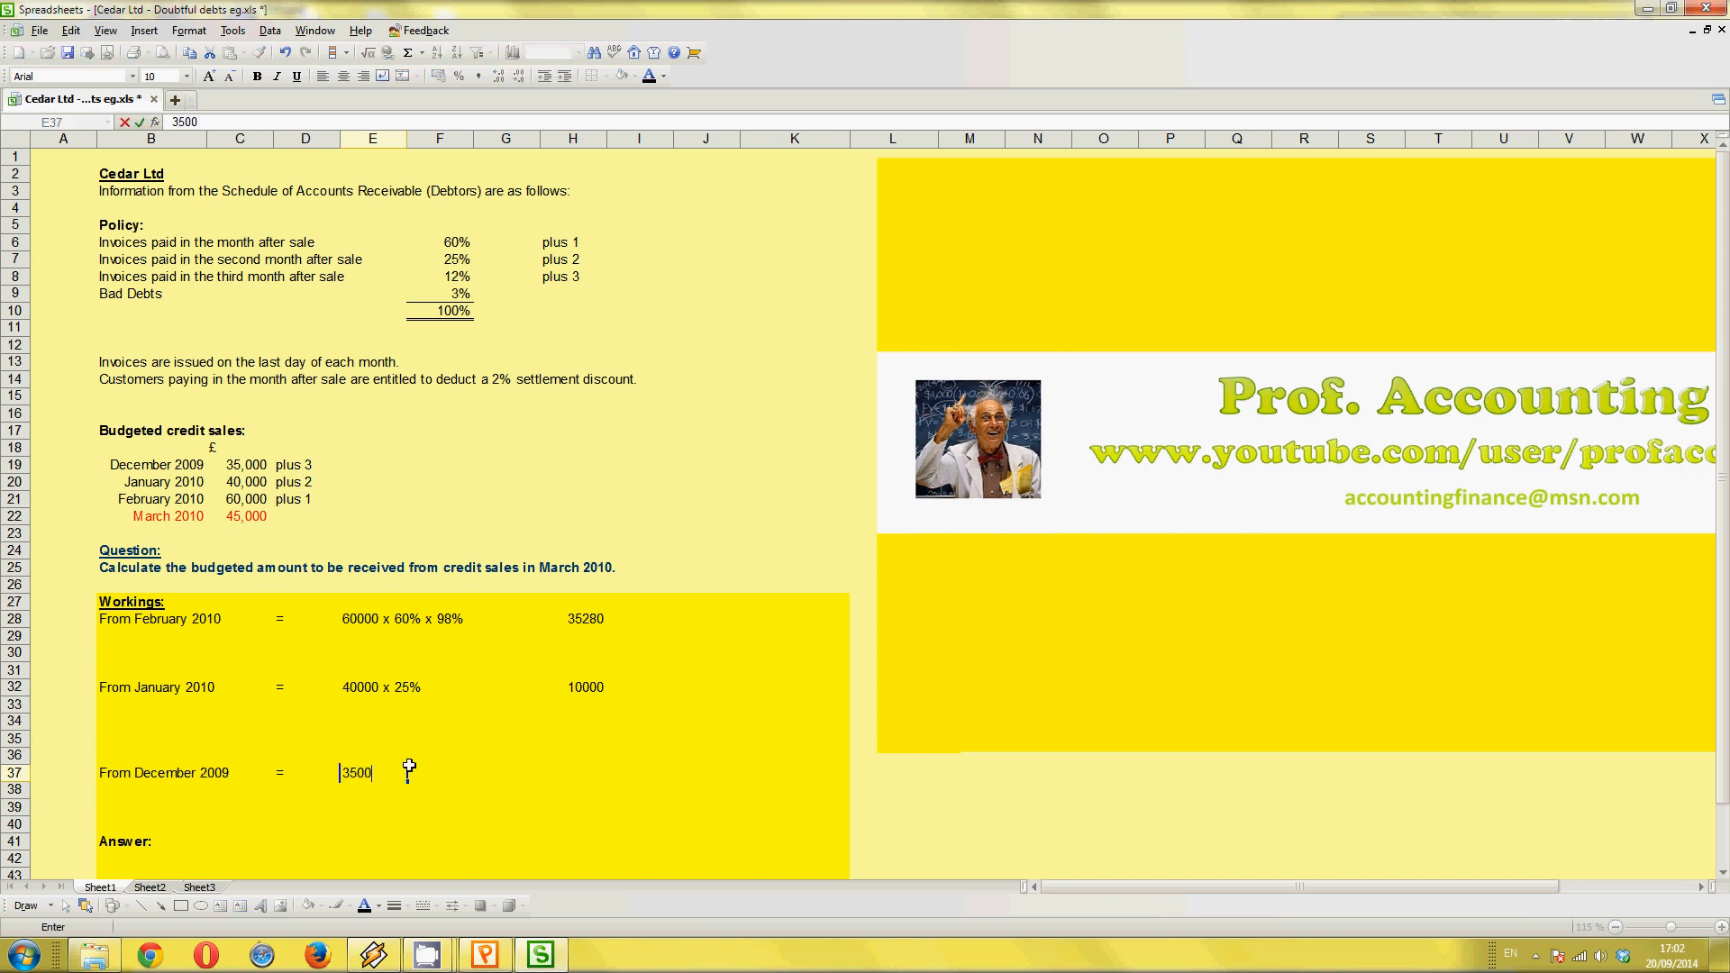
pyautogui.write('35000 x')
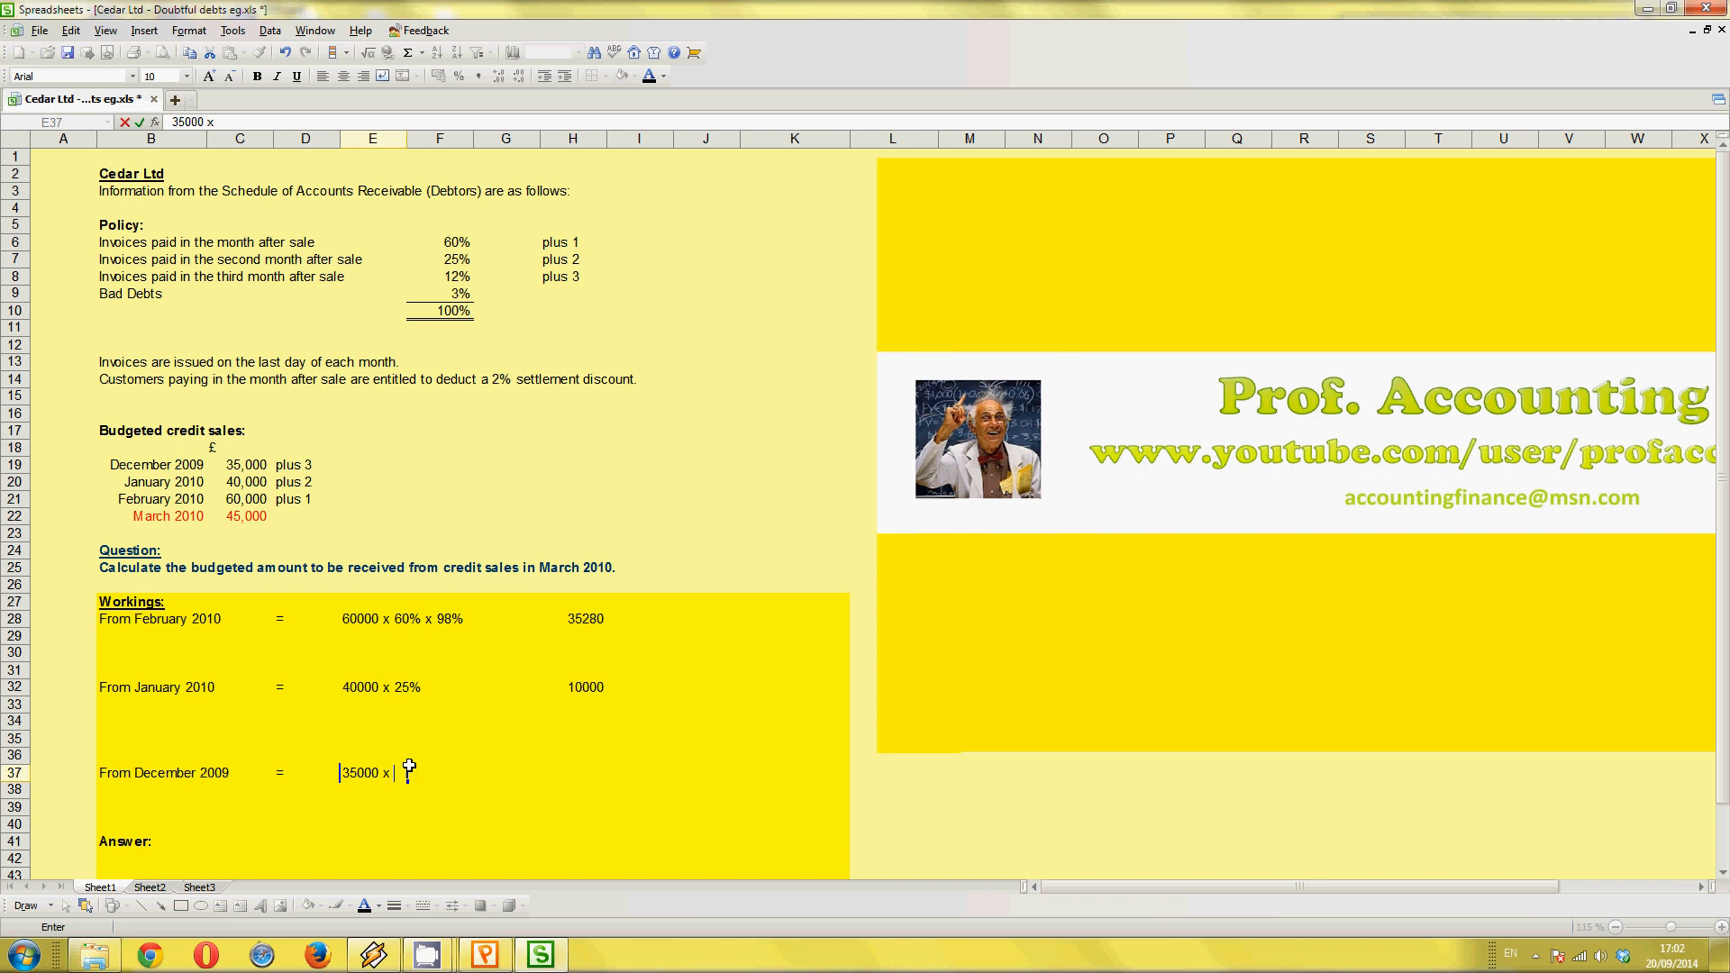
pyautogui.moveTo(487, 523)
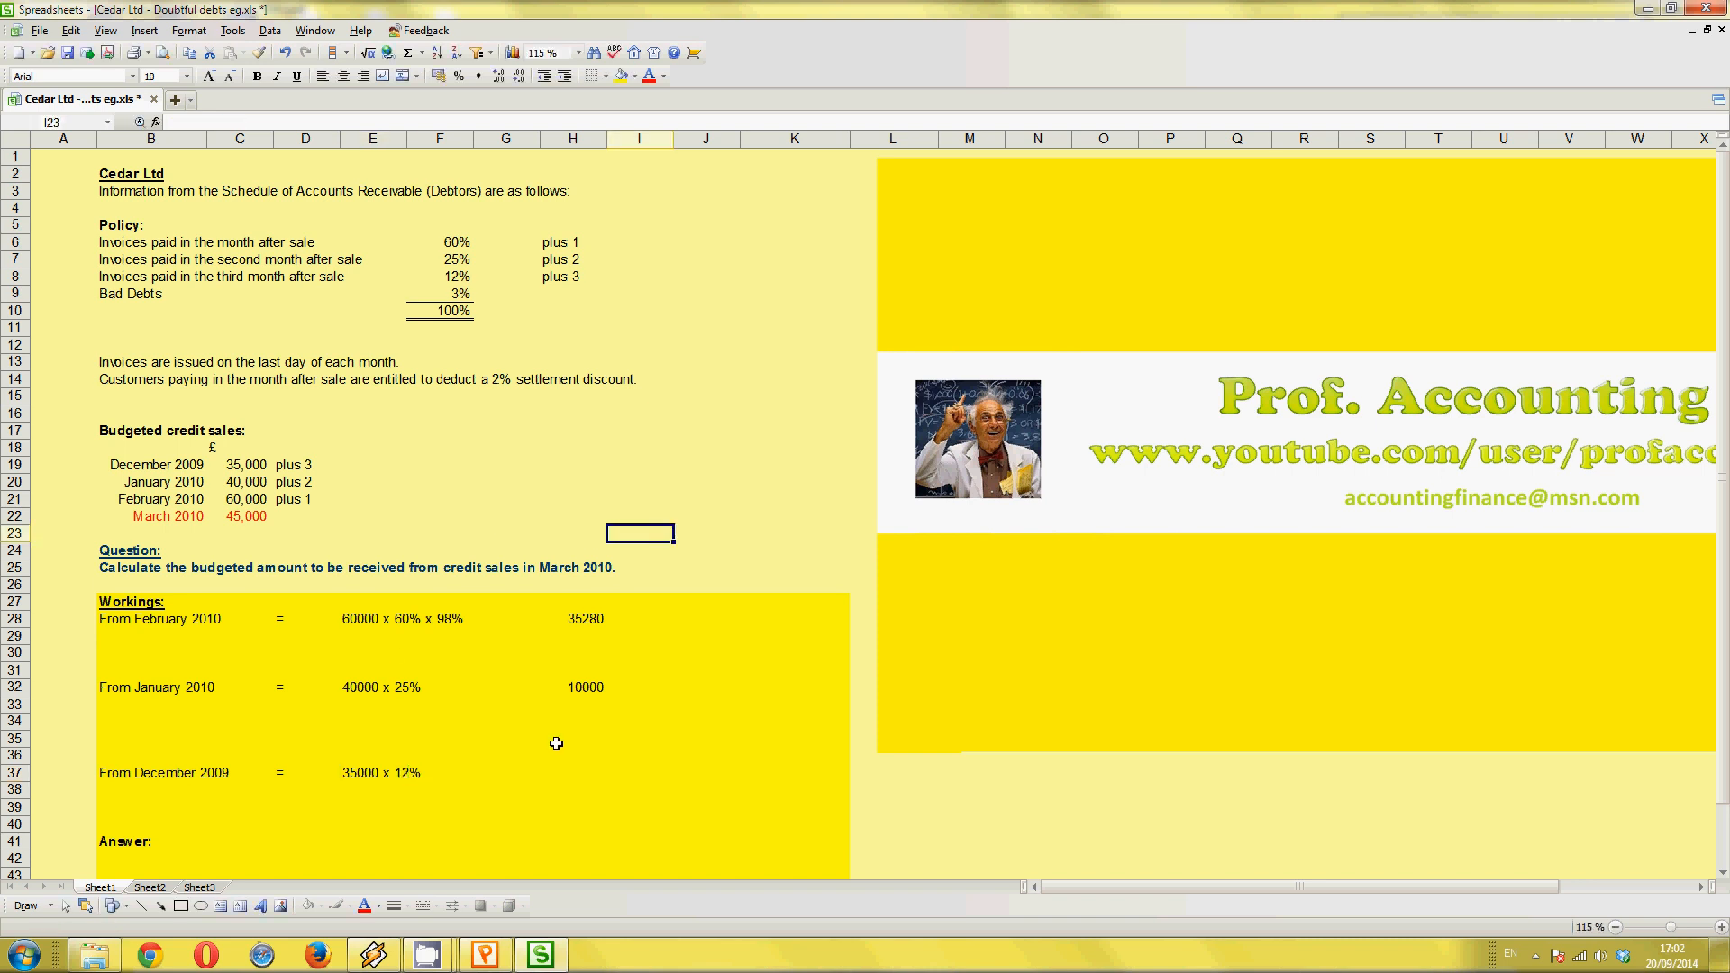
pyautogui.moveTo(371, 618); pyautogui.dragTo(371, 773)
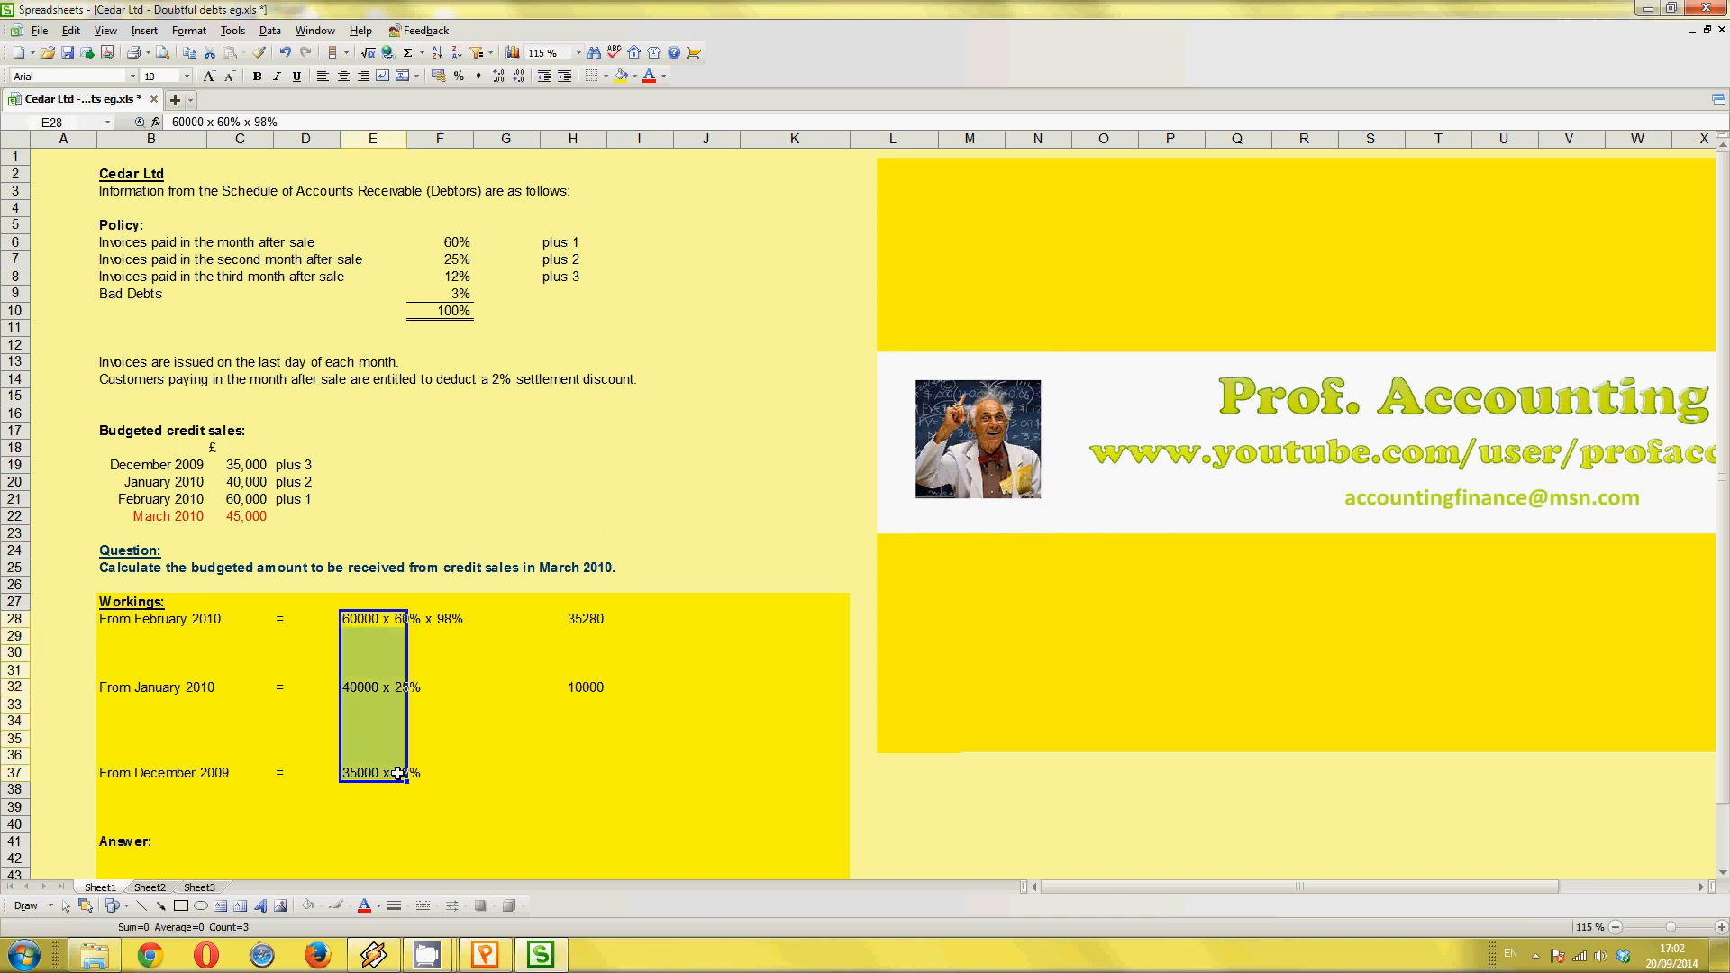
pyautogui.click(573, 773)
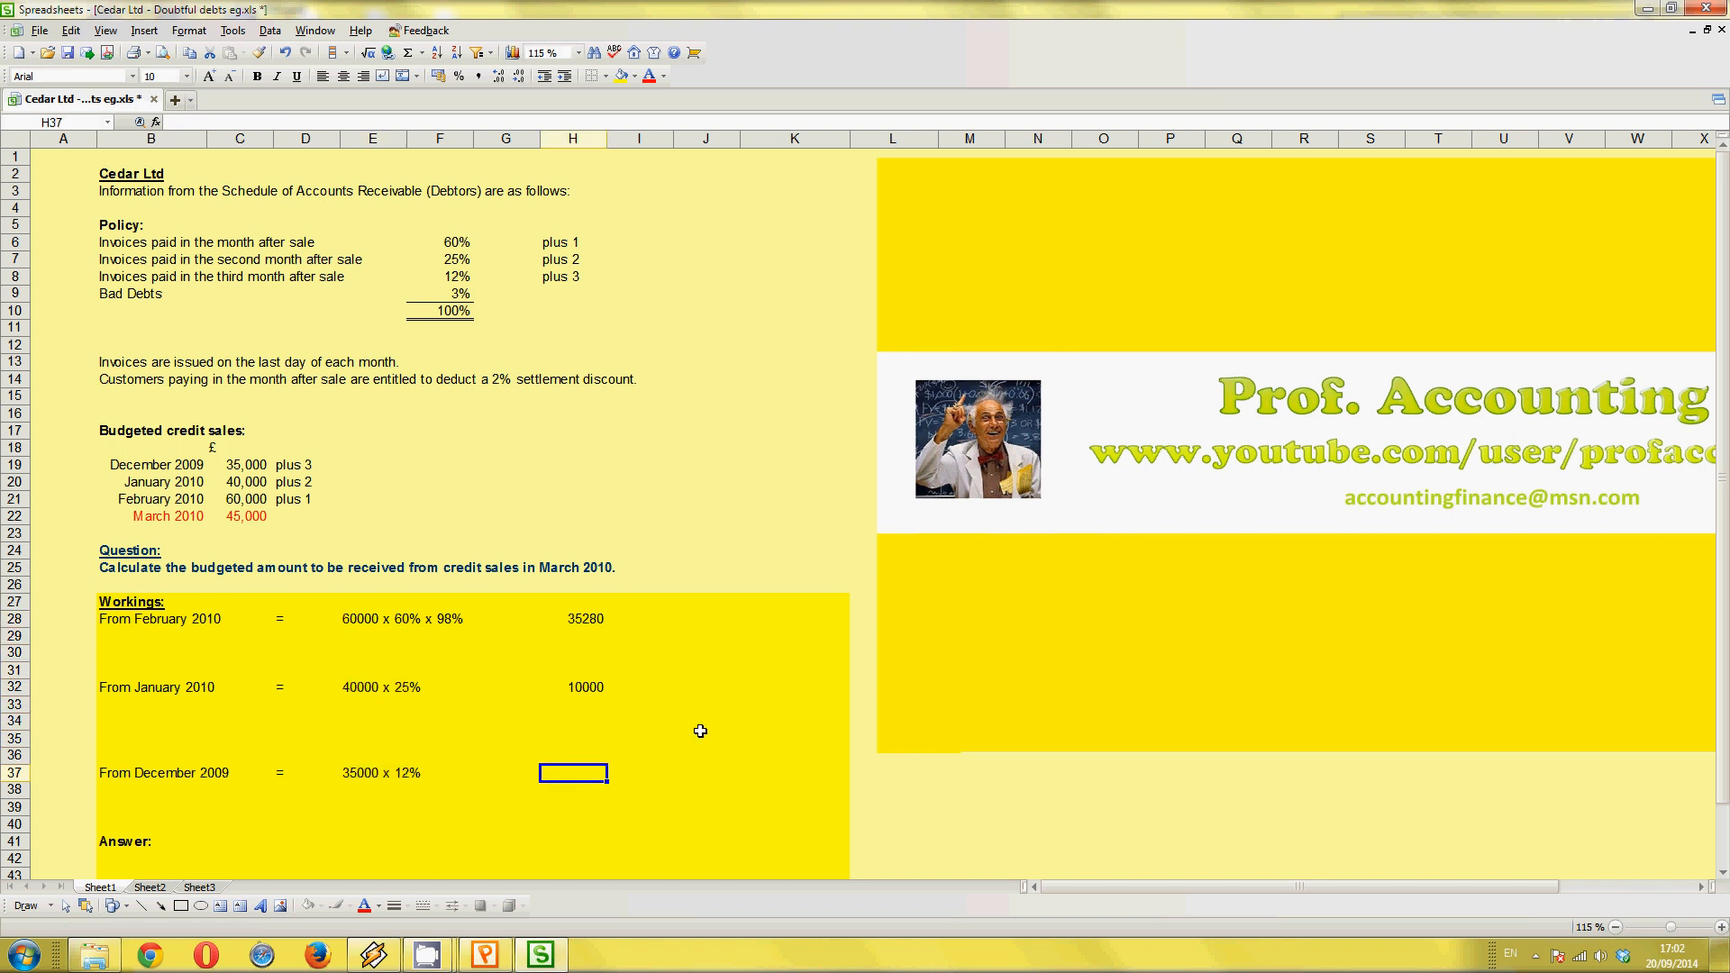
pyautogui.write('=350')
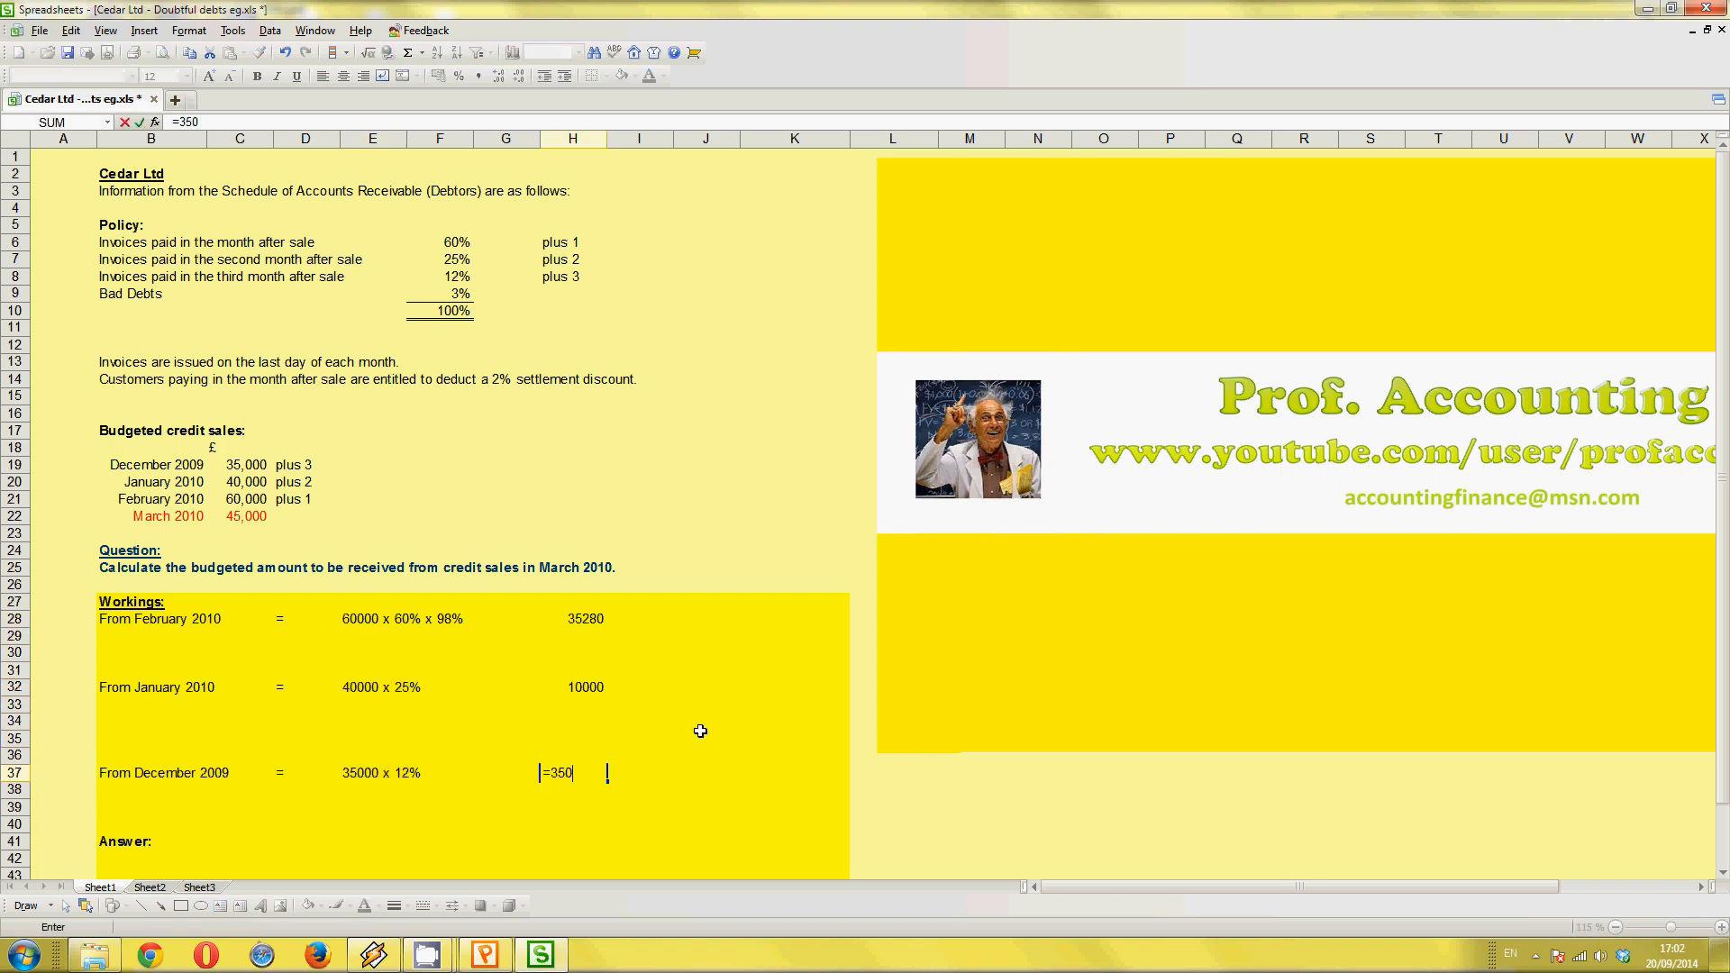
pyautogui.press('Enter')
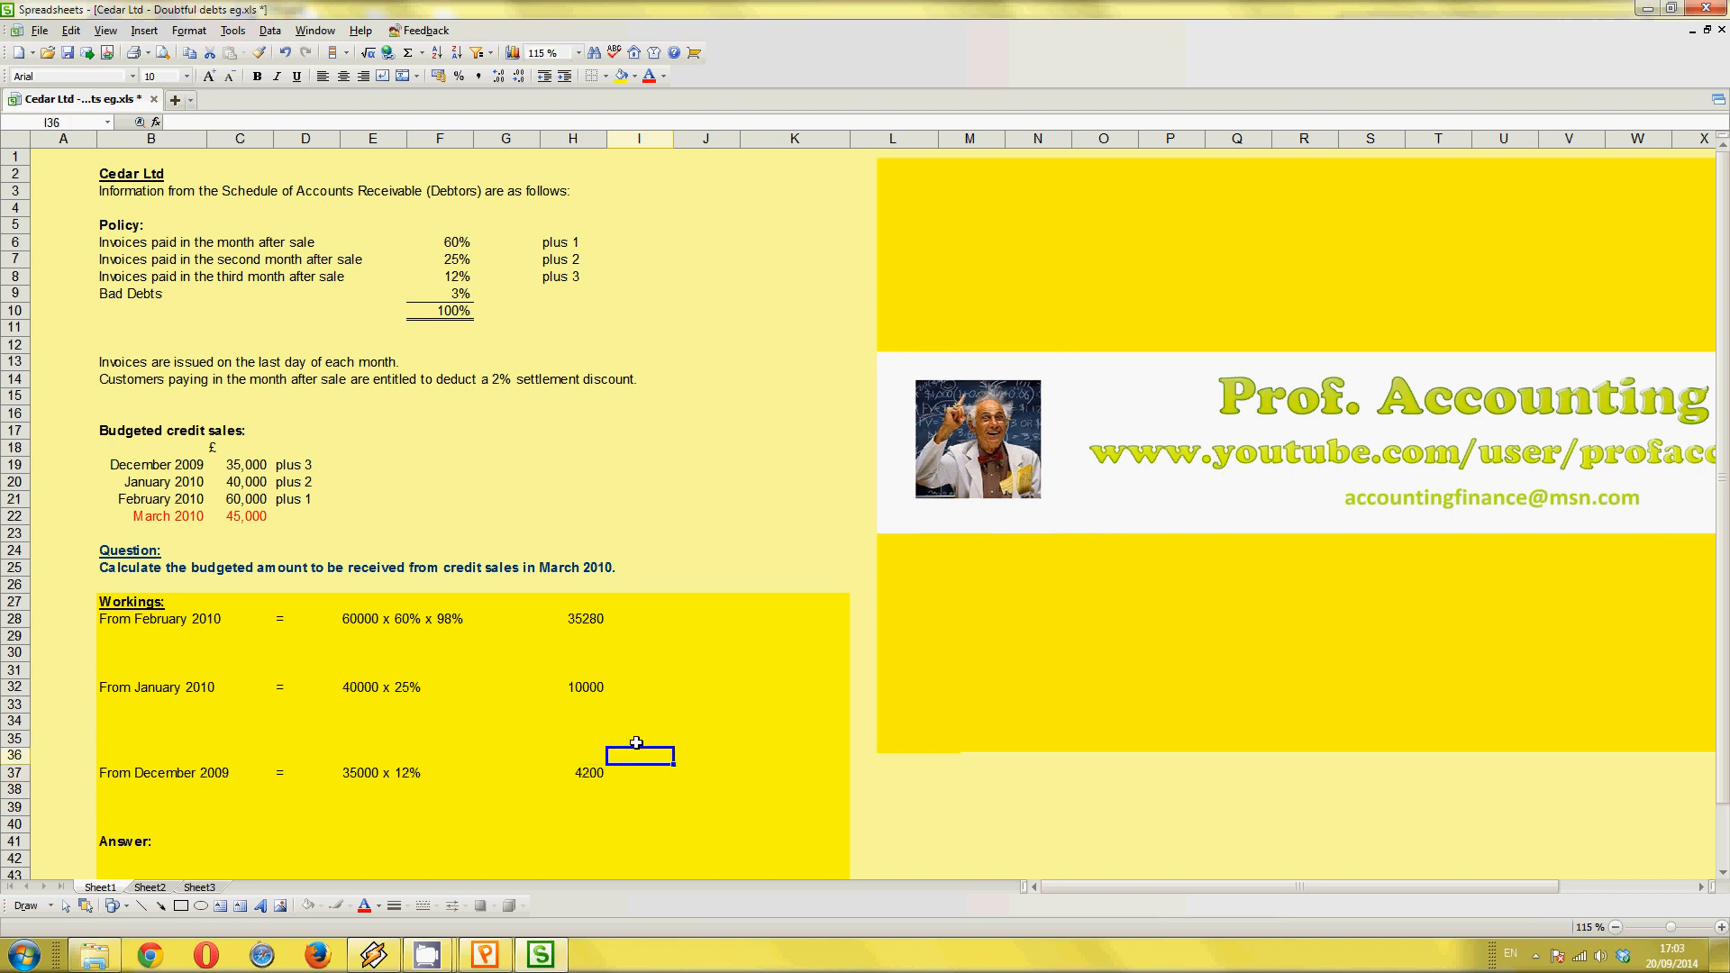
# - AutoSum the three receipts to 49,480 on the Answer row and format H28:H41 as currency
pyautogui.click(640, 687)
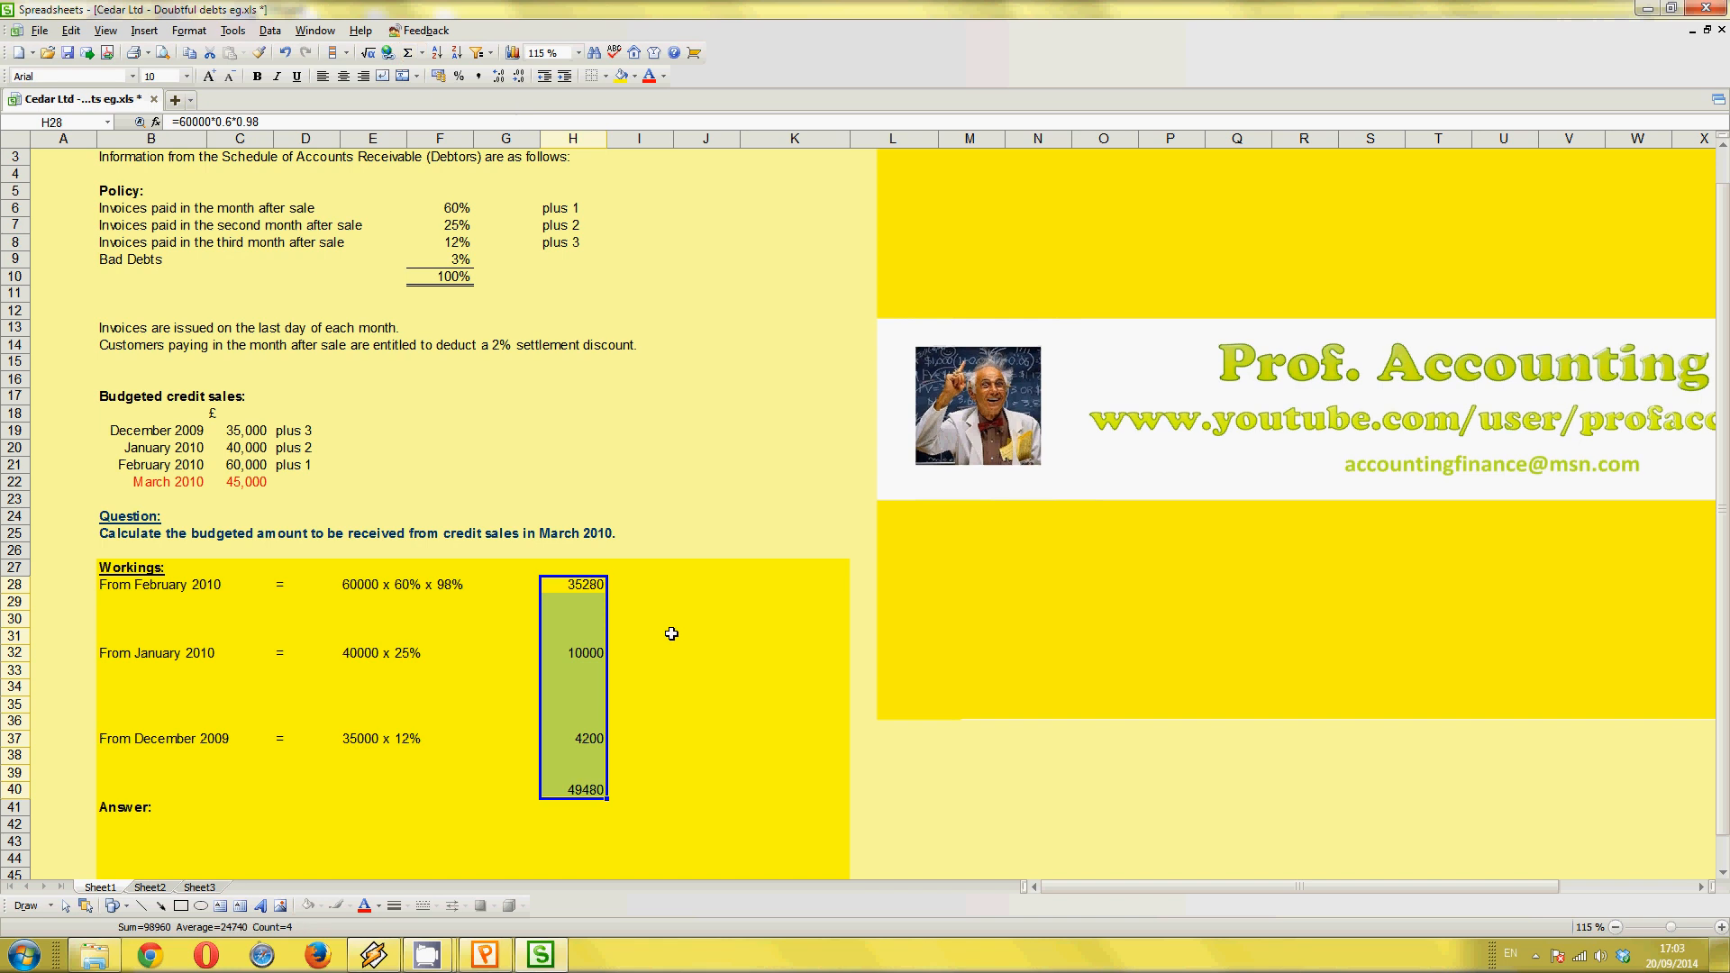
pyautogui.click(573, 791)
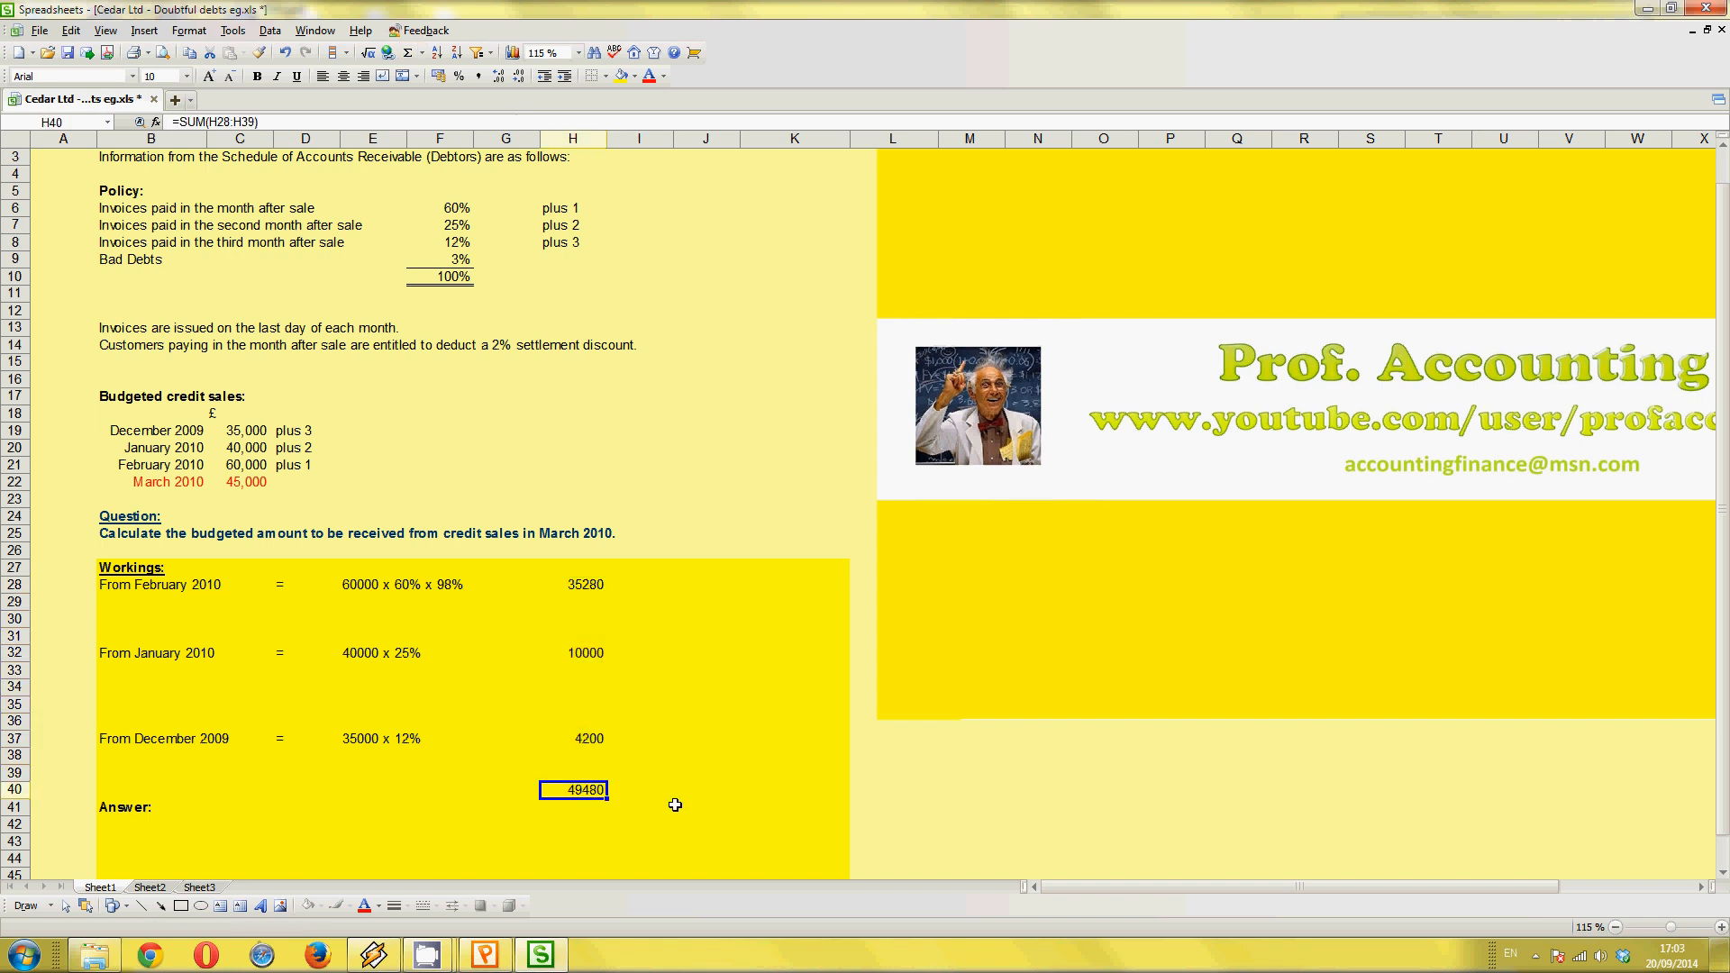
pyautogui.moveTo(608, 694)
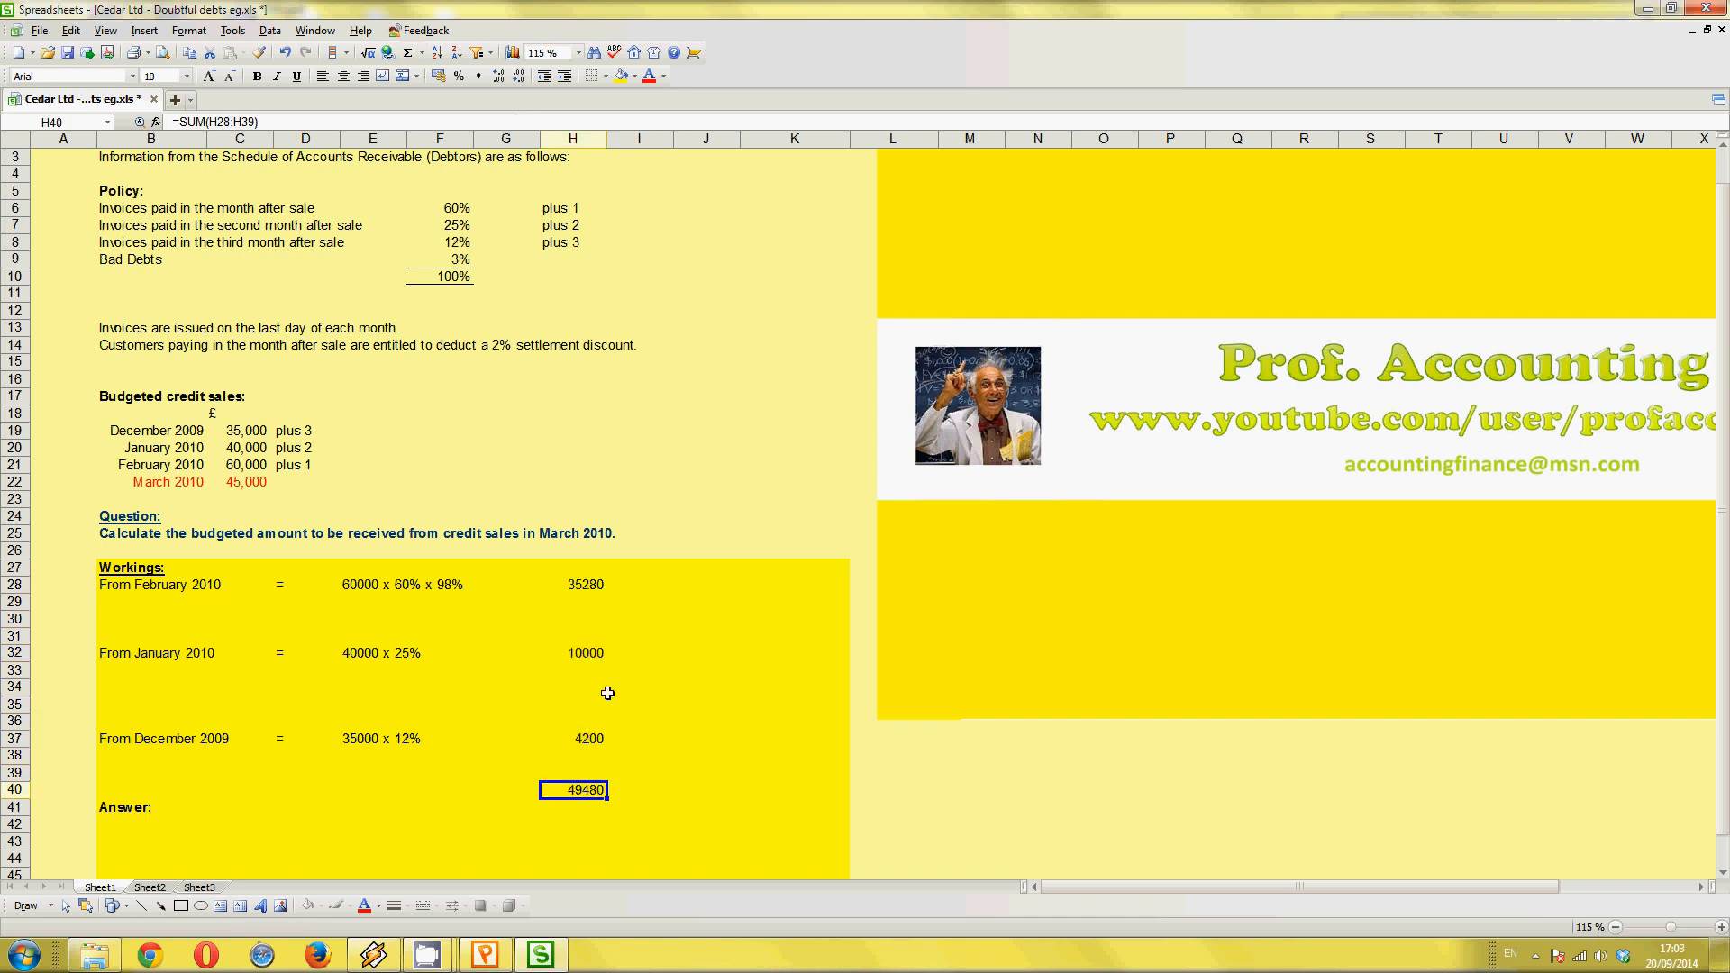
pyautogui.moveTo(572, 584); pyautogui.dragTo(571, 790)
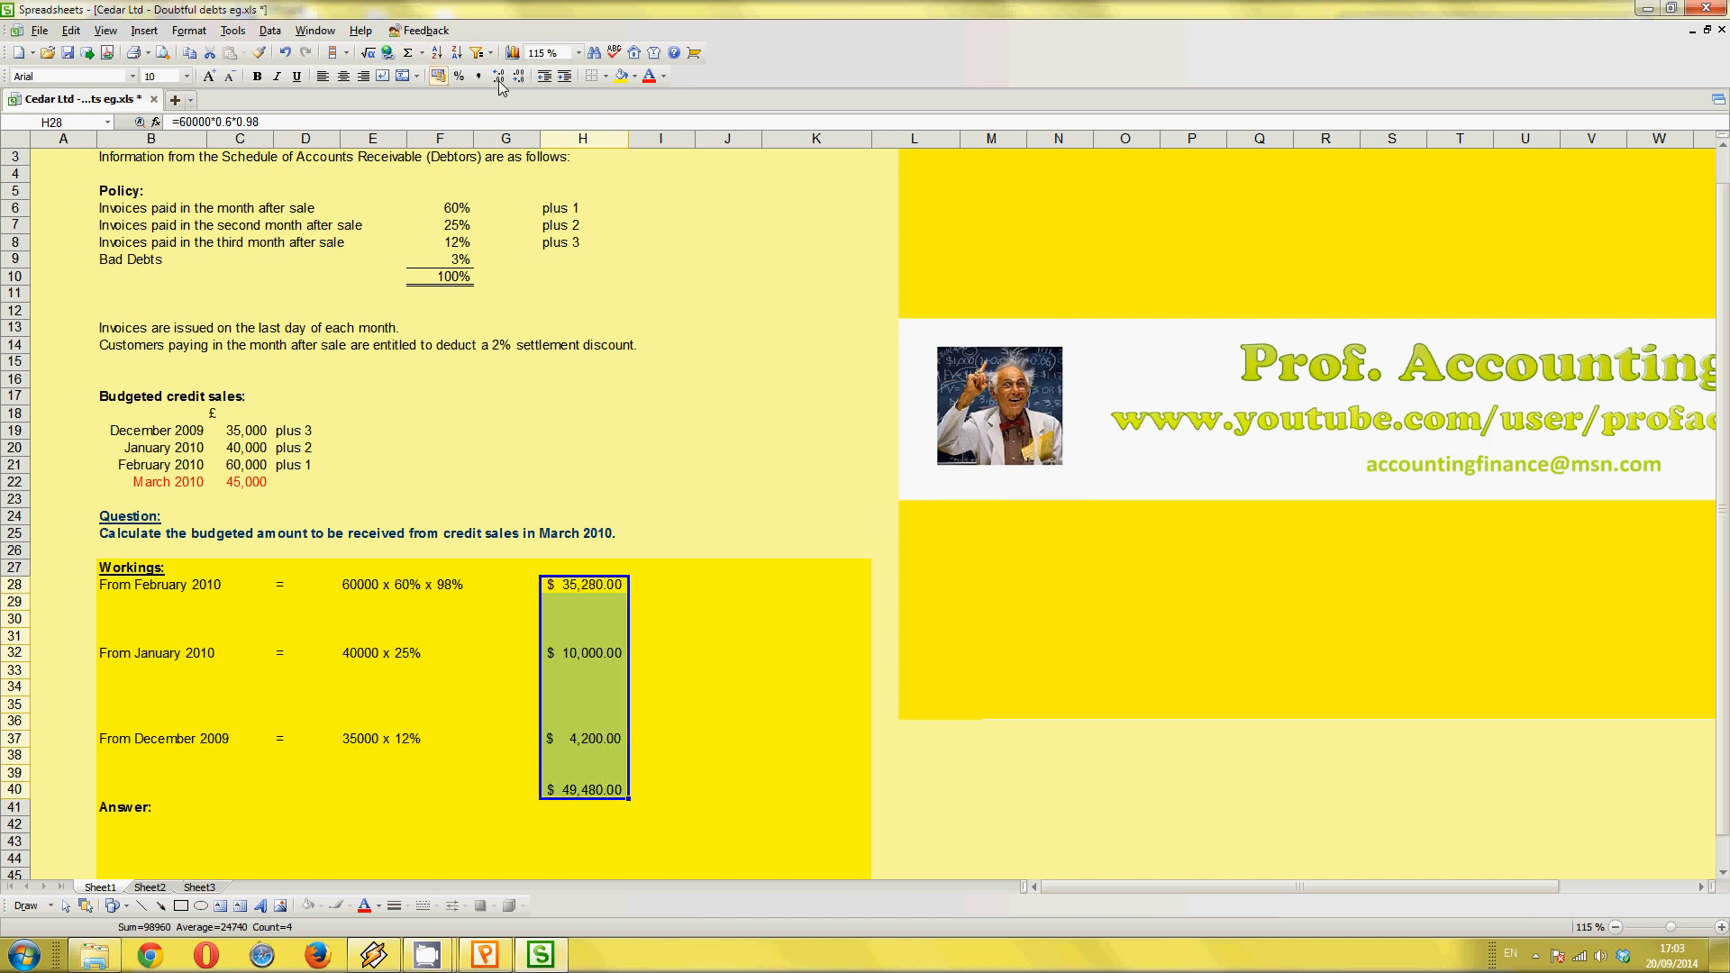
pyautogui.moveTo(658, 584)
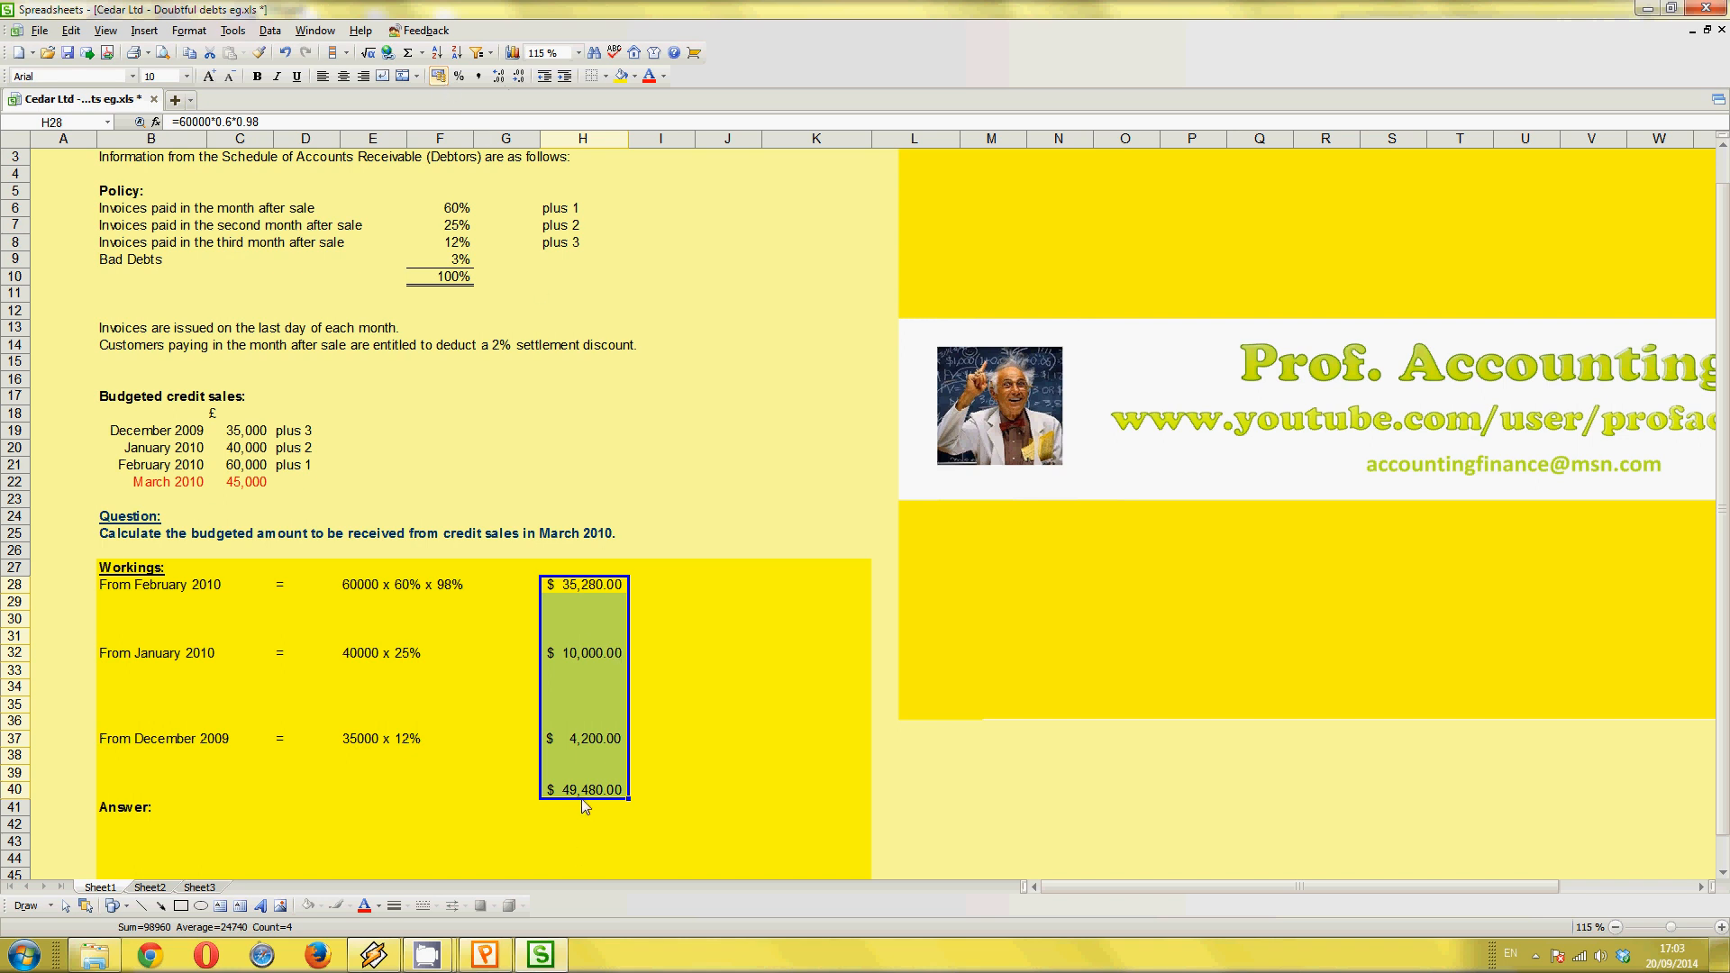
pyautogui.moveTo(710, 609)
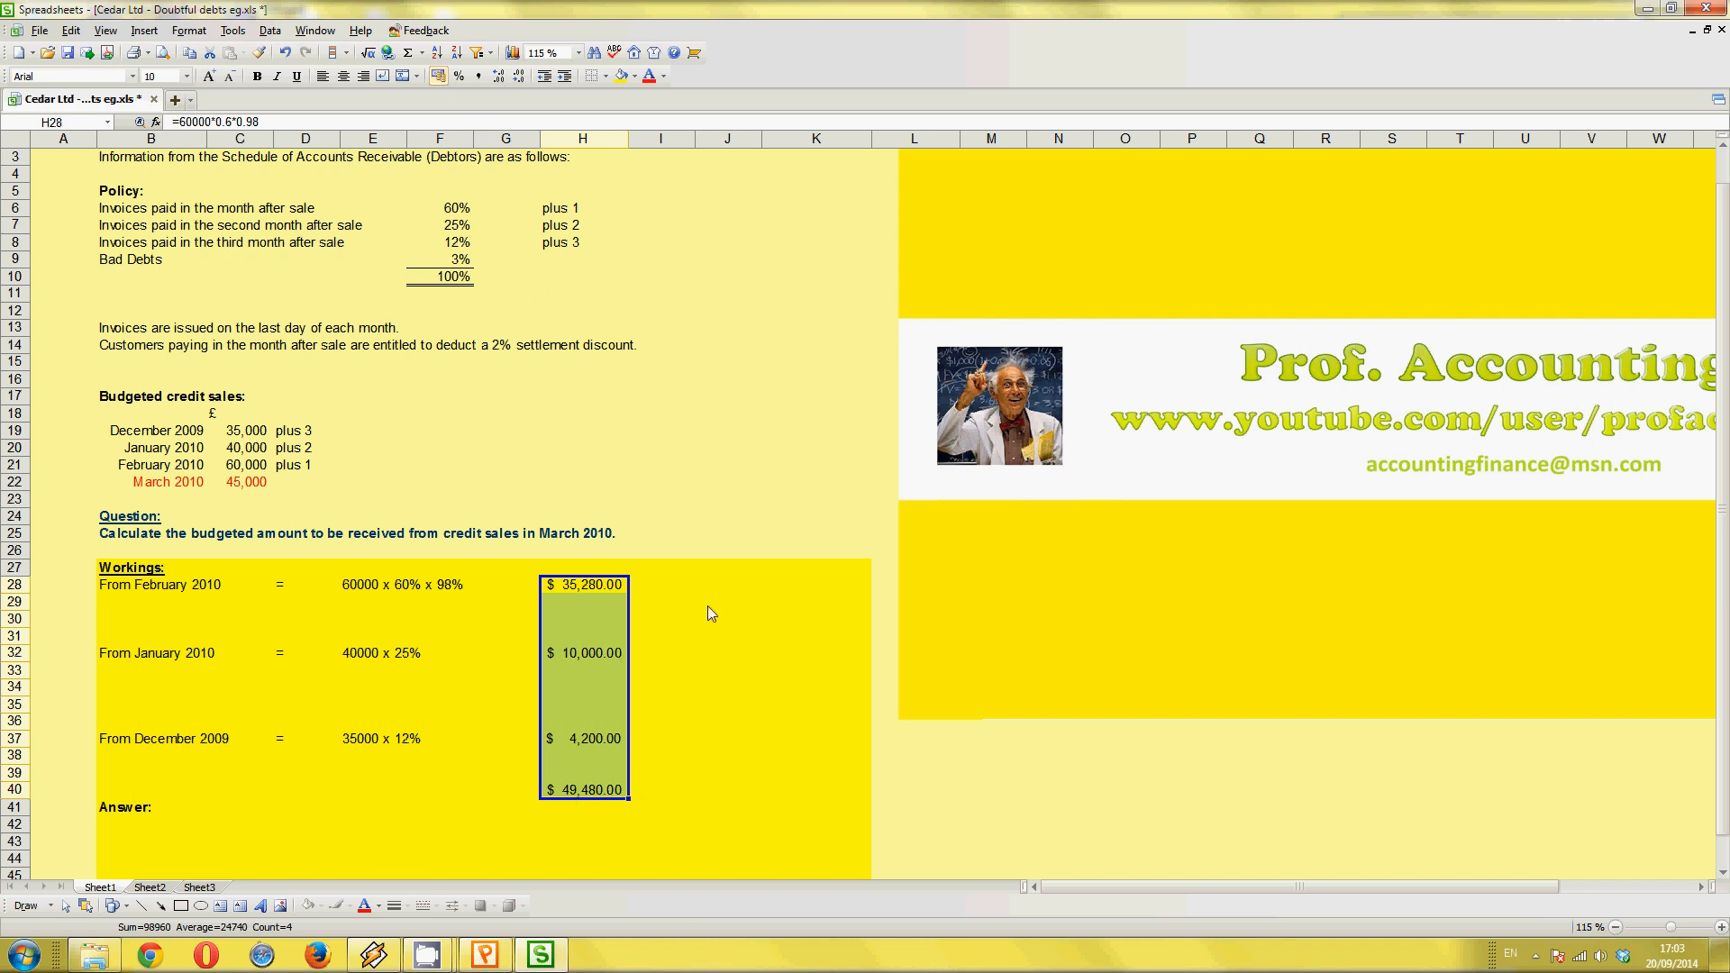
pyautogui.moveTo(700, 739)
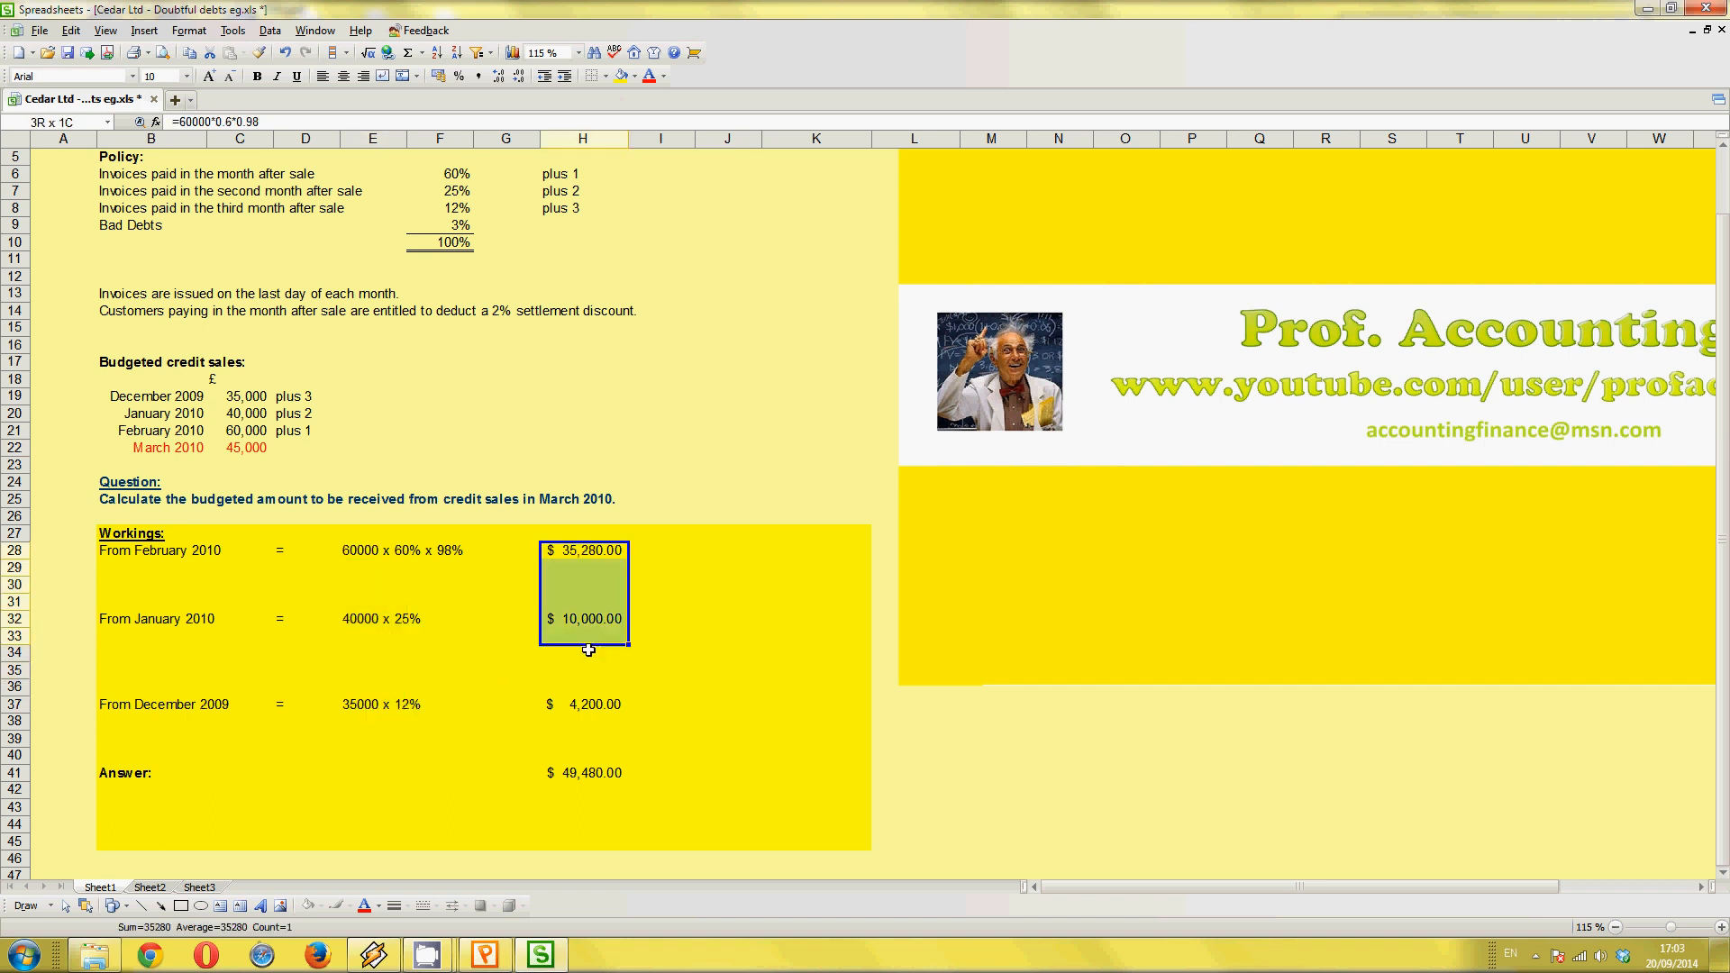
pyautogui.click(584, 773)
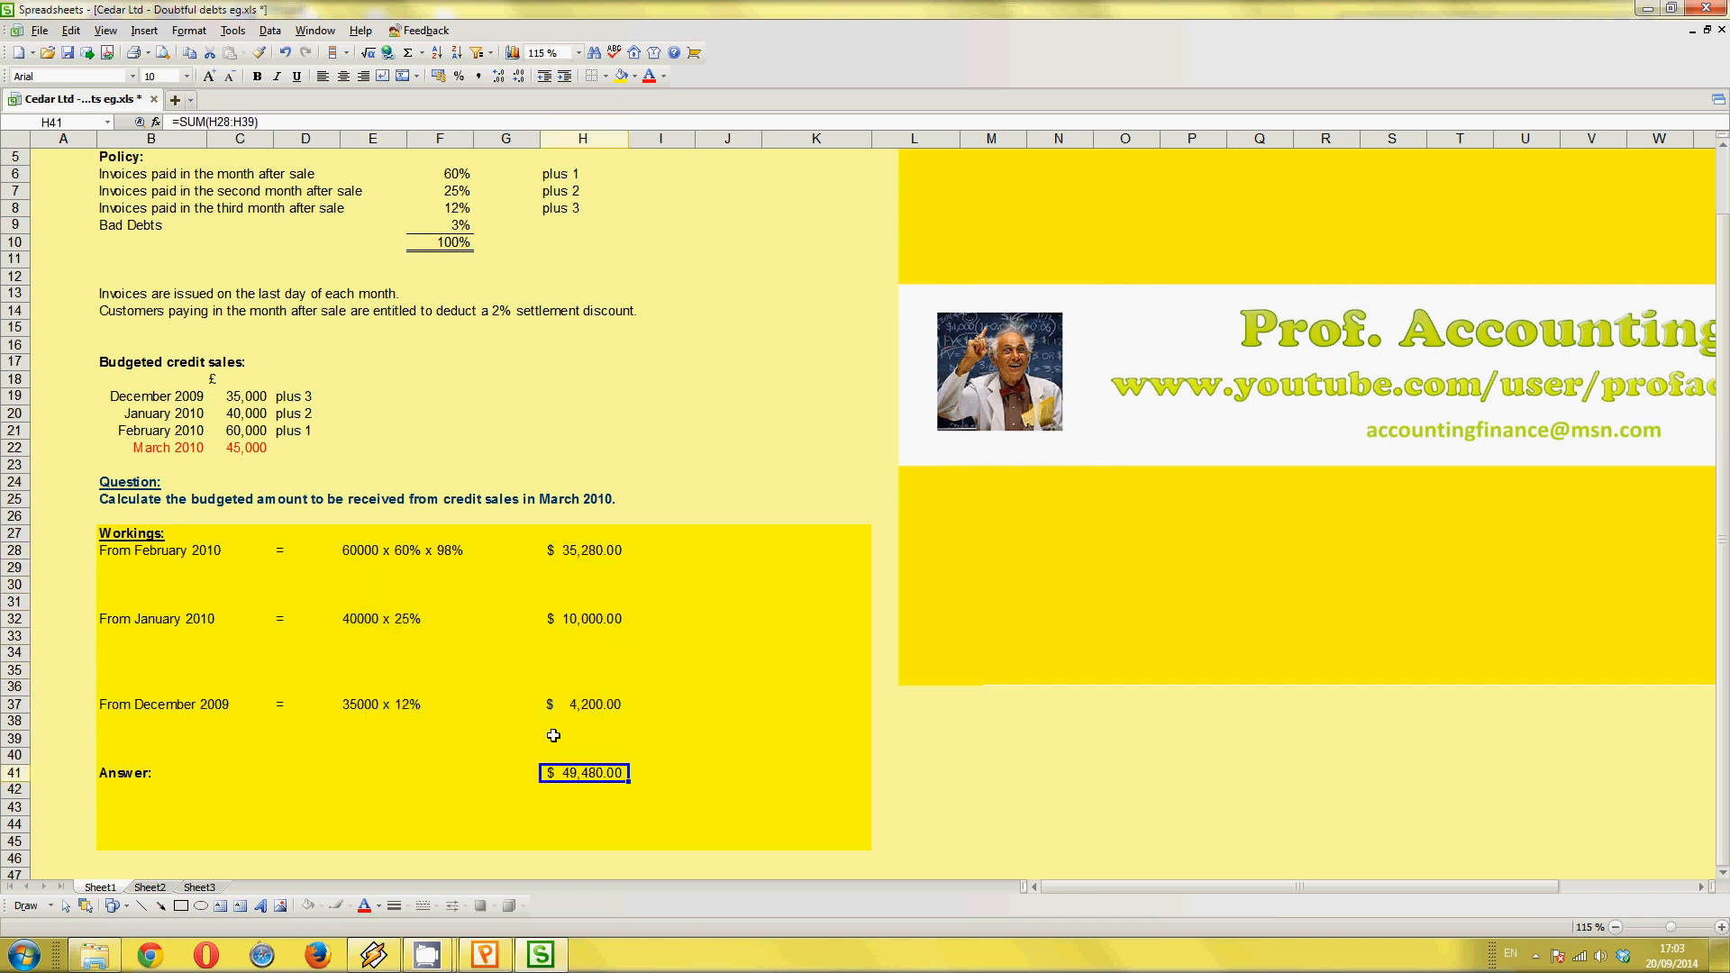
pyautogui.moveTo(582, 550); pyautogui.dragTo(582, 773)
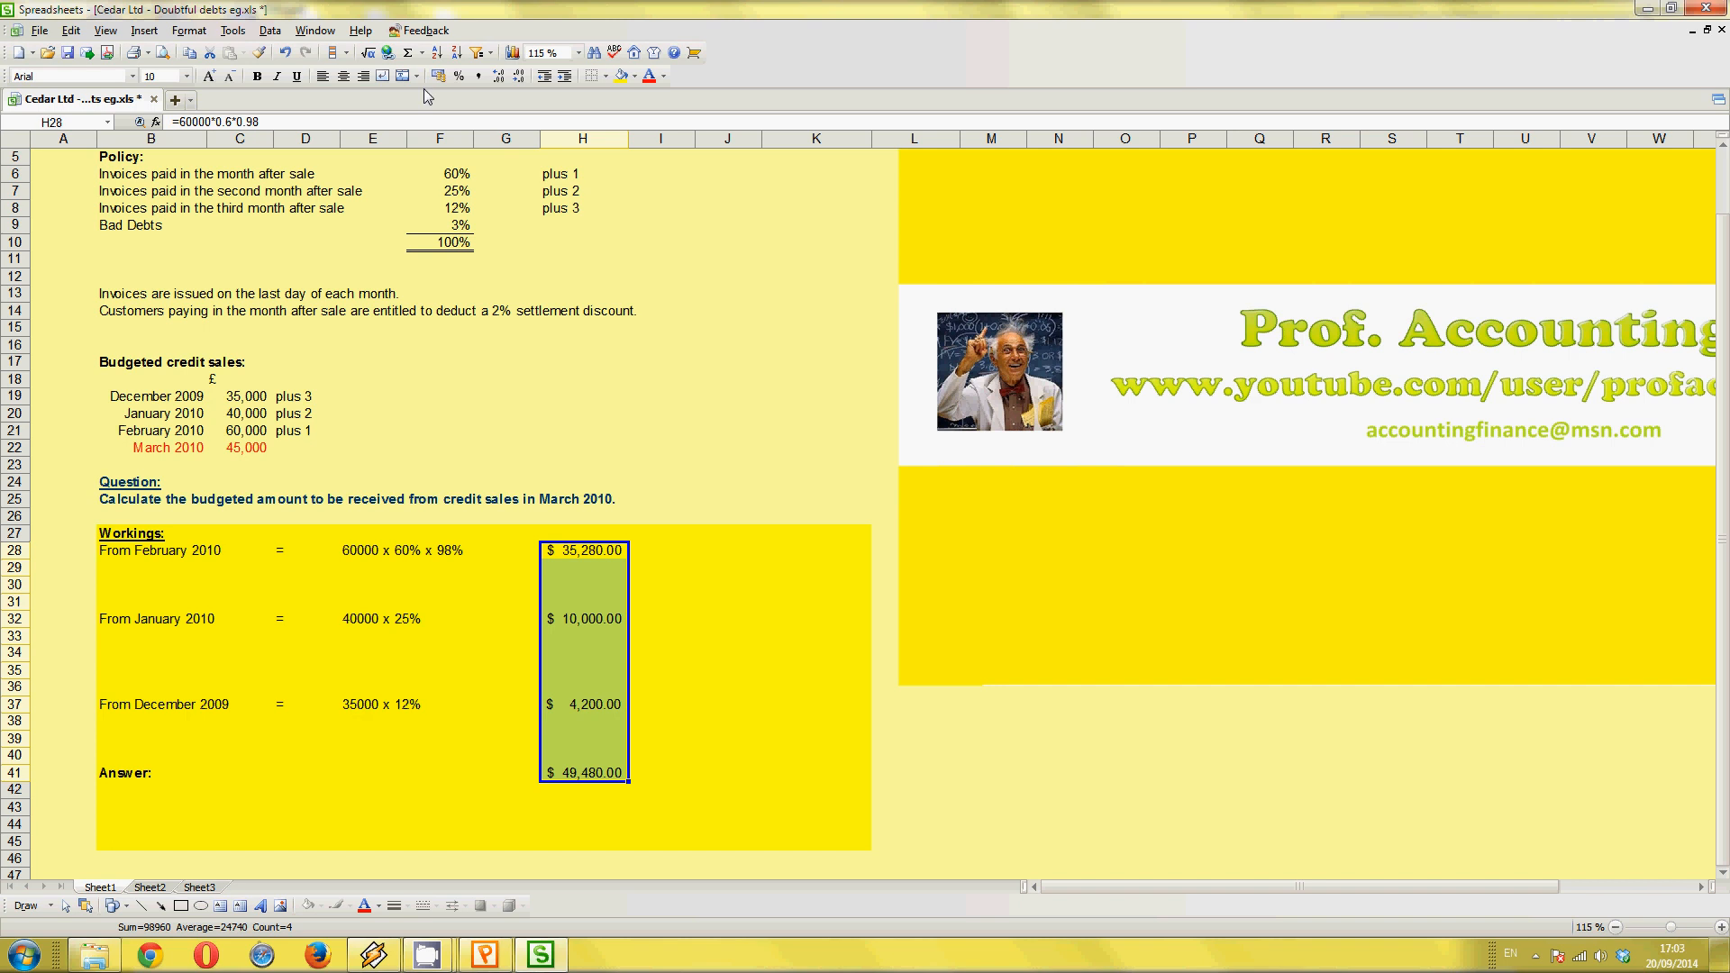
pyautogui.click(191, 29)
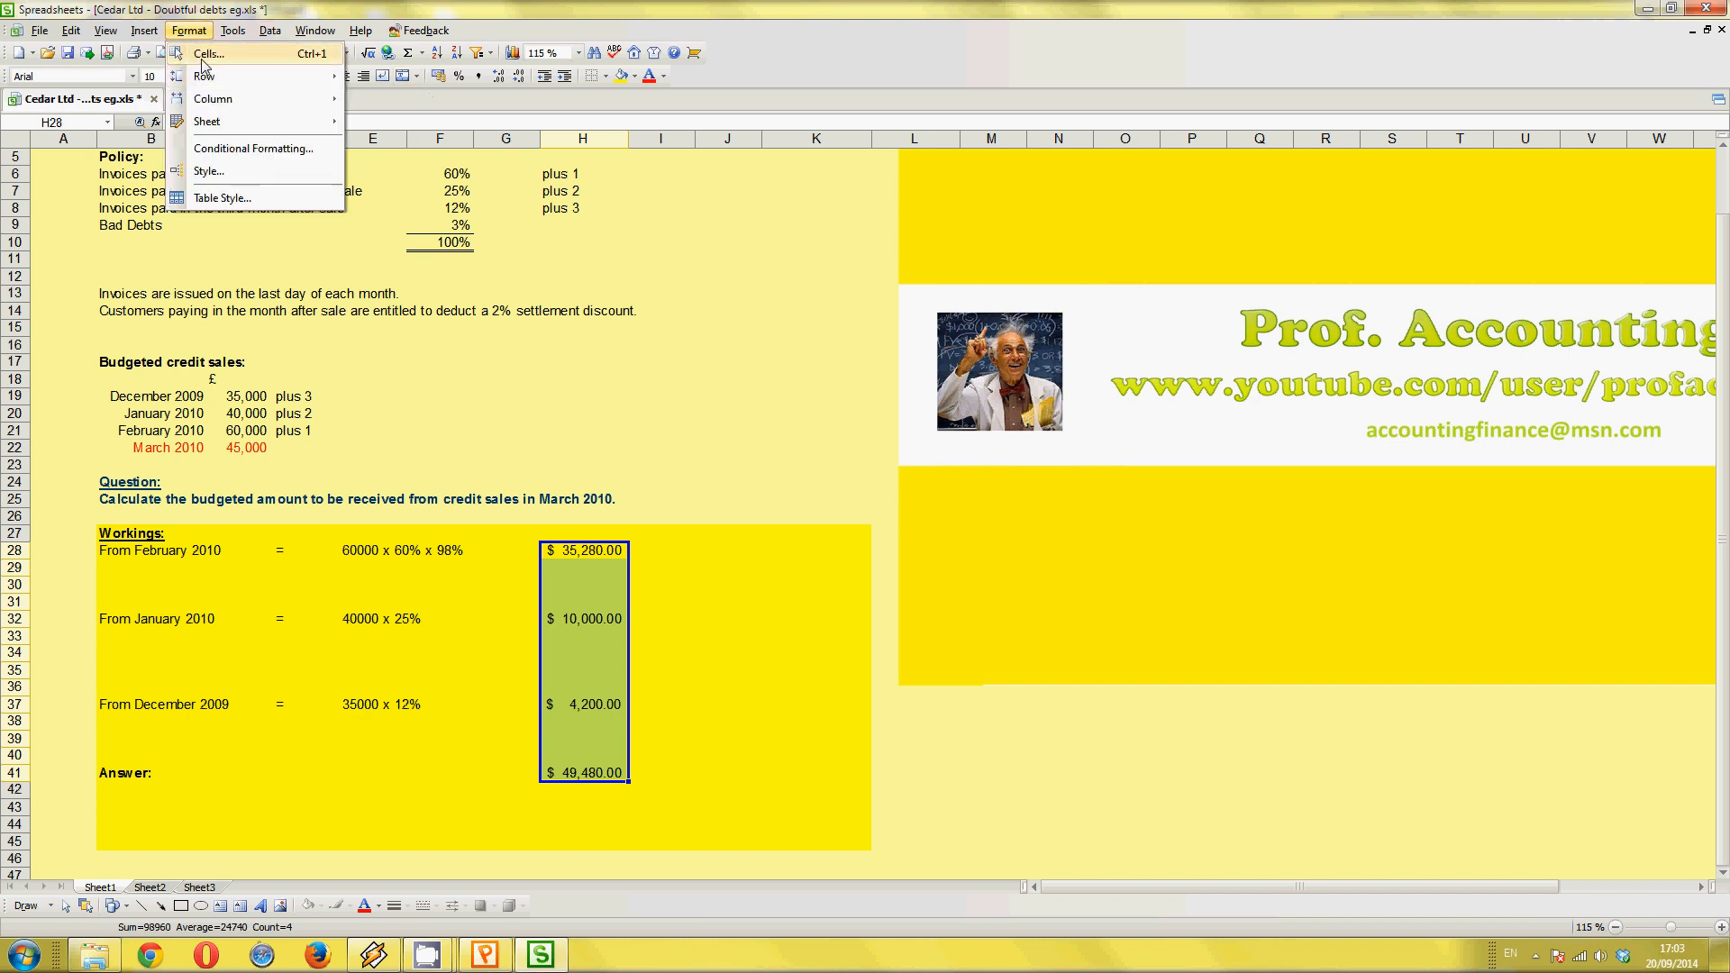
# - Format the receipts and £49,480 answer as Currency with £ (United Kingdom) and 0 decimals
pyautogui.click(215, 51)
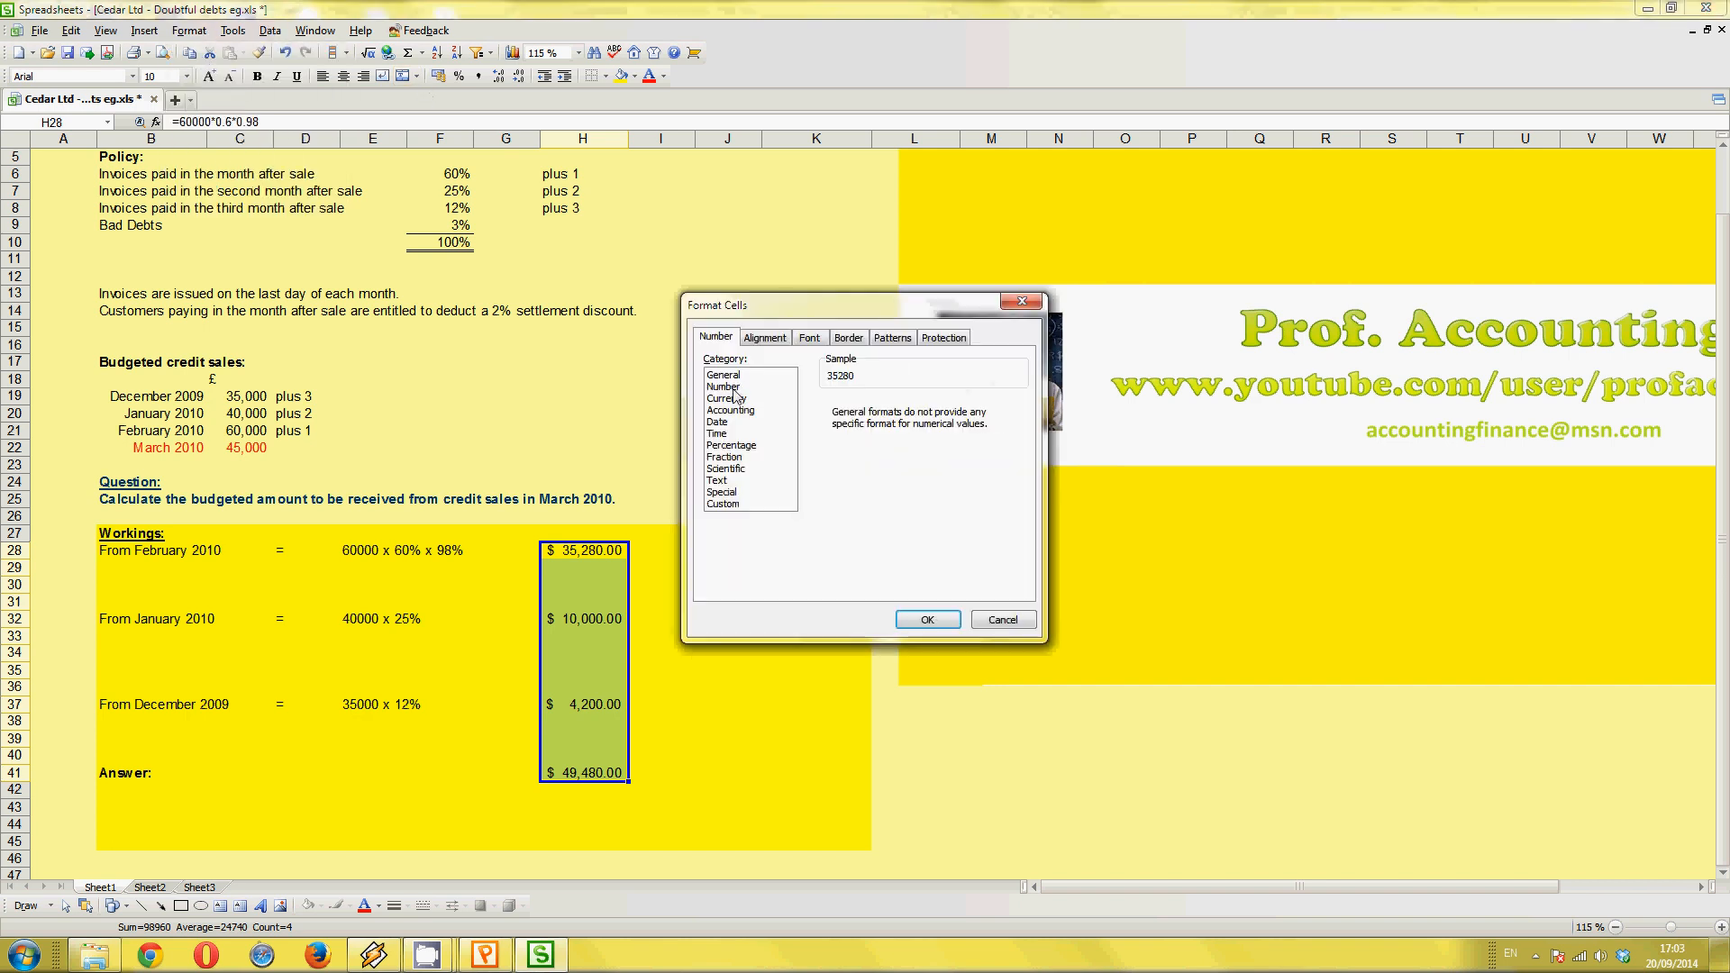
pyautogui.click(726, 398)
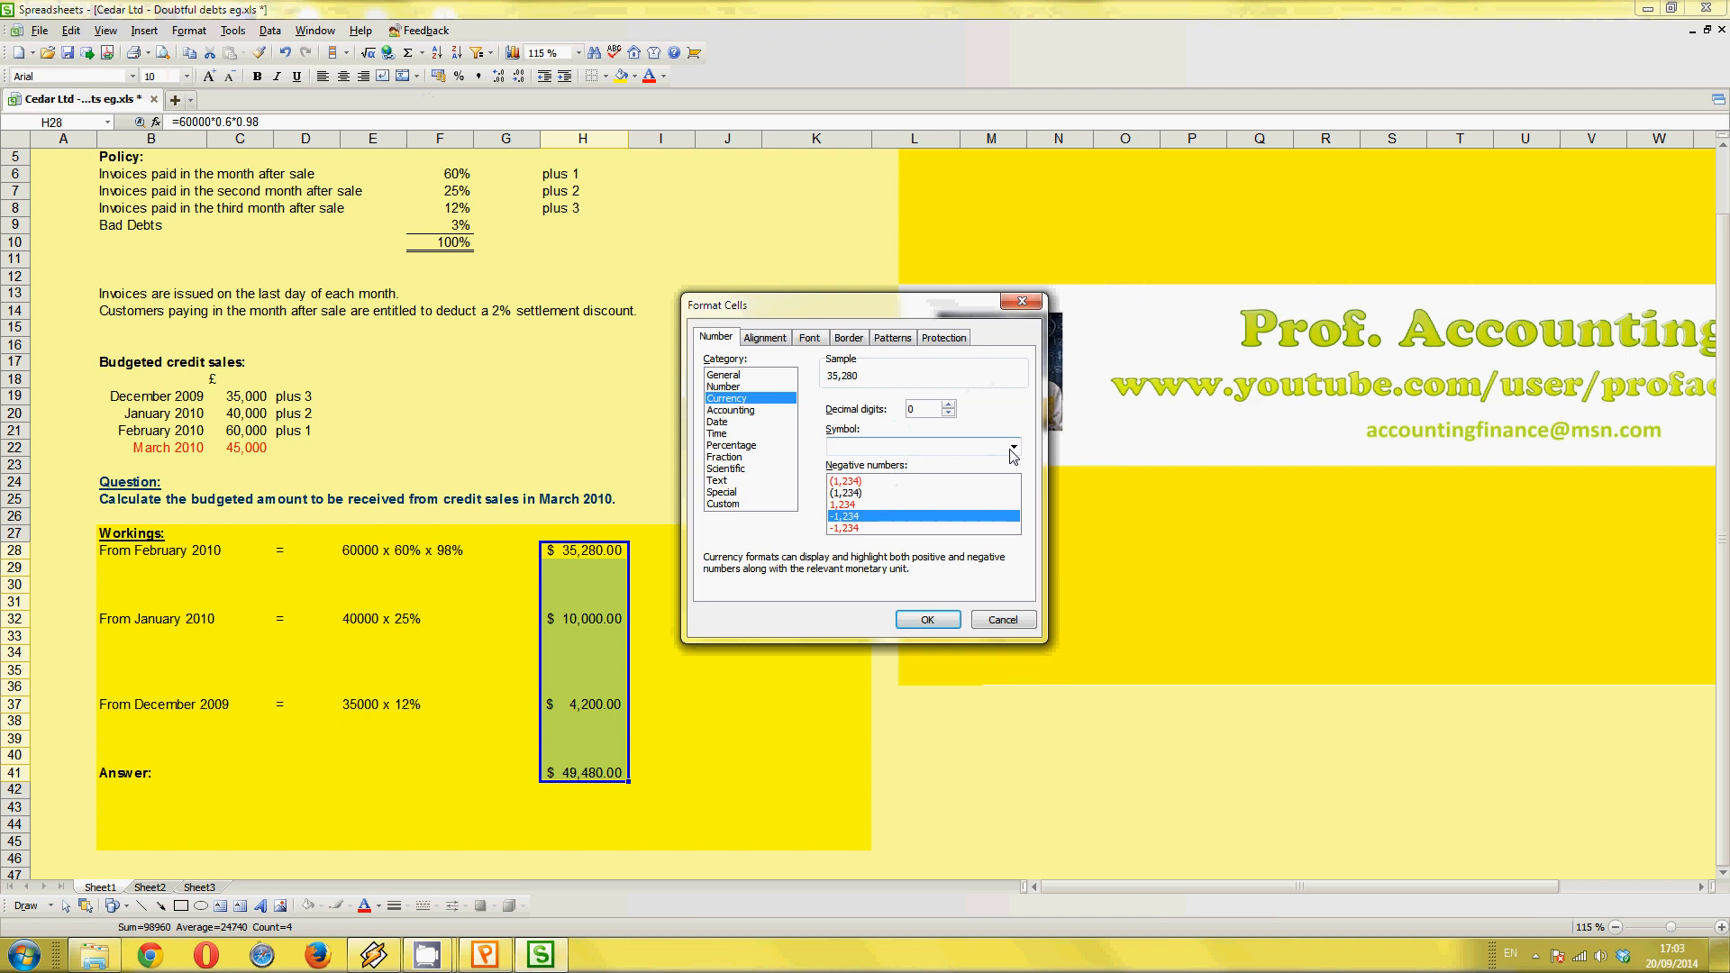
pyautogui.click(1012, 447)
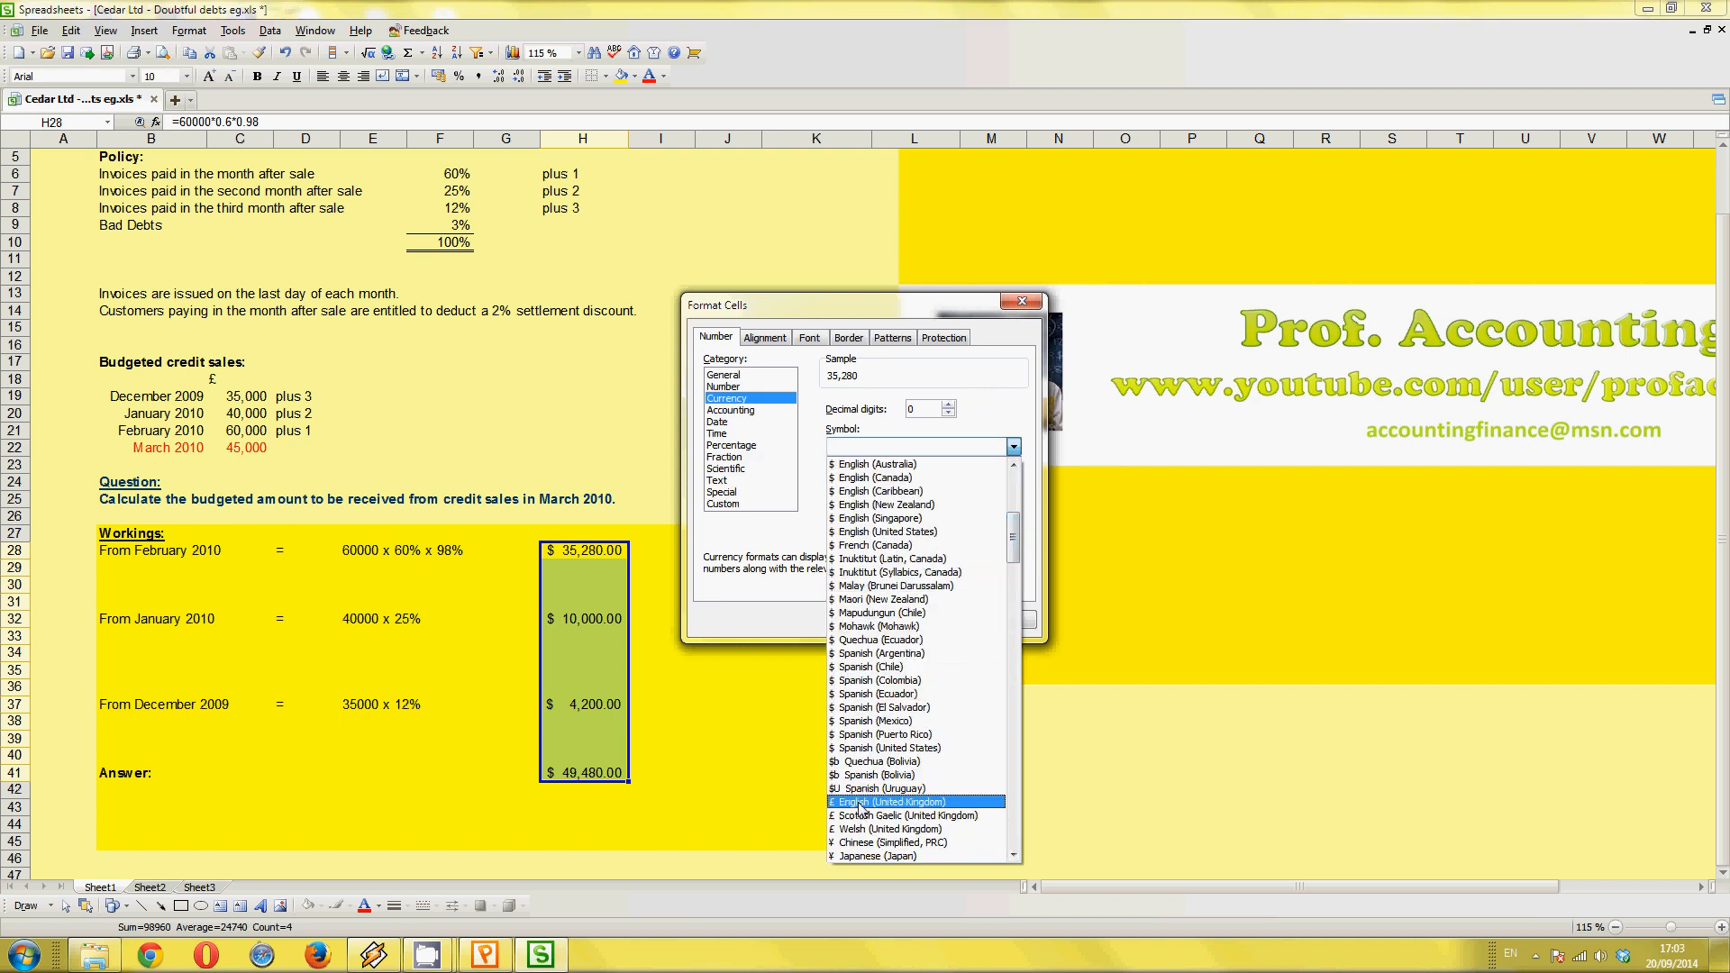
pyautogui.click(890, 801)
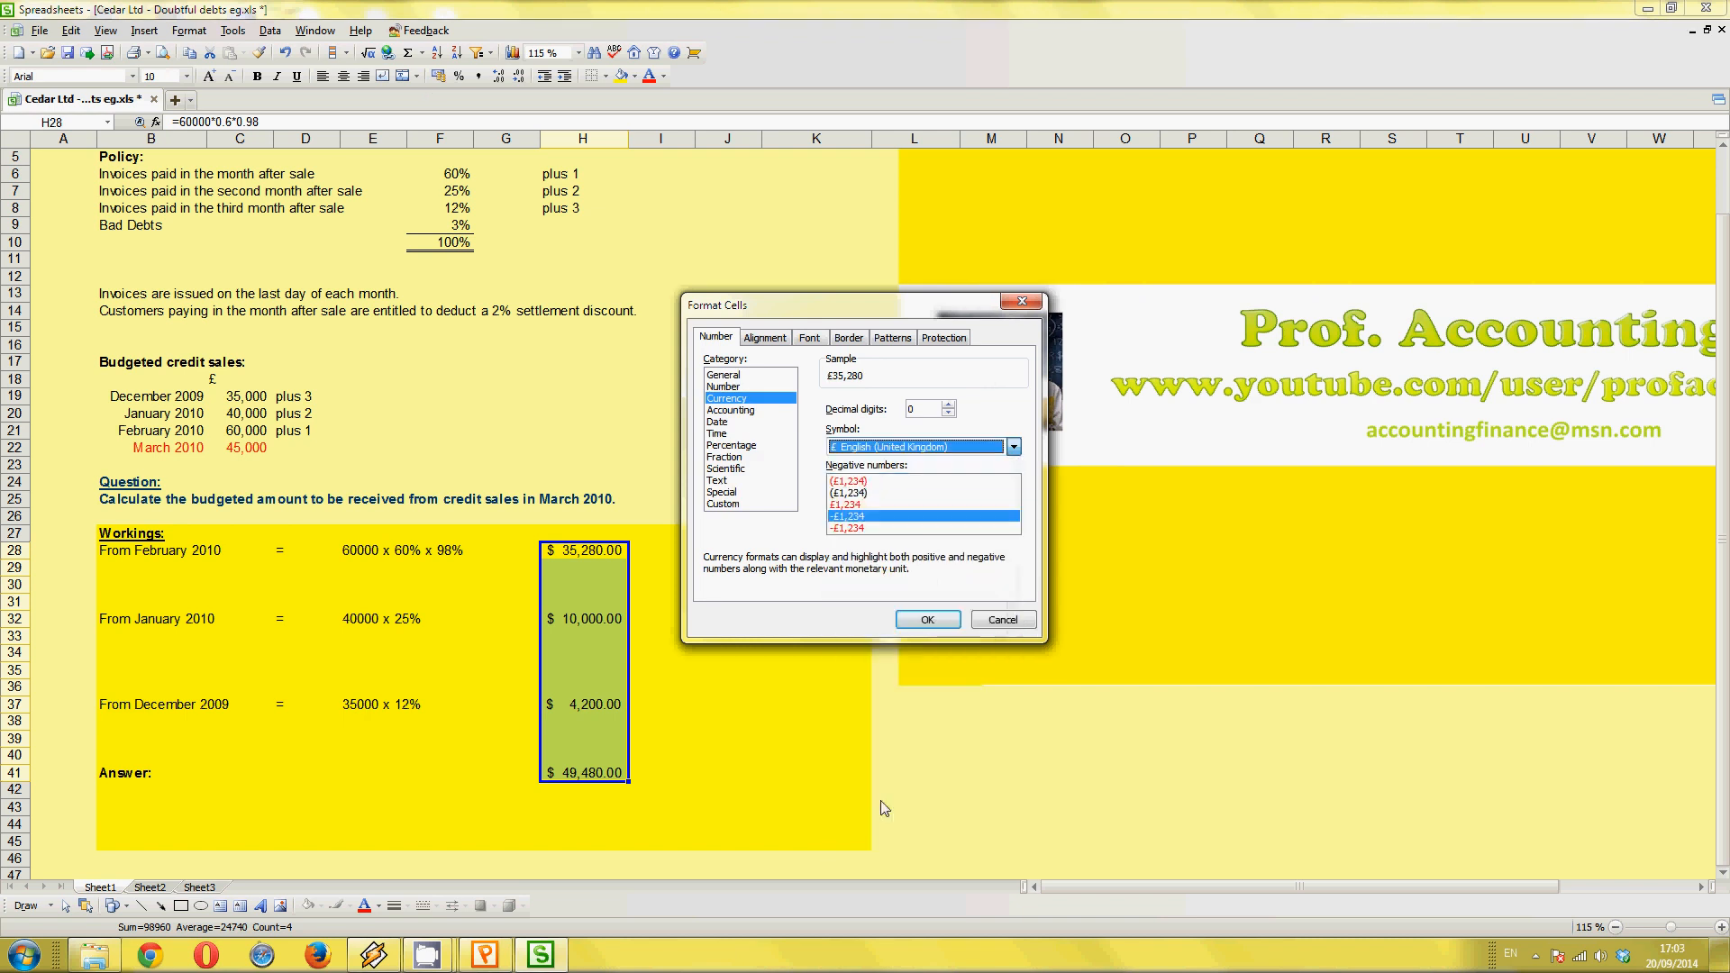
pyautogui.click(928, 620)
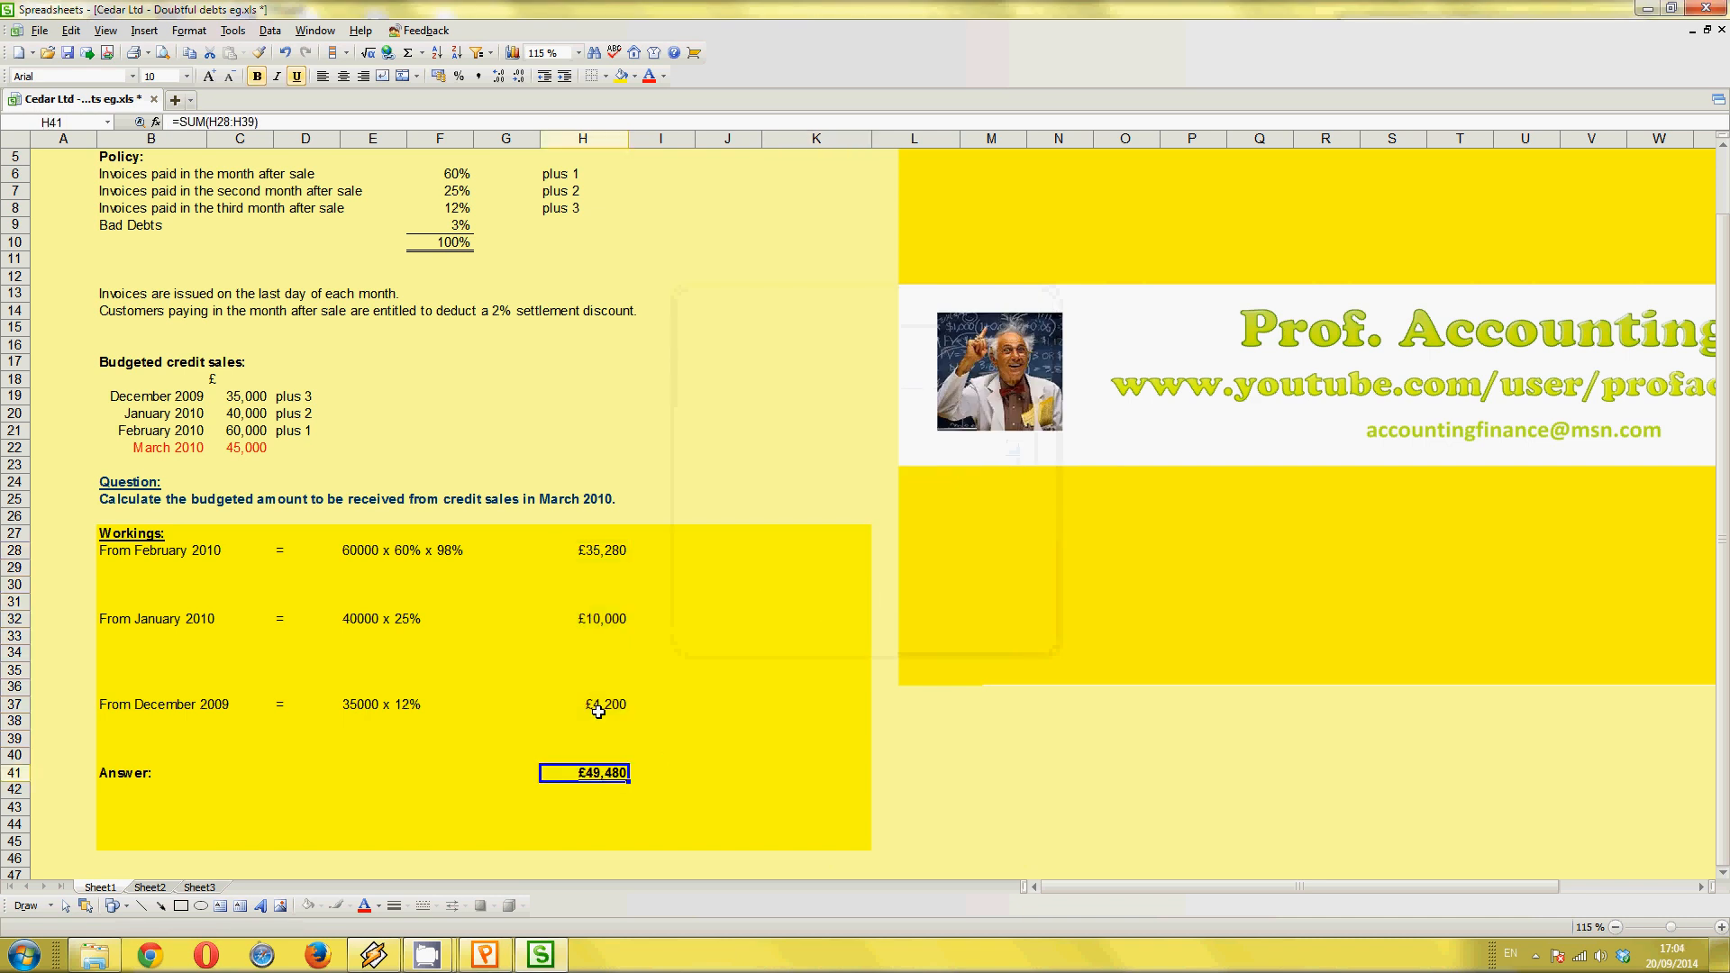
# - Make H41's £49,480 bold and underlined, then return to the accounting presentation
pyautogui.click(659, 705)
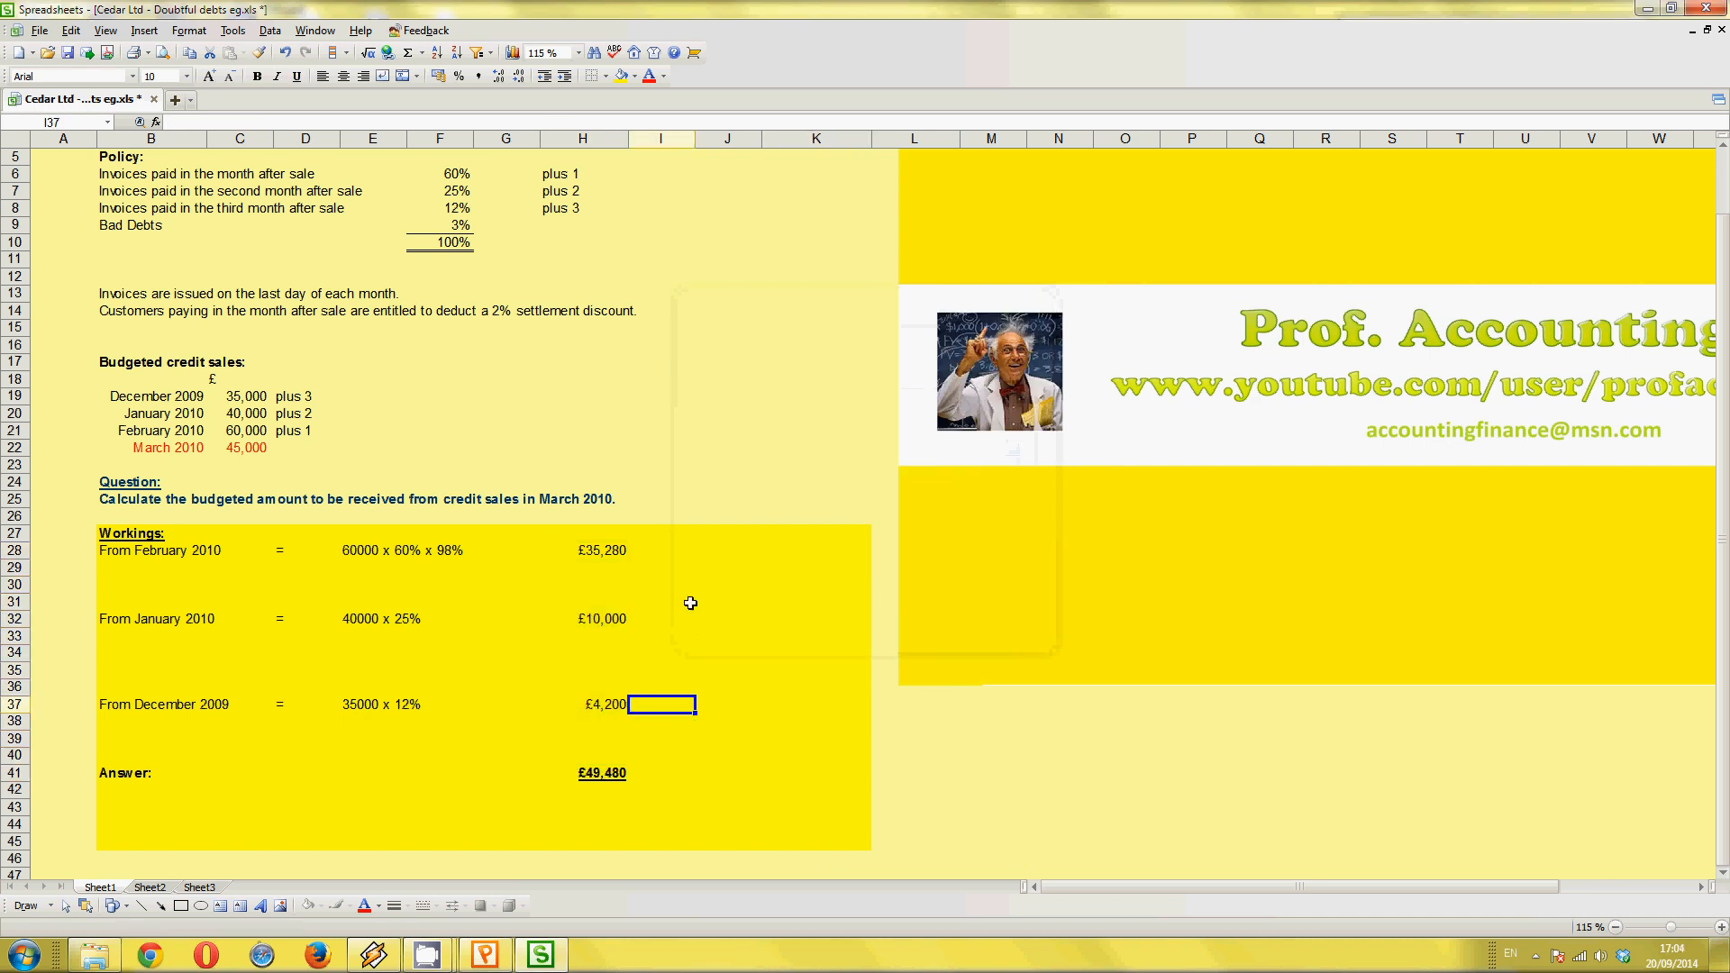
pyautogui.click(663, 601)
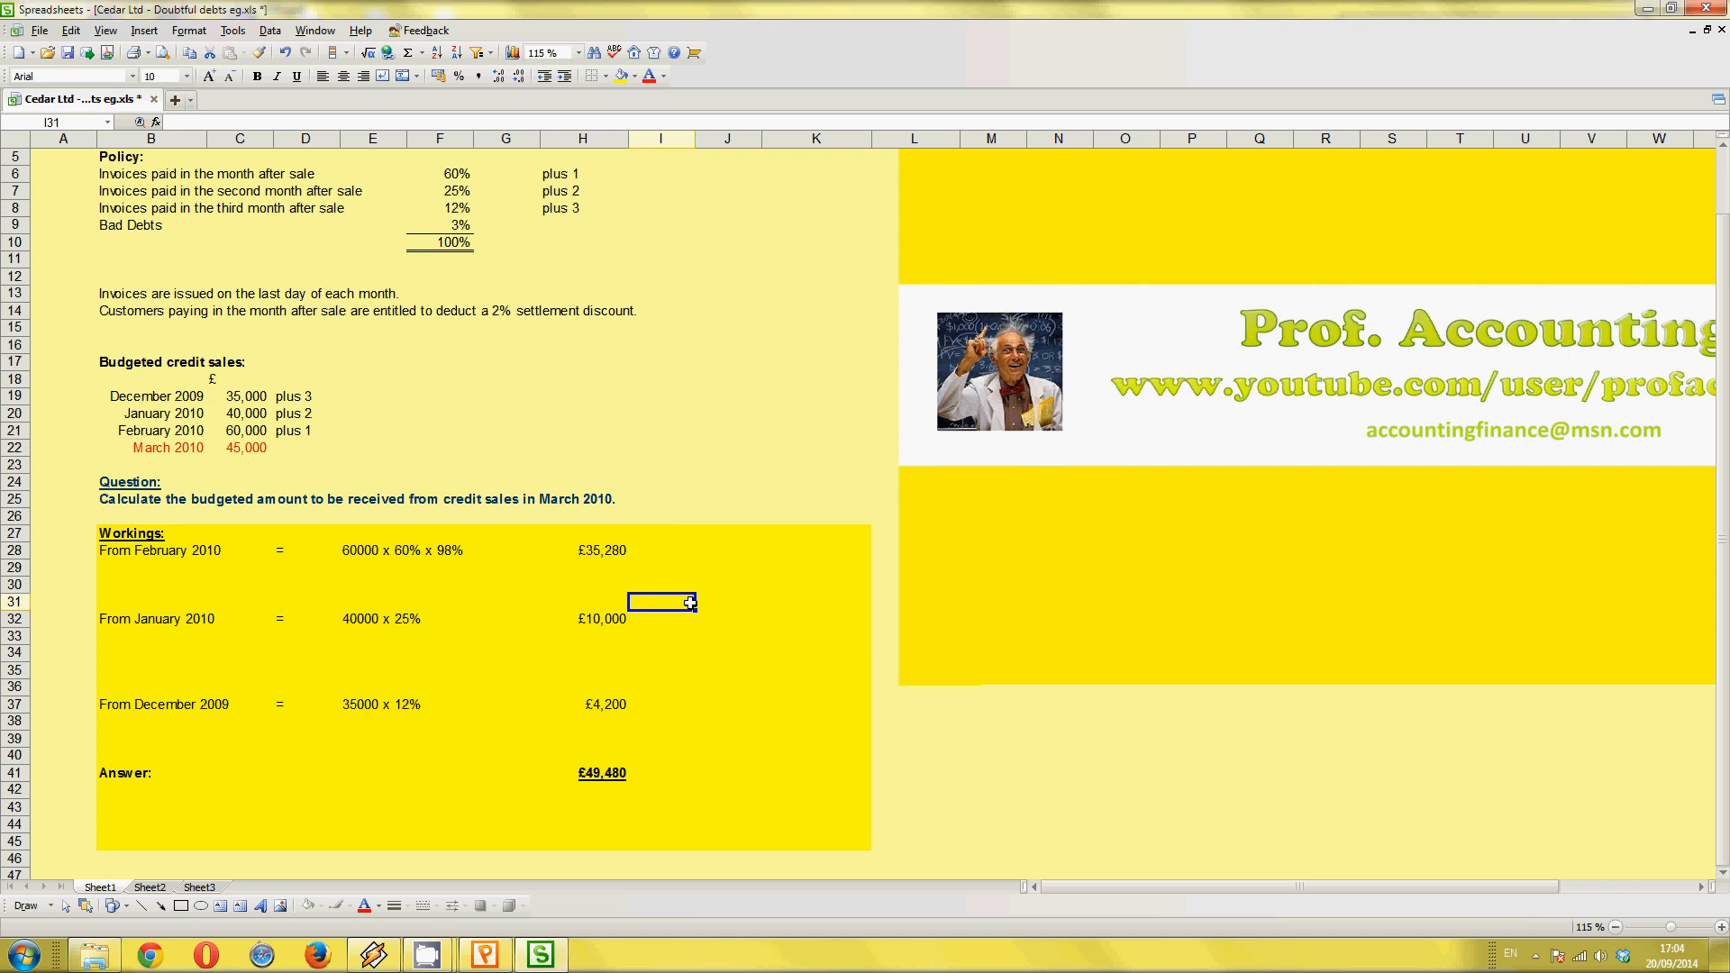
pyautogui.moveTo(664, 772)
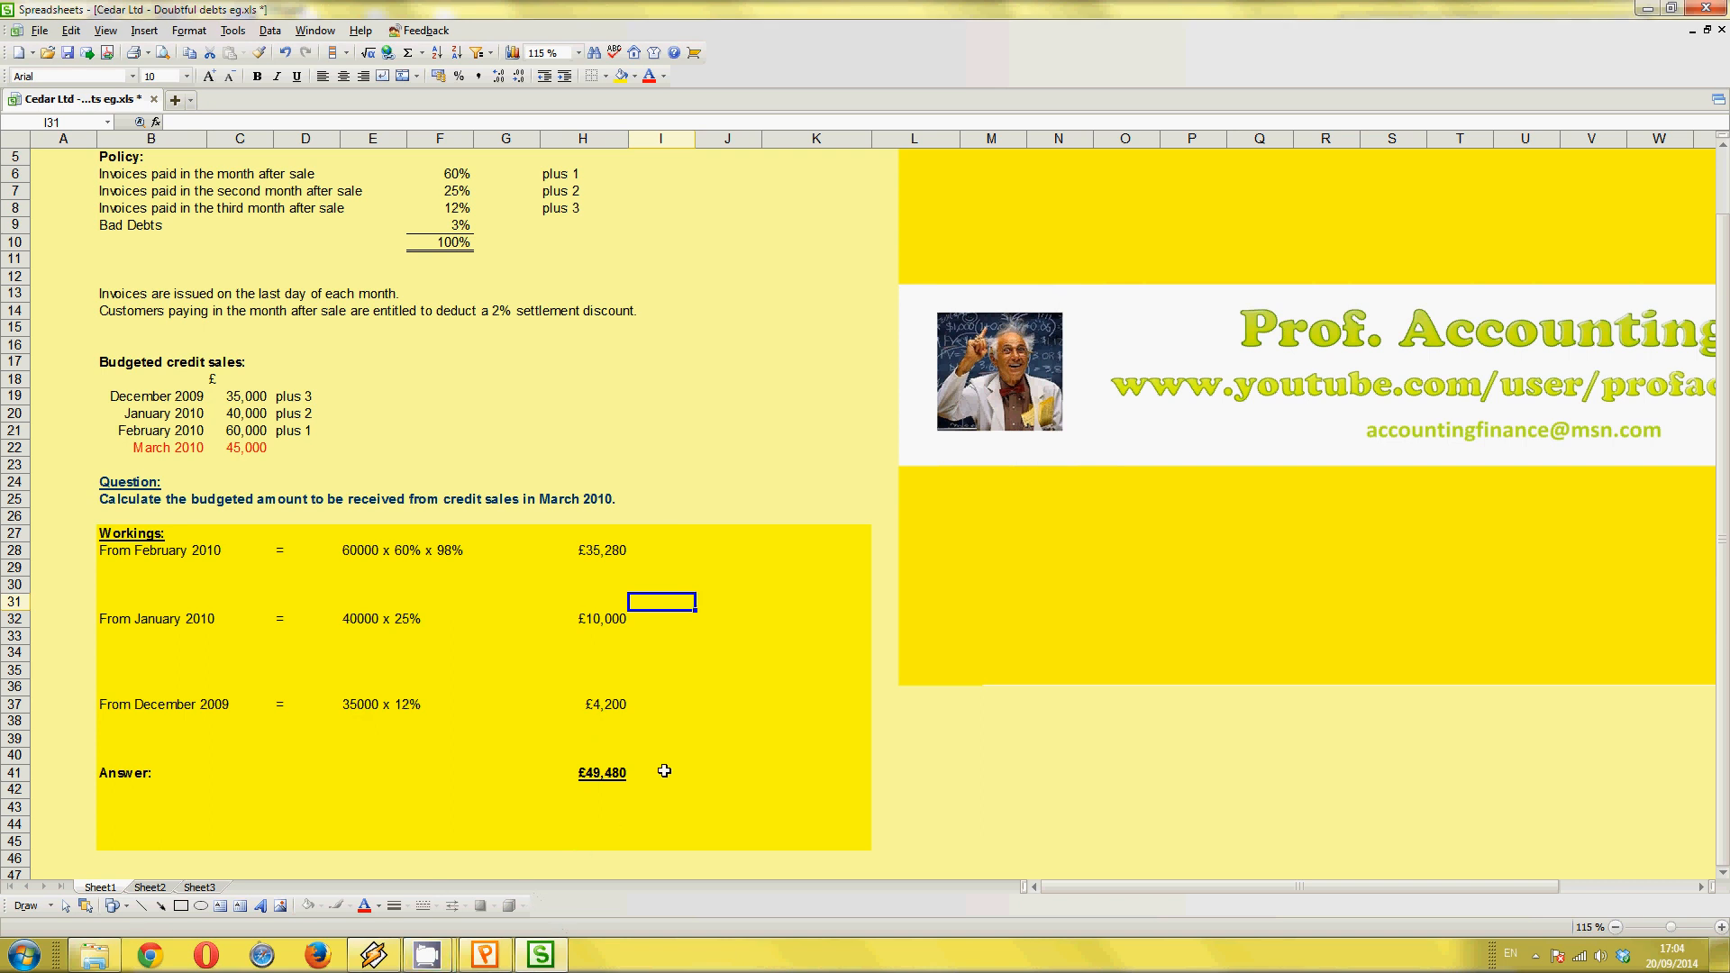
pyautogui.click(507, 791)
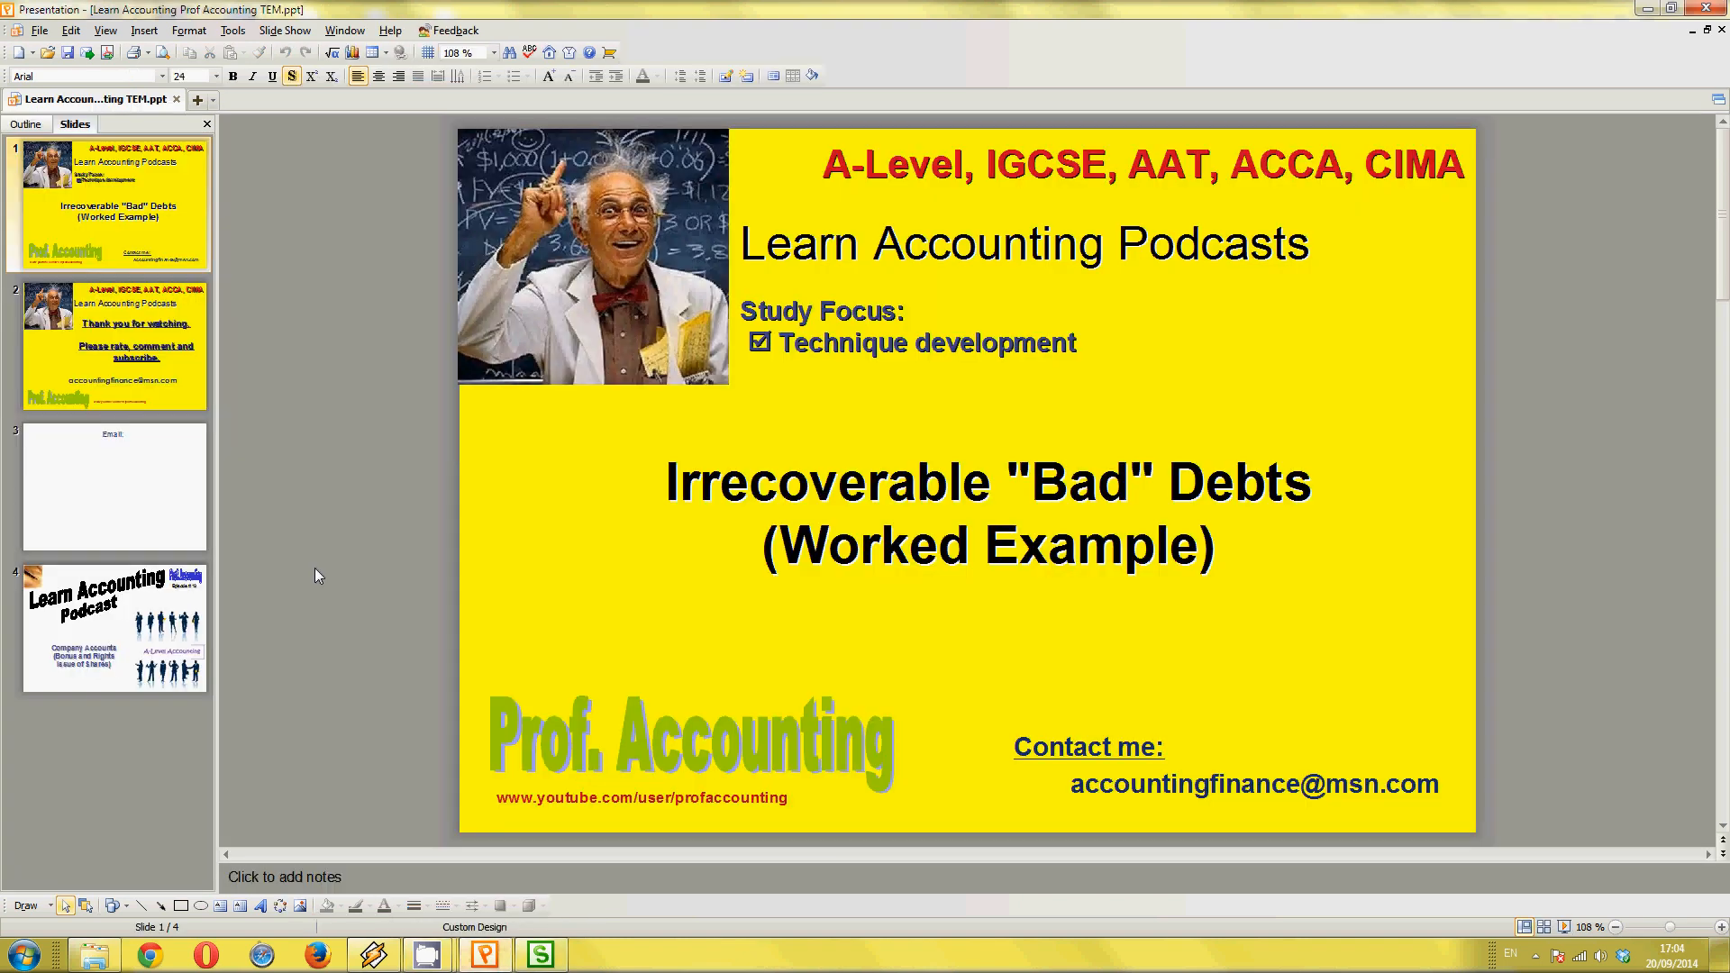
# - Show slide 2, the closing "Thank you for watching" slide
pyautogui.click(115, 345)
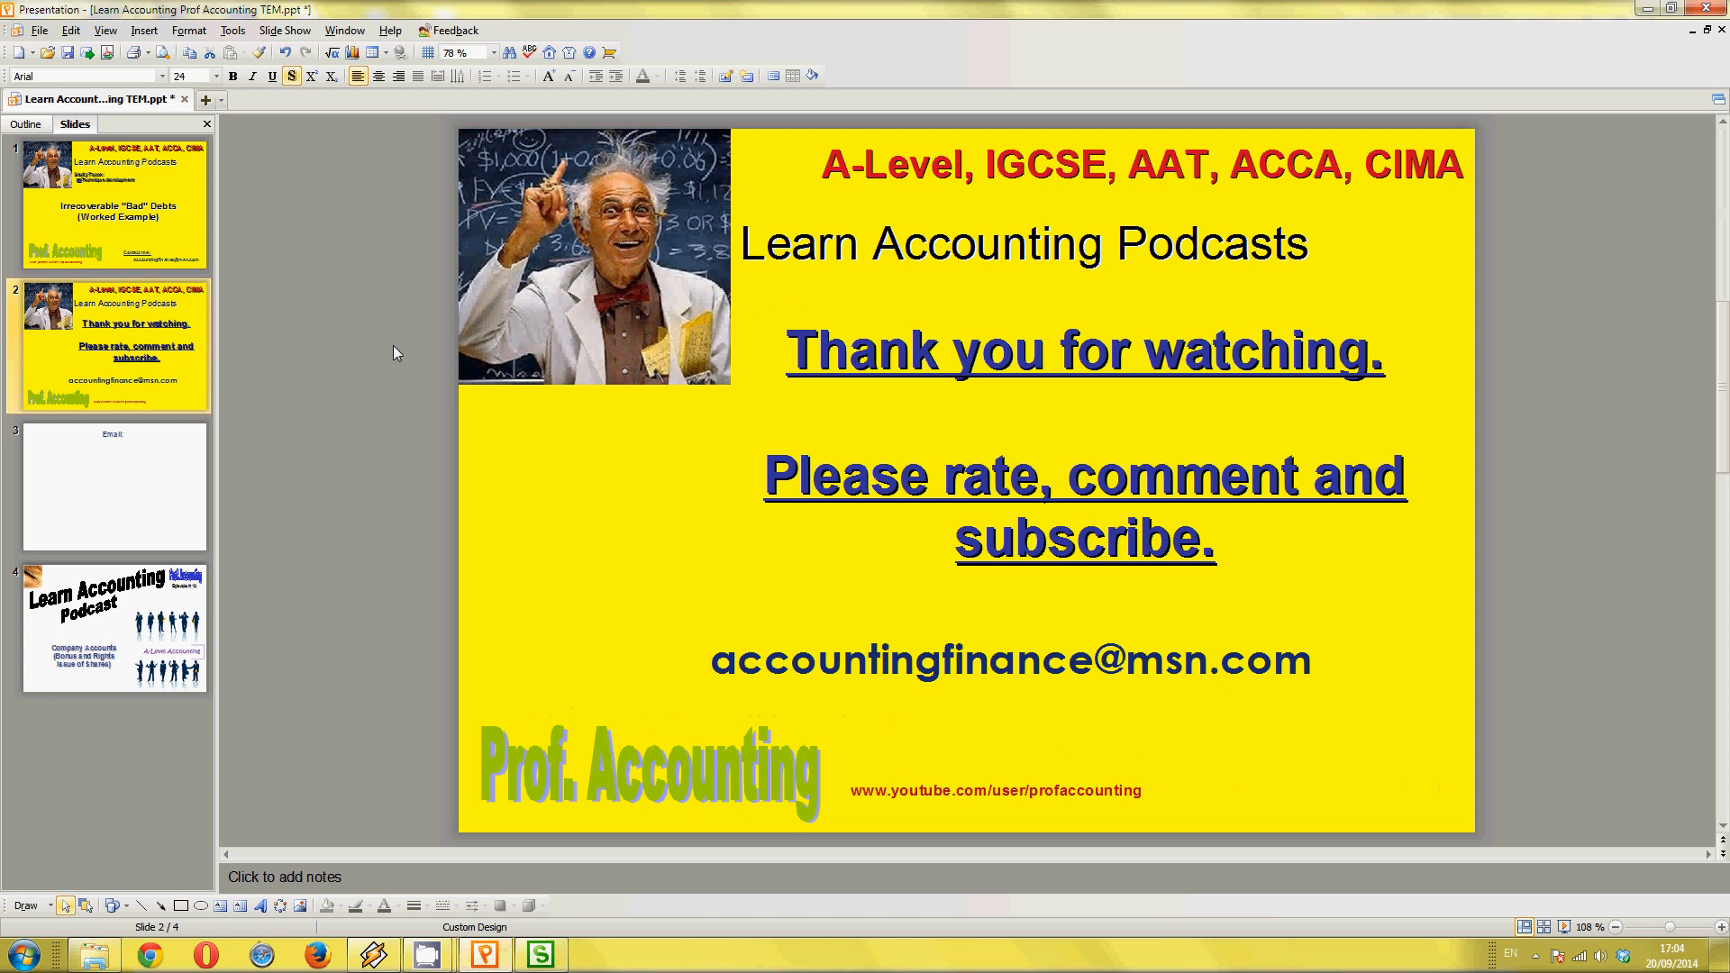